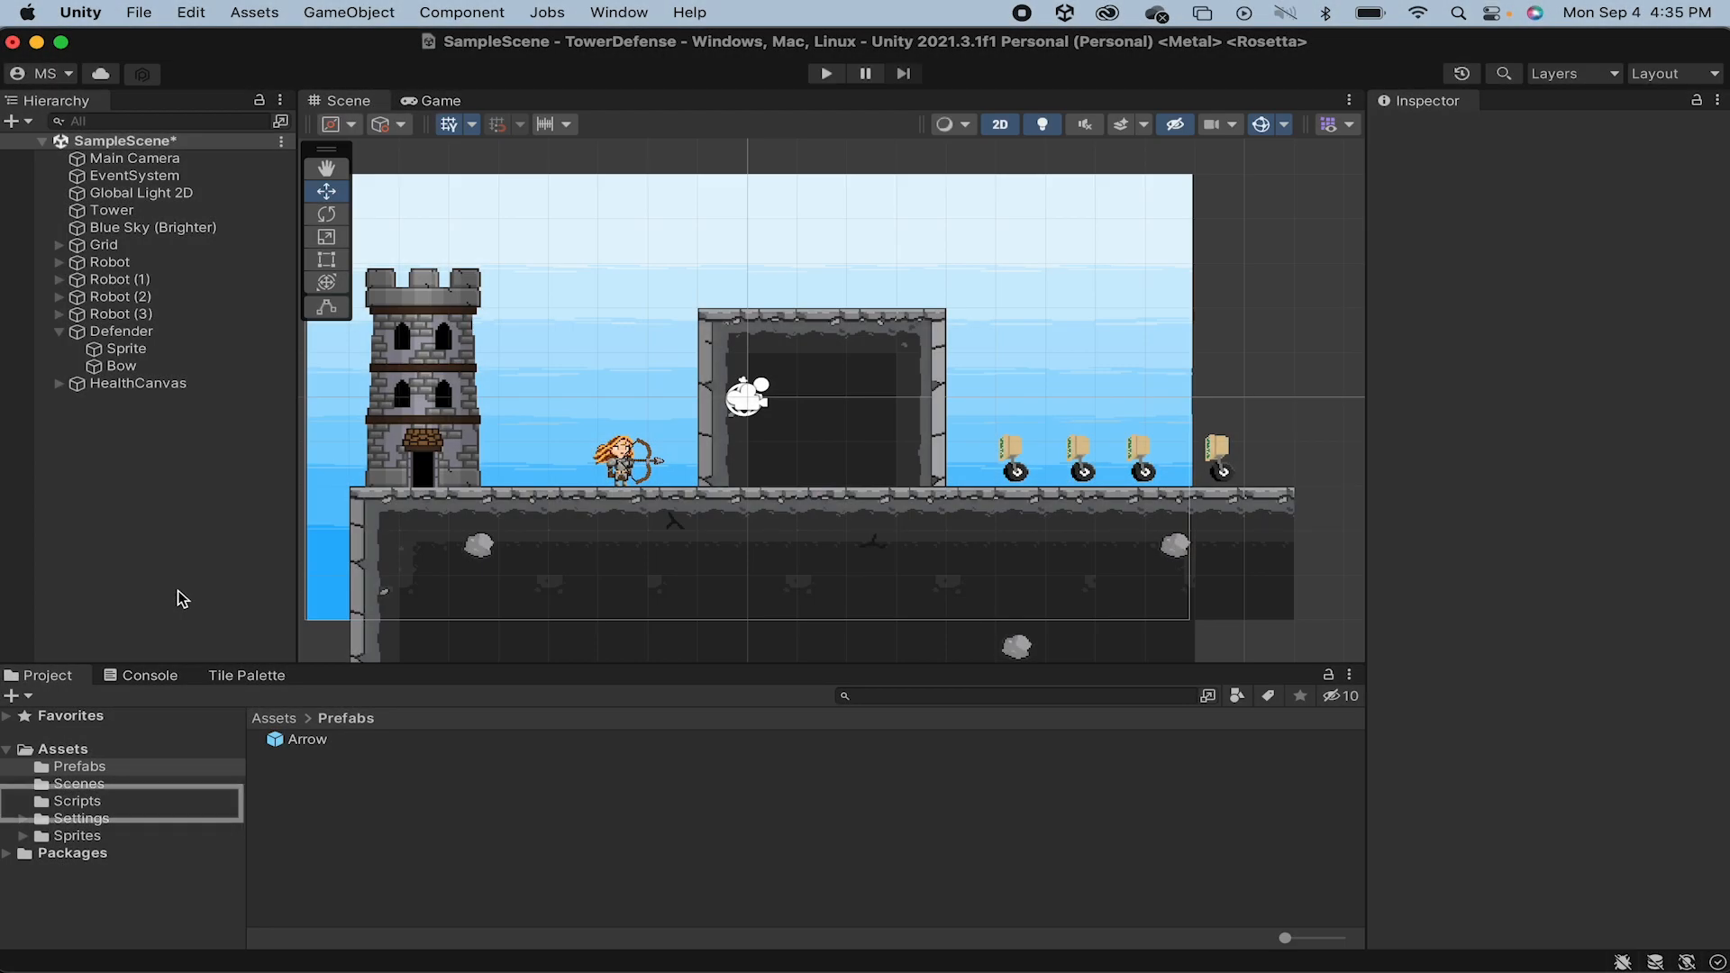
# - Browse into the Scripts folder and show the Arrow script in the Inspector
pyautogui.click(78, 800)
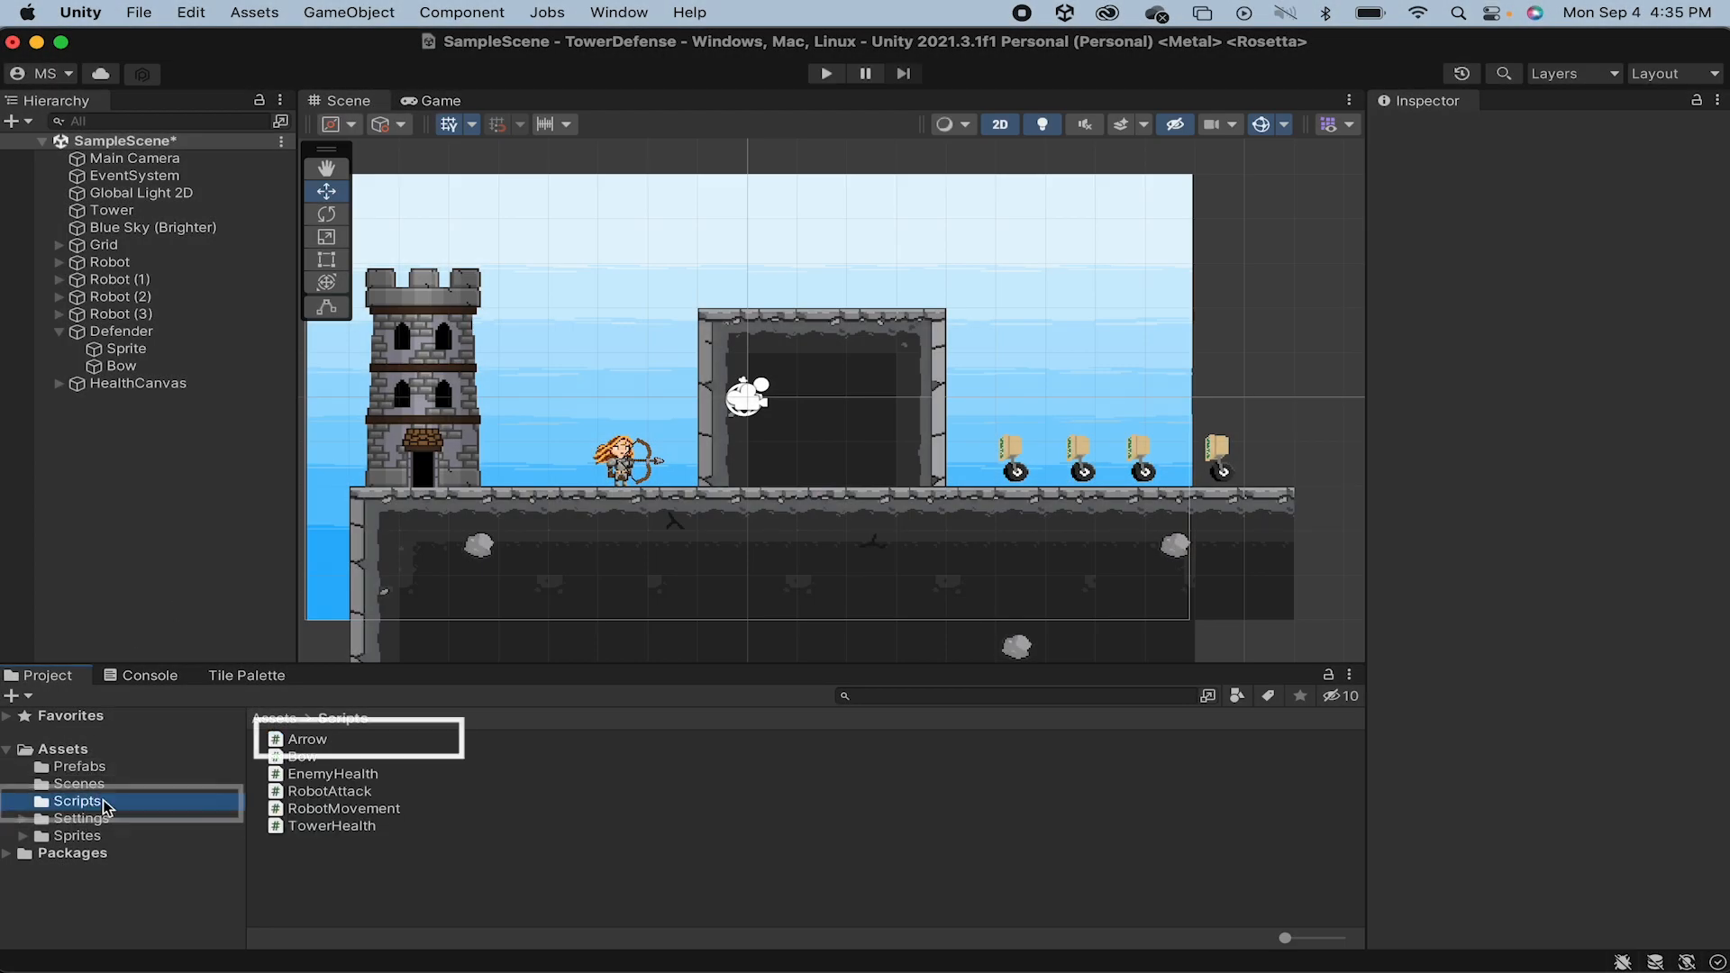
pyautogui.click(312, 739)
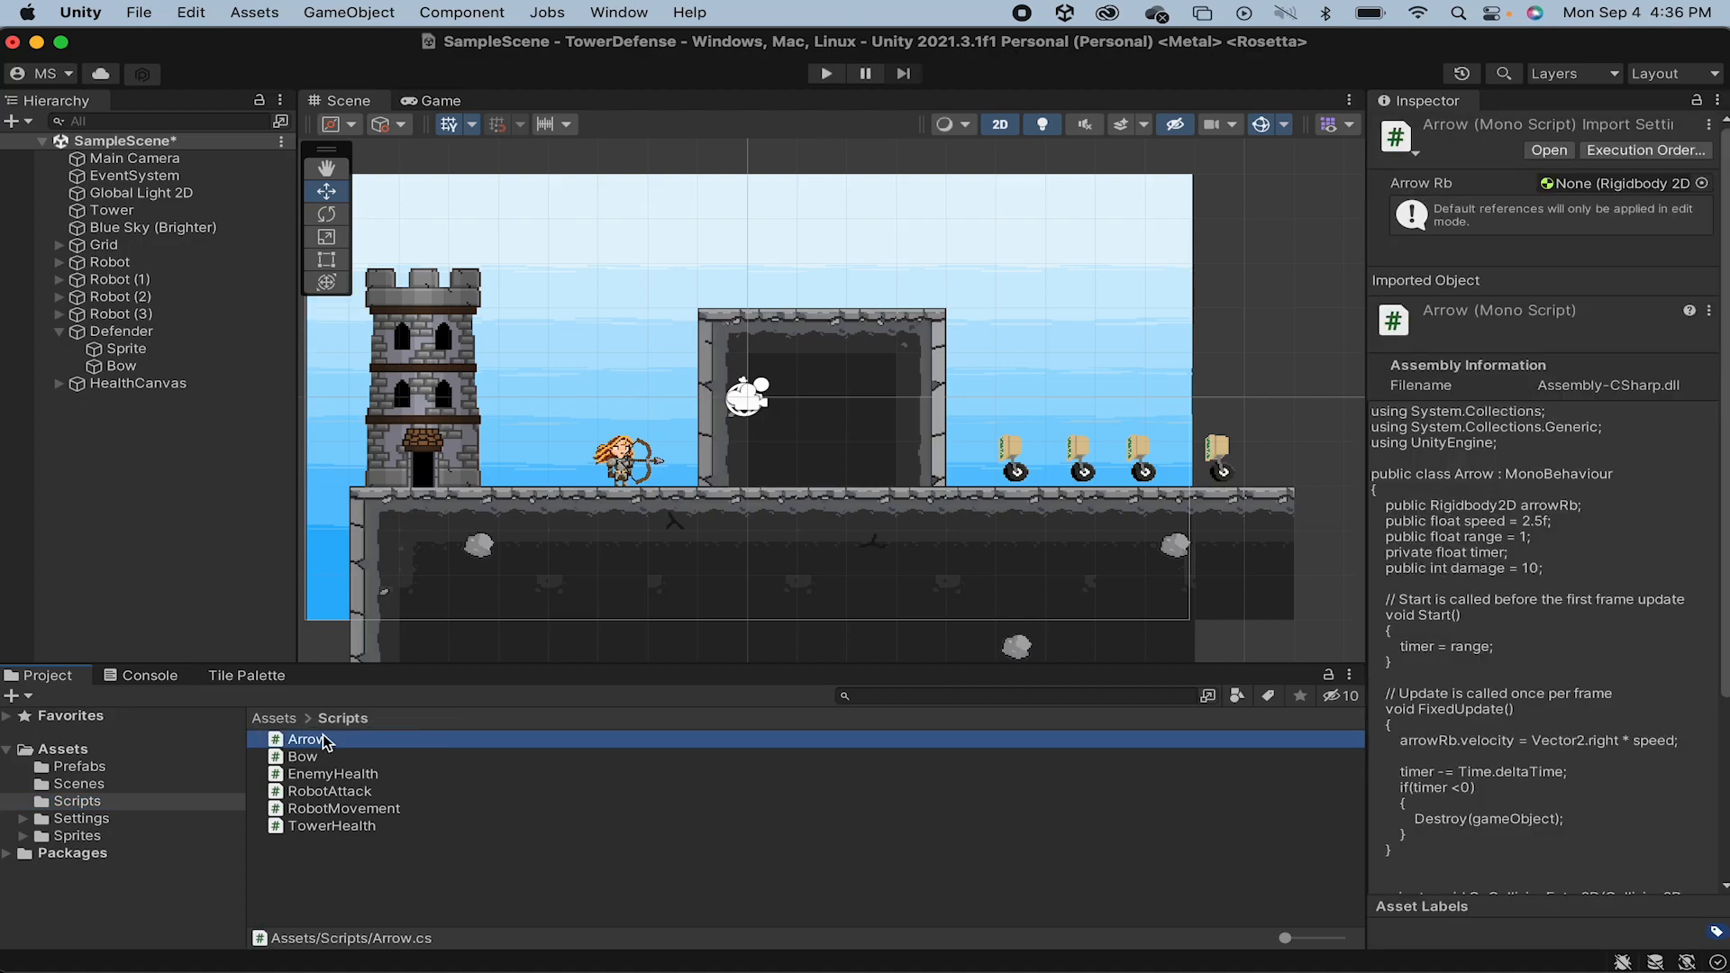
# - Declare 'public float knockbackForce = 5;' below the damage field in Arrow.cs
pyautogui.doubleClick(308, 739)
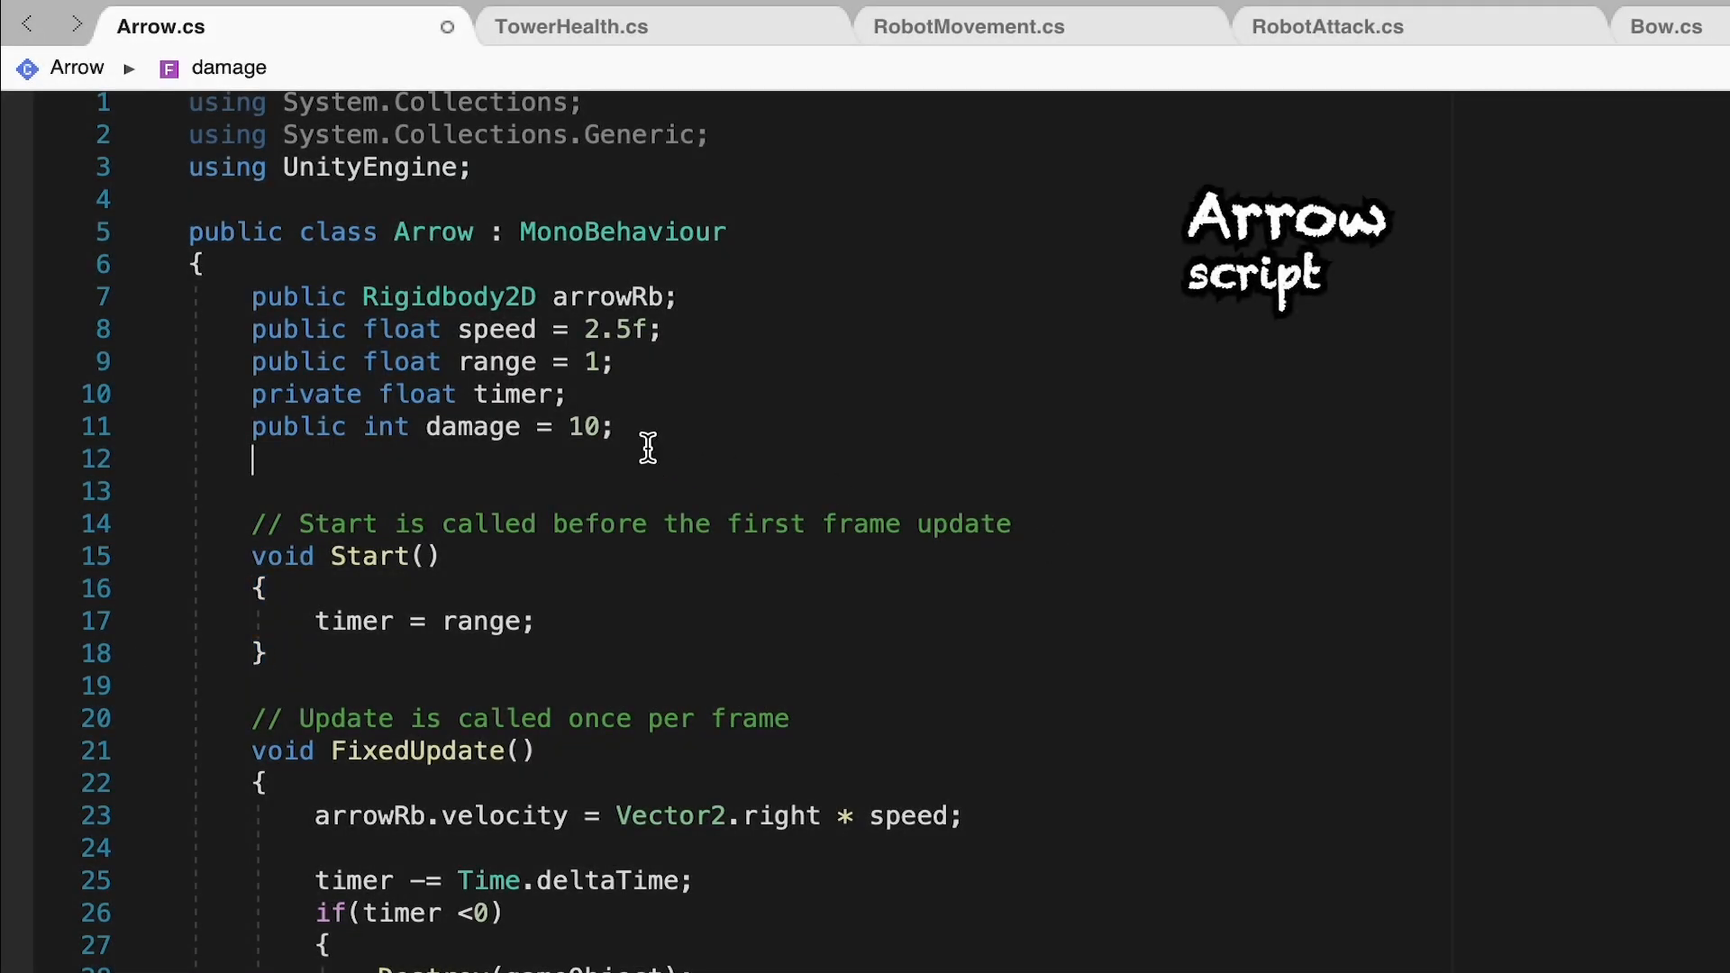
pyautogui.write('public')
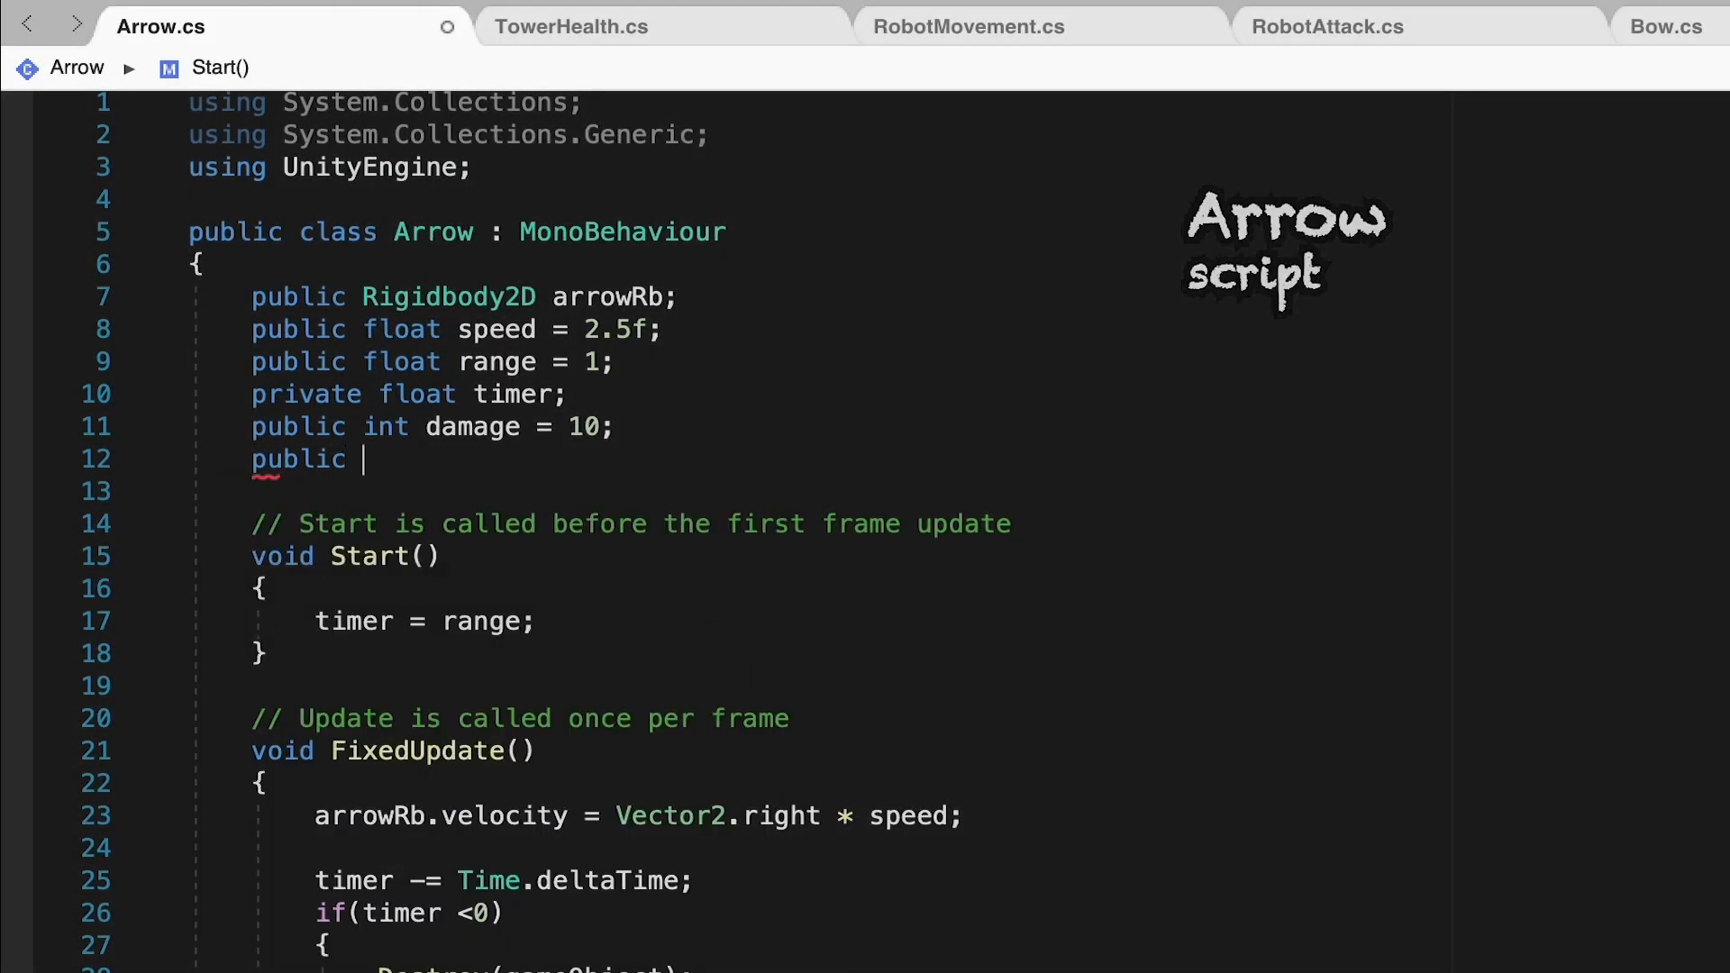
pyautogui.write('float knockb')
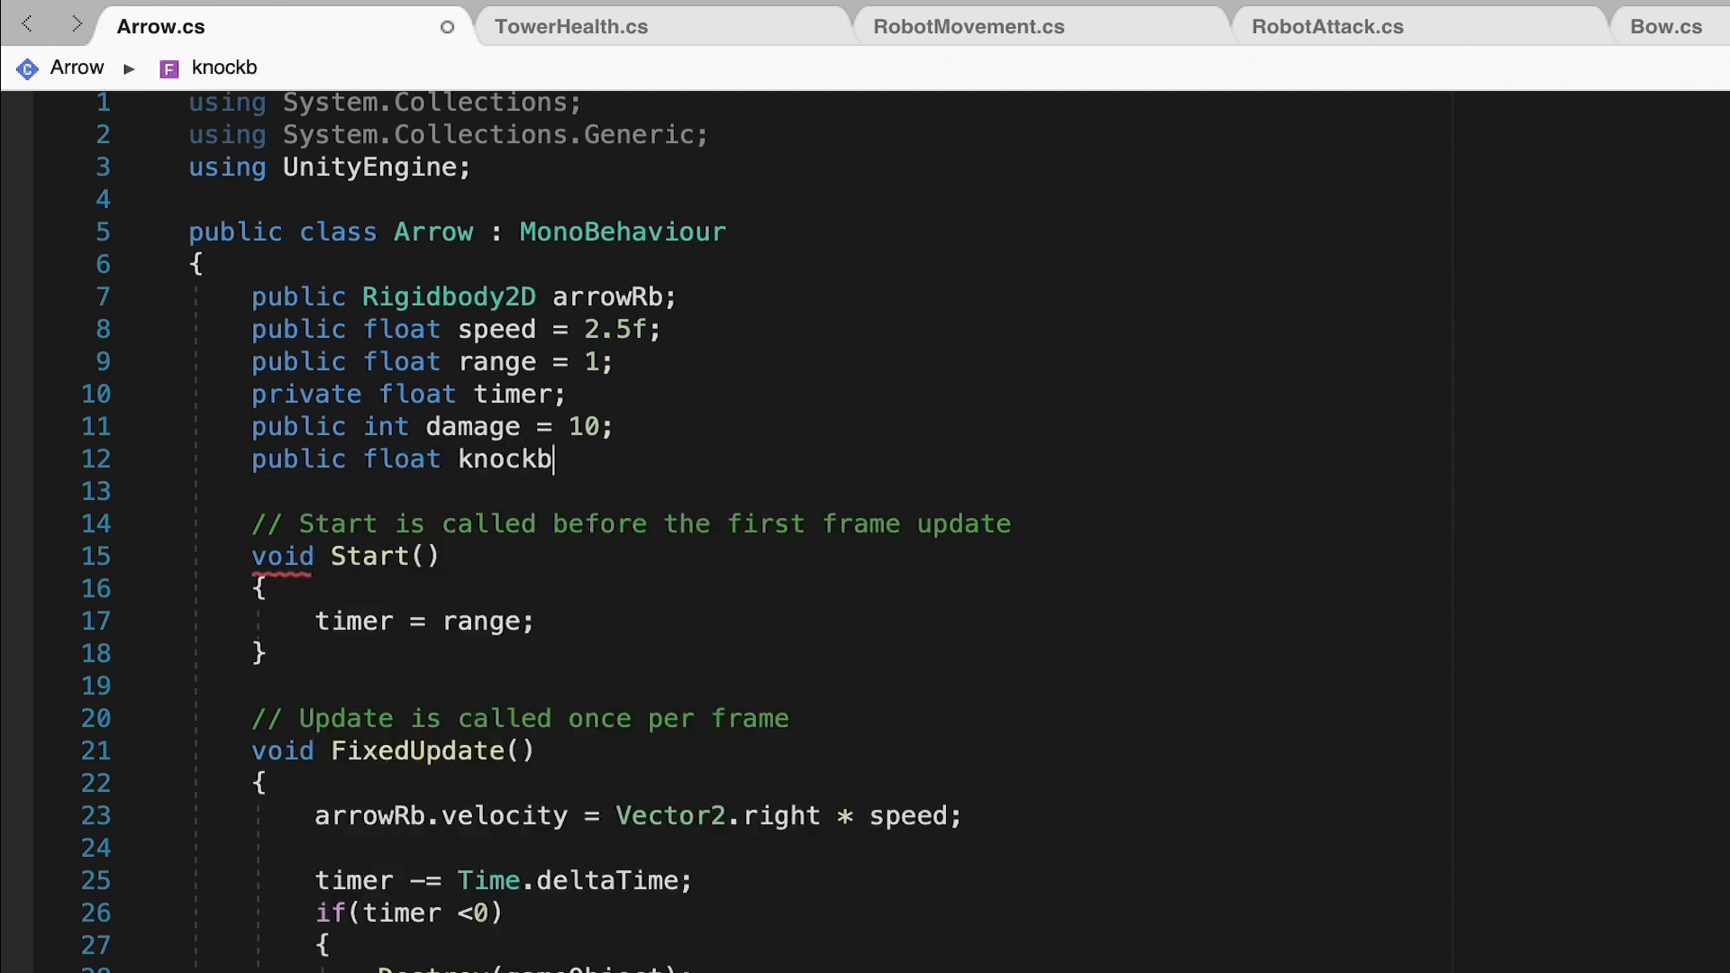
pyautogui.write('ackForce')
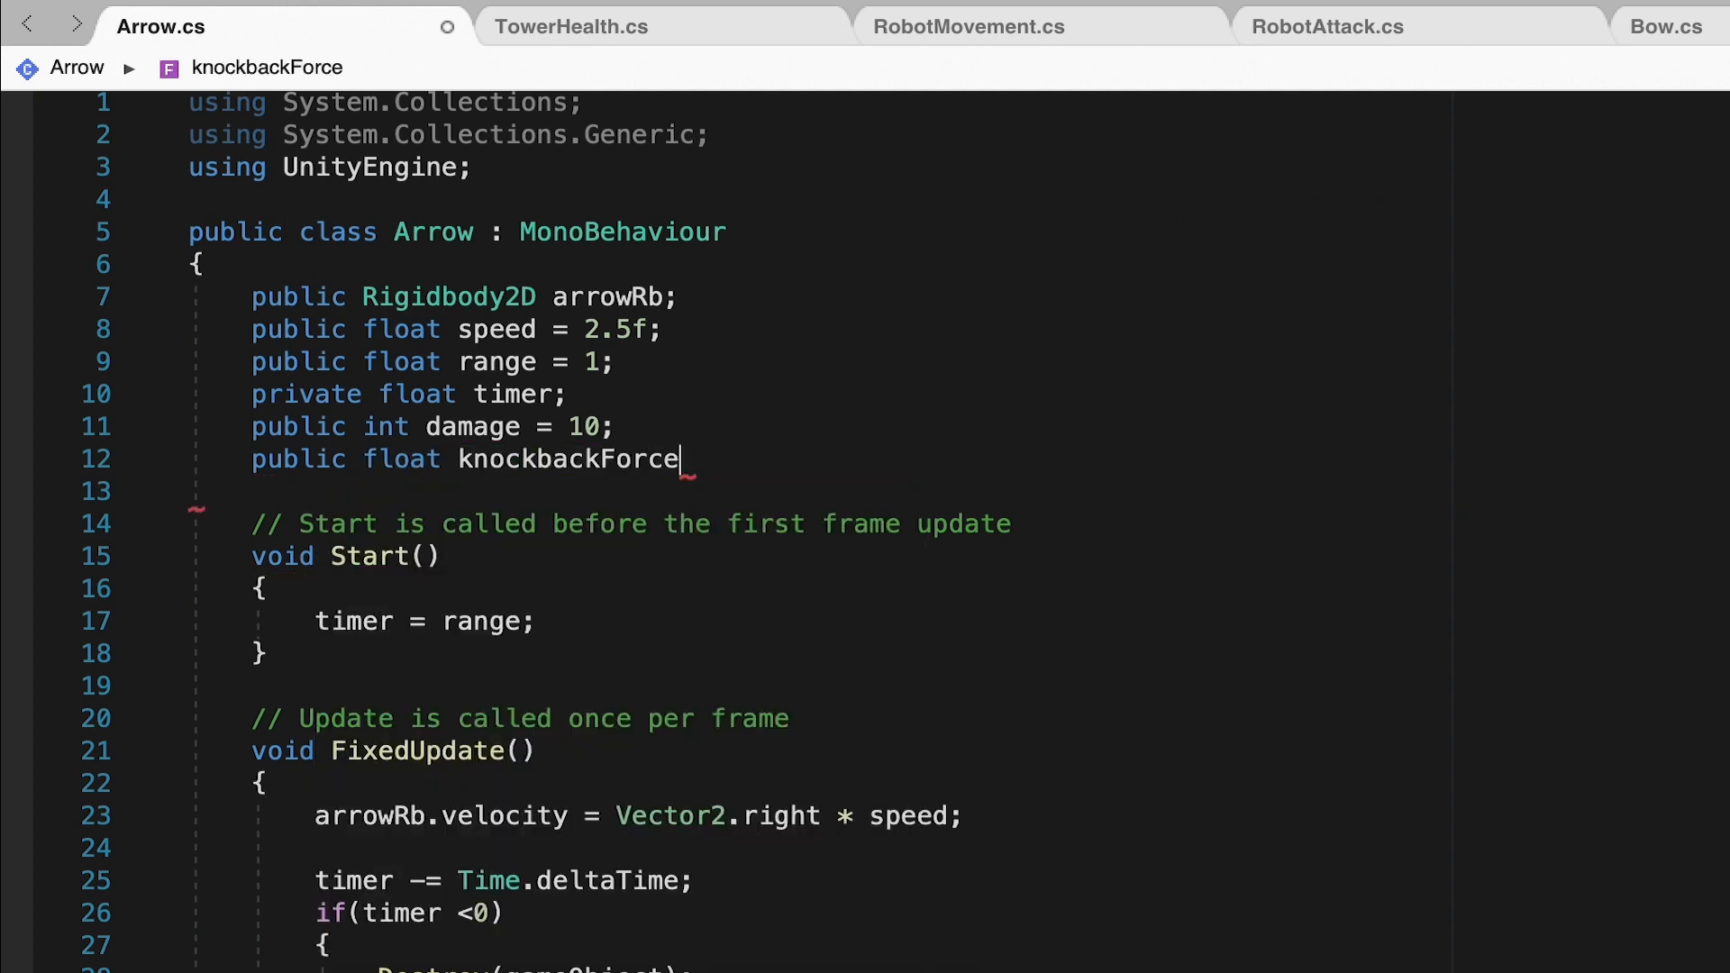
pyautogui.write('= 5')
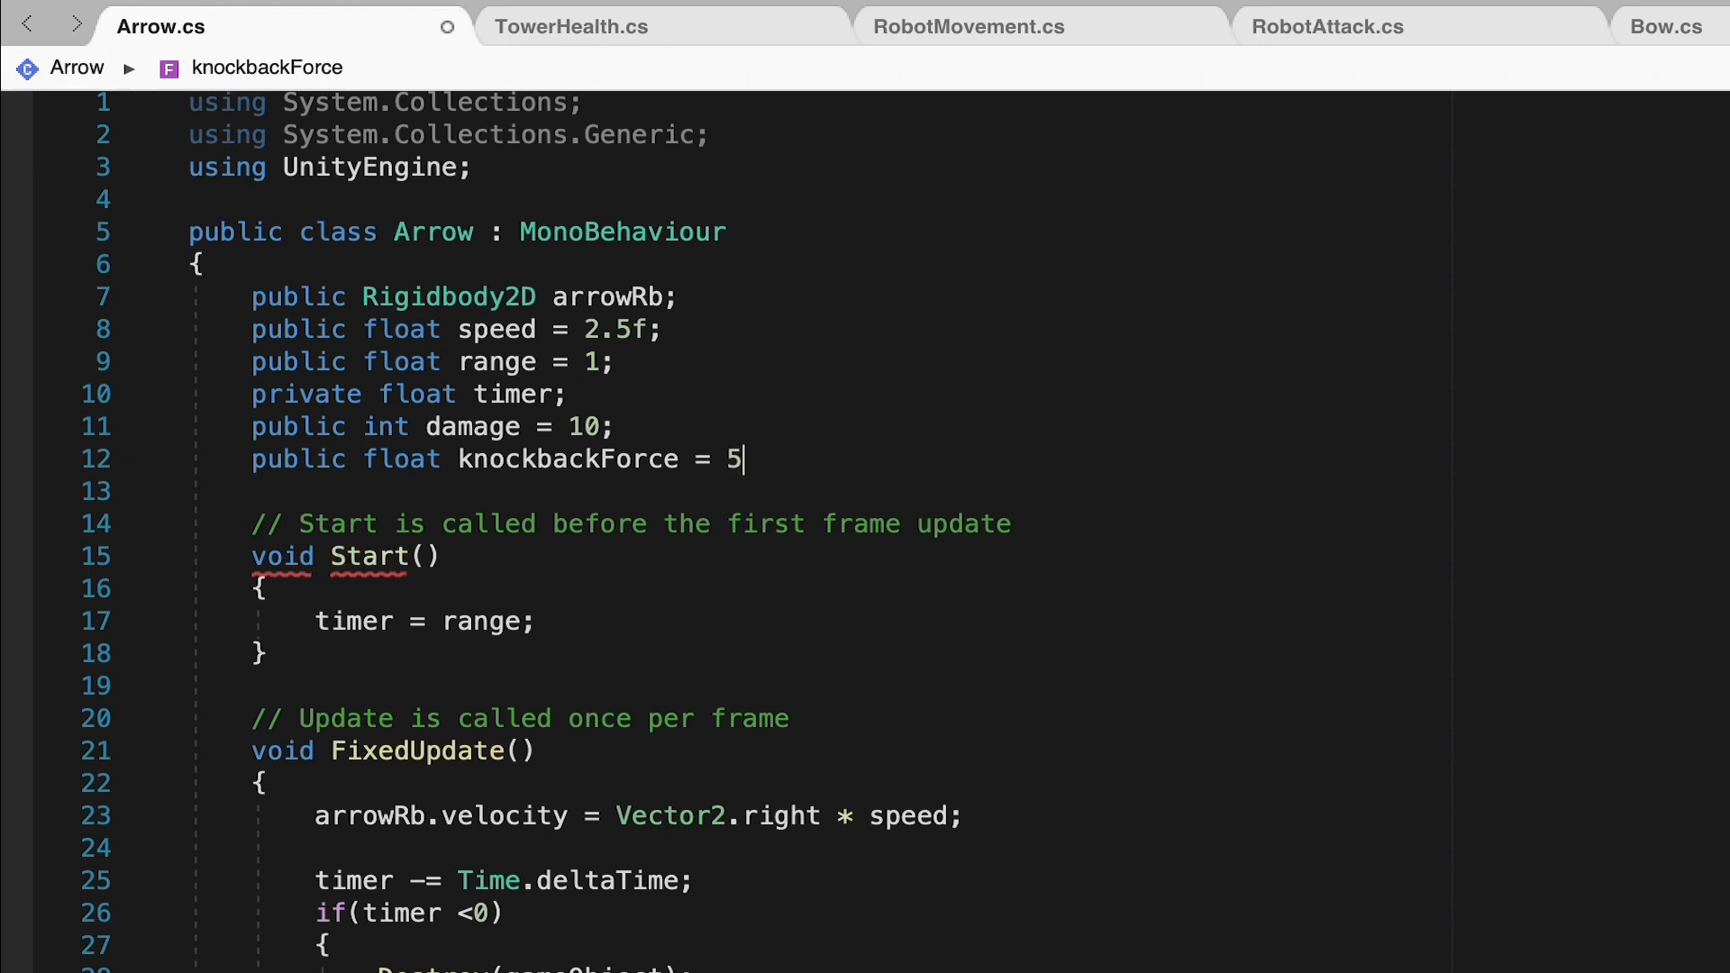
pyautogui.write('l;')
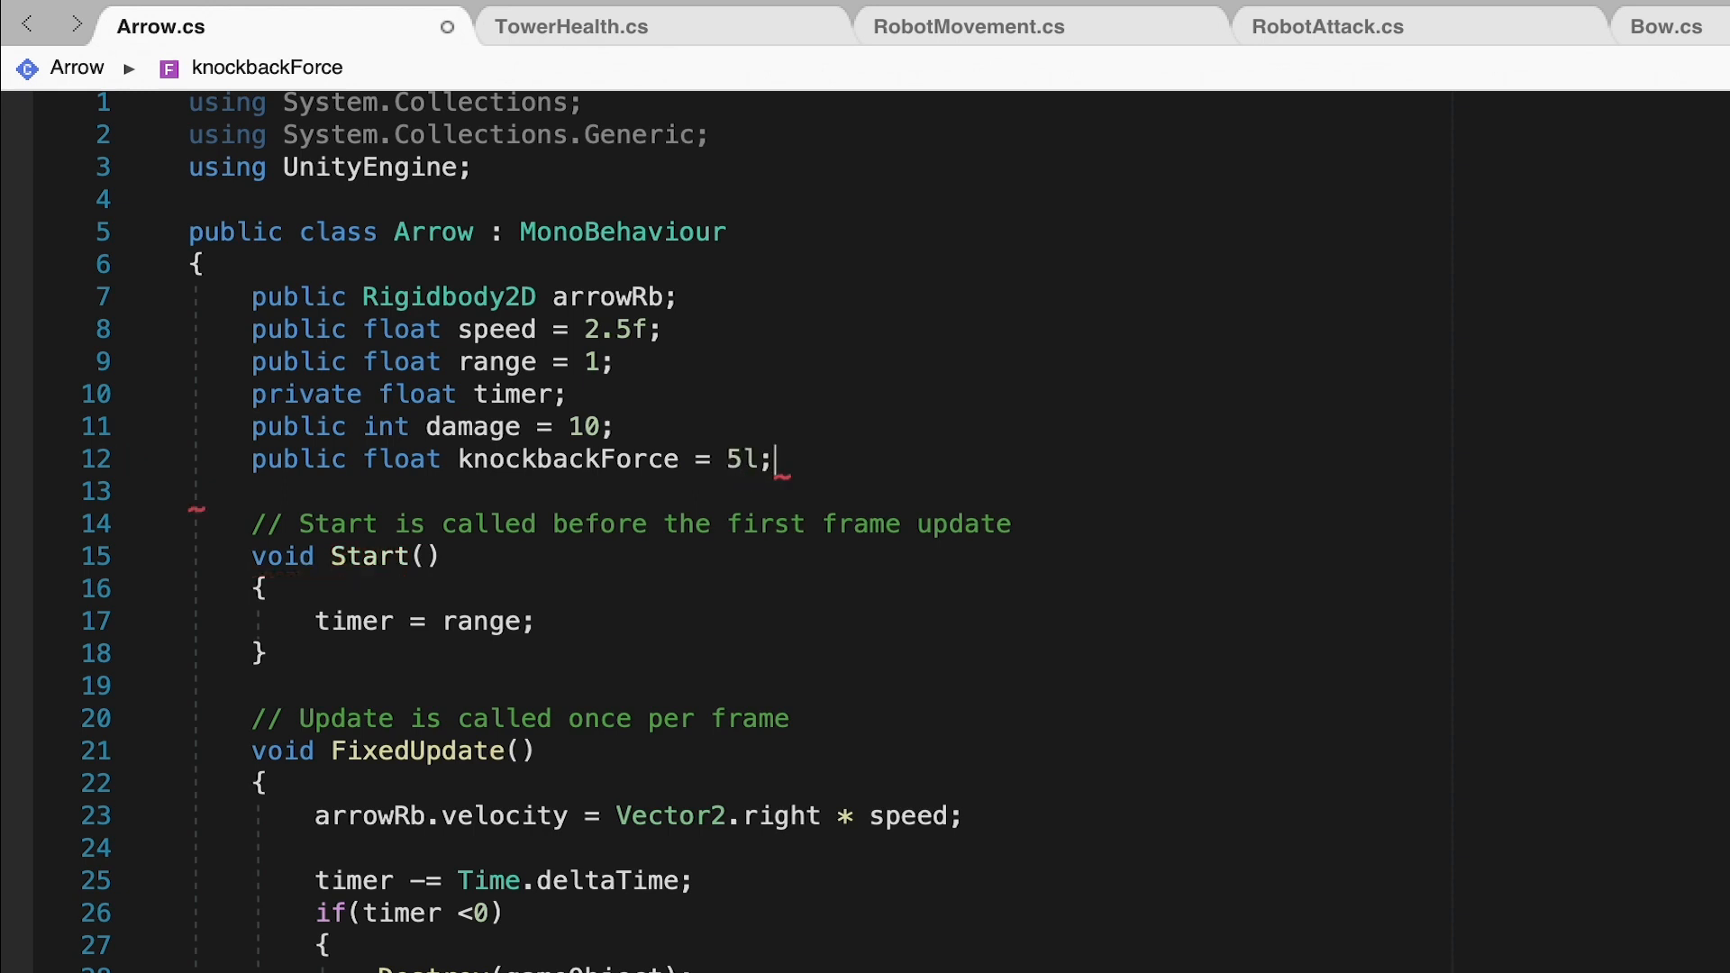
pyautogui.press('Backspace')
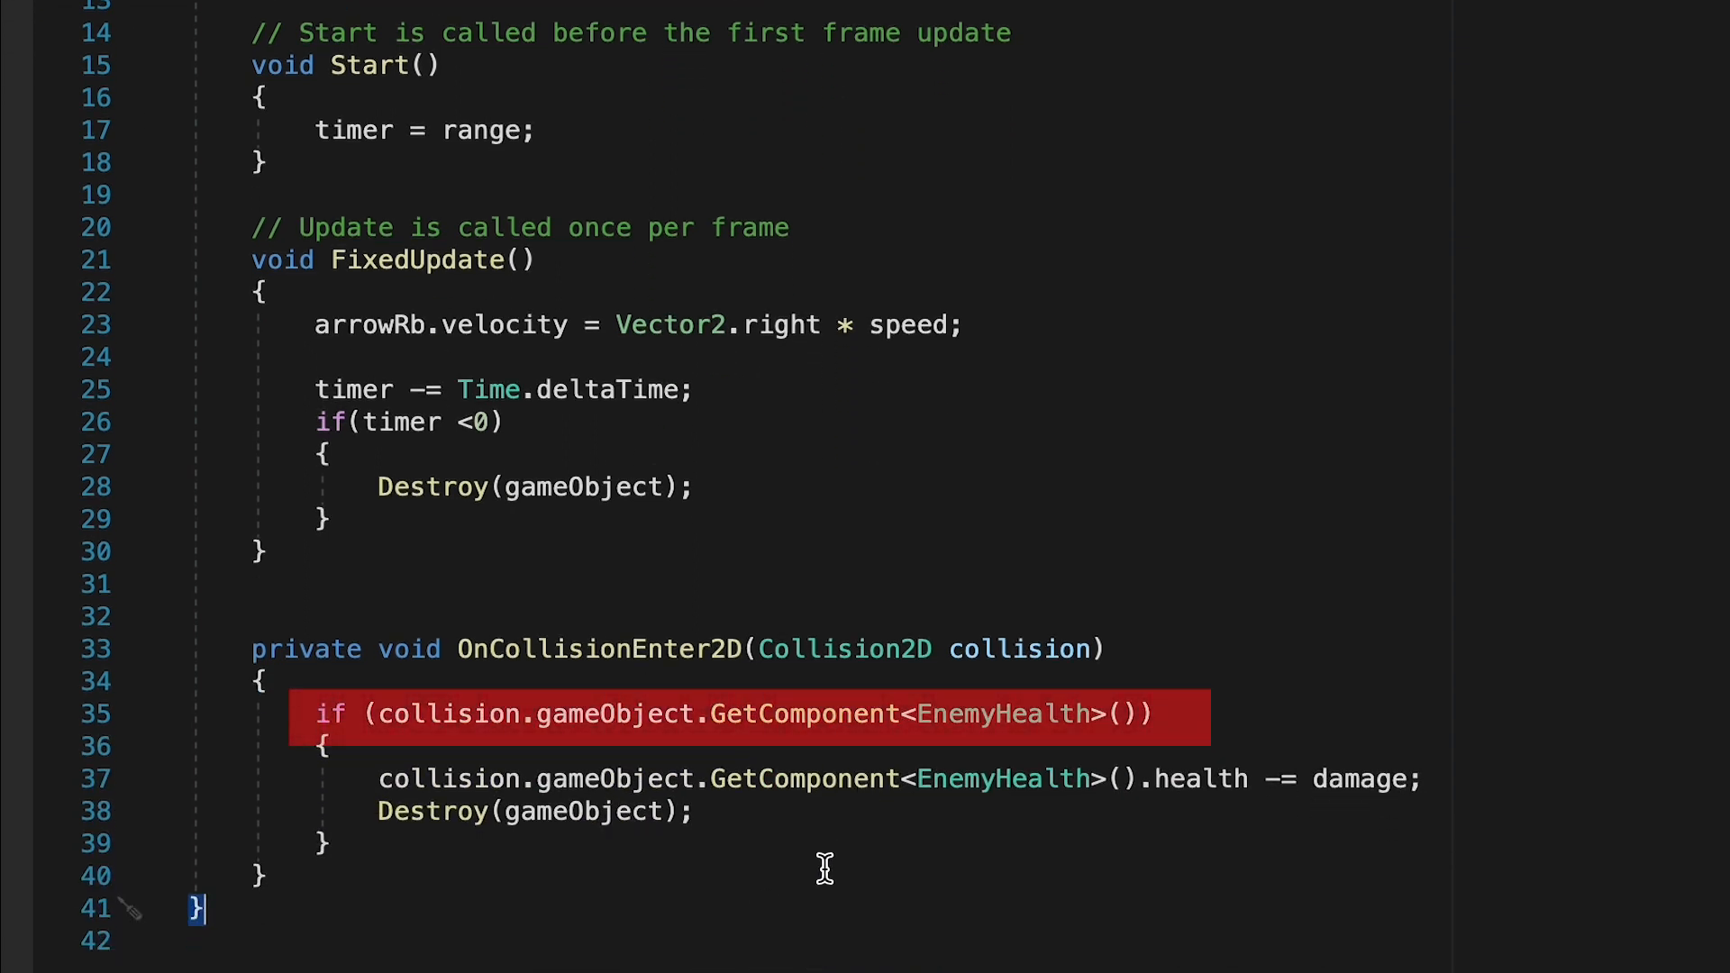
pyautogui.moveTo(1280, 830)
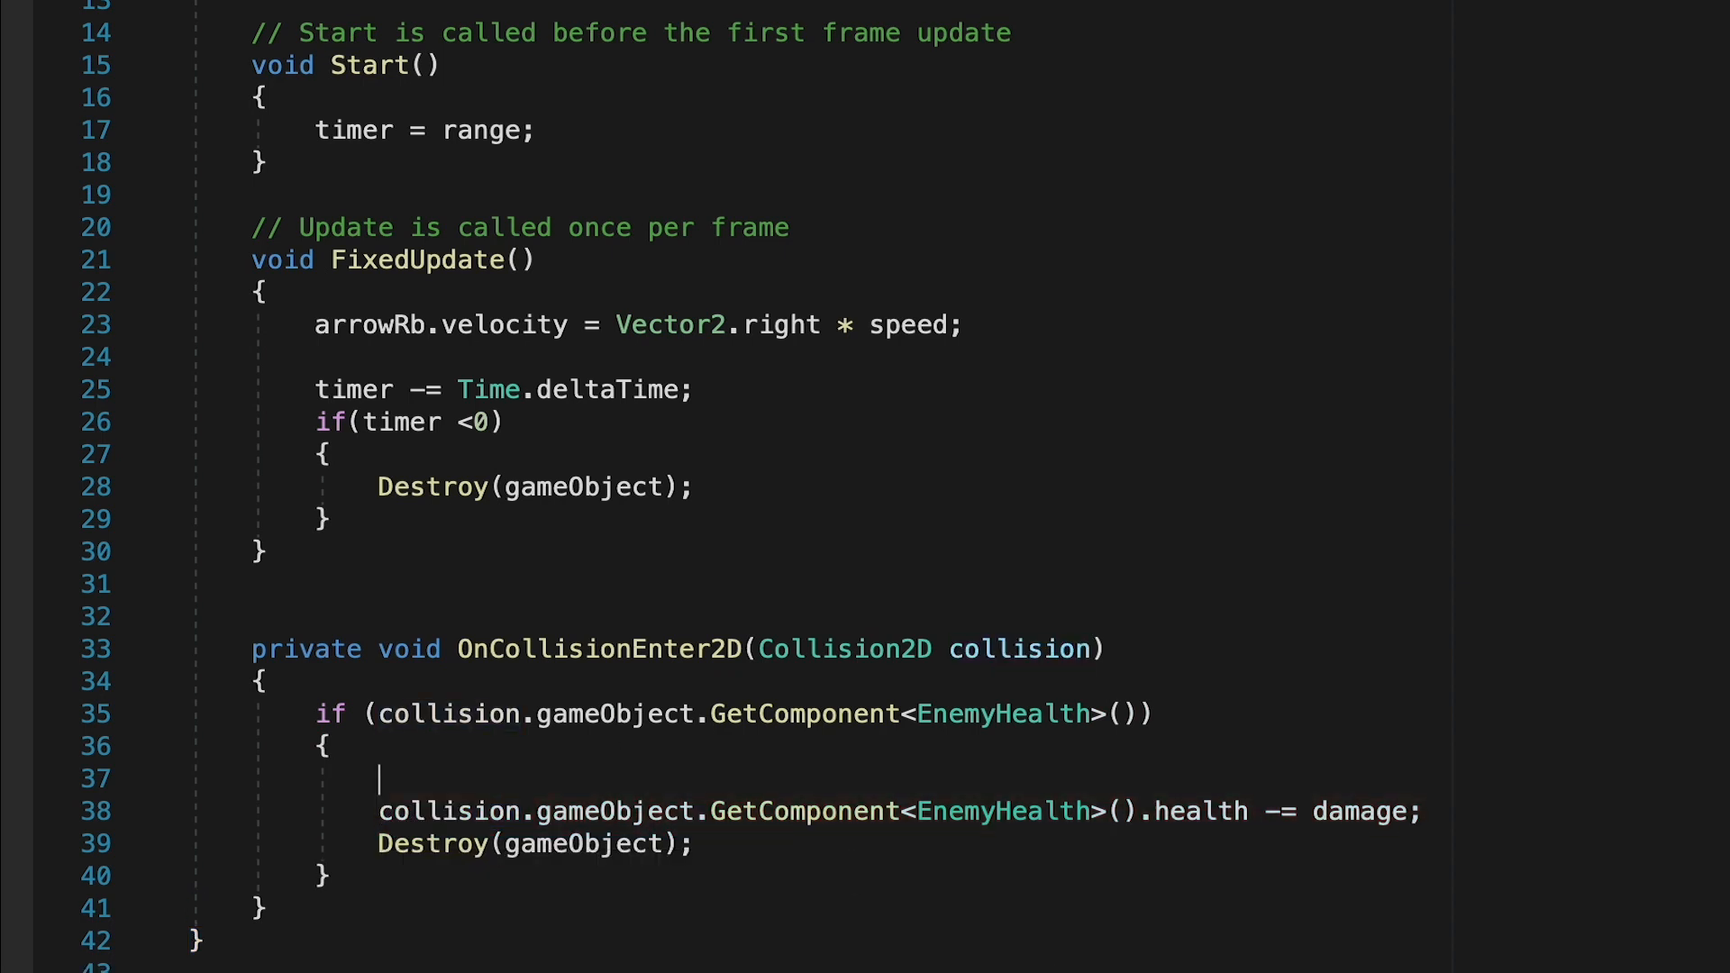
# - Get the hit enemy's Rigidbody2D and call AddForce with a rightward Vector2 direction
pyautogui.write('co')
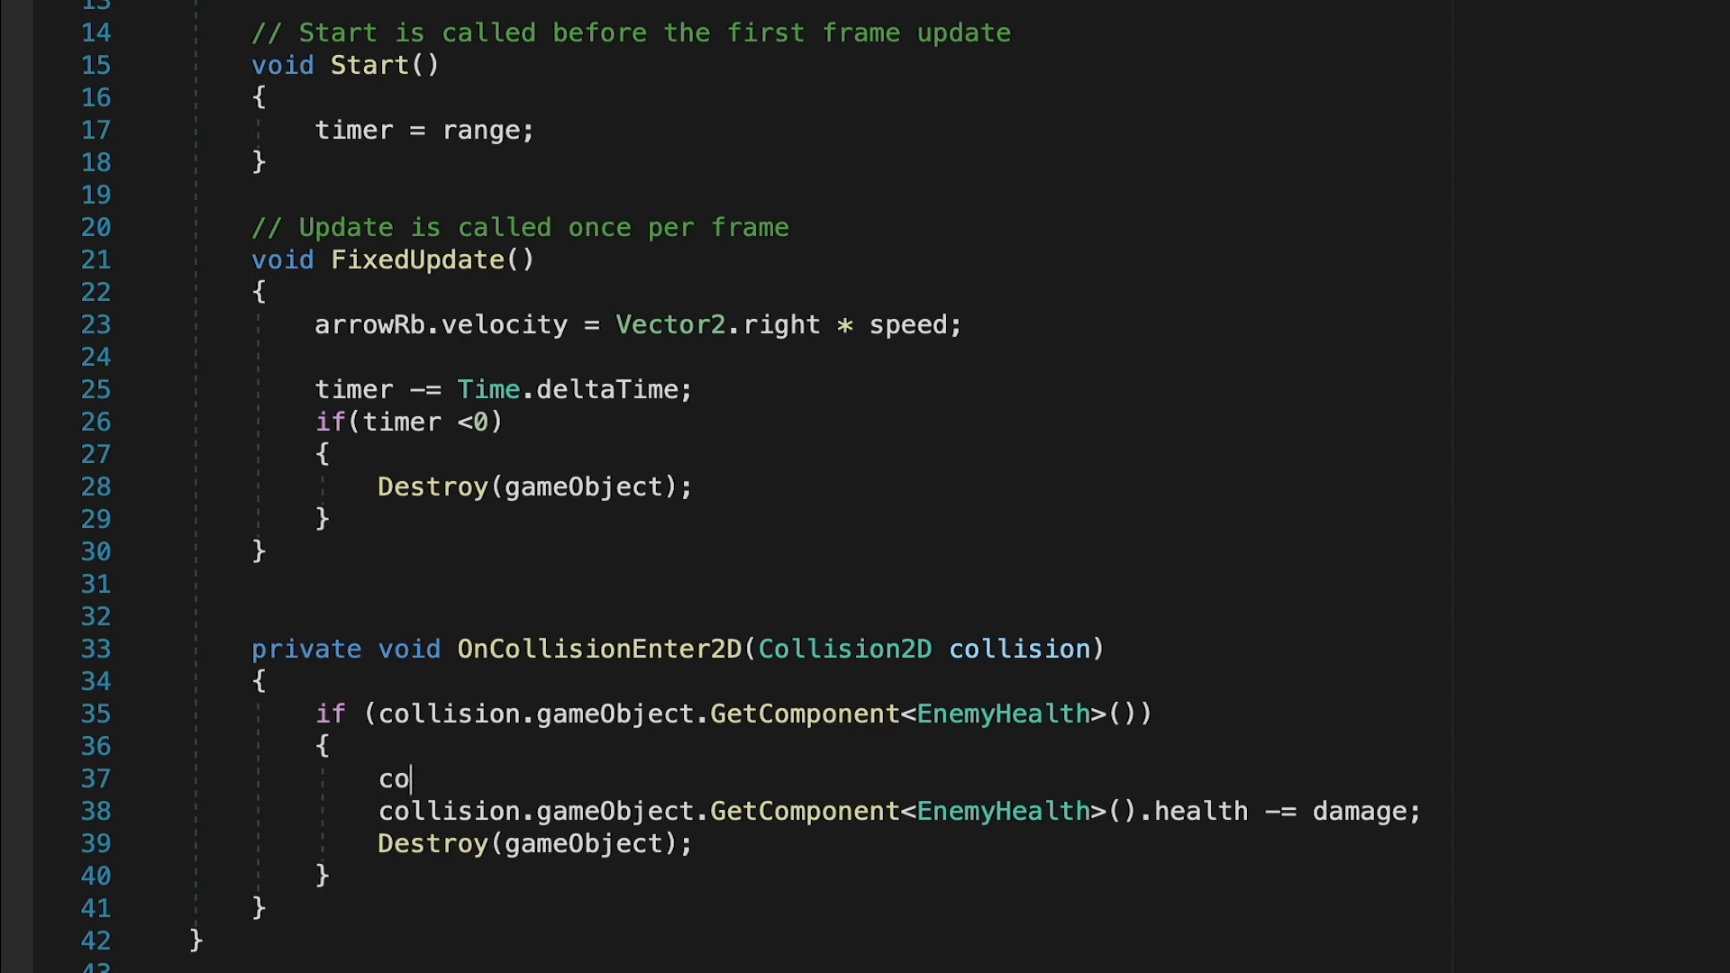
pyautogui.write('llision.ga')
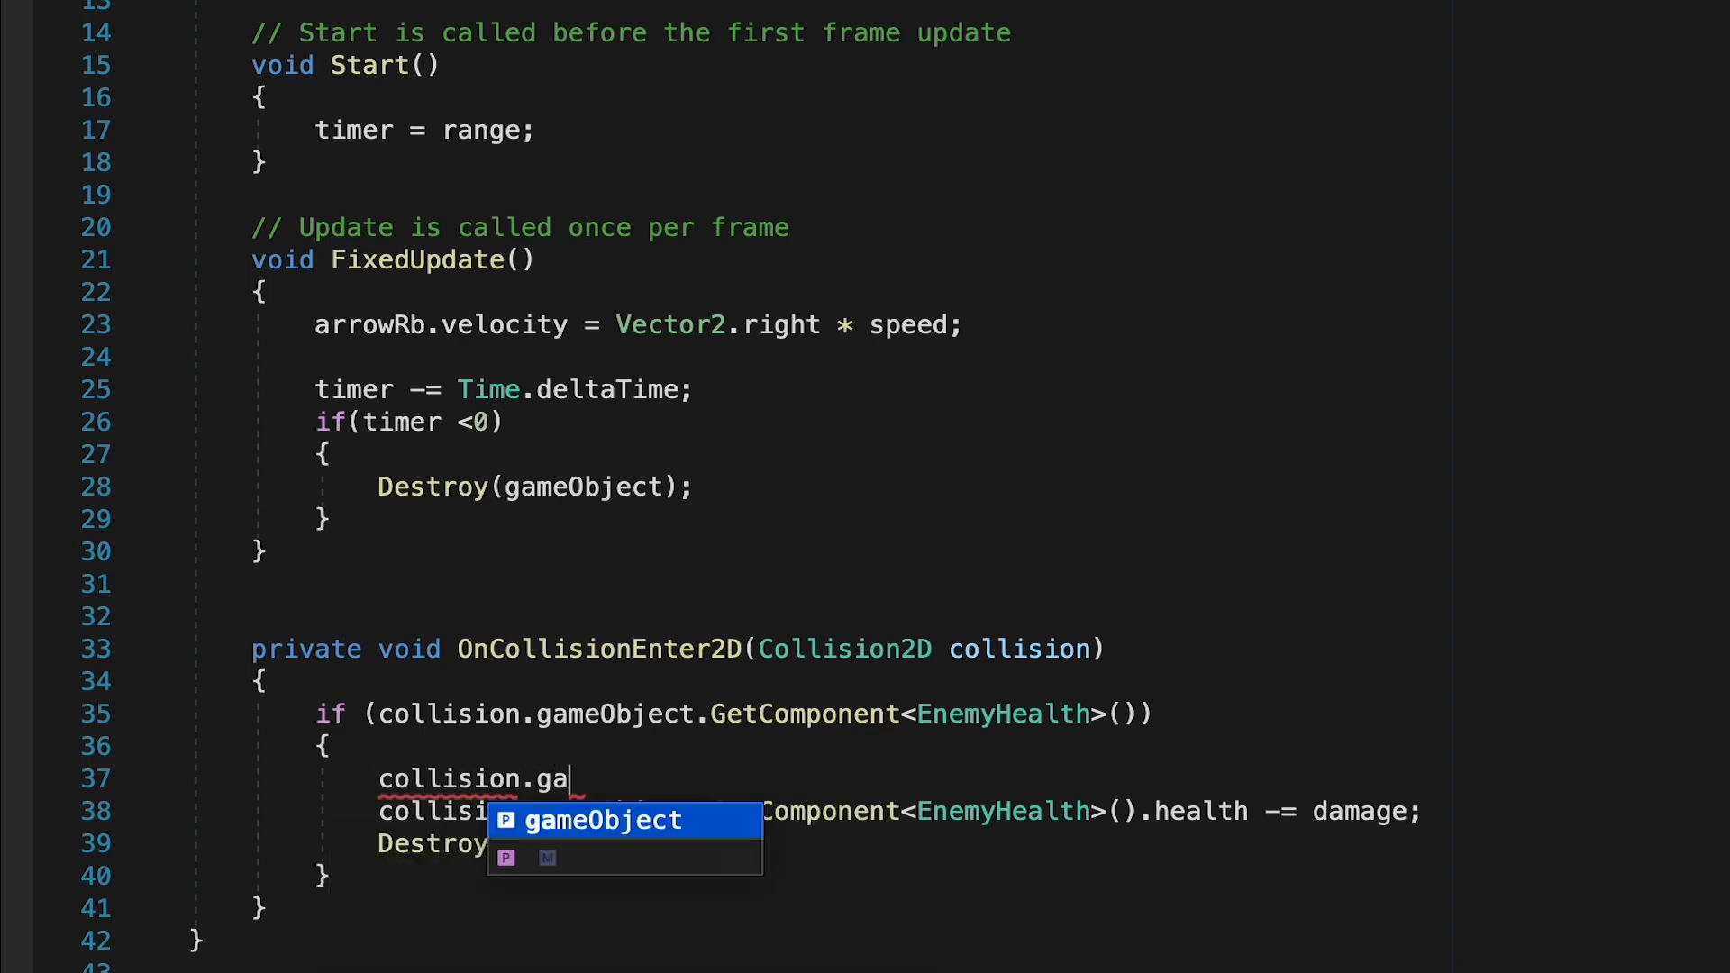
pyautogui.write('meObject.Get')
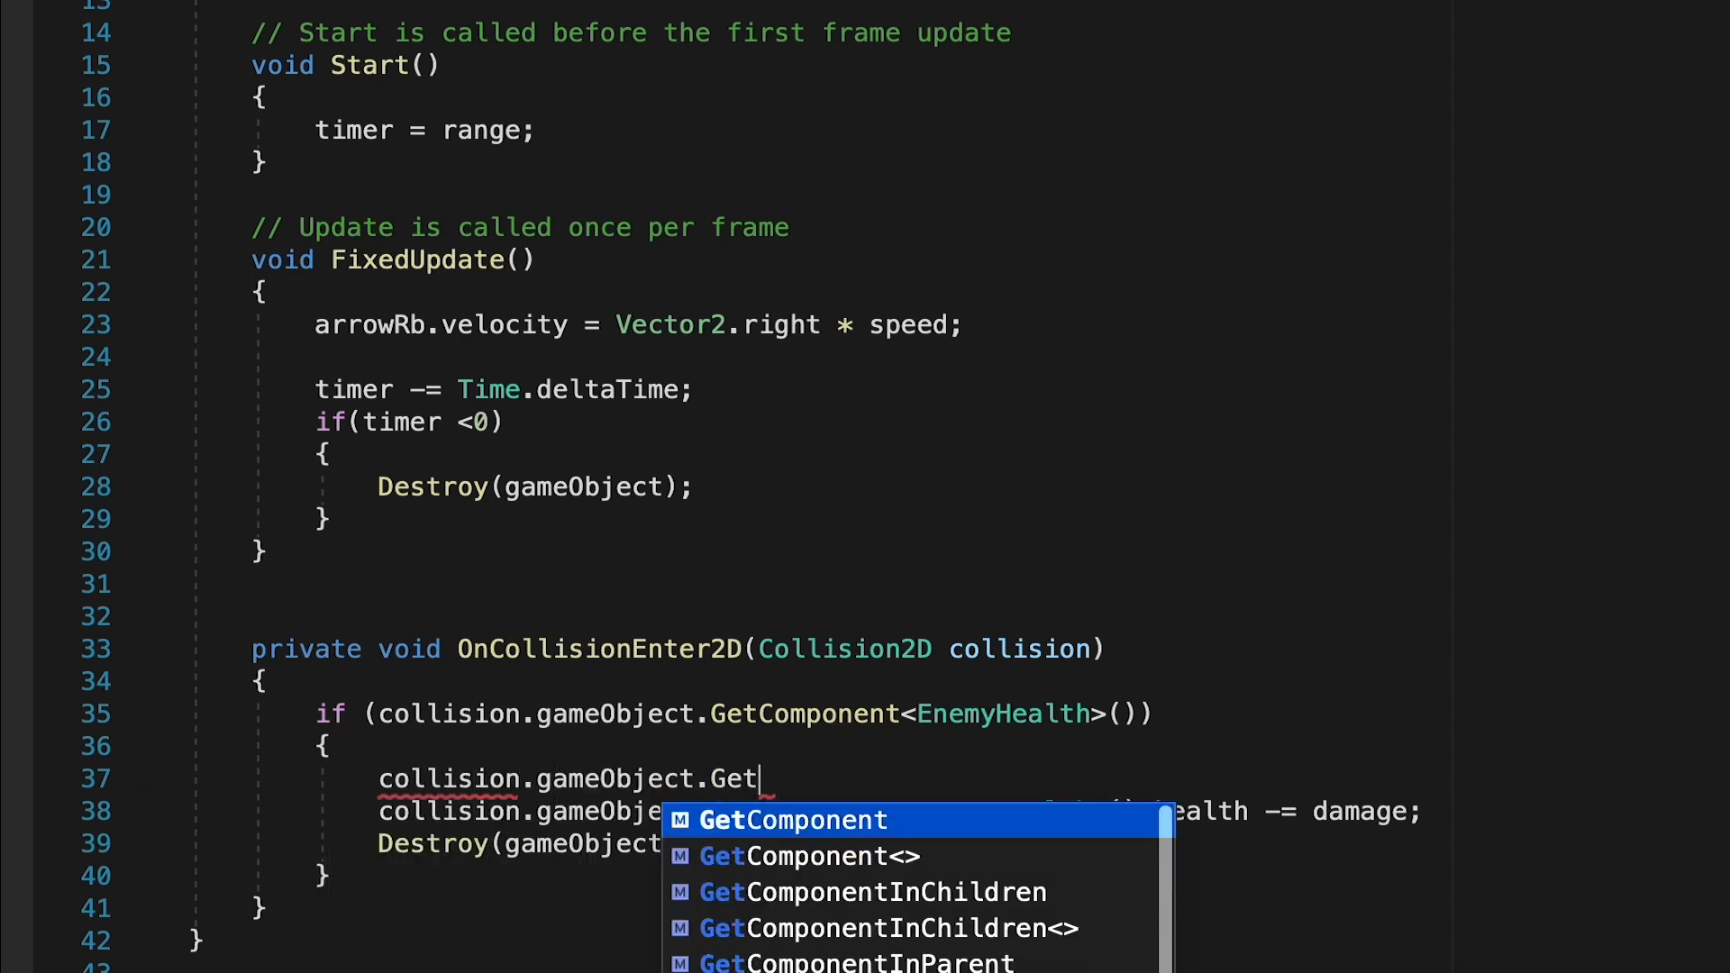
pyautogui.write('Component<Rigidbody2D>().AddForce(')
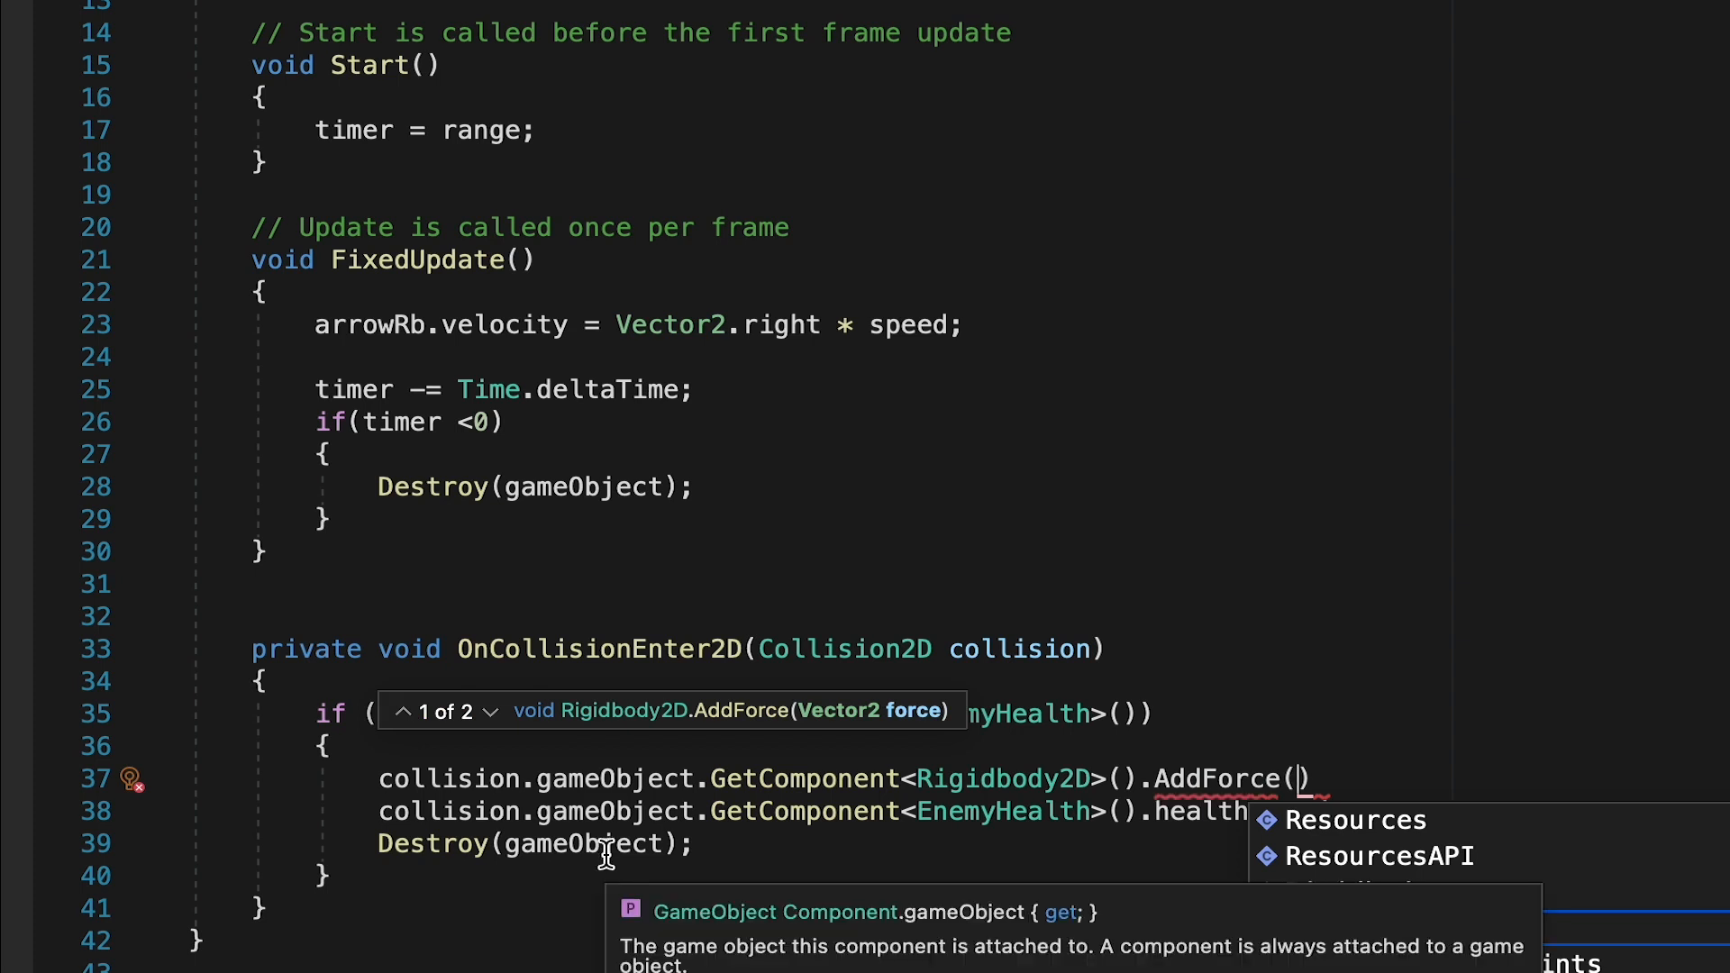
pyautogui.write('Vector2')
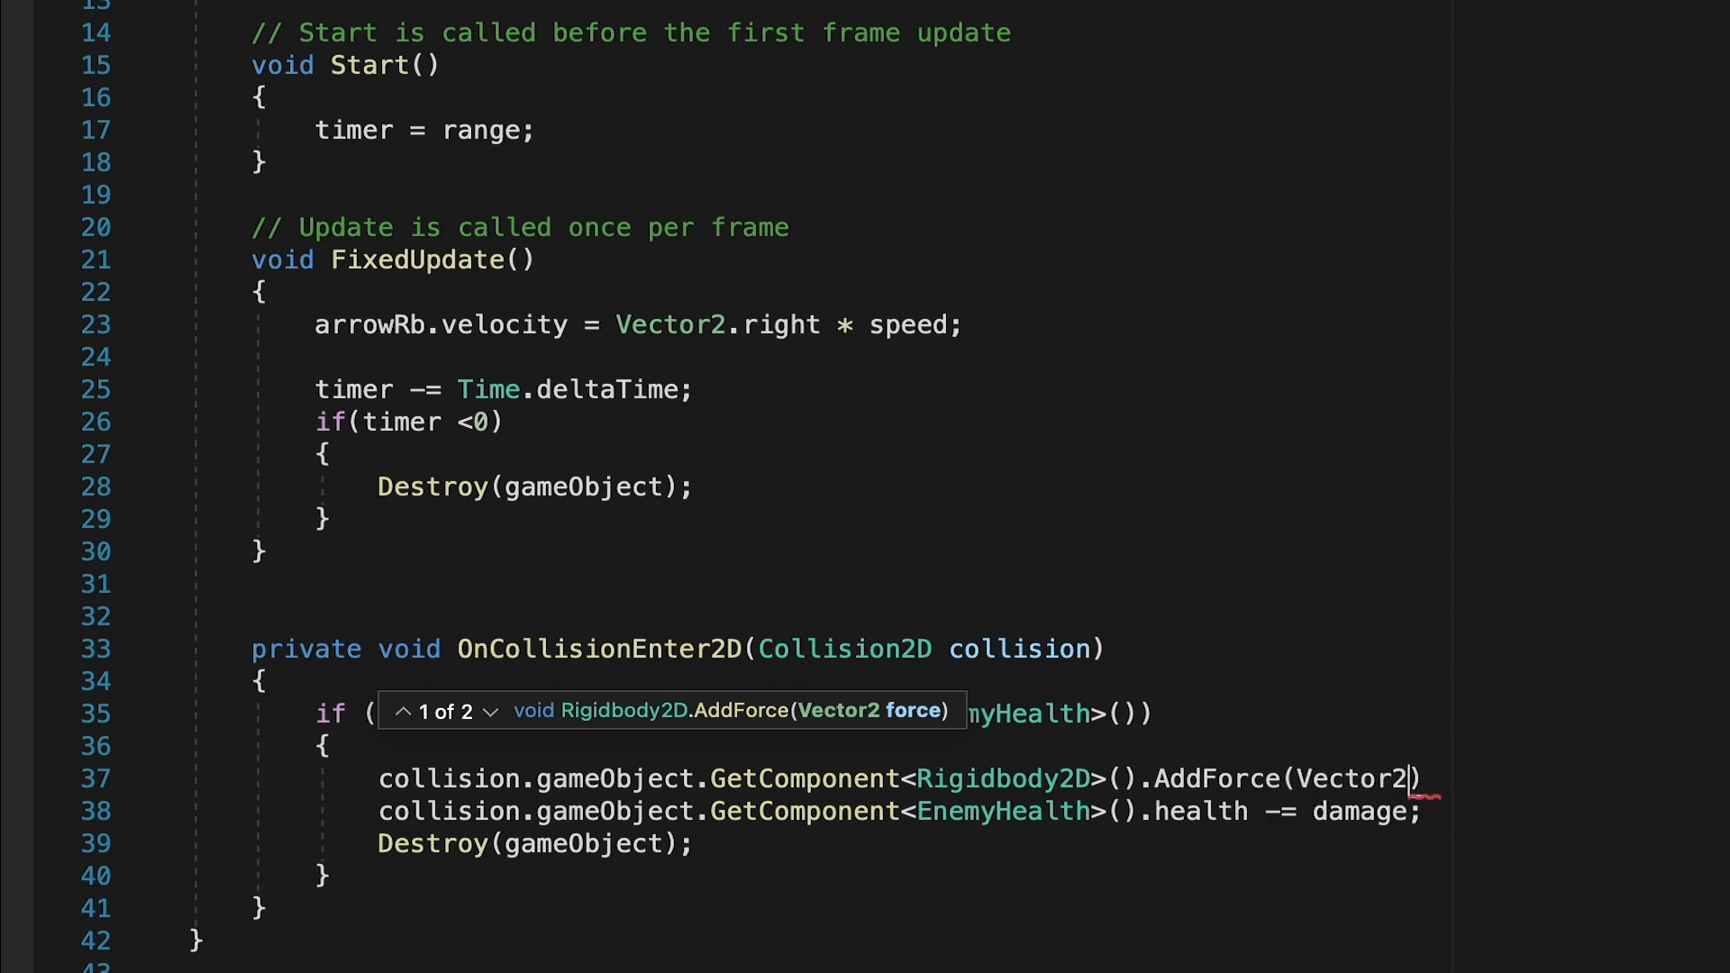
pyautogui.write('right')
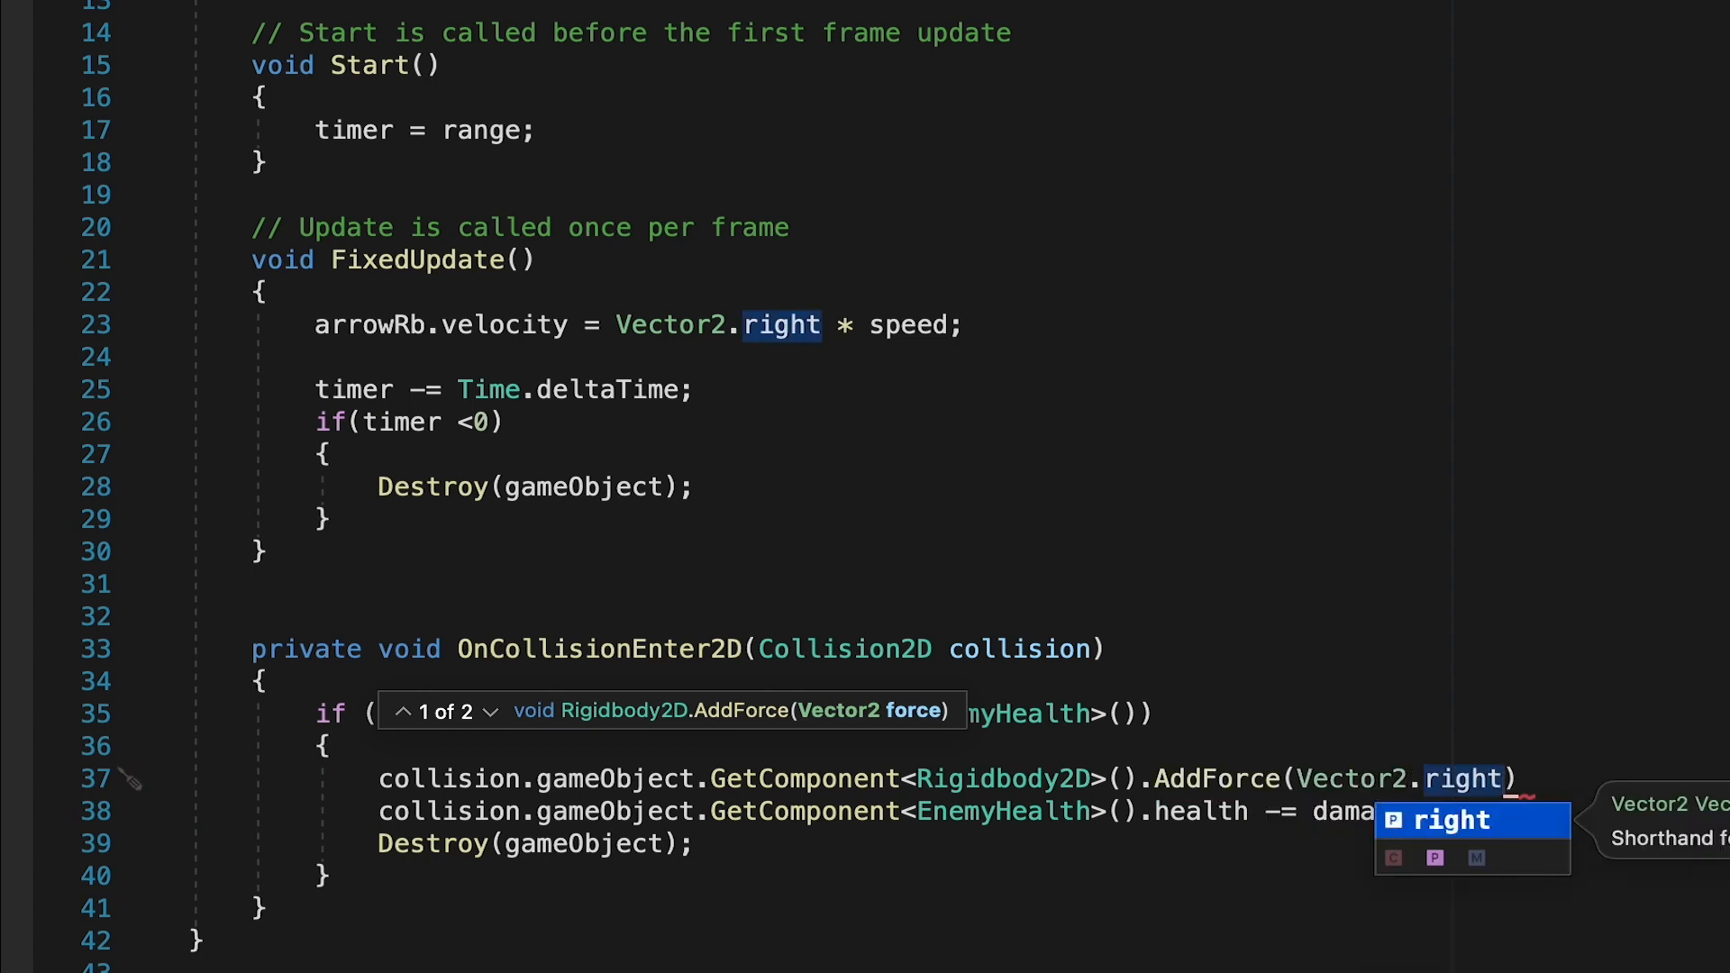
pyautogui.write(',')
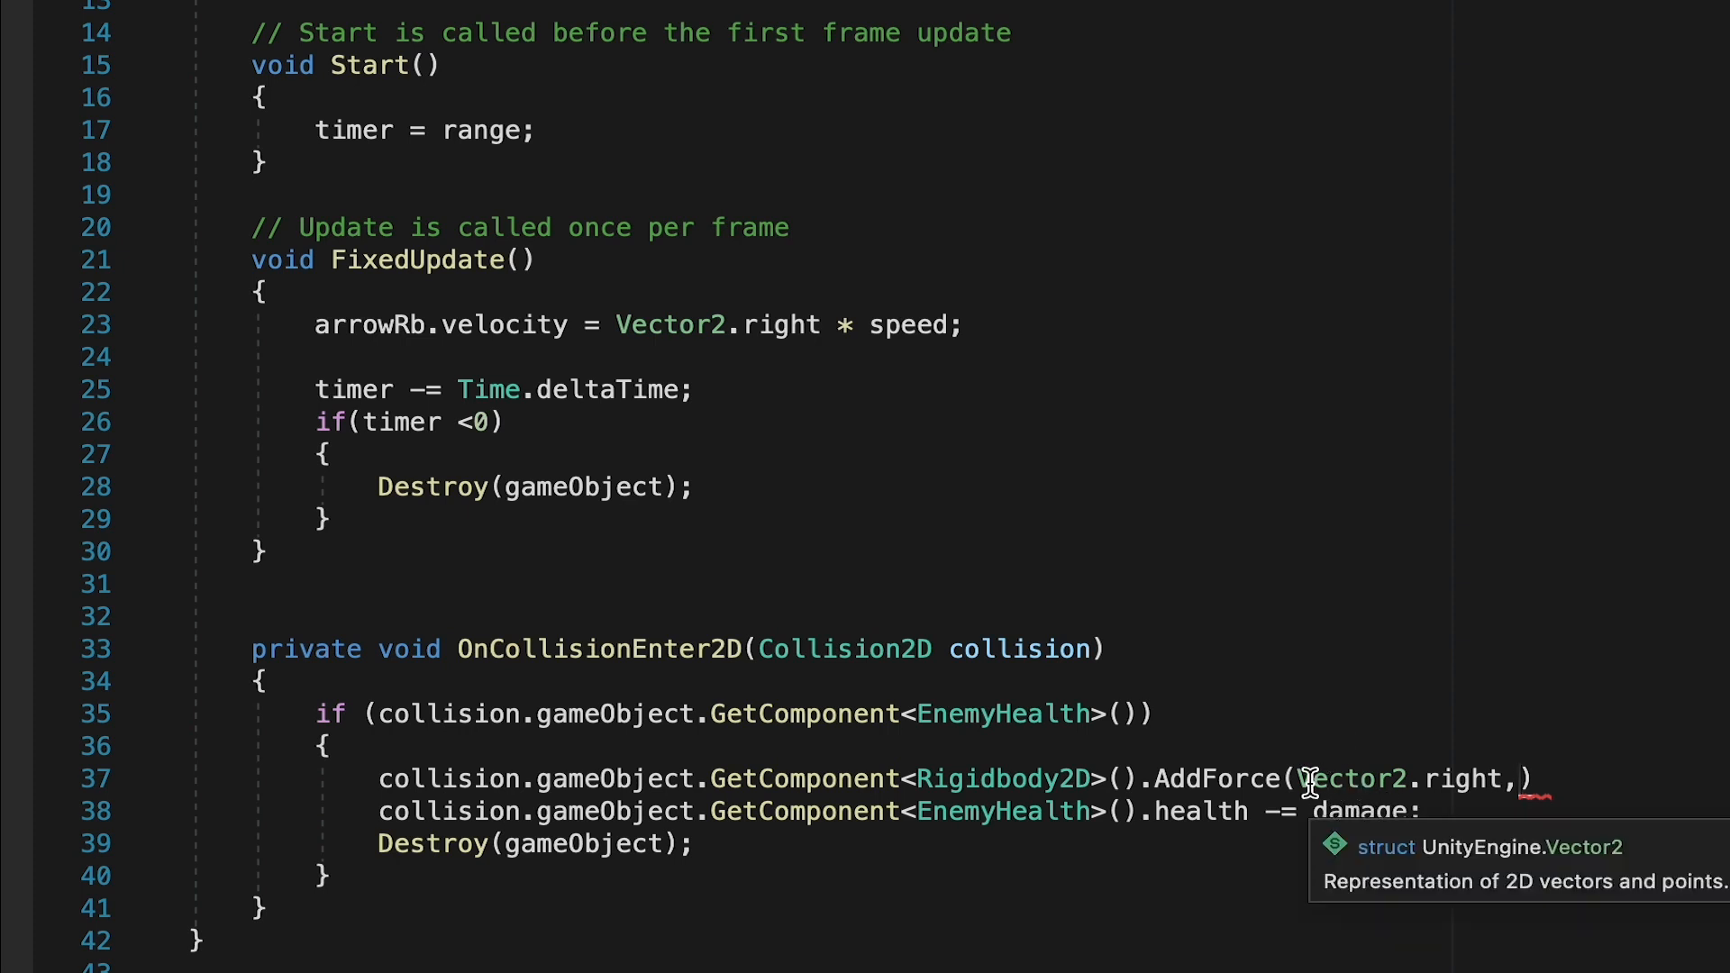
pyautogui.press('Backspace')
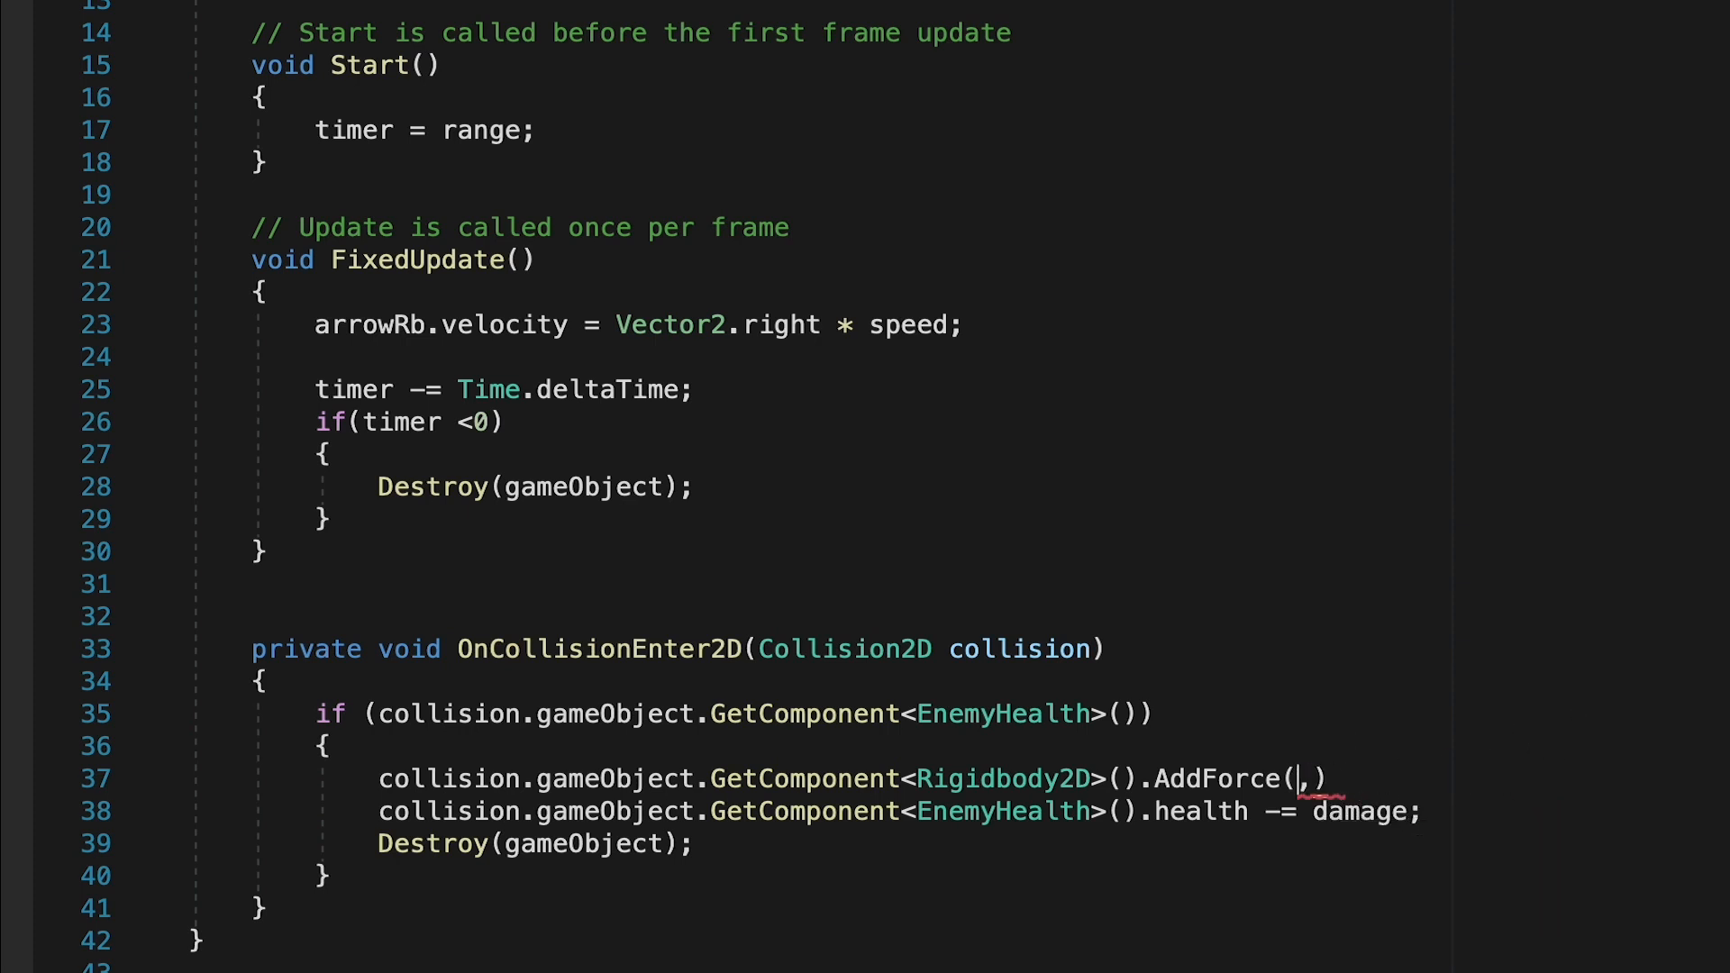
pyautogui.write('new Vector2(0')
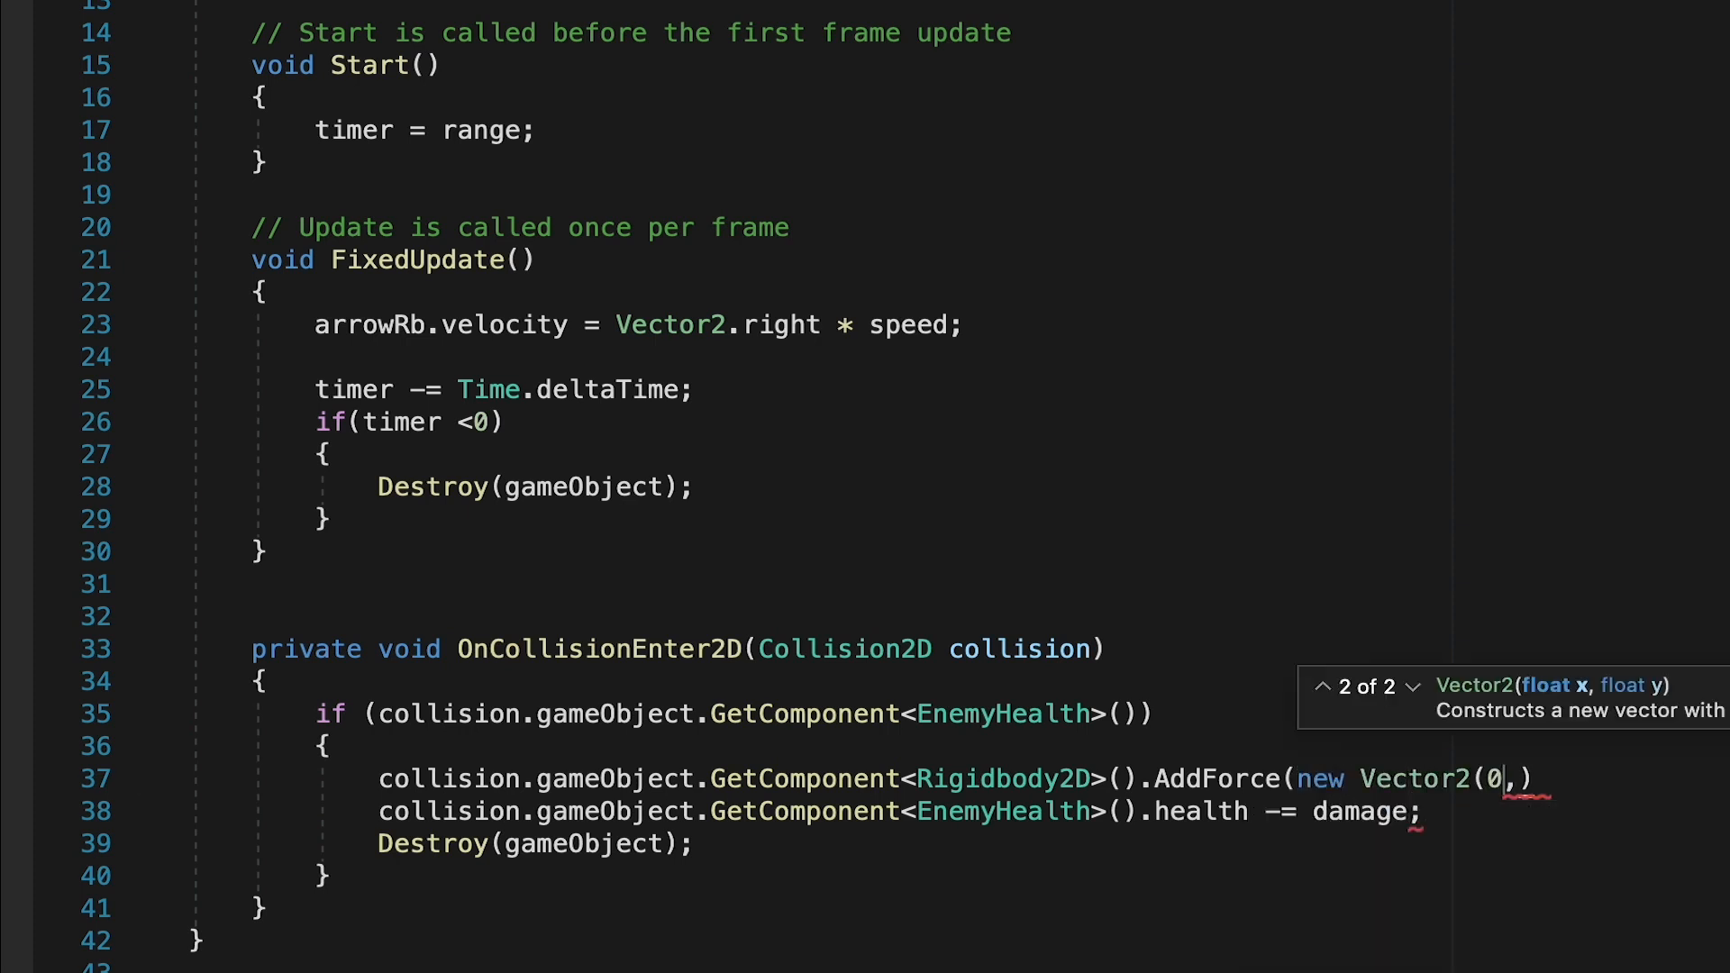
pyautogui.write('1)')
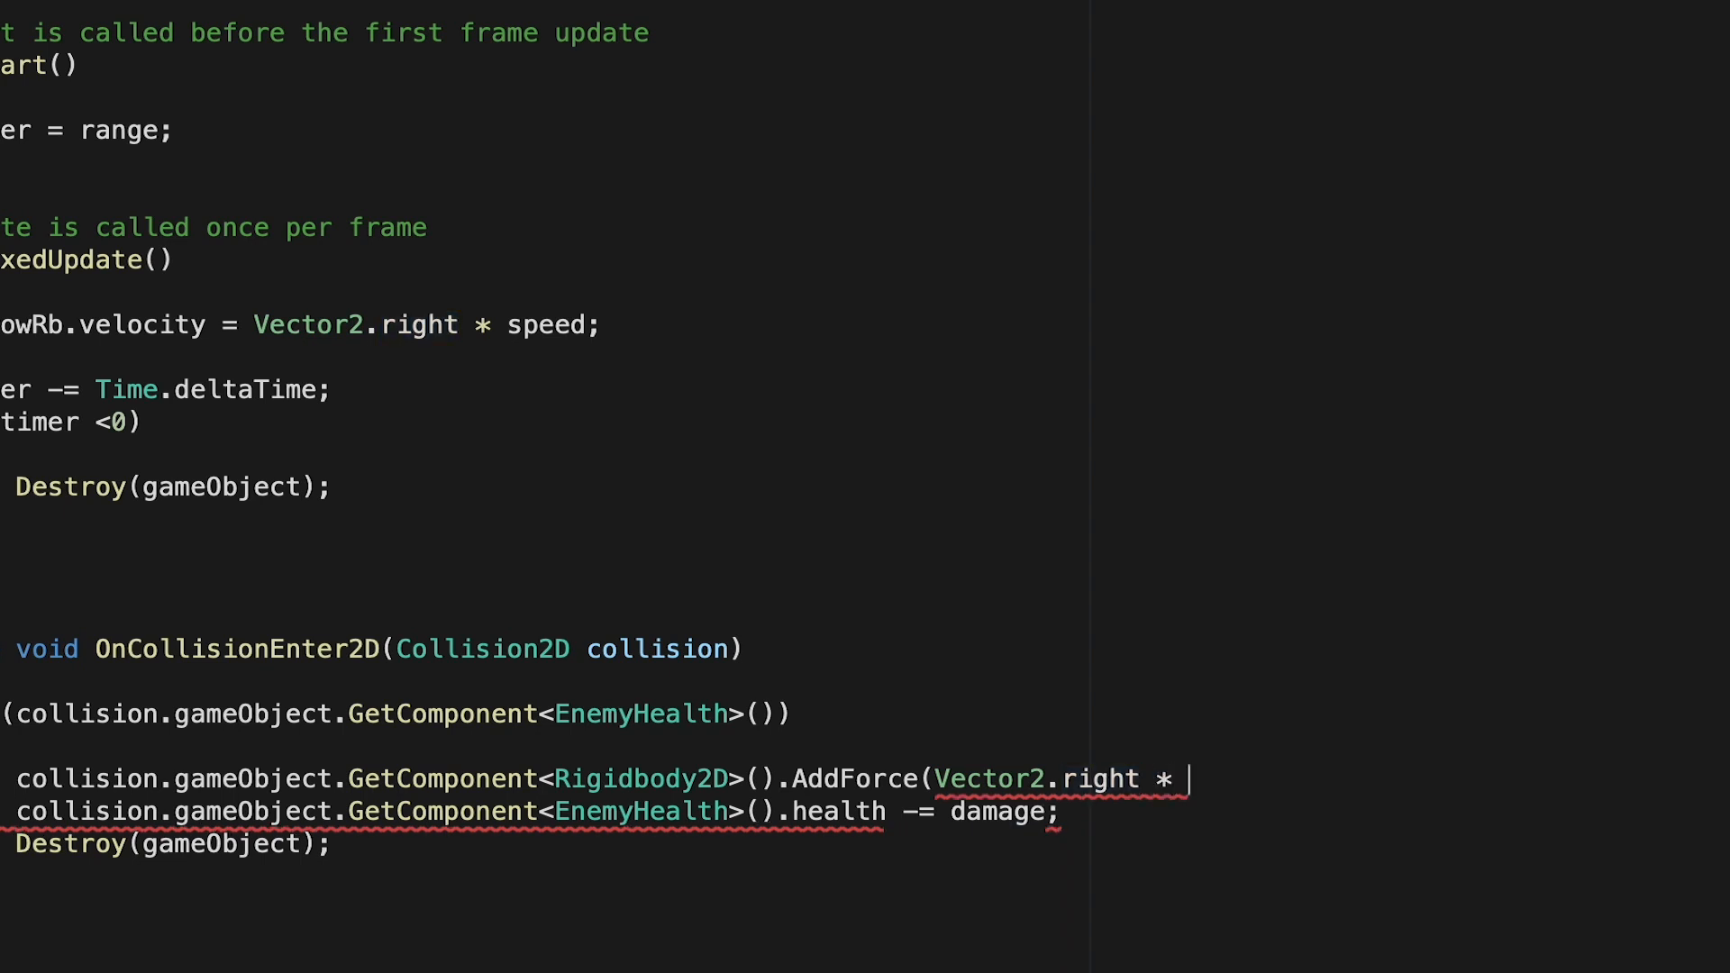
# - Scale the force by knockbackForce and apply it as ForceMode2D.Impulse
pyautogui.write('knockbackForce')
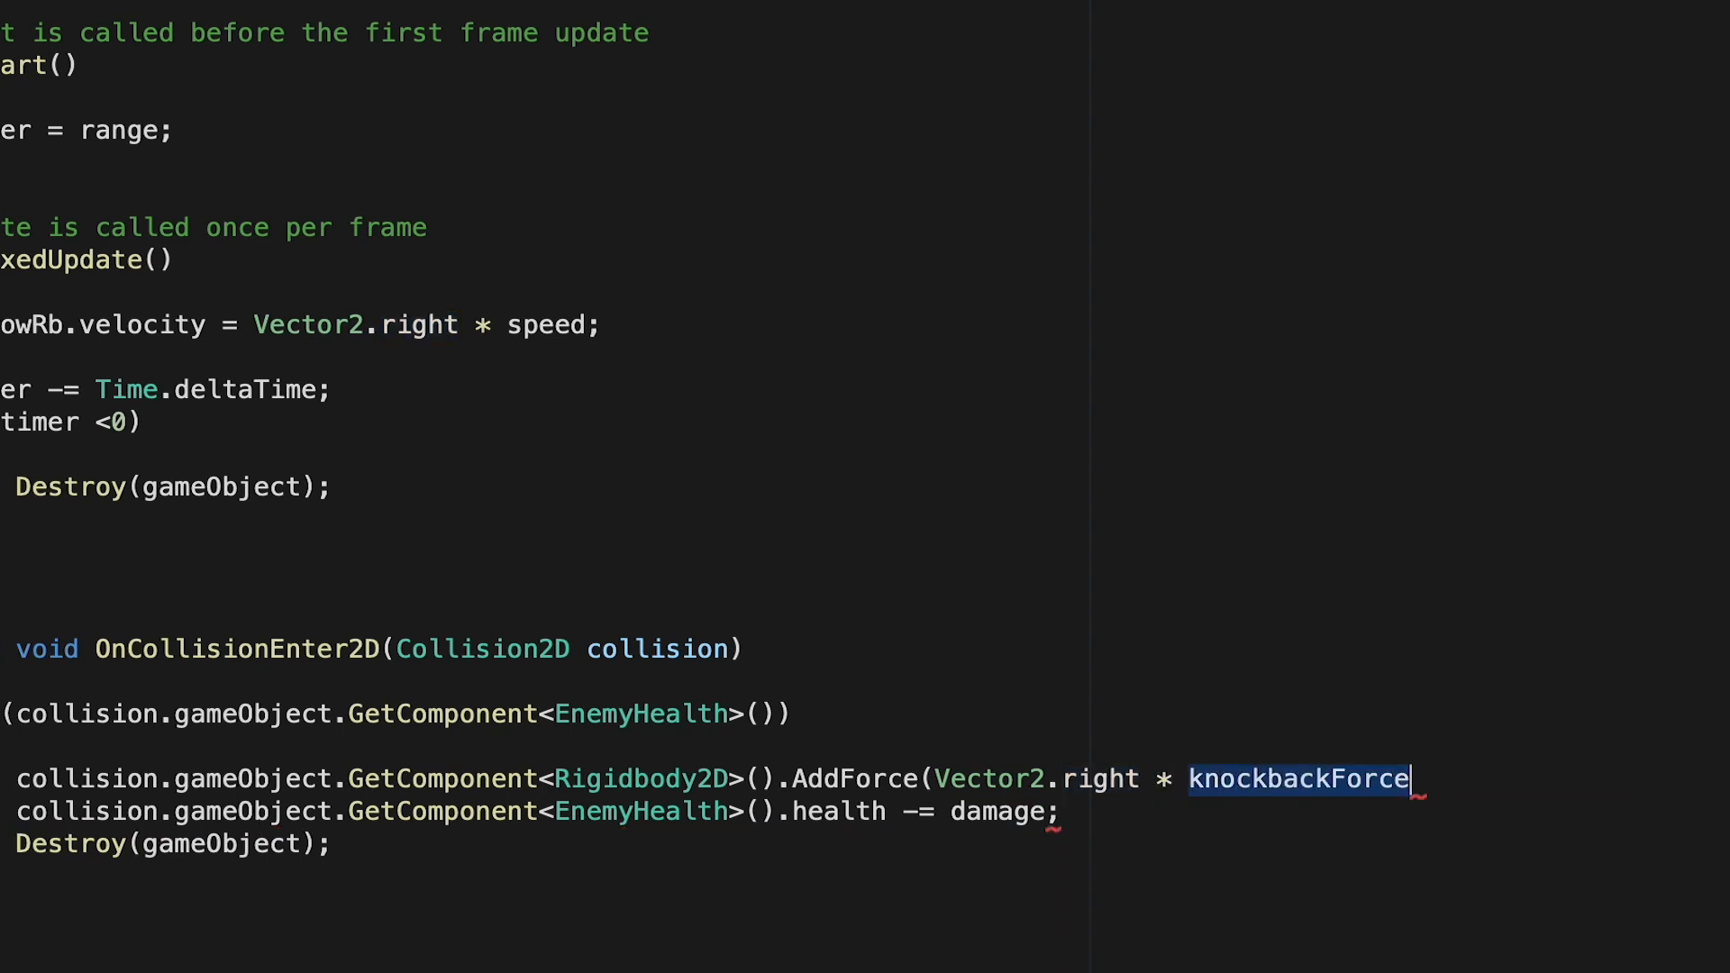
pyautogui.write(',')
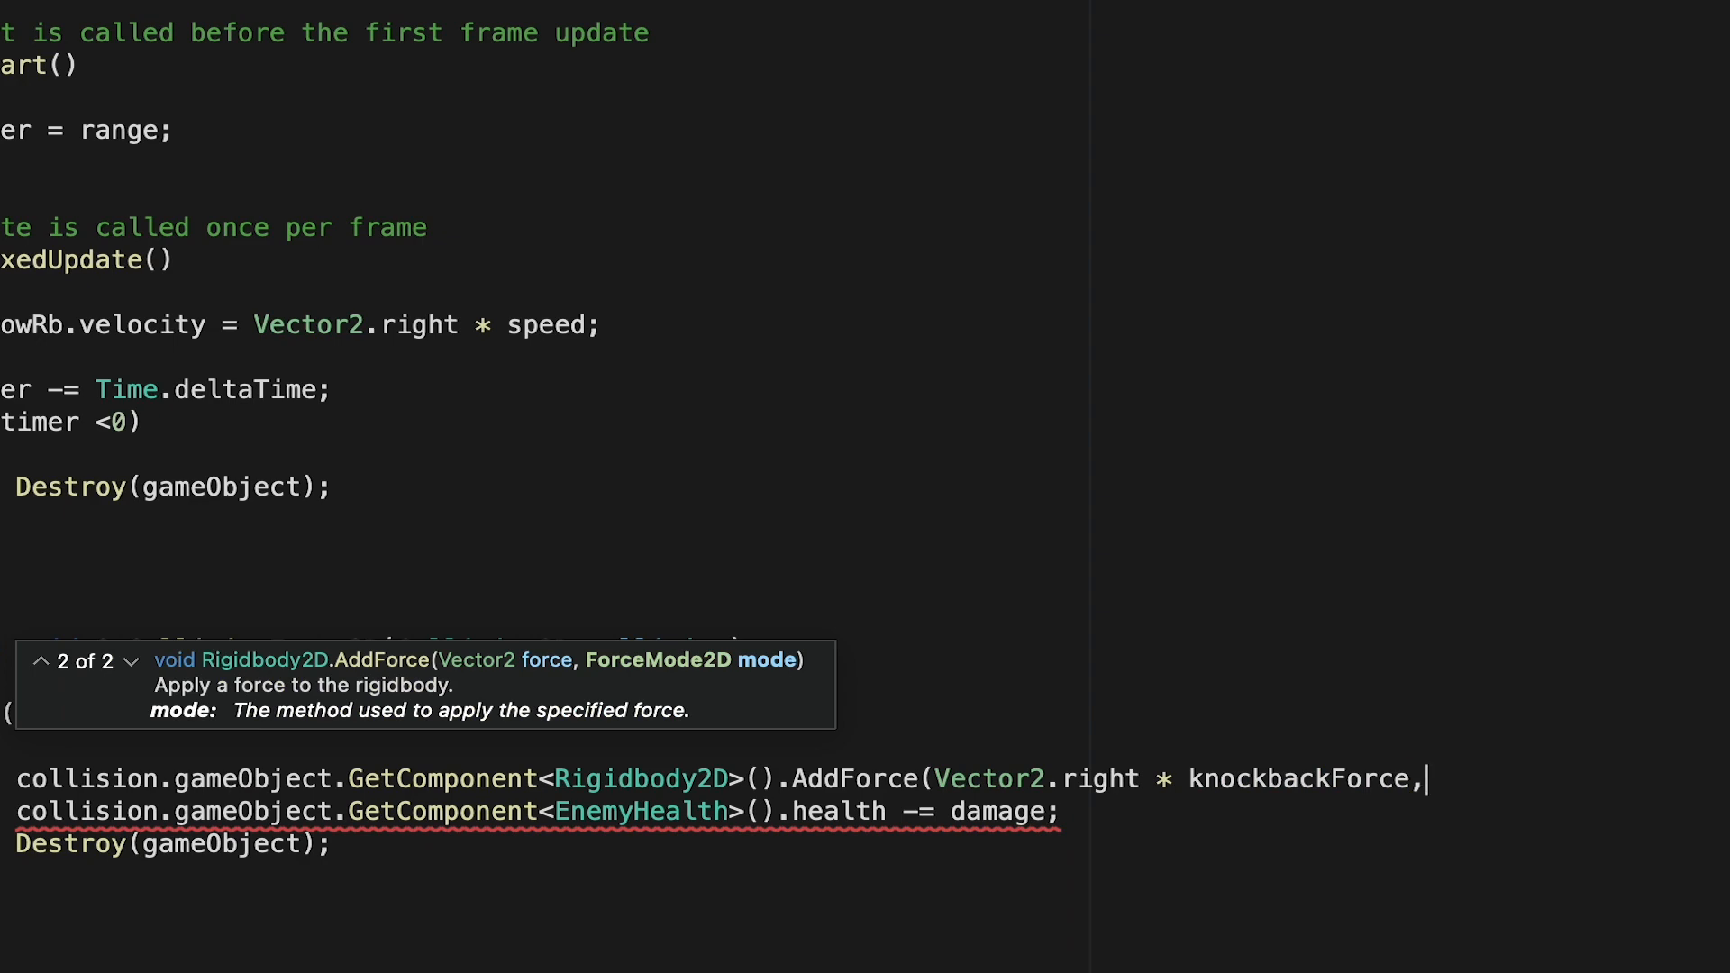
pyautogui.write('forceMode2D.')
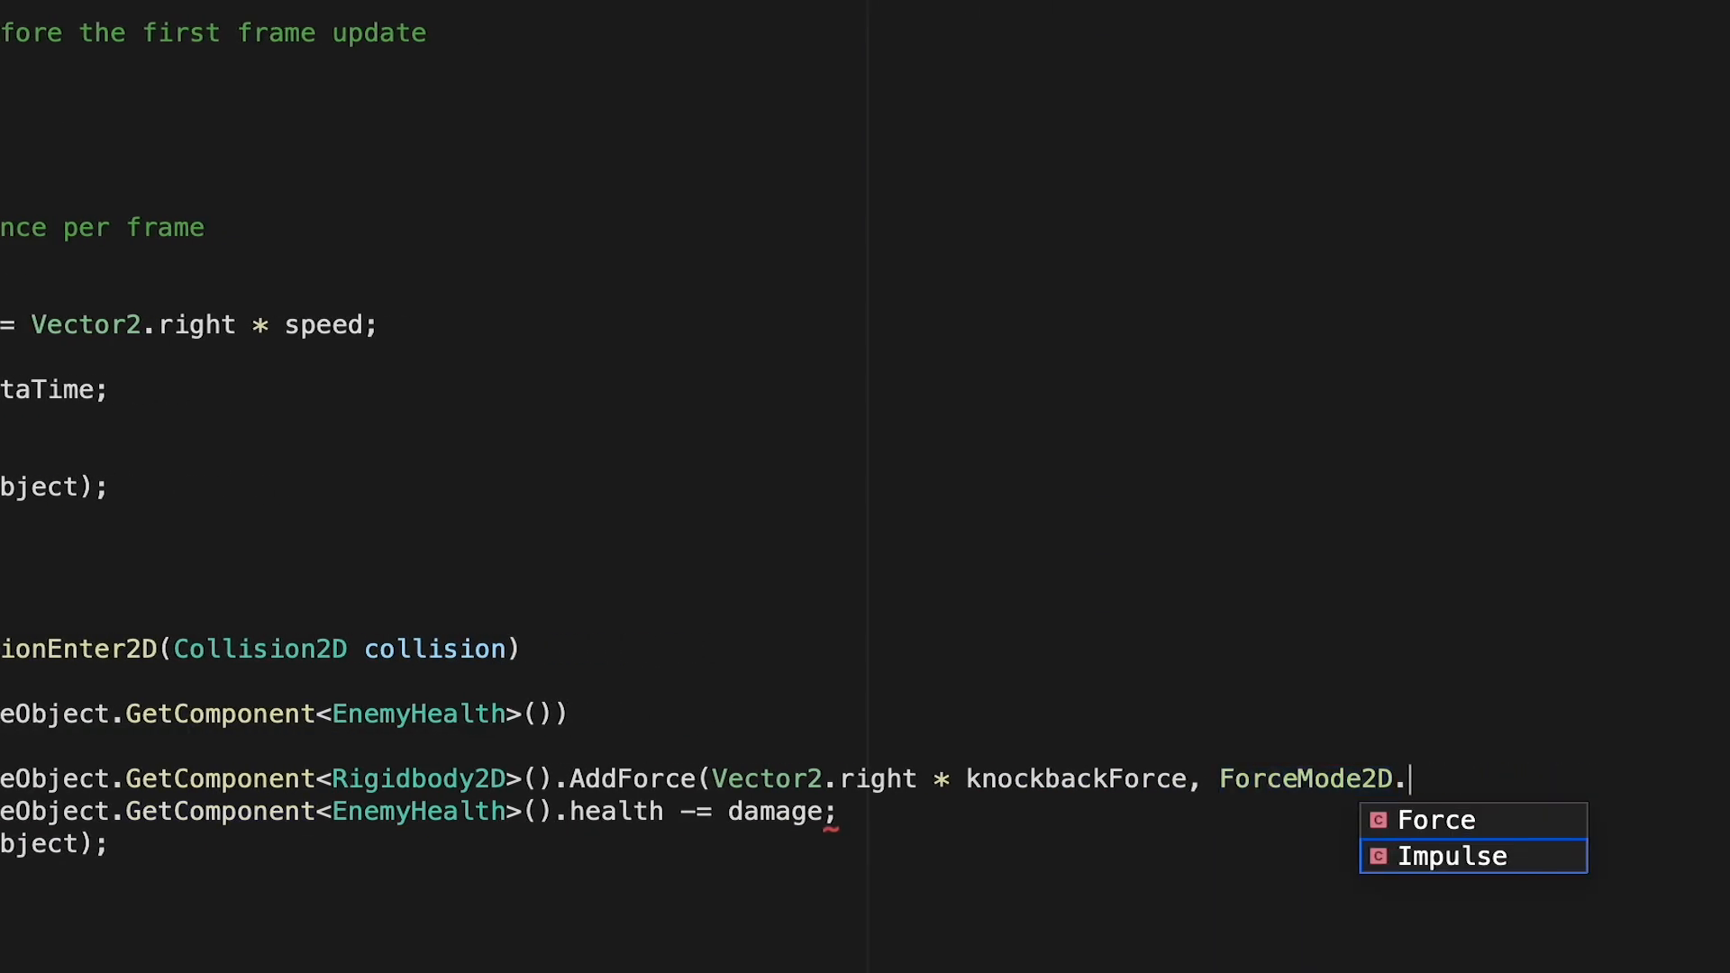
pyautogui.moveTo(1456, 872)
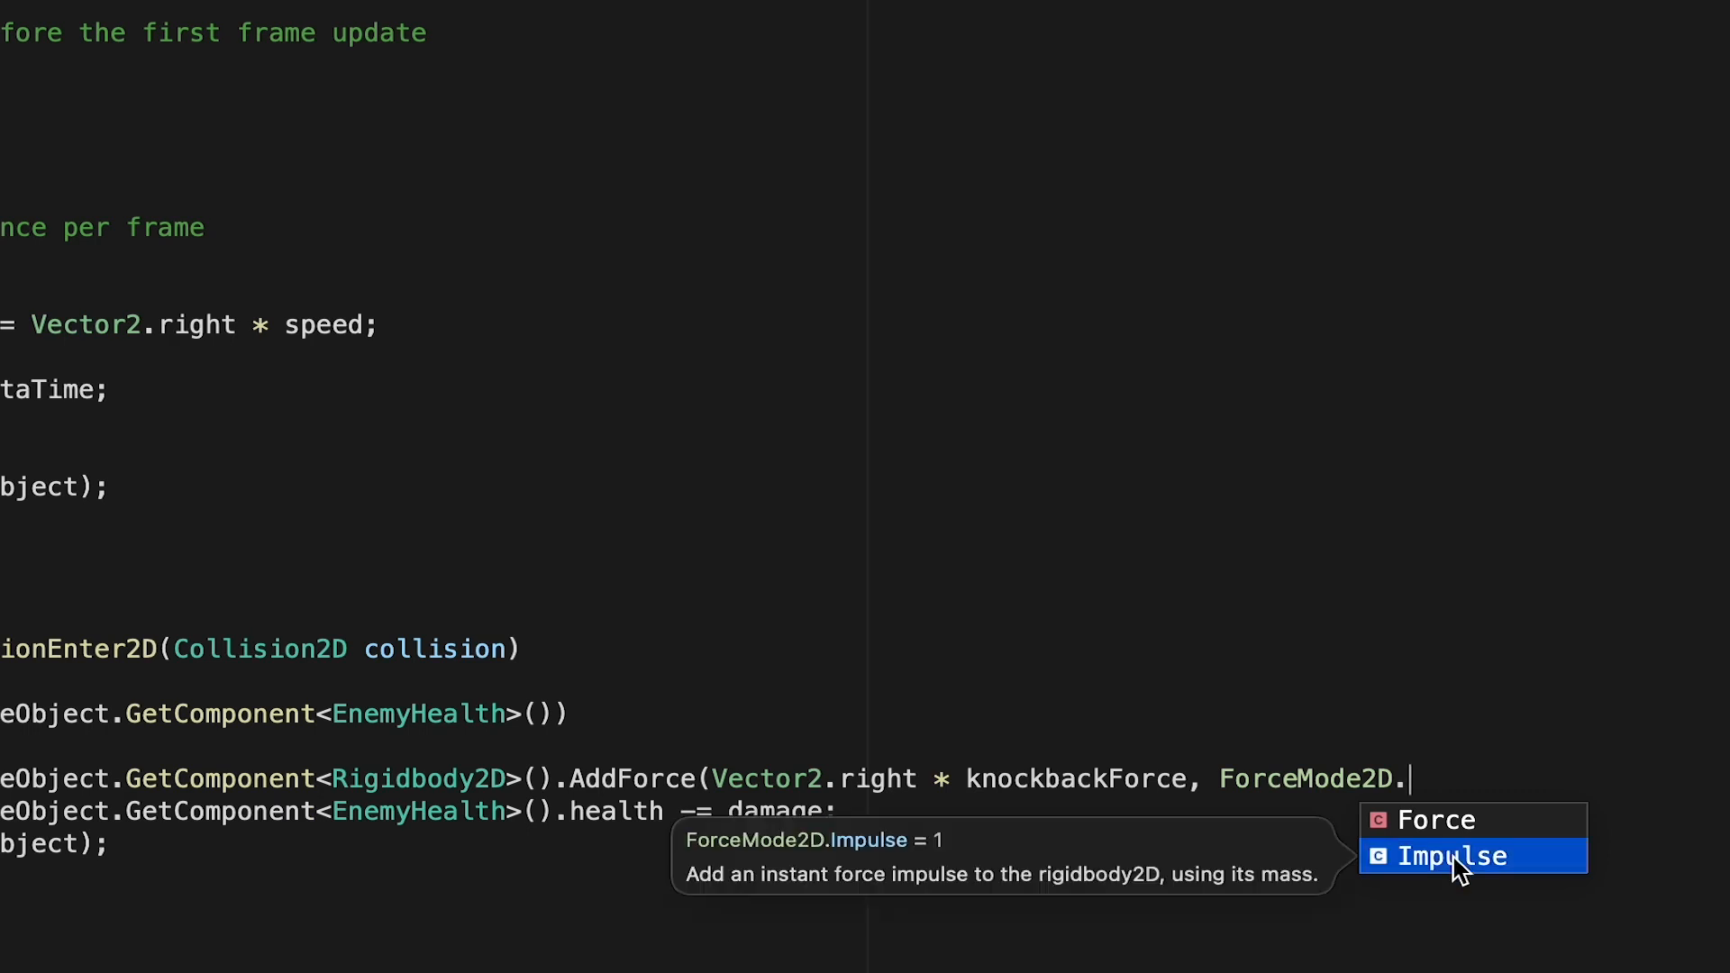
pyautogui.click(1452, 856)
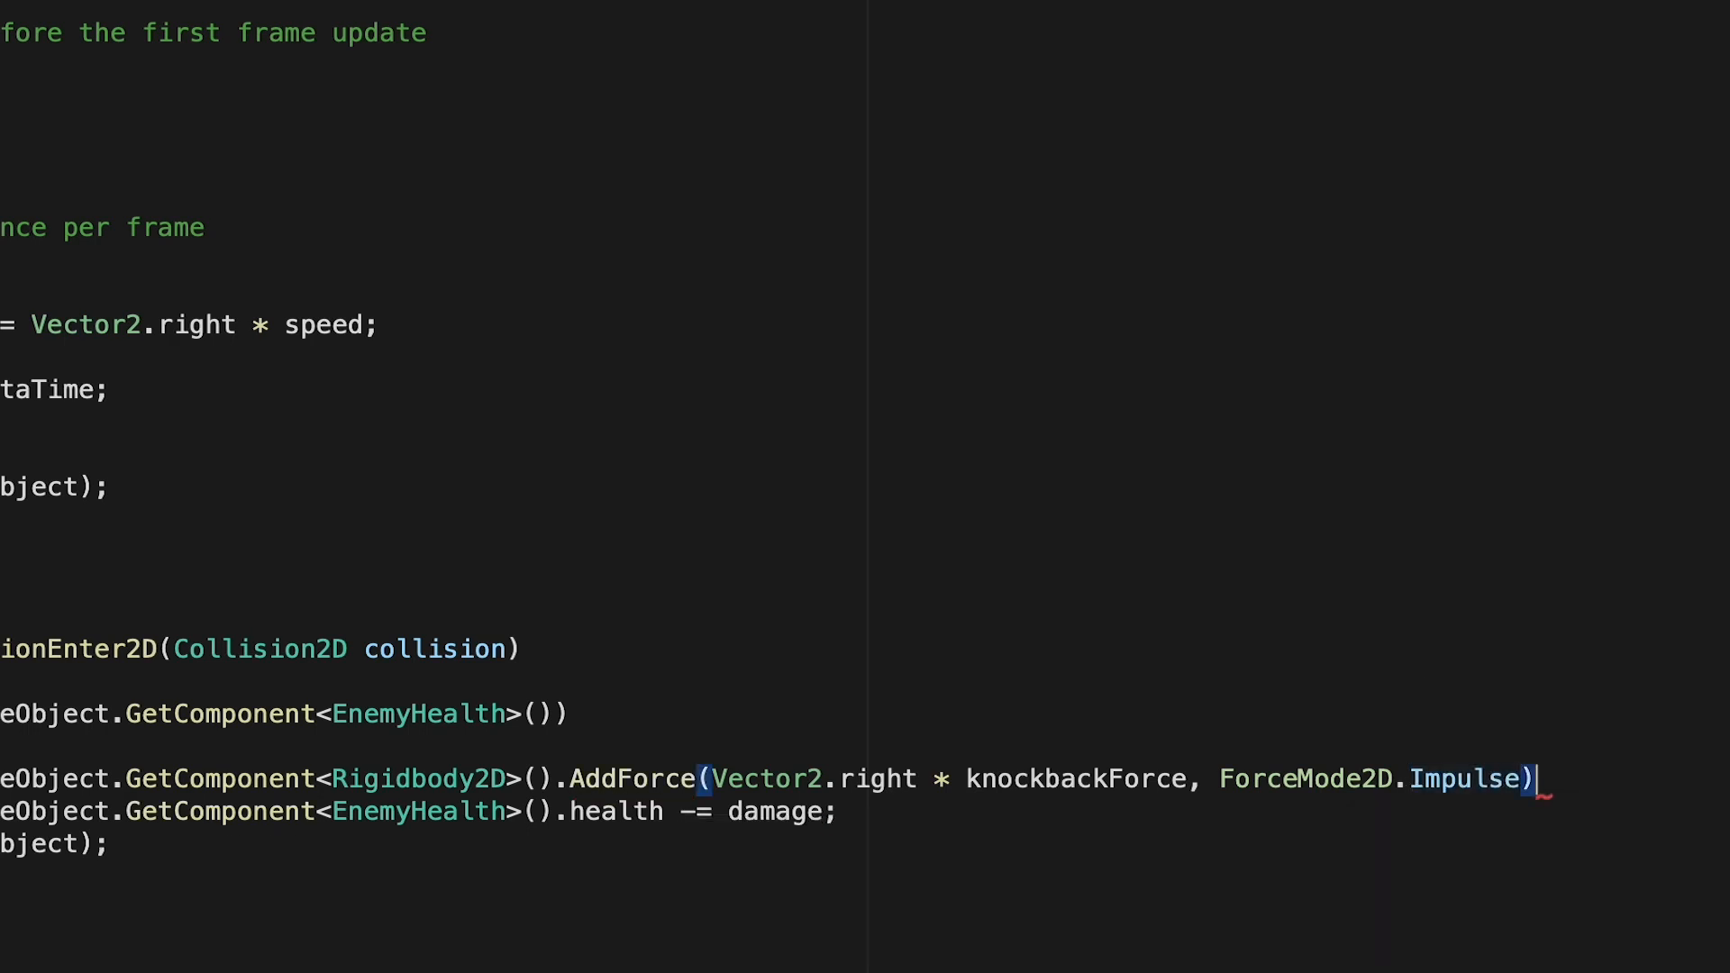
pyautogui.write(';')
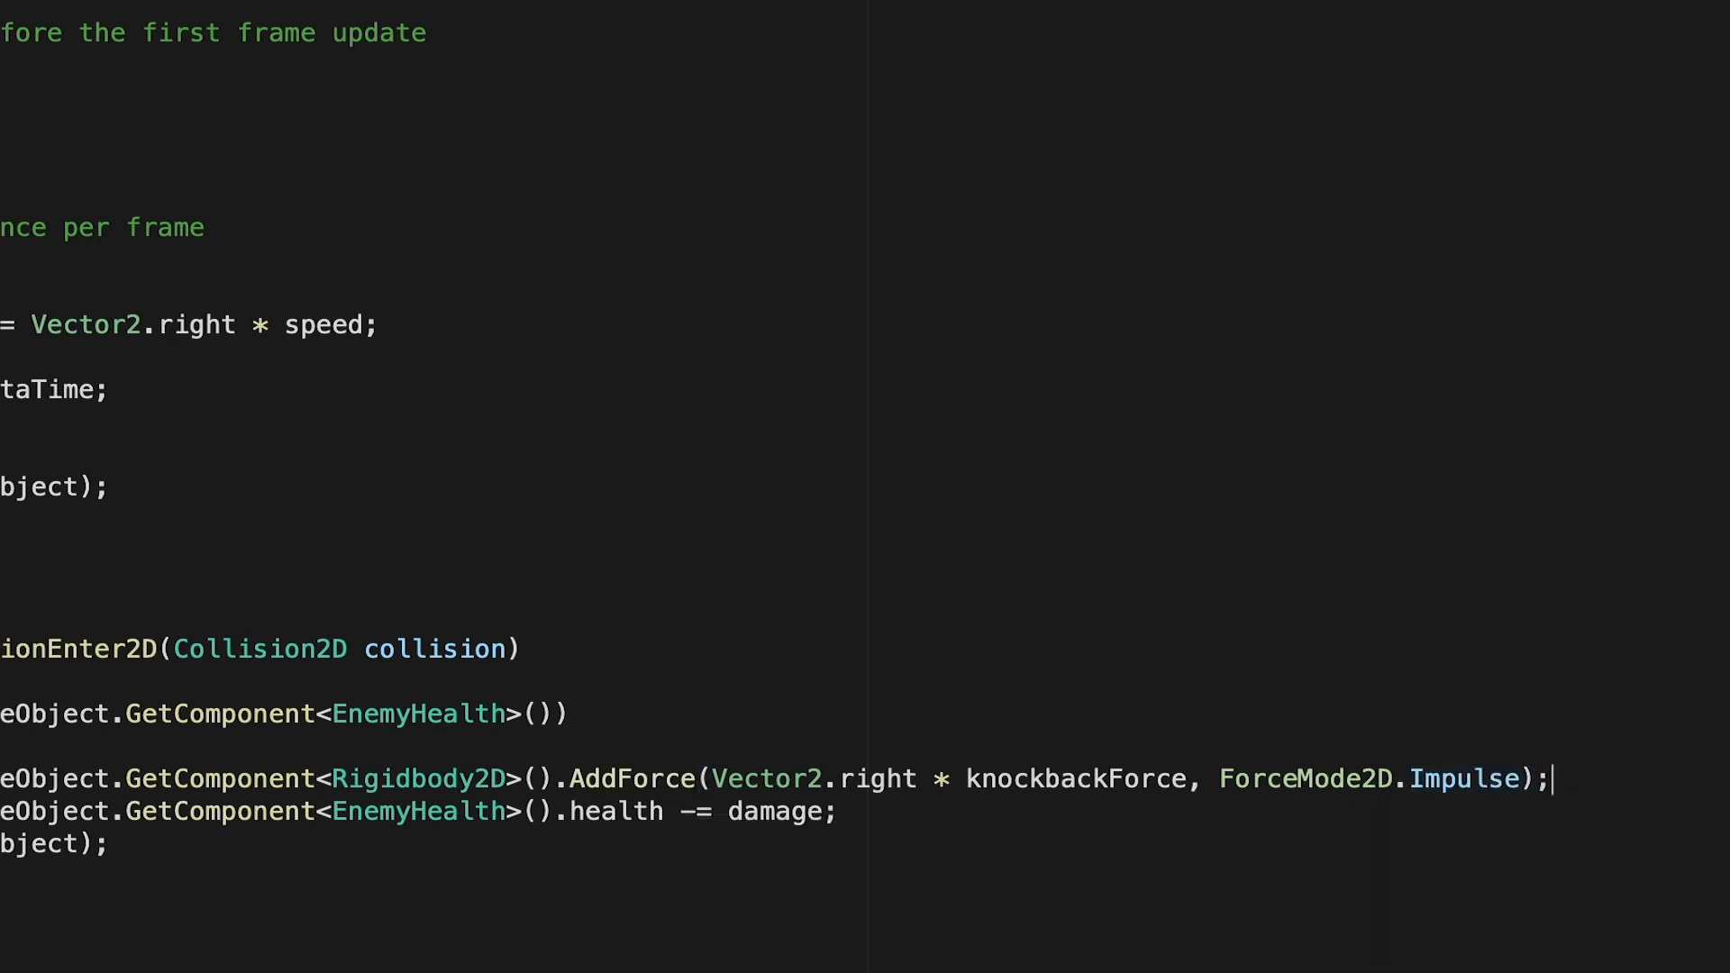
pyautogui.hscroll(-3)
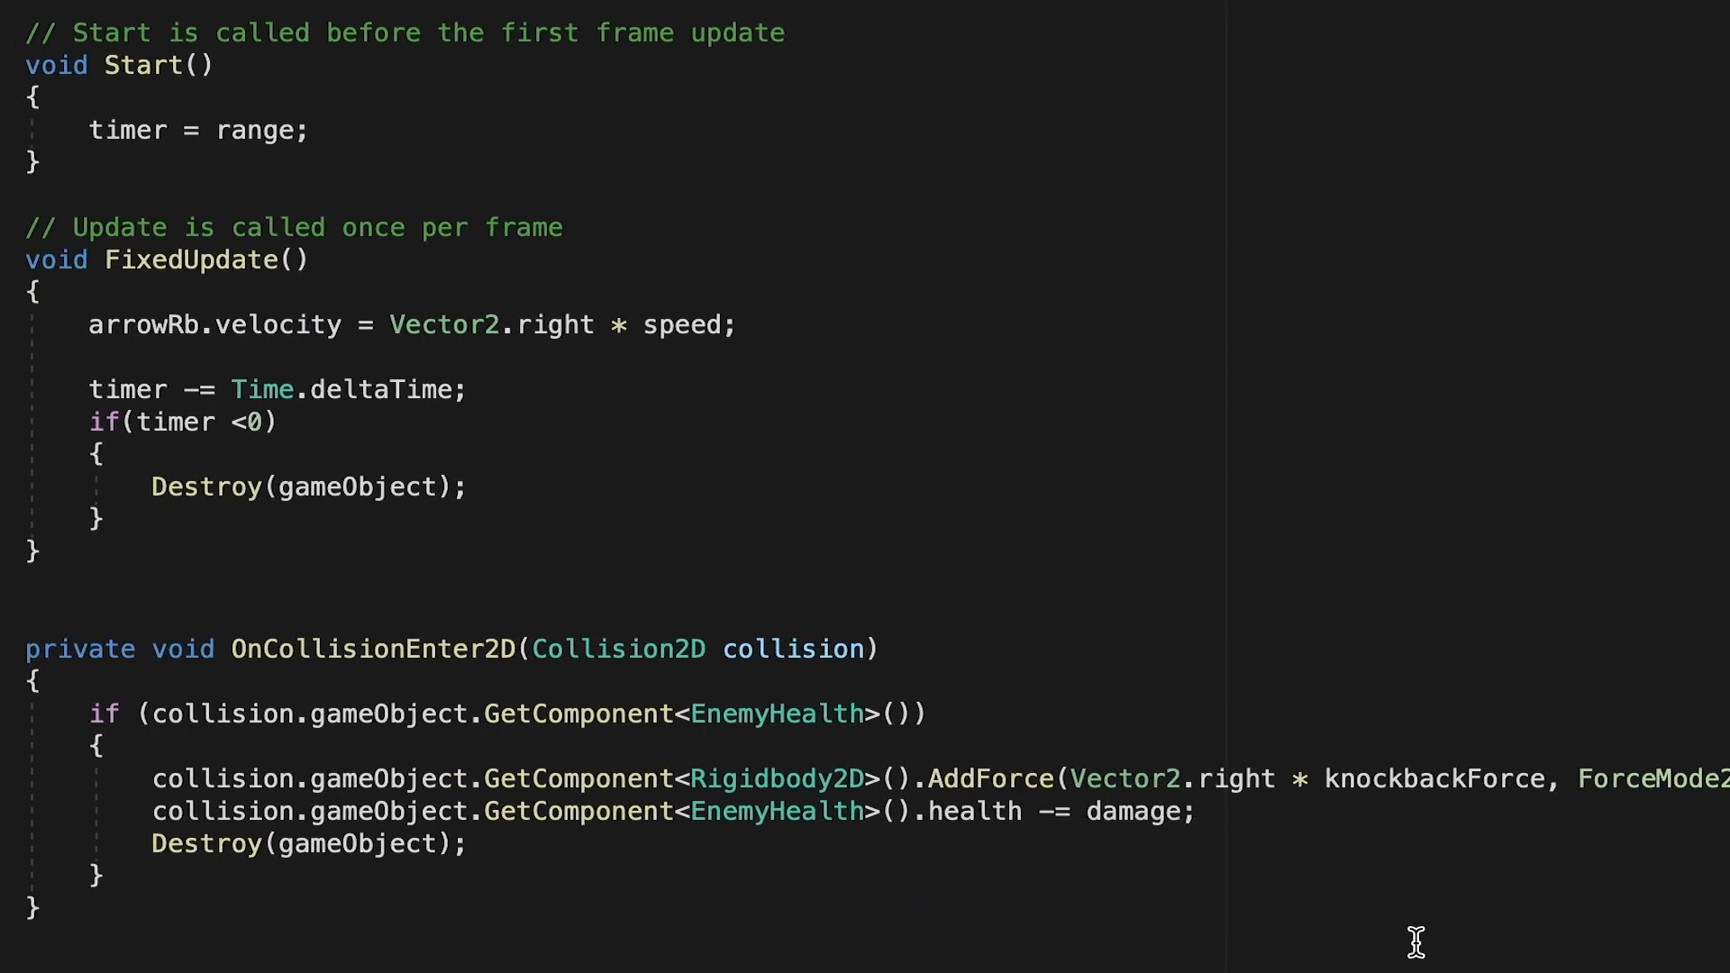
pyautogui.moveTo(1034, 825)
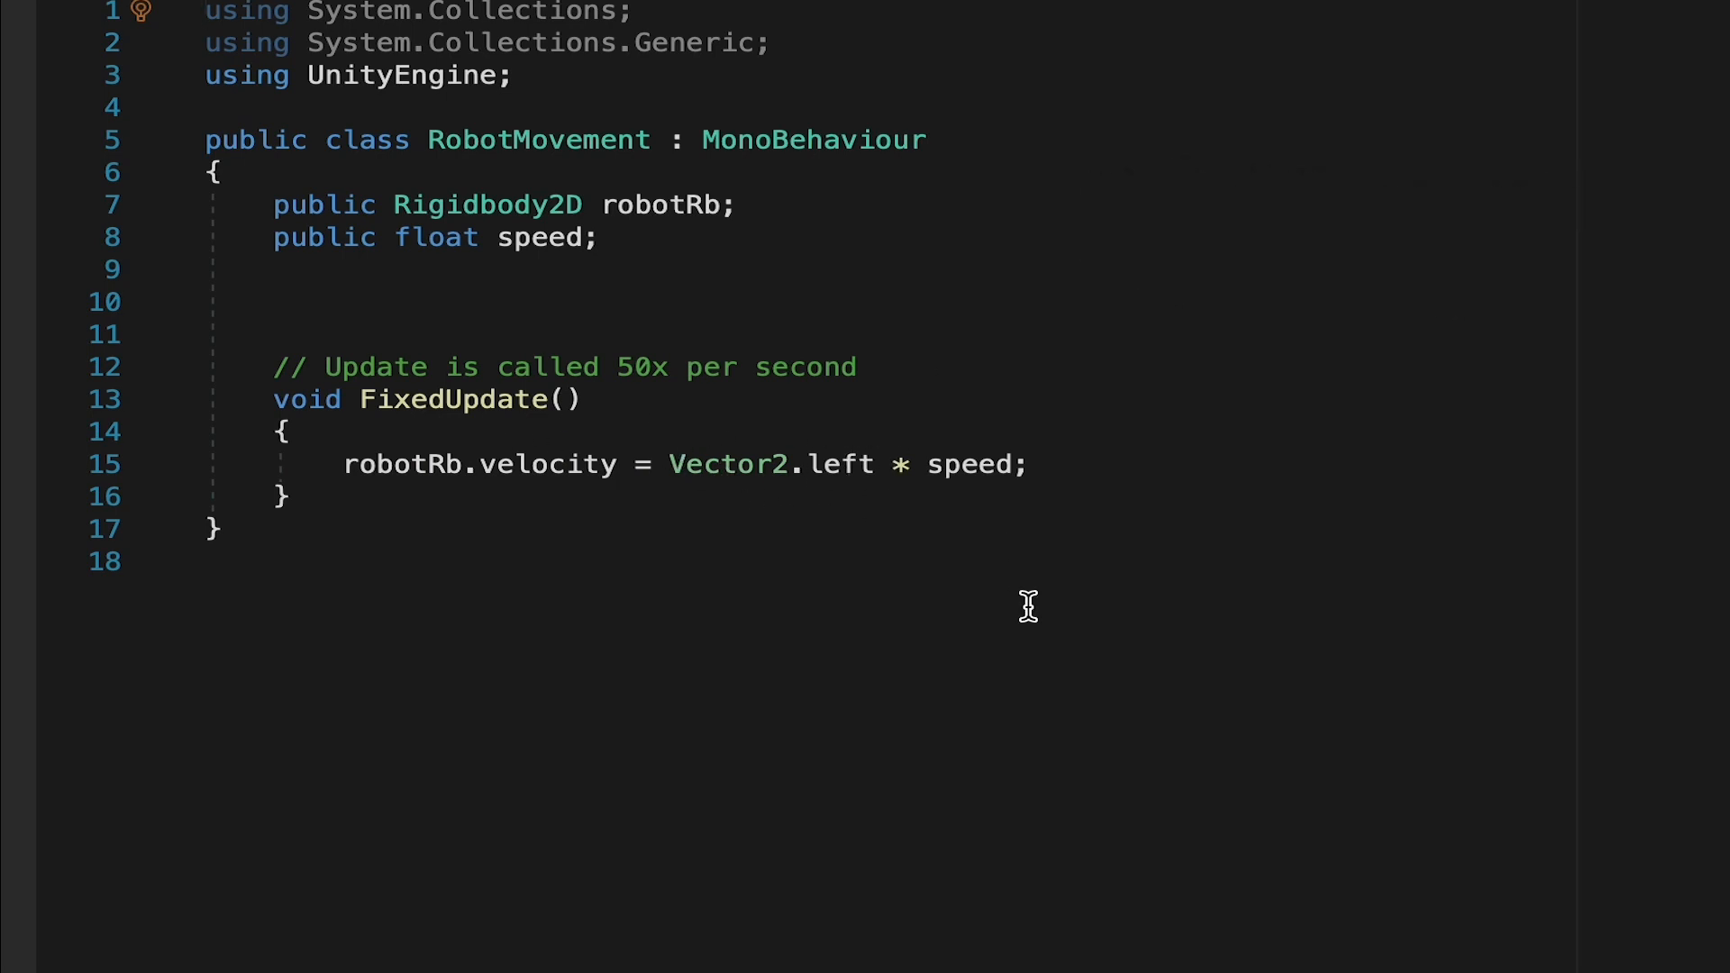
pyautogui.moveTo(710, 607)
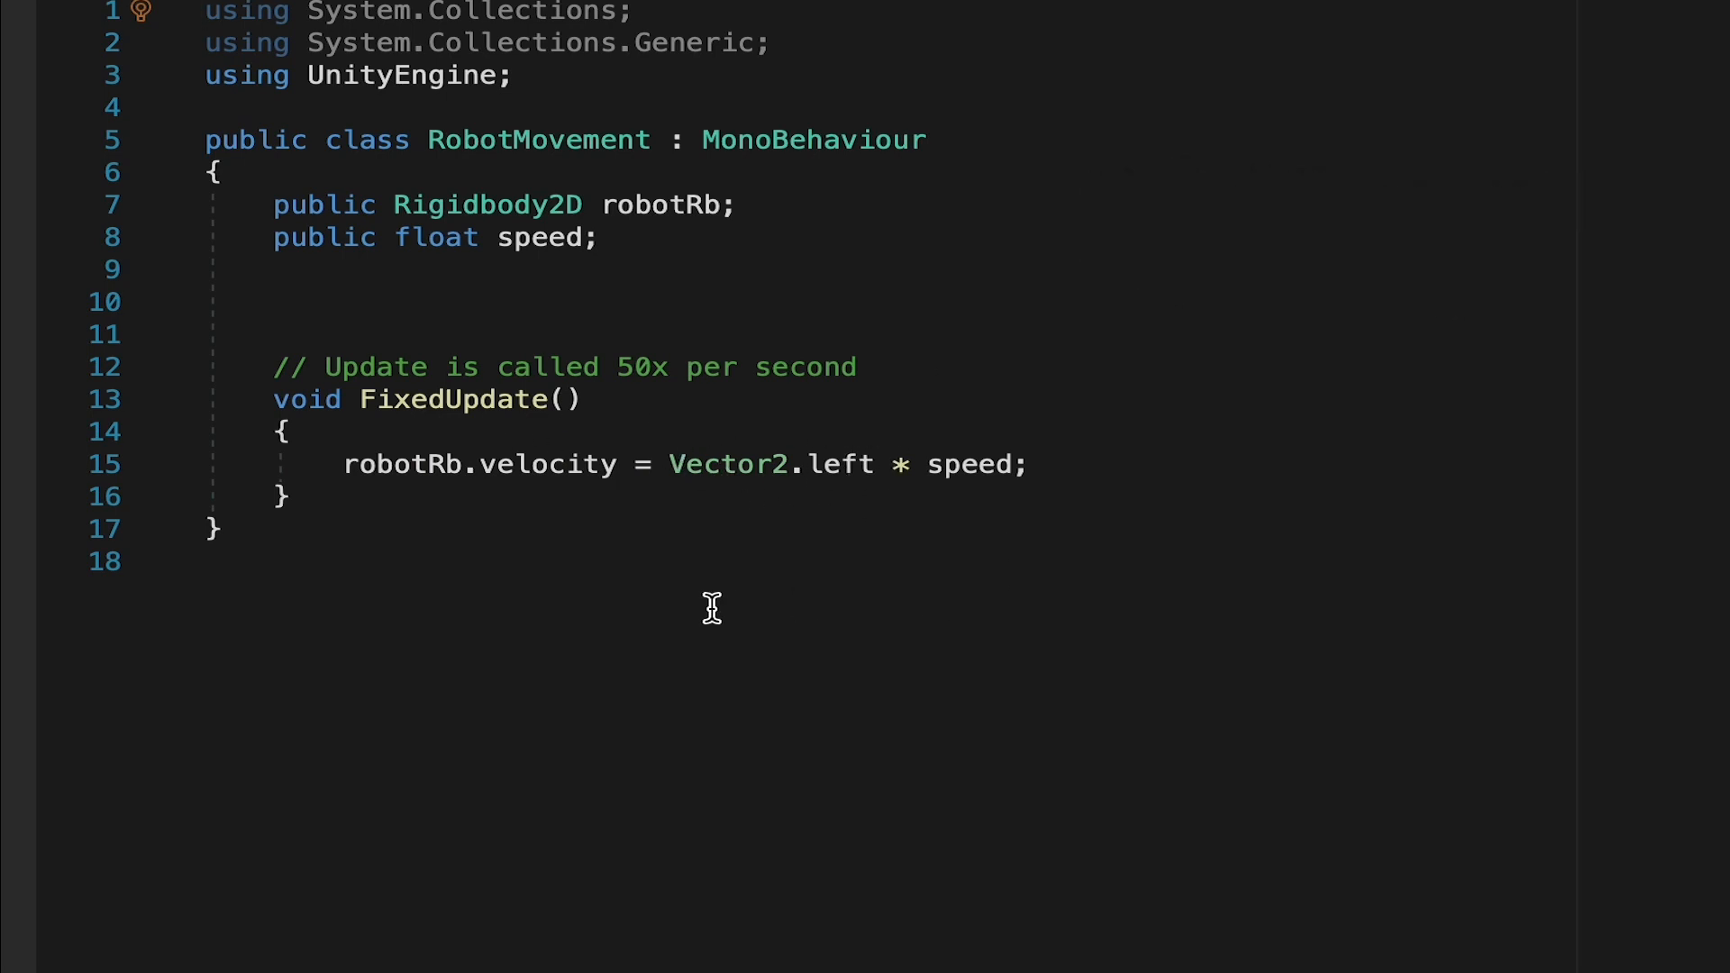
pyautogui.moveTo(535, 342)
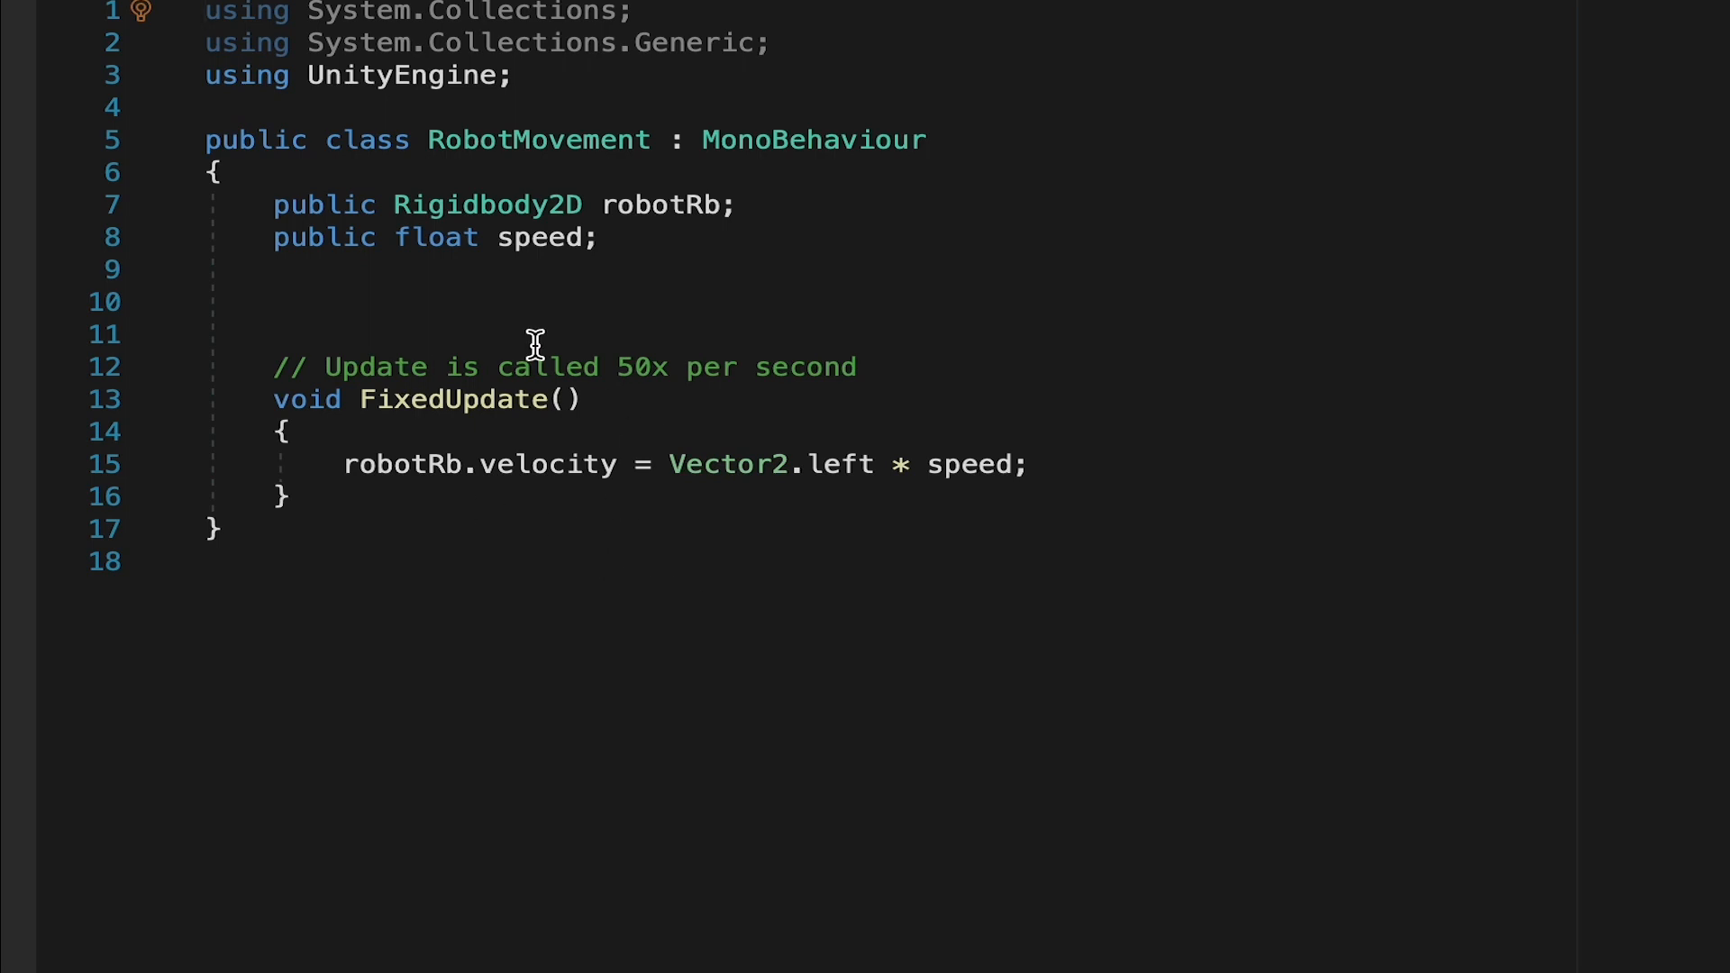
pyautogui.moveTo(730, 620)
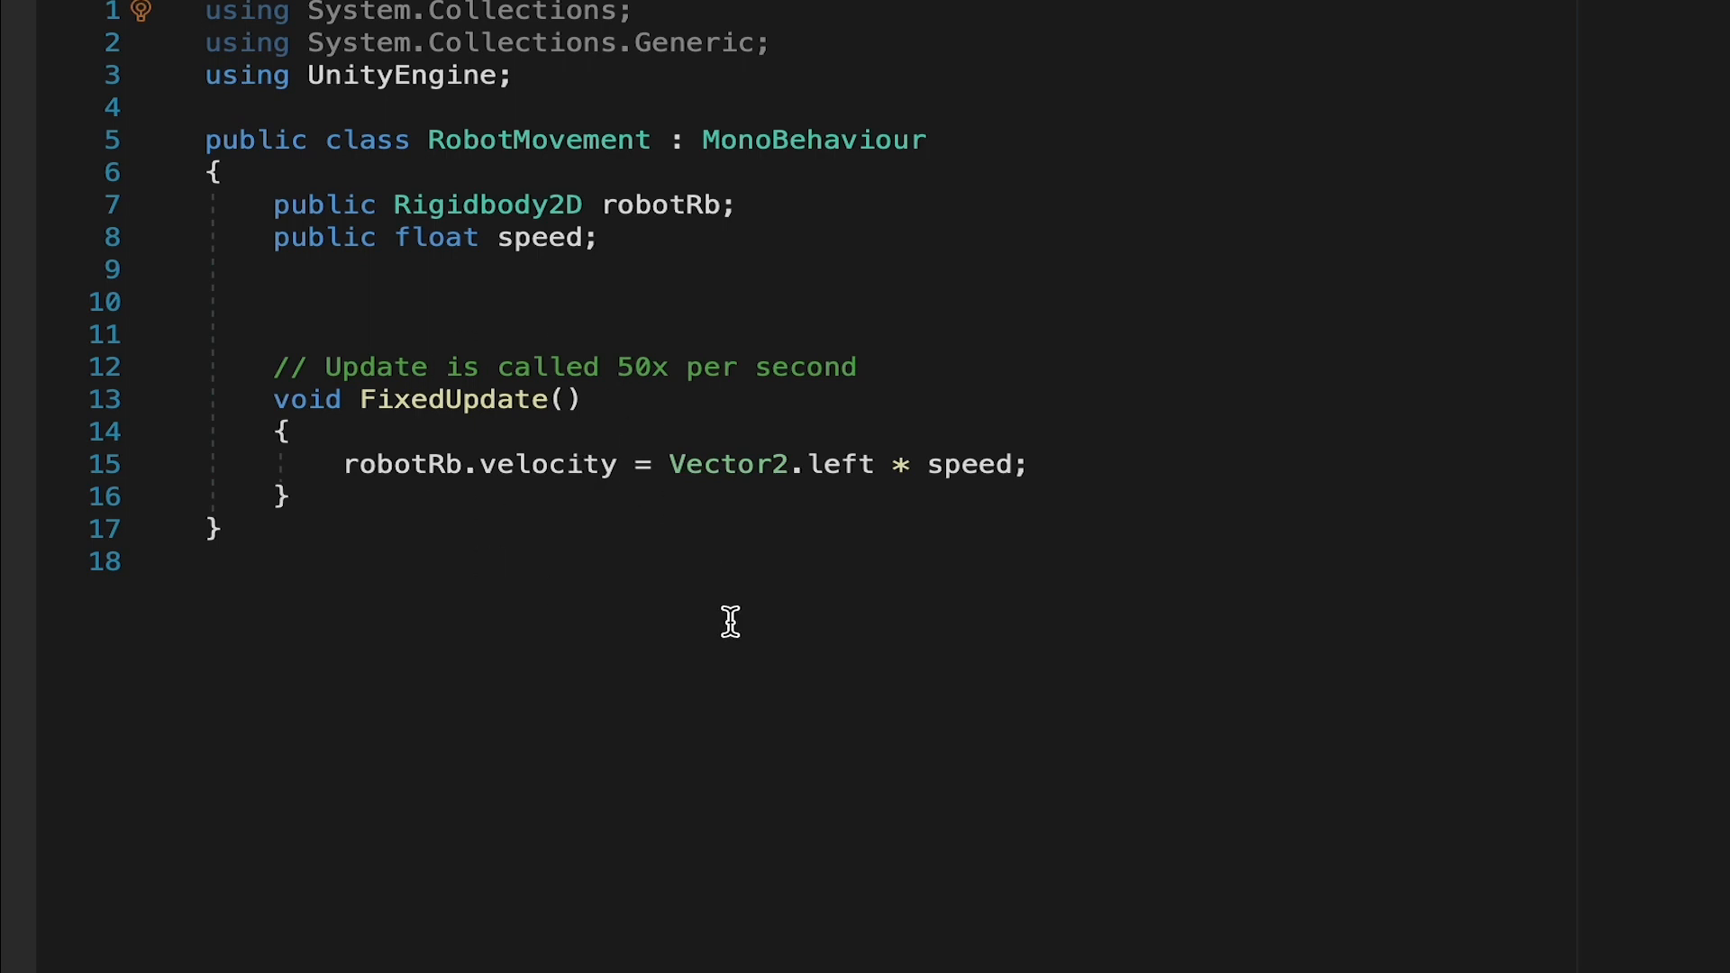
pyautogui.moveTo(738, 460)
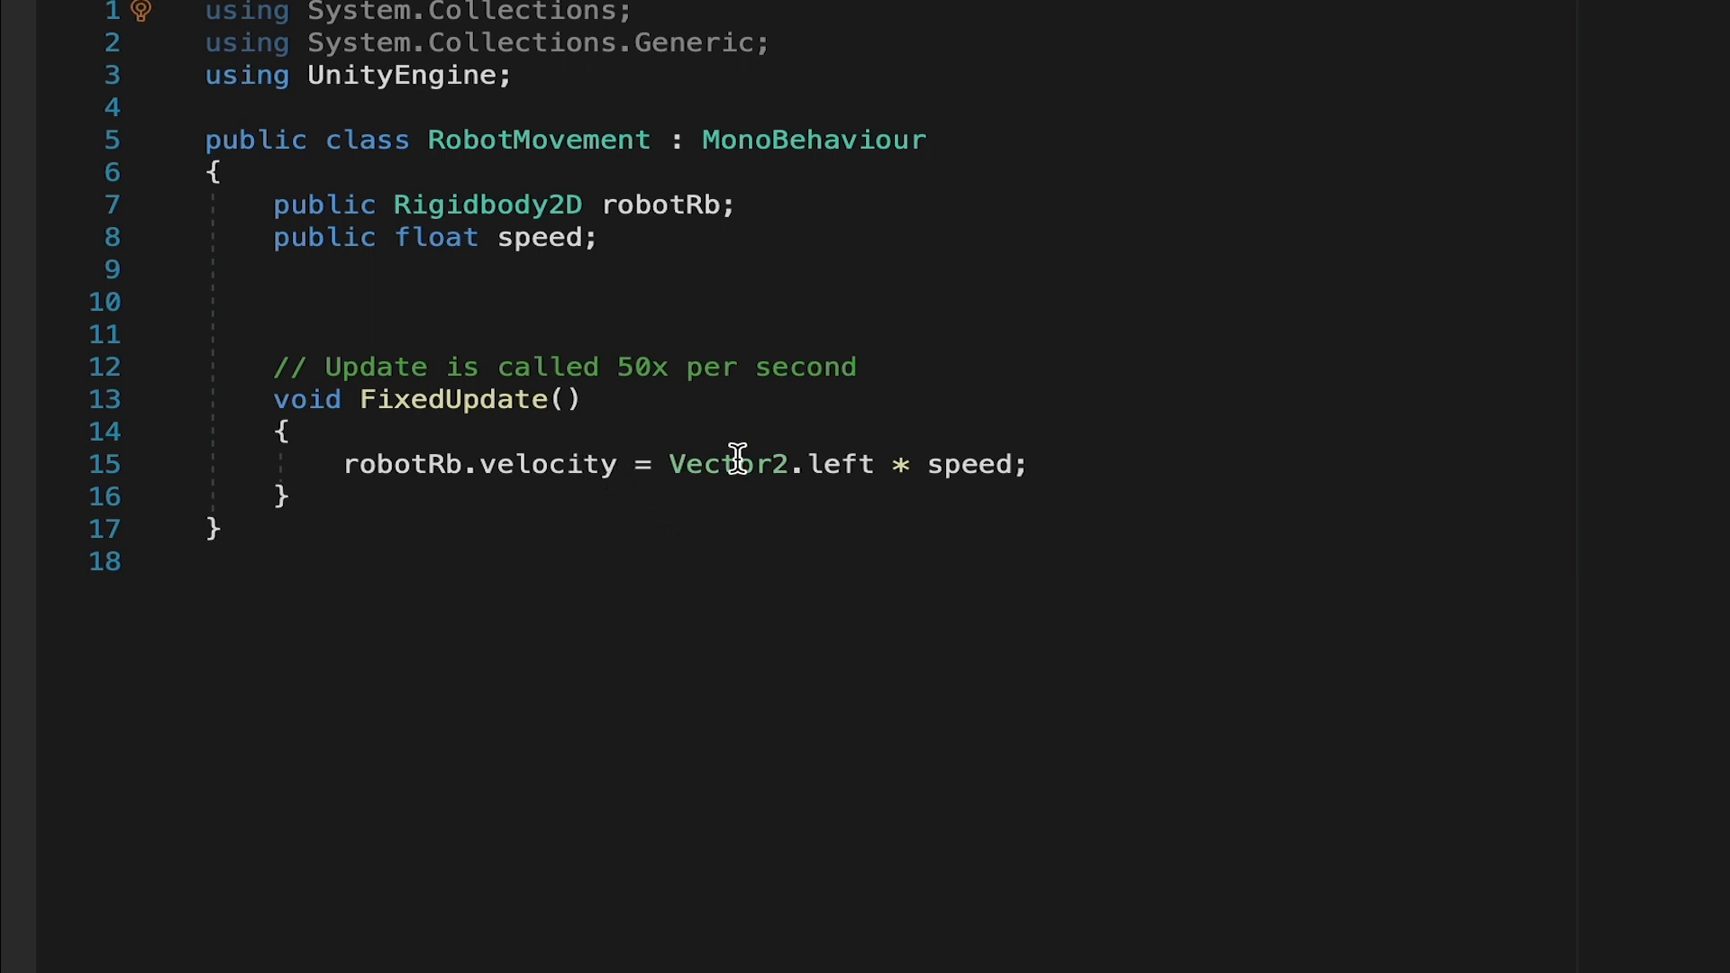
pyautogui.moveTo(863, 722)
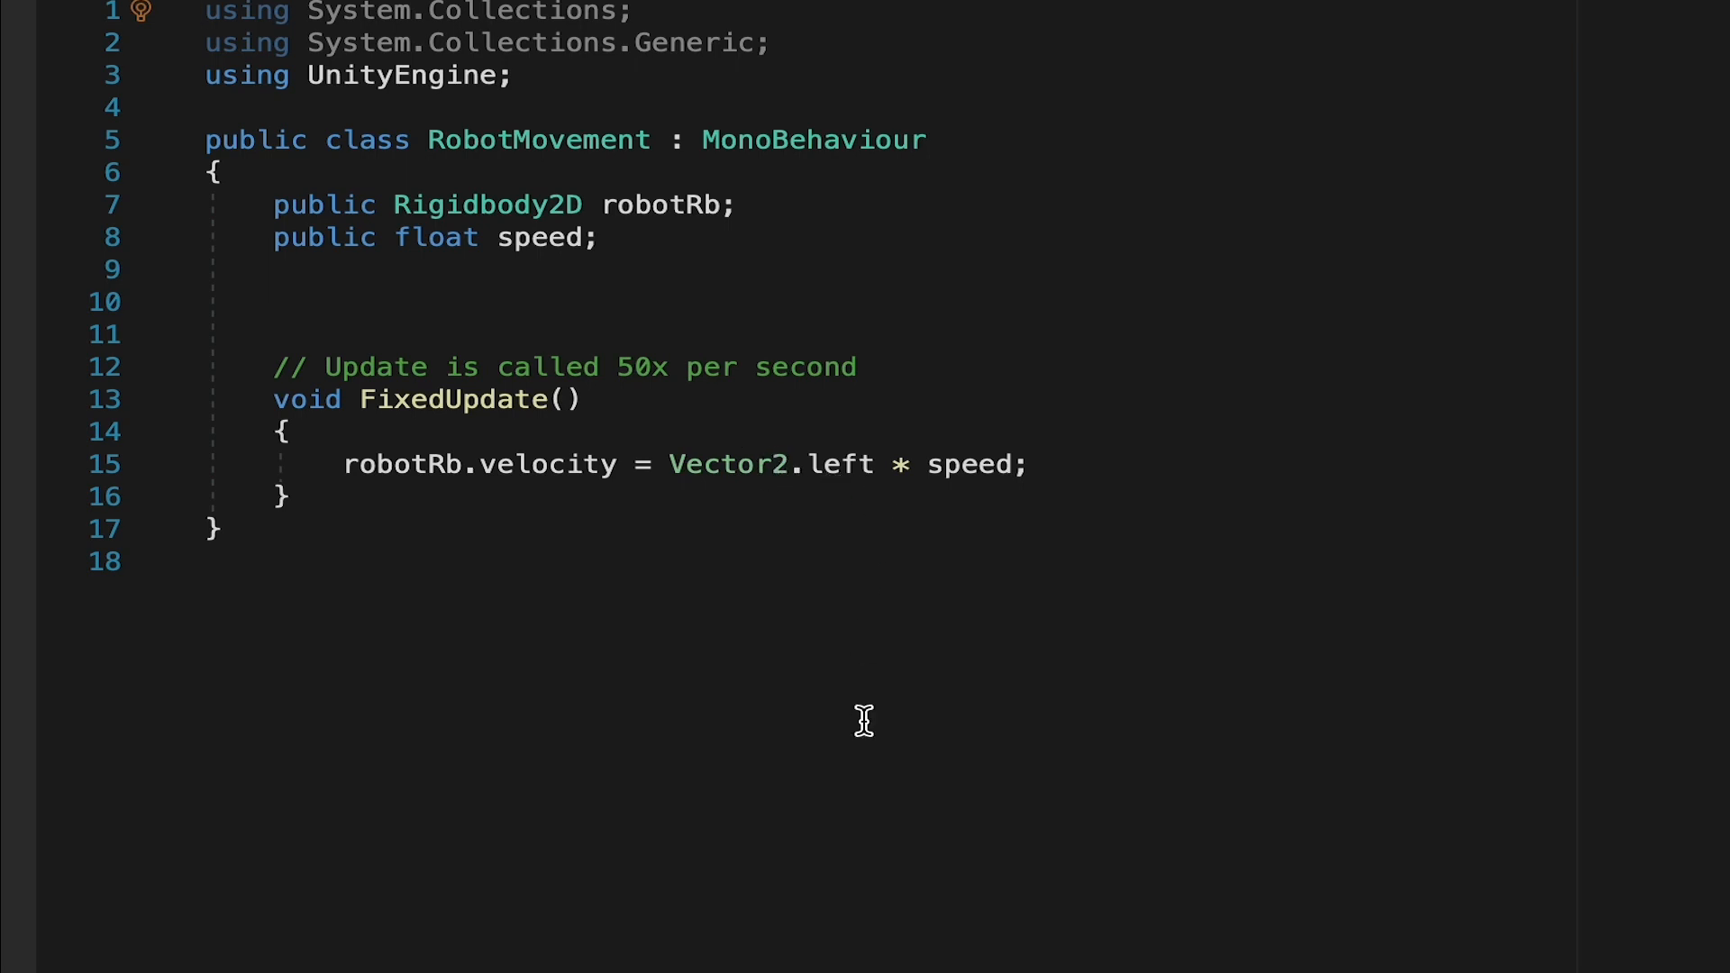
pyautogui.moveTo(818, 624)
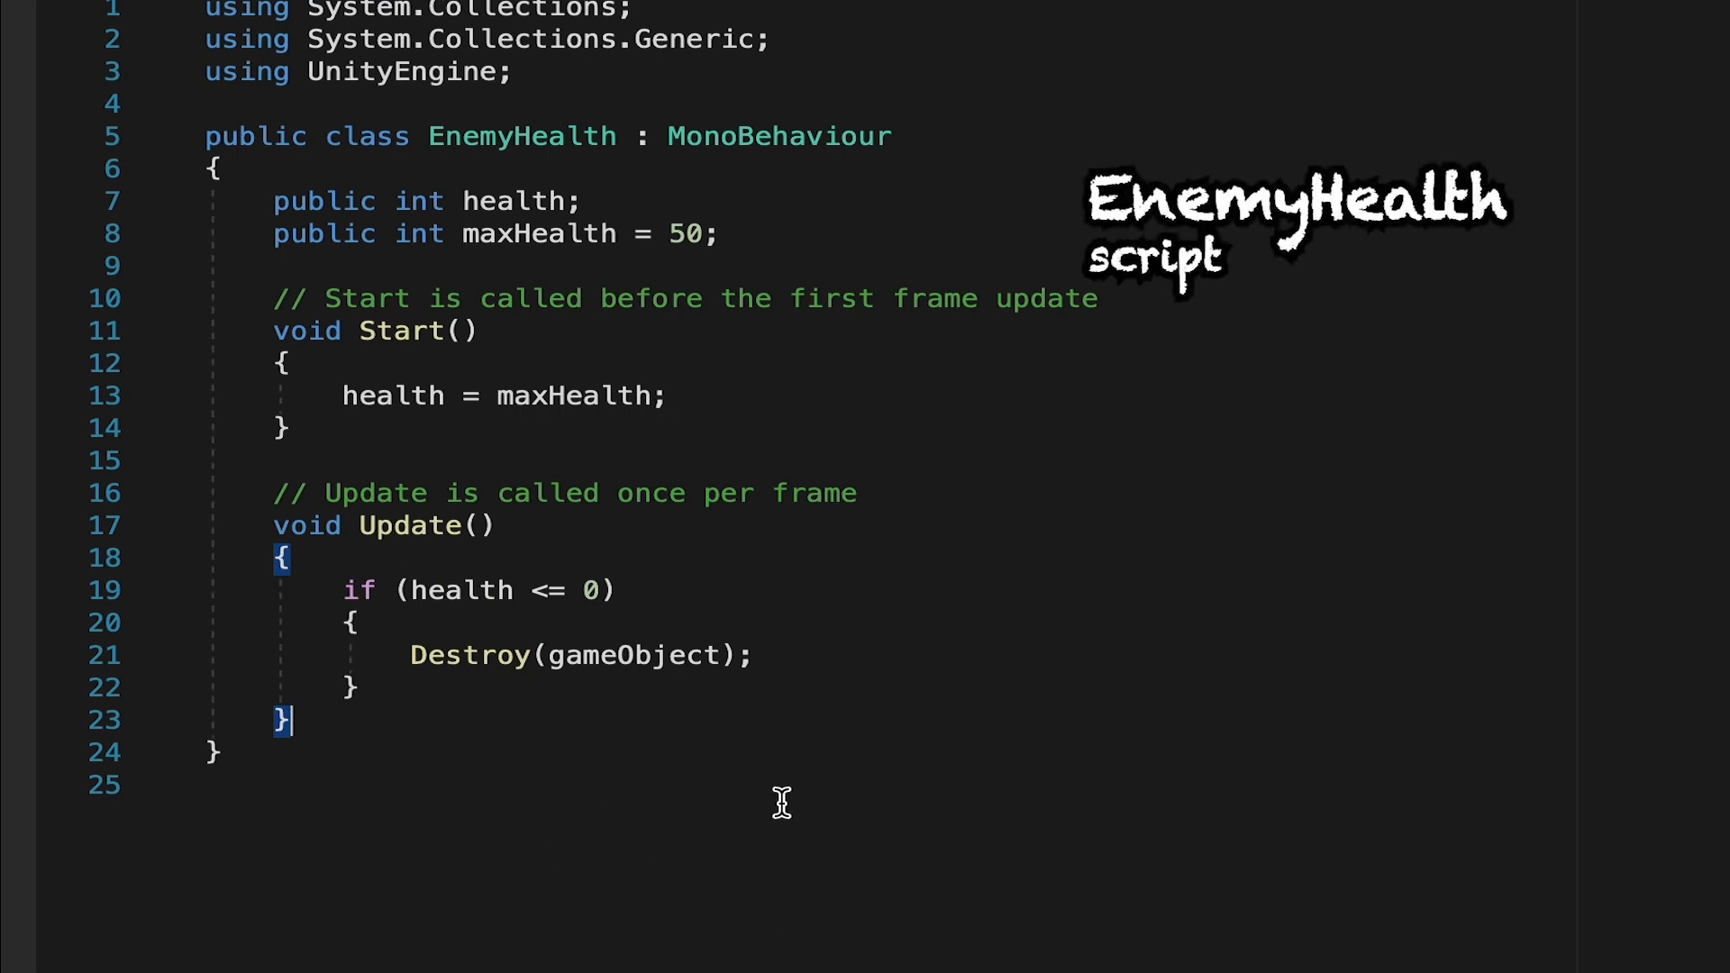
pyautogui.moveTo(605, 602)
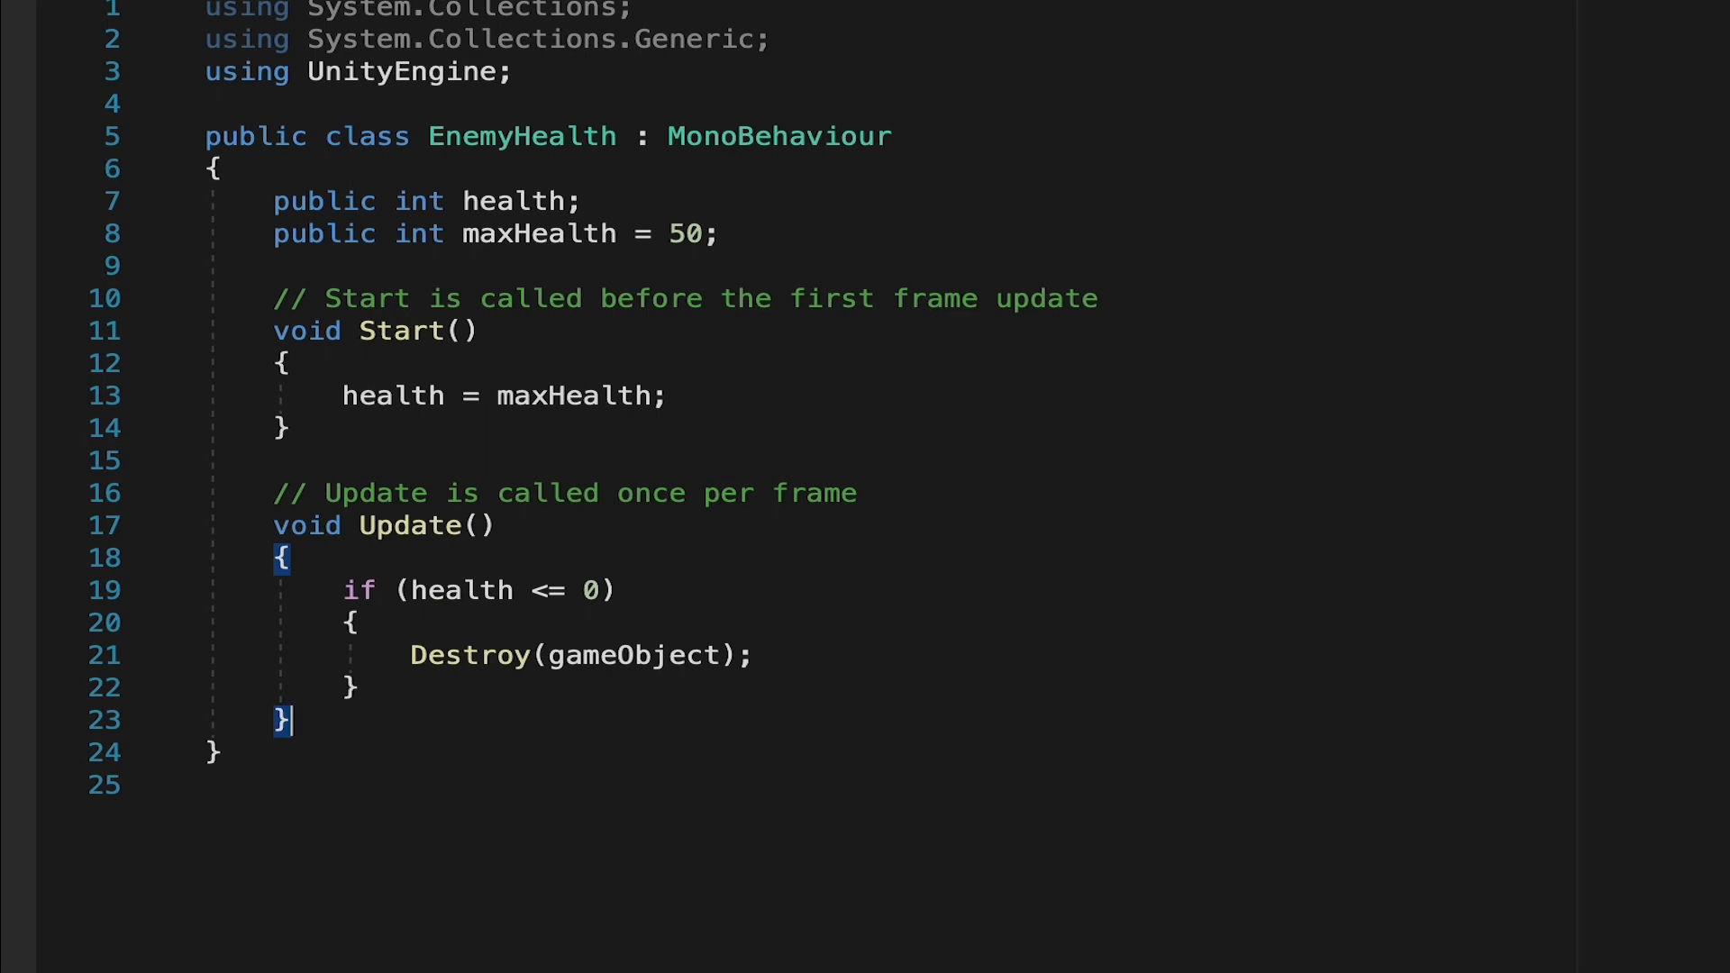
pyautogui.moveTo(980, 914)
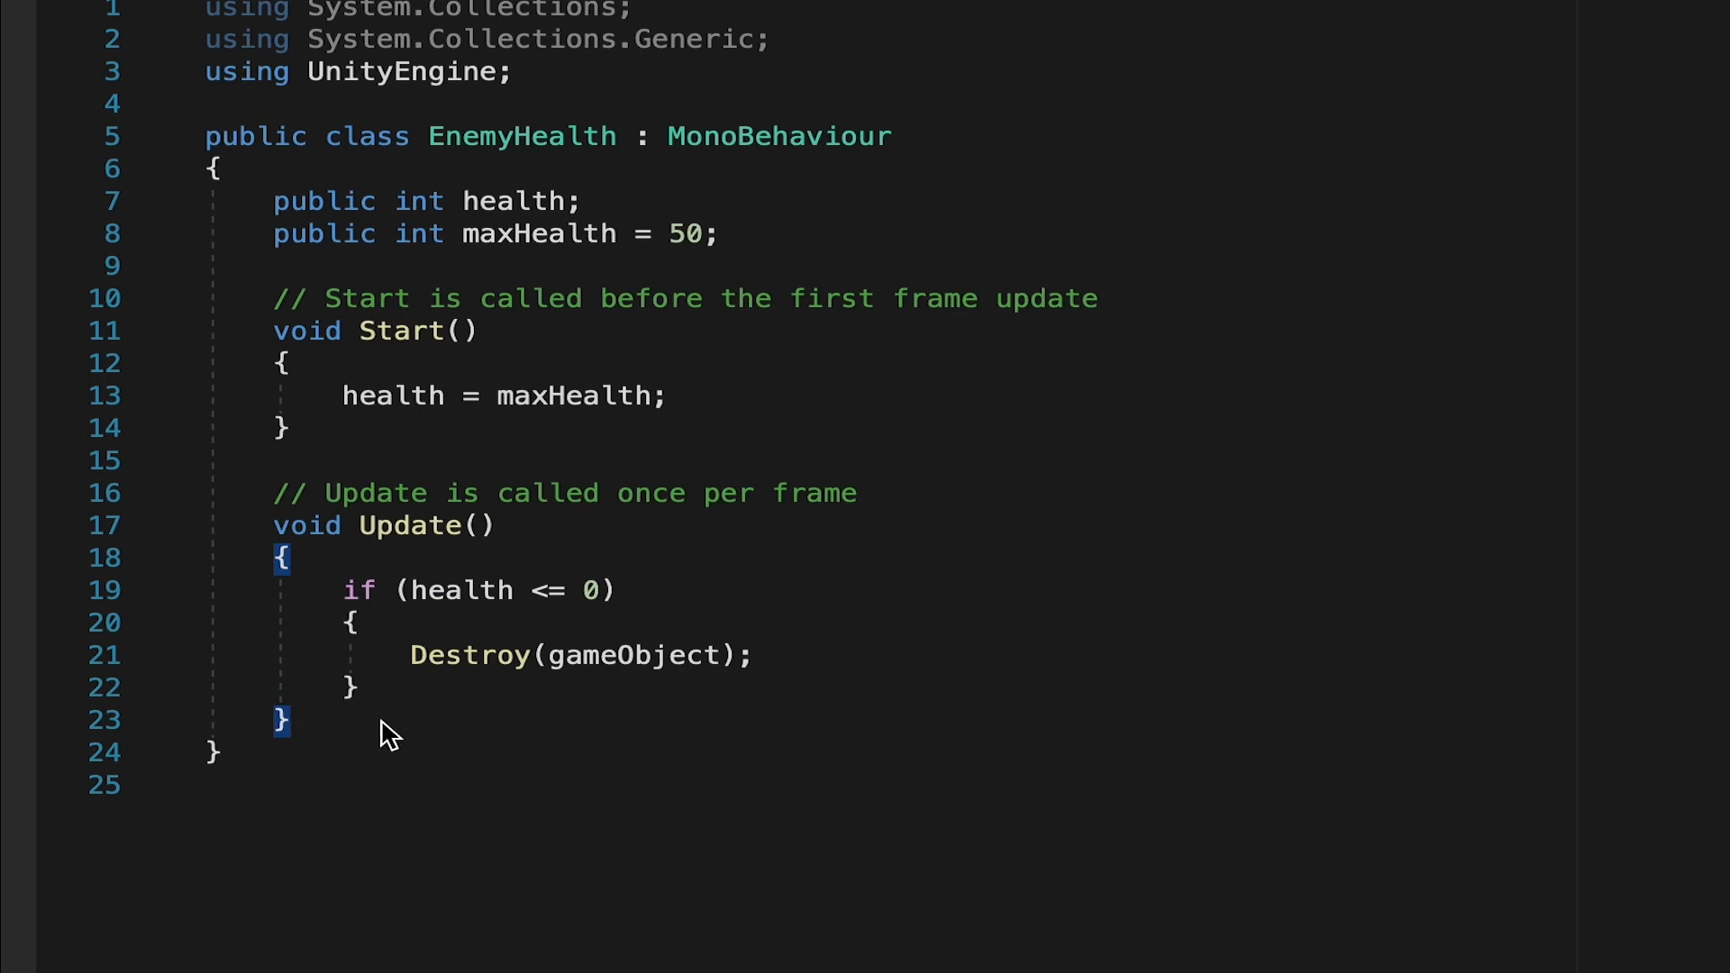
pyautogui.moveTo(343, 747)
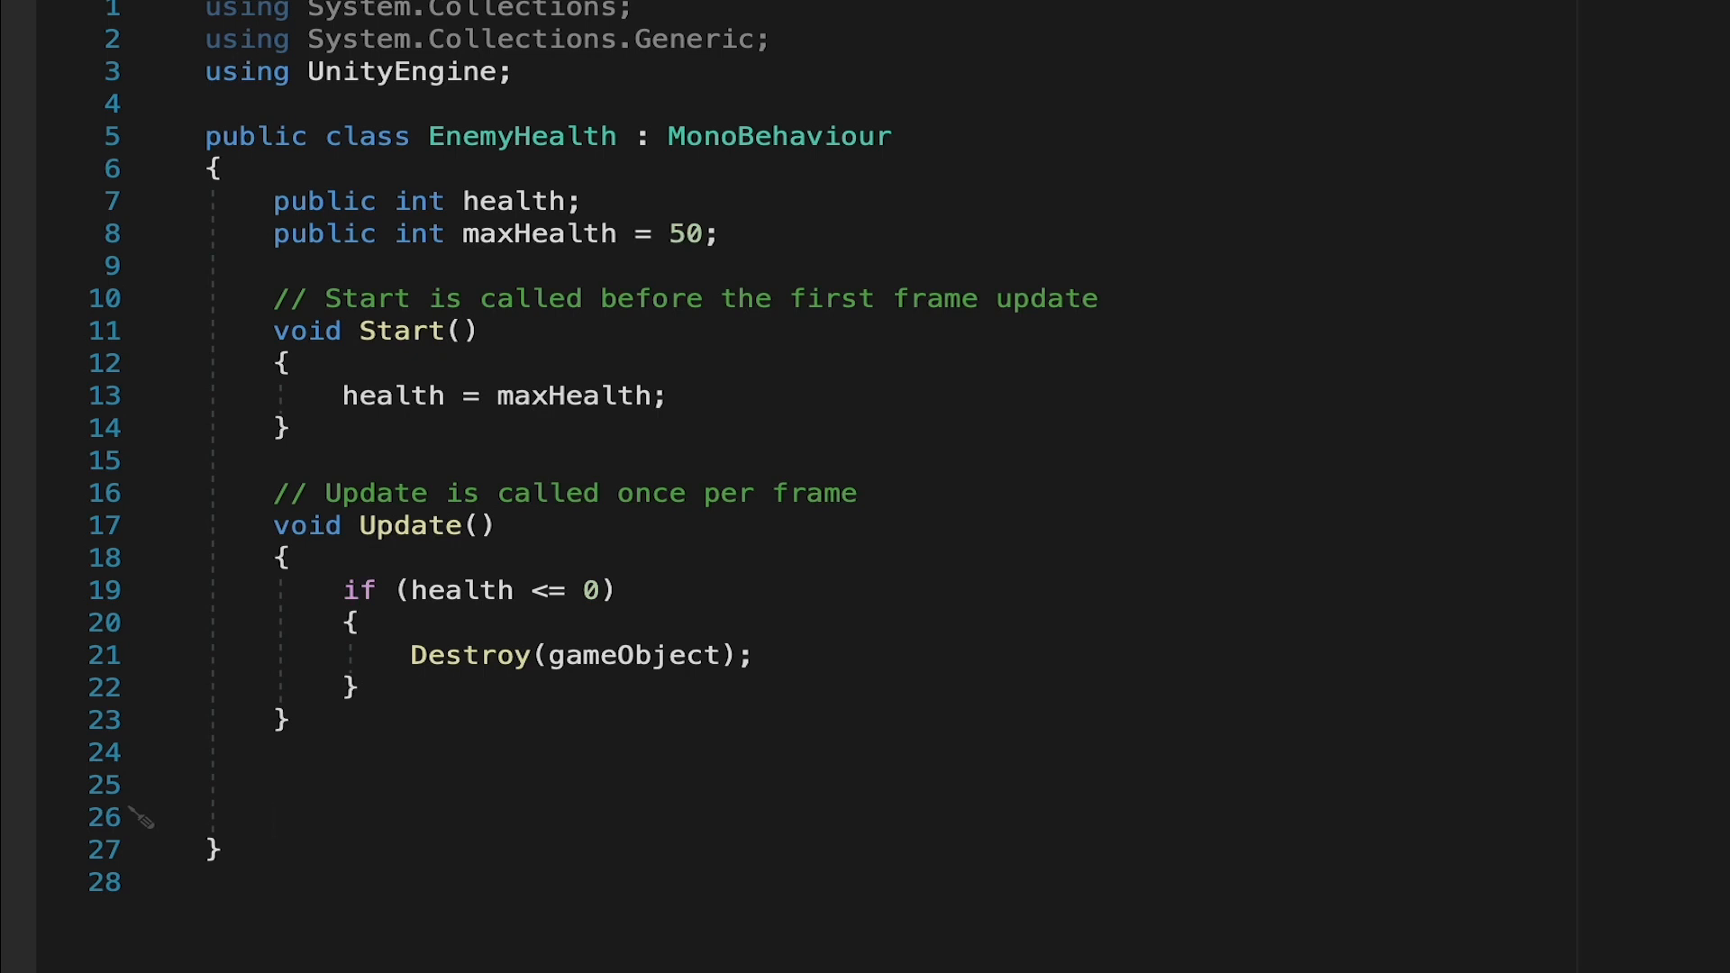
# - Write an IEnumerator knockbackDelay() that yields a new WaitForSeconds with its duration left empty
pyautogui.write('Ien')
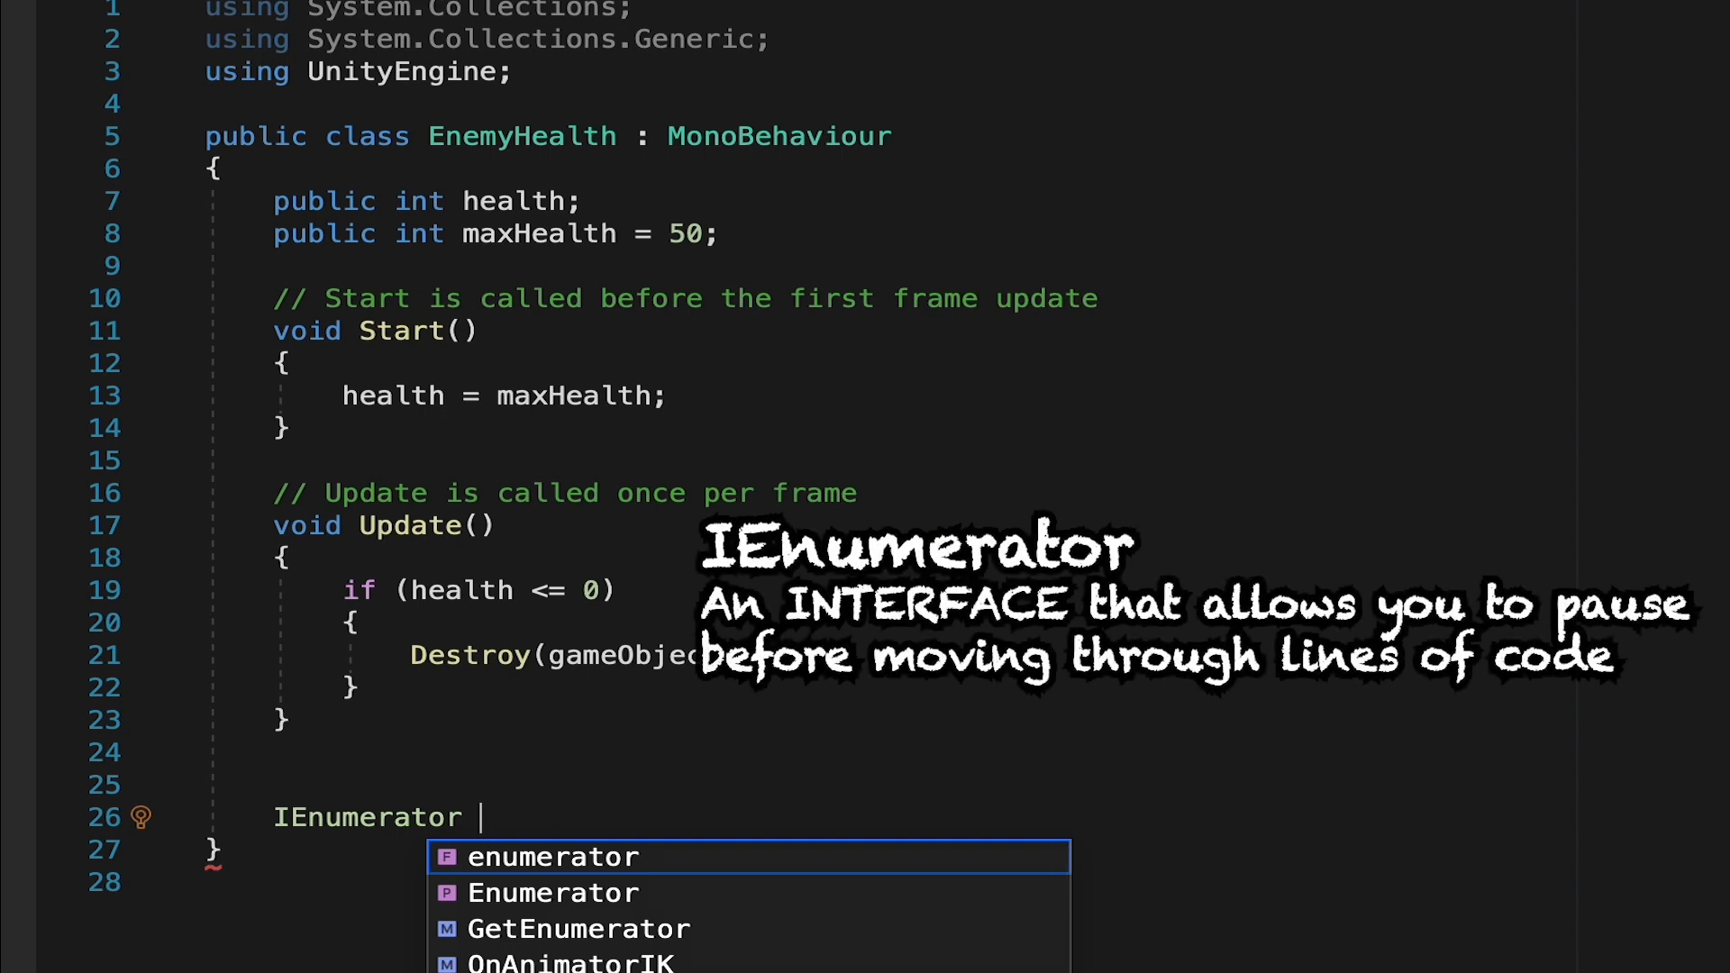
pyautogui.write('knockbackDelay(')
pyautogui.write('{')
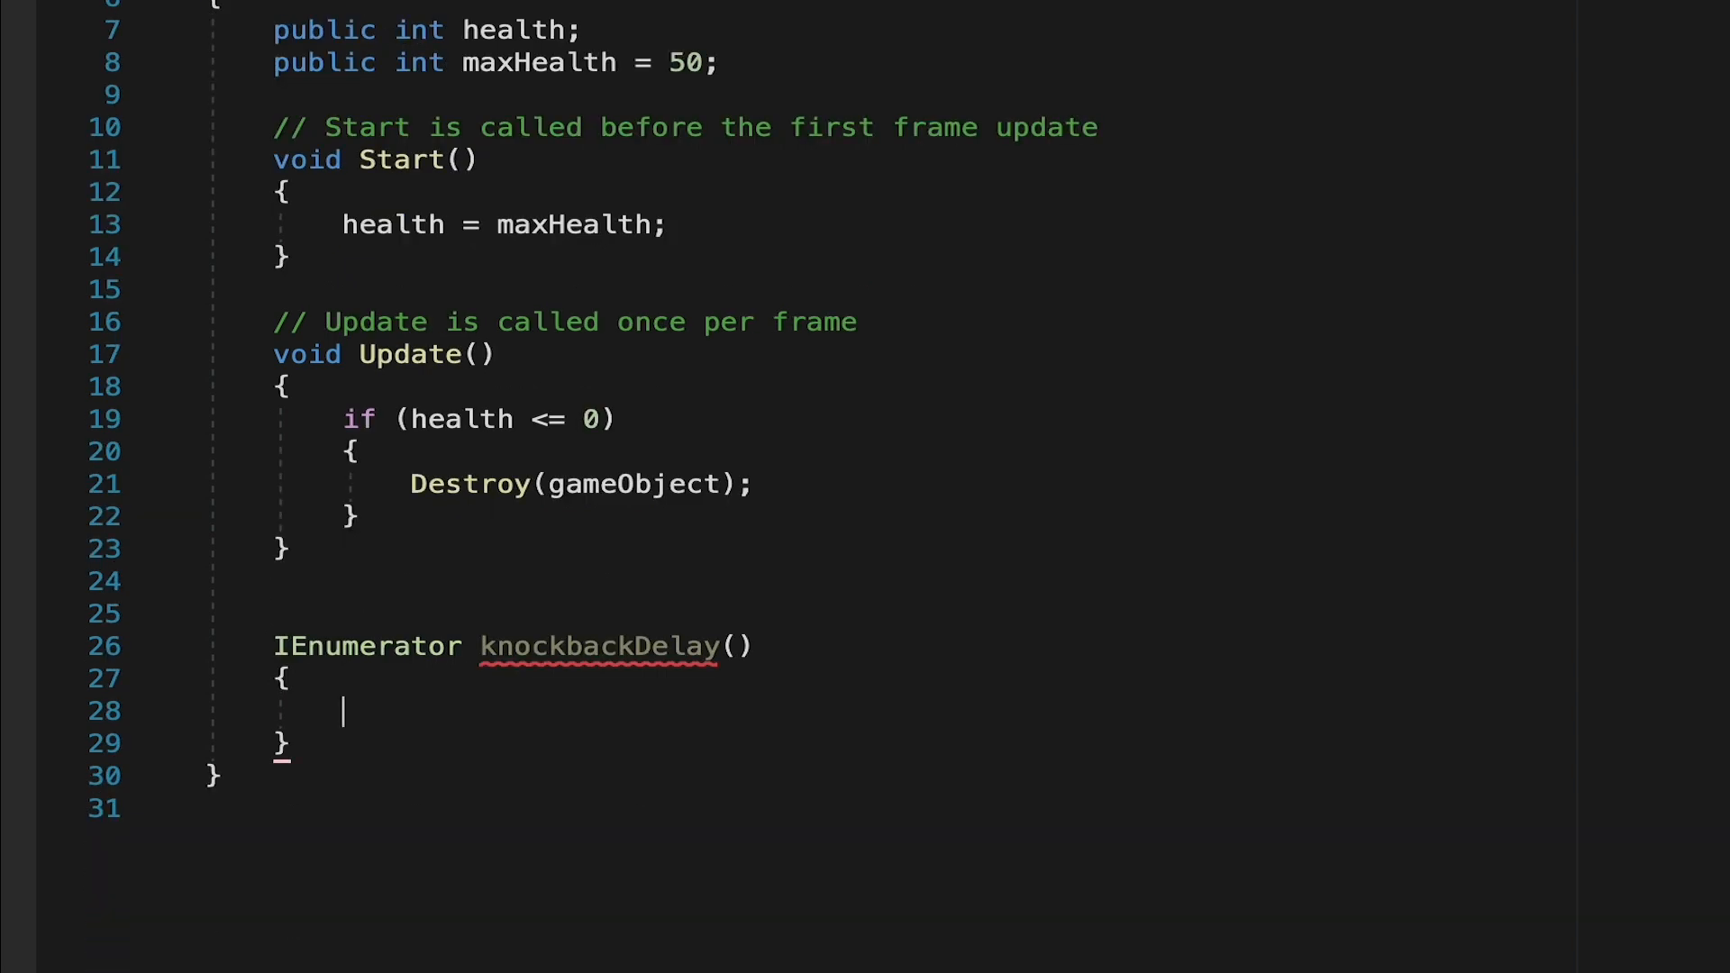
pyautogui.write('yield')
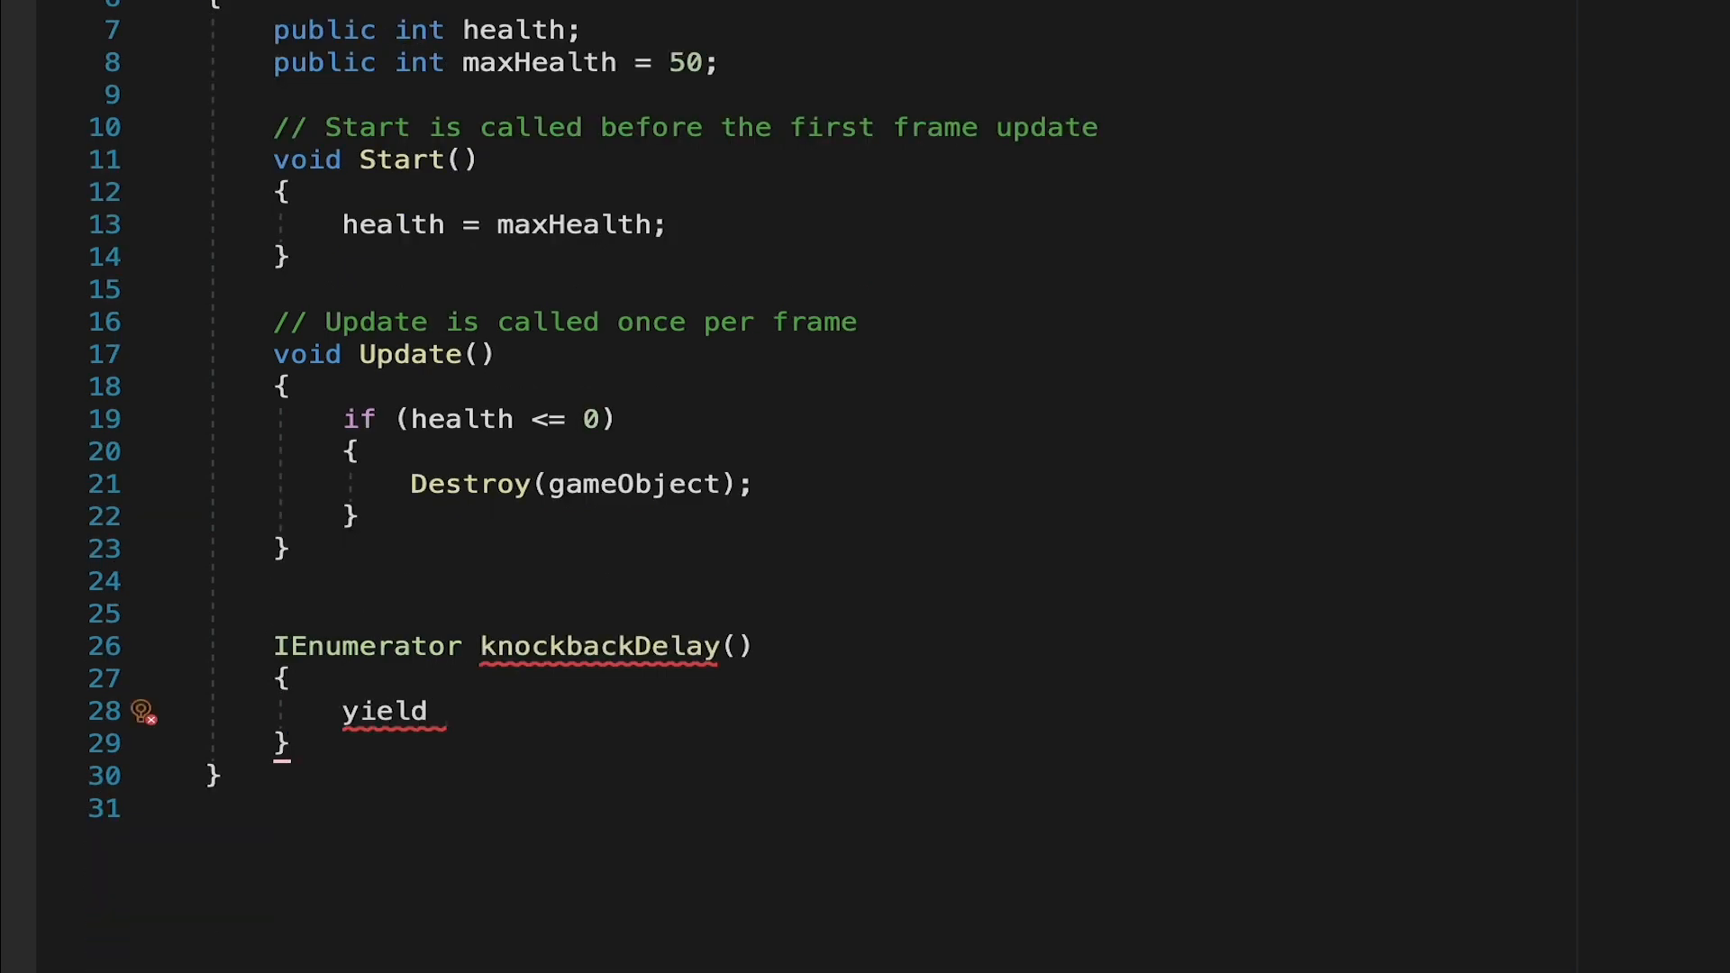
pyautogui.write('return')
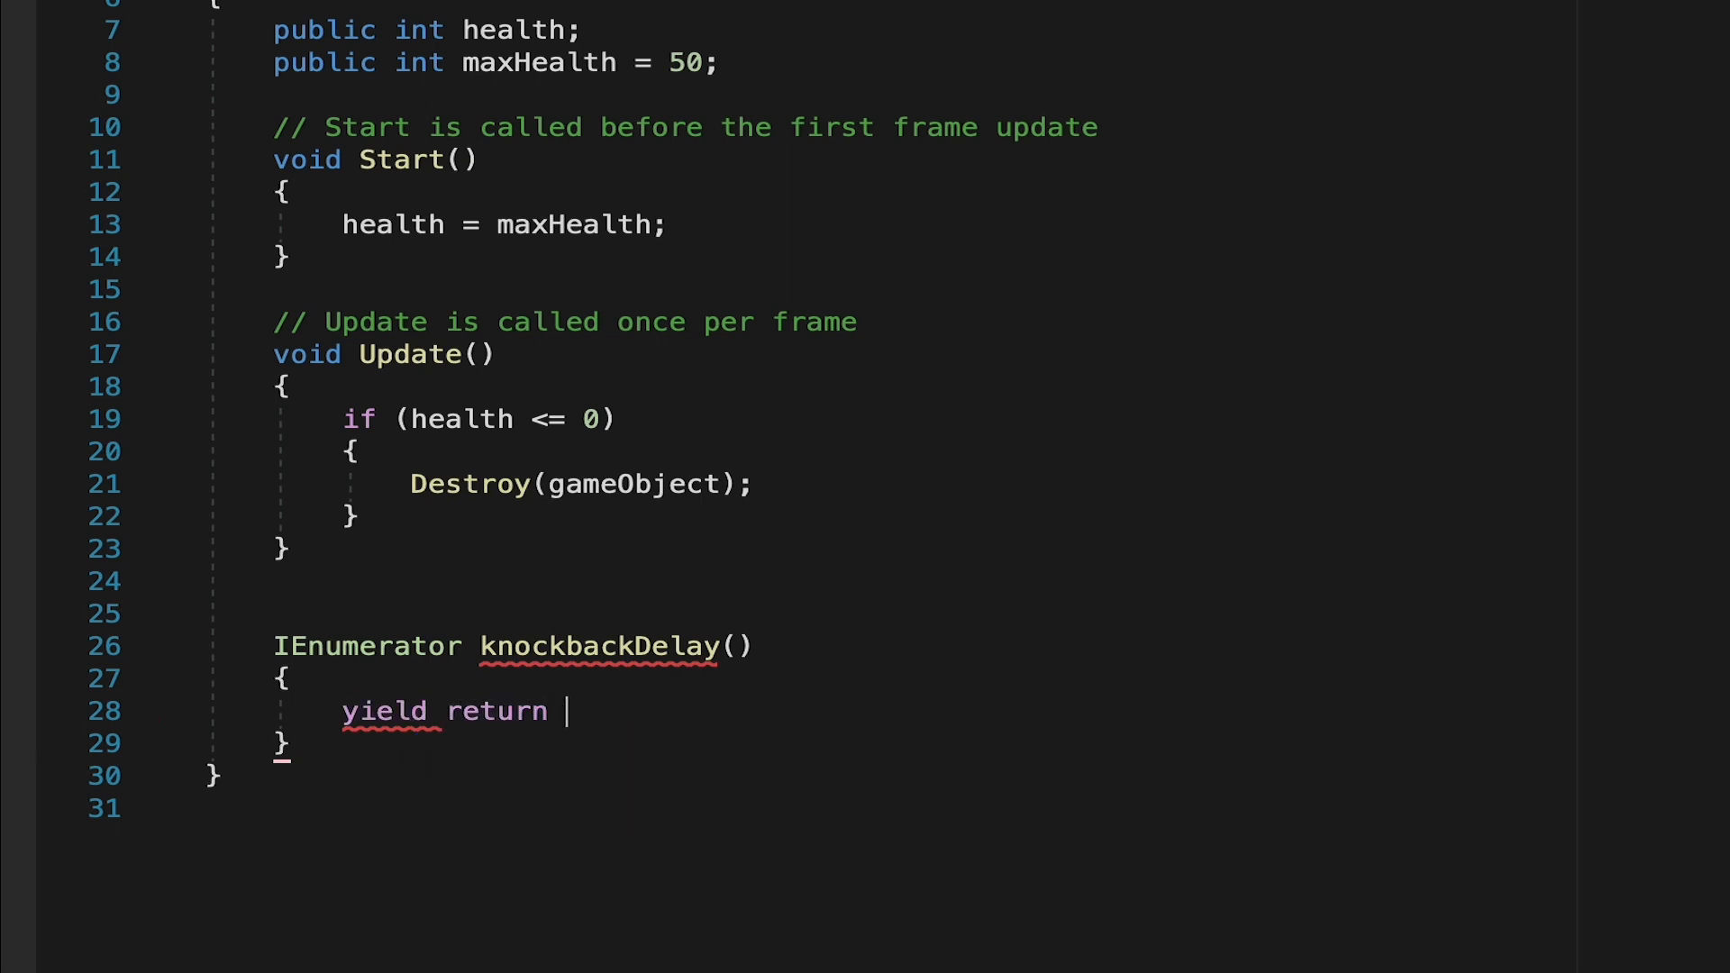
pyautogui.write('new WaitForSeconds')
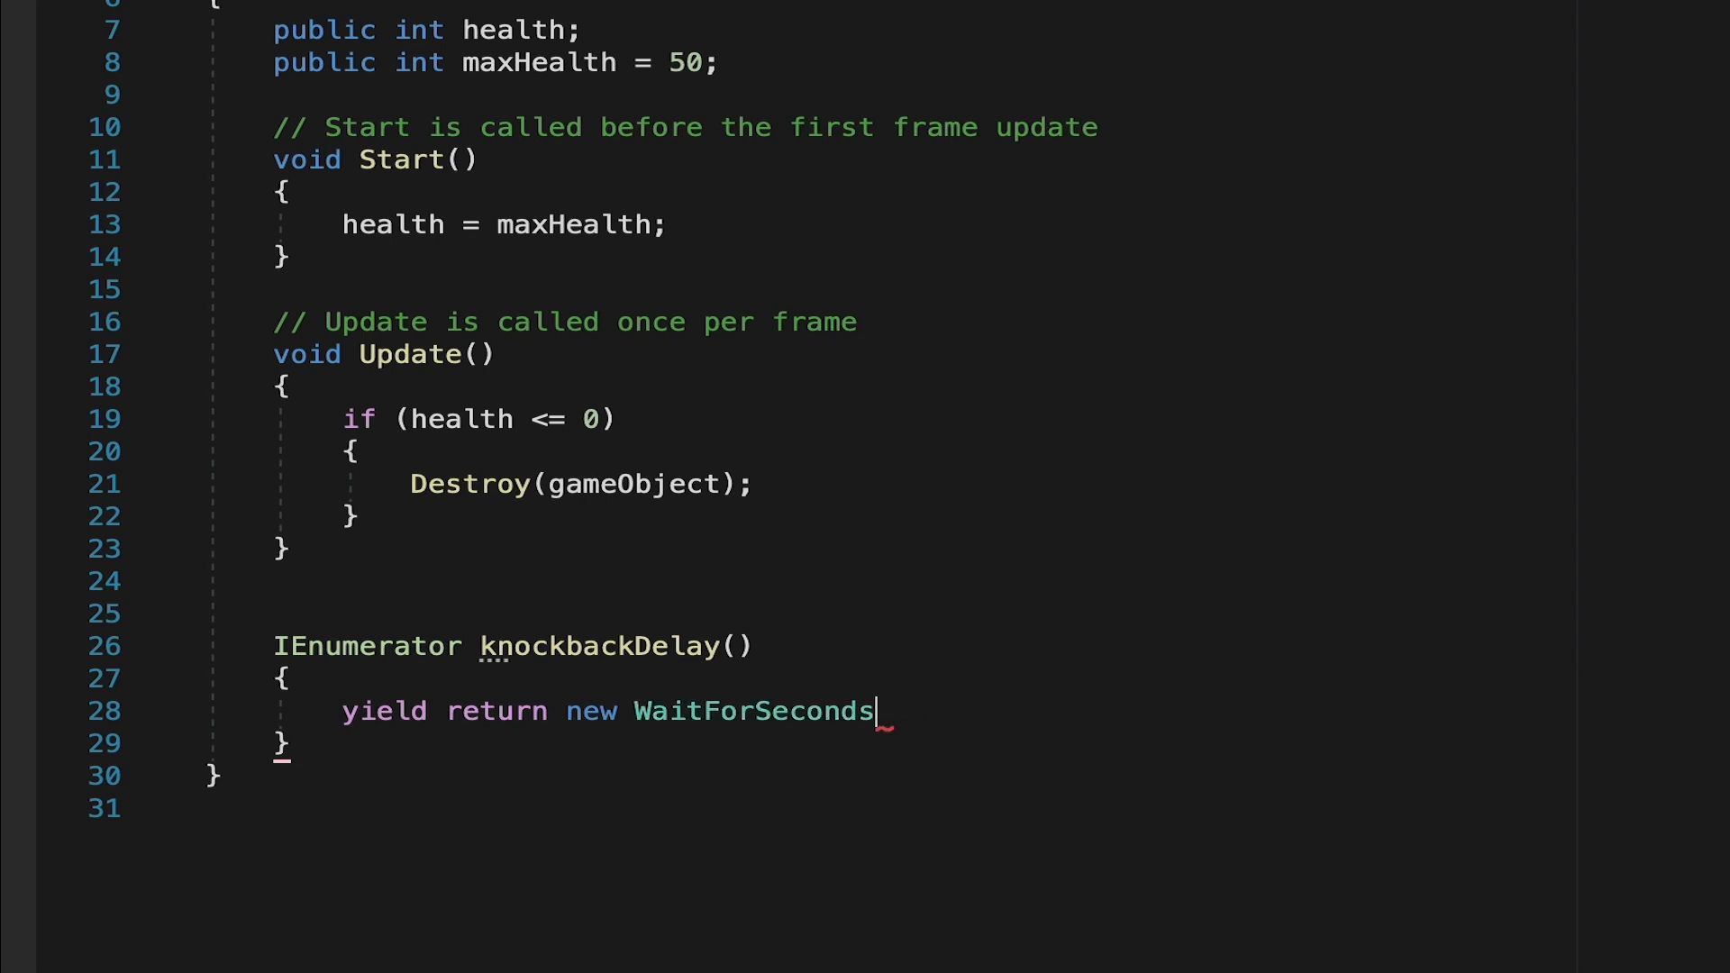
pyautogui.write('()')
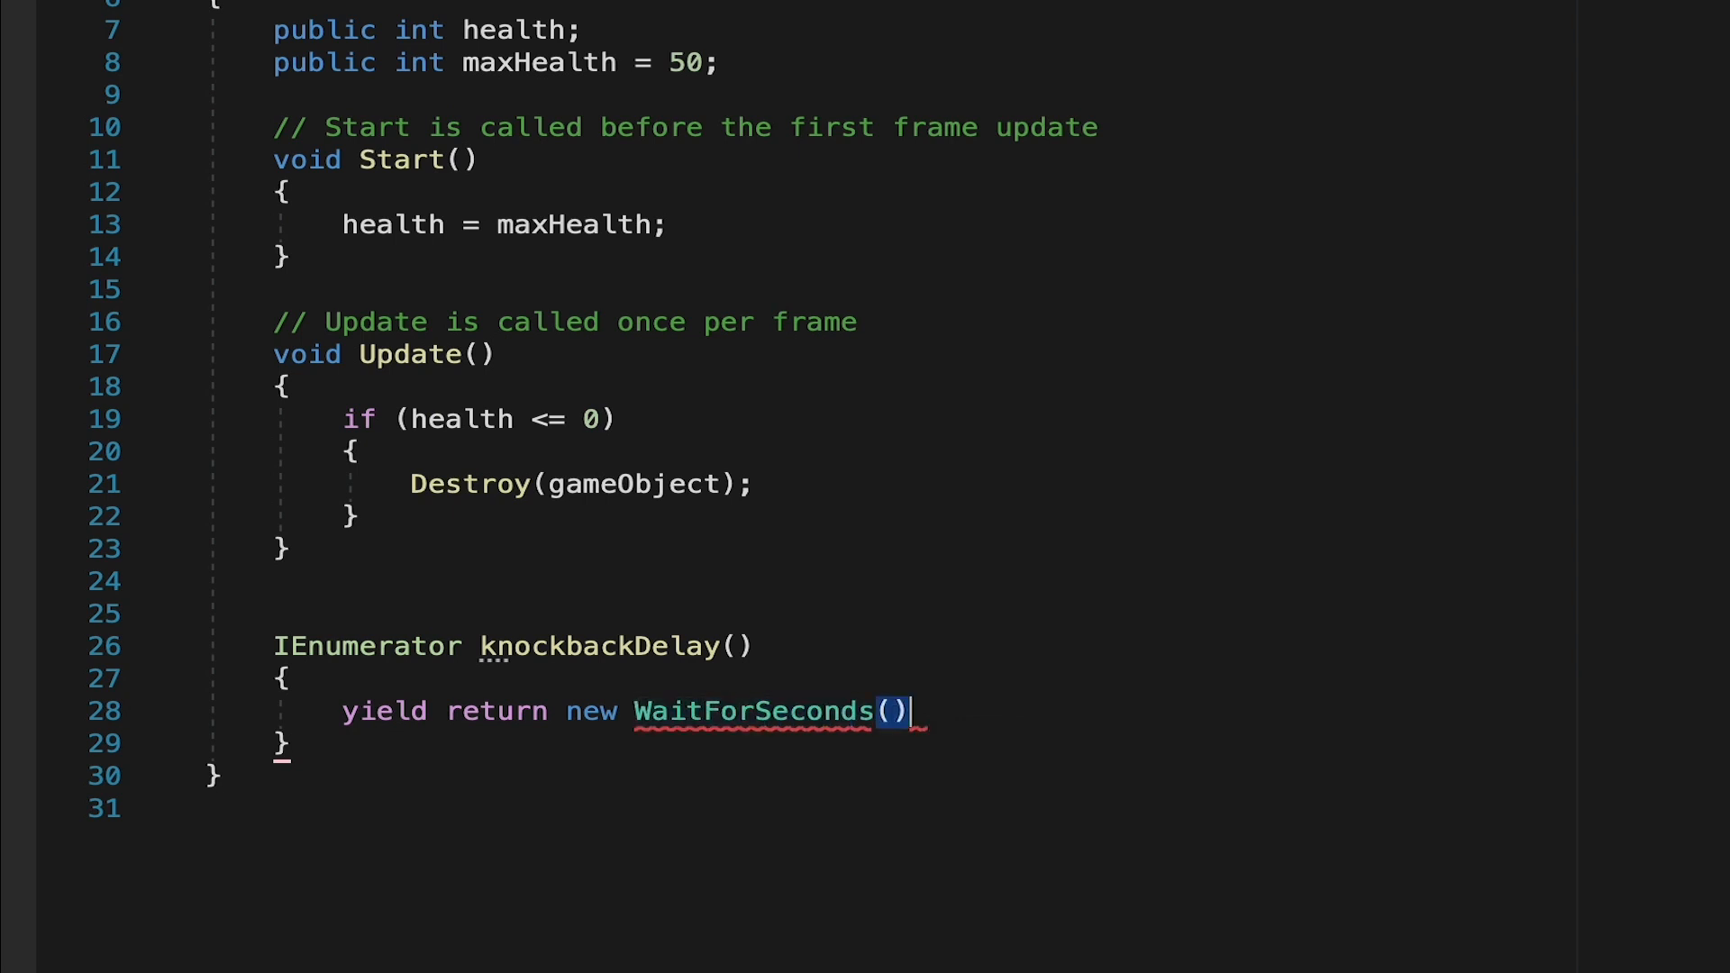
pyautogui.write('1')
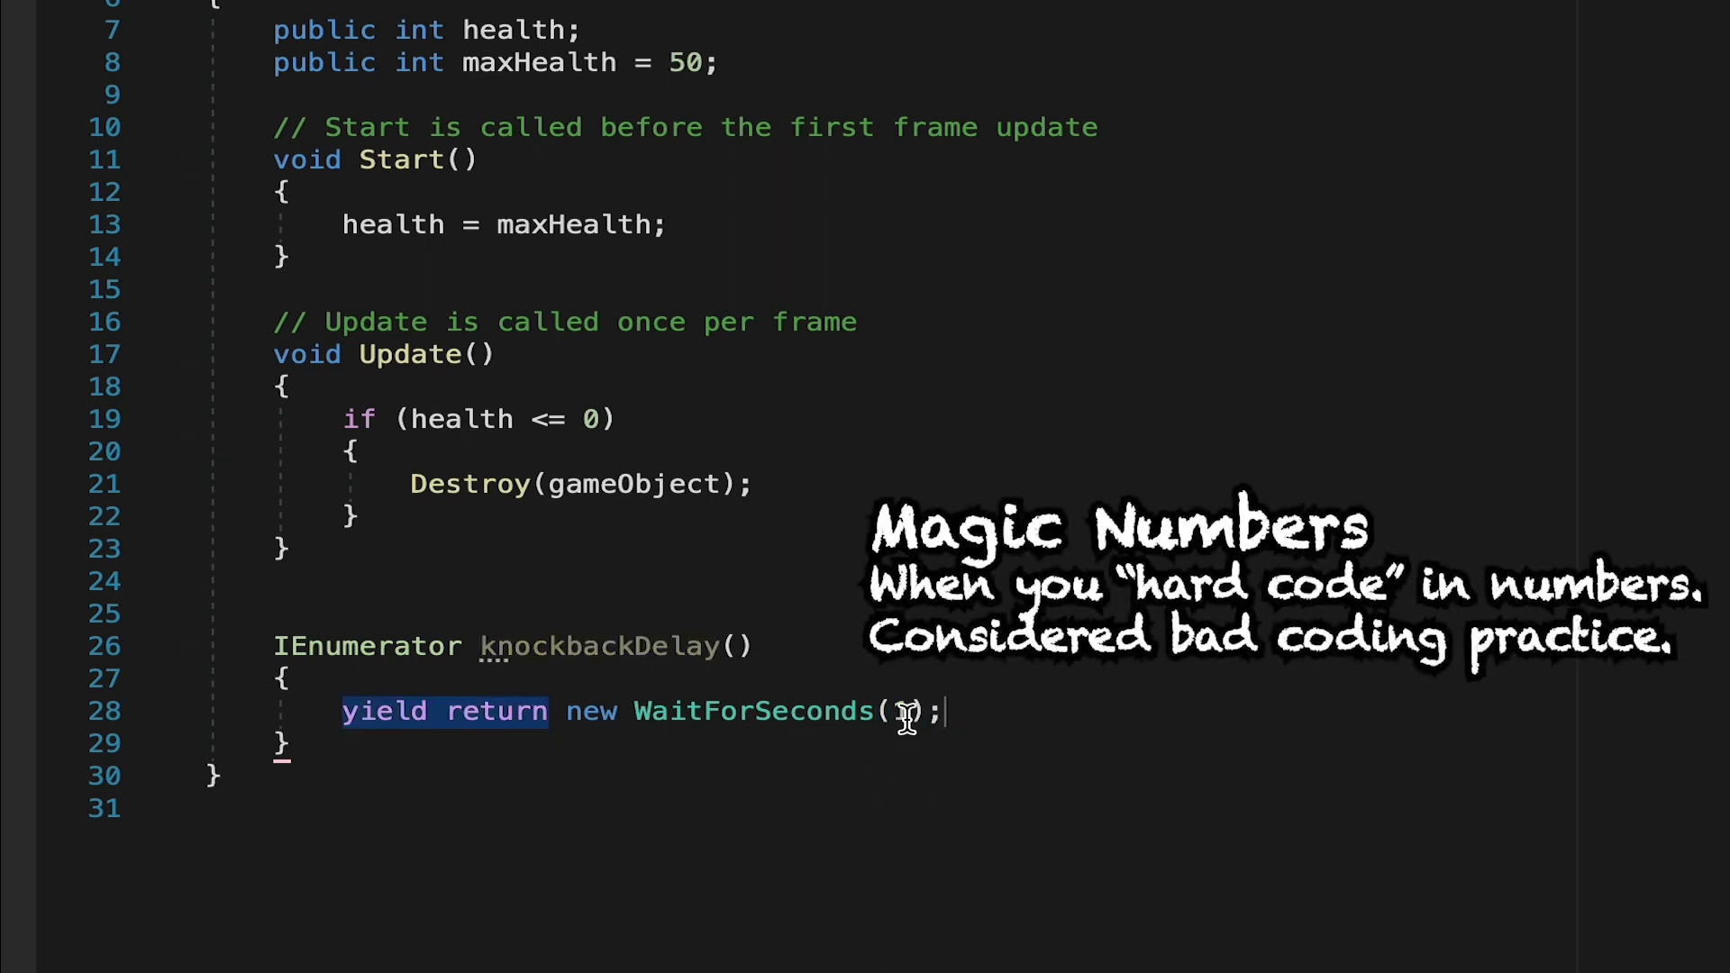
pyautogui.write('1')
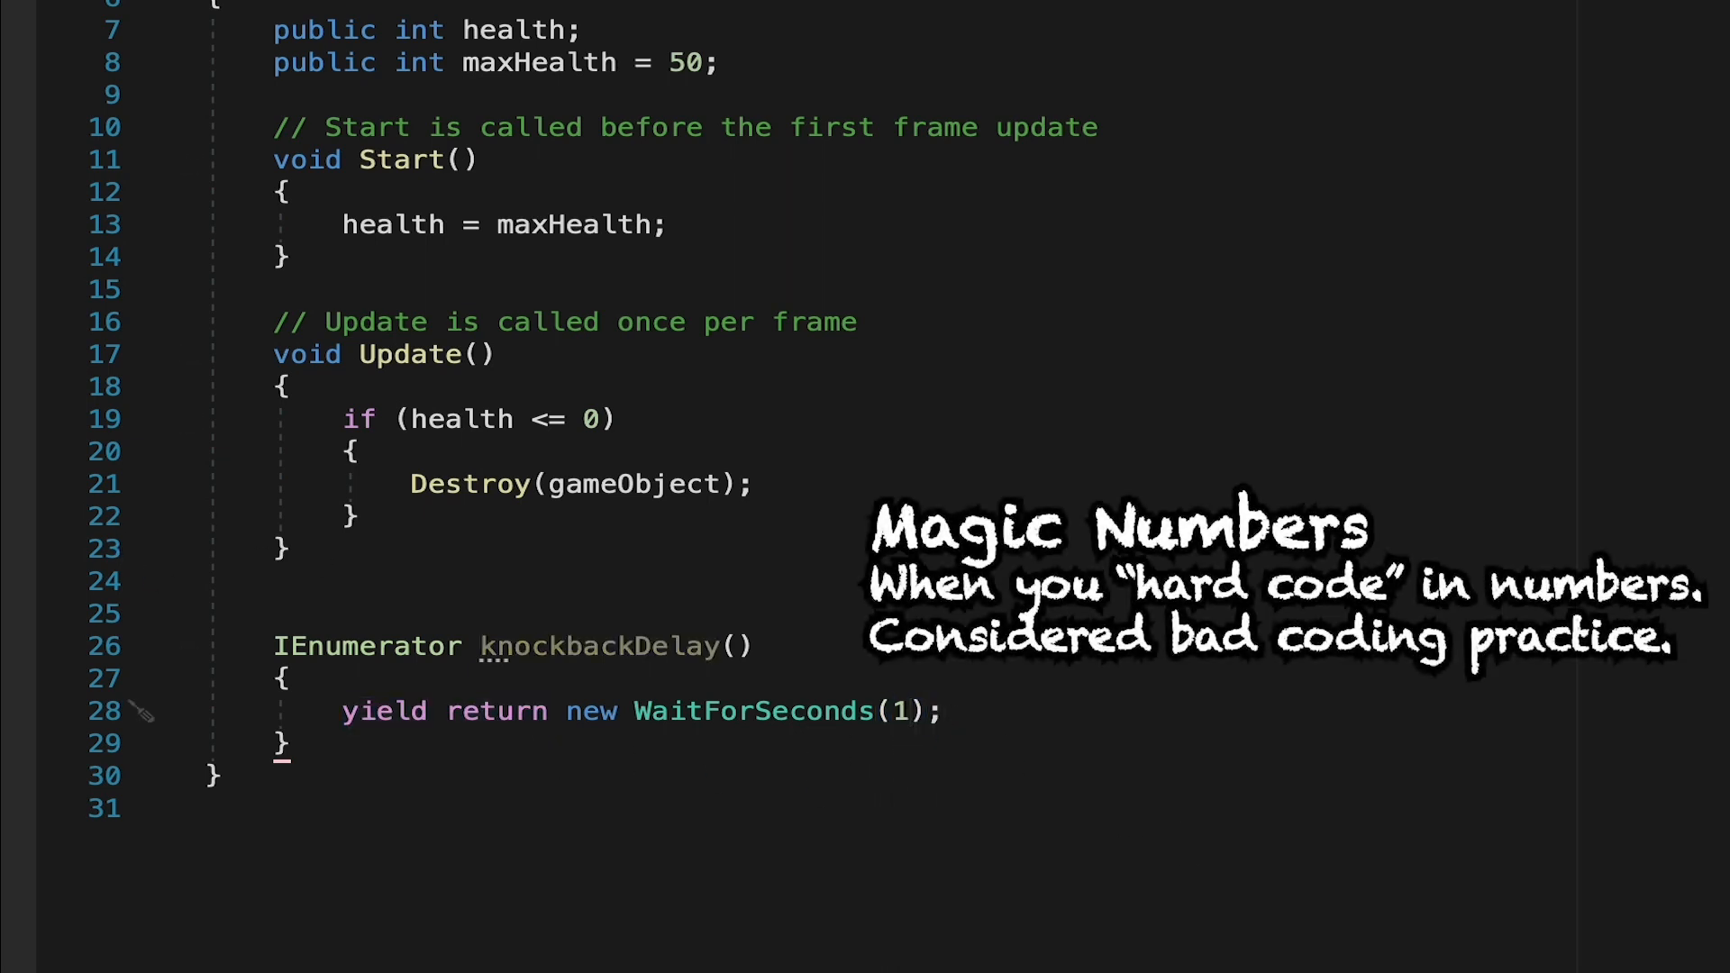
pyautogui.press('Backspace')
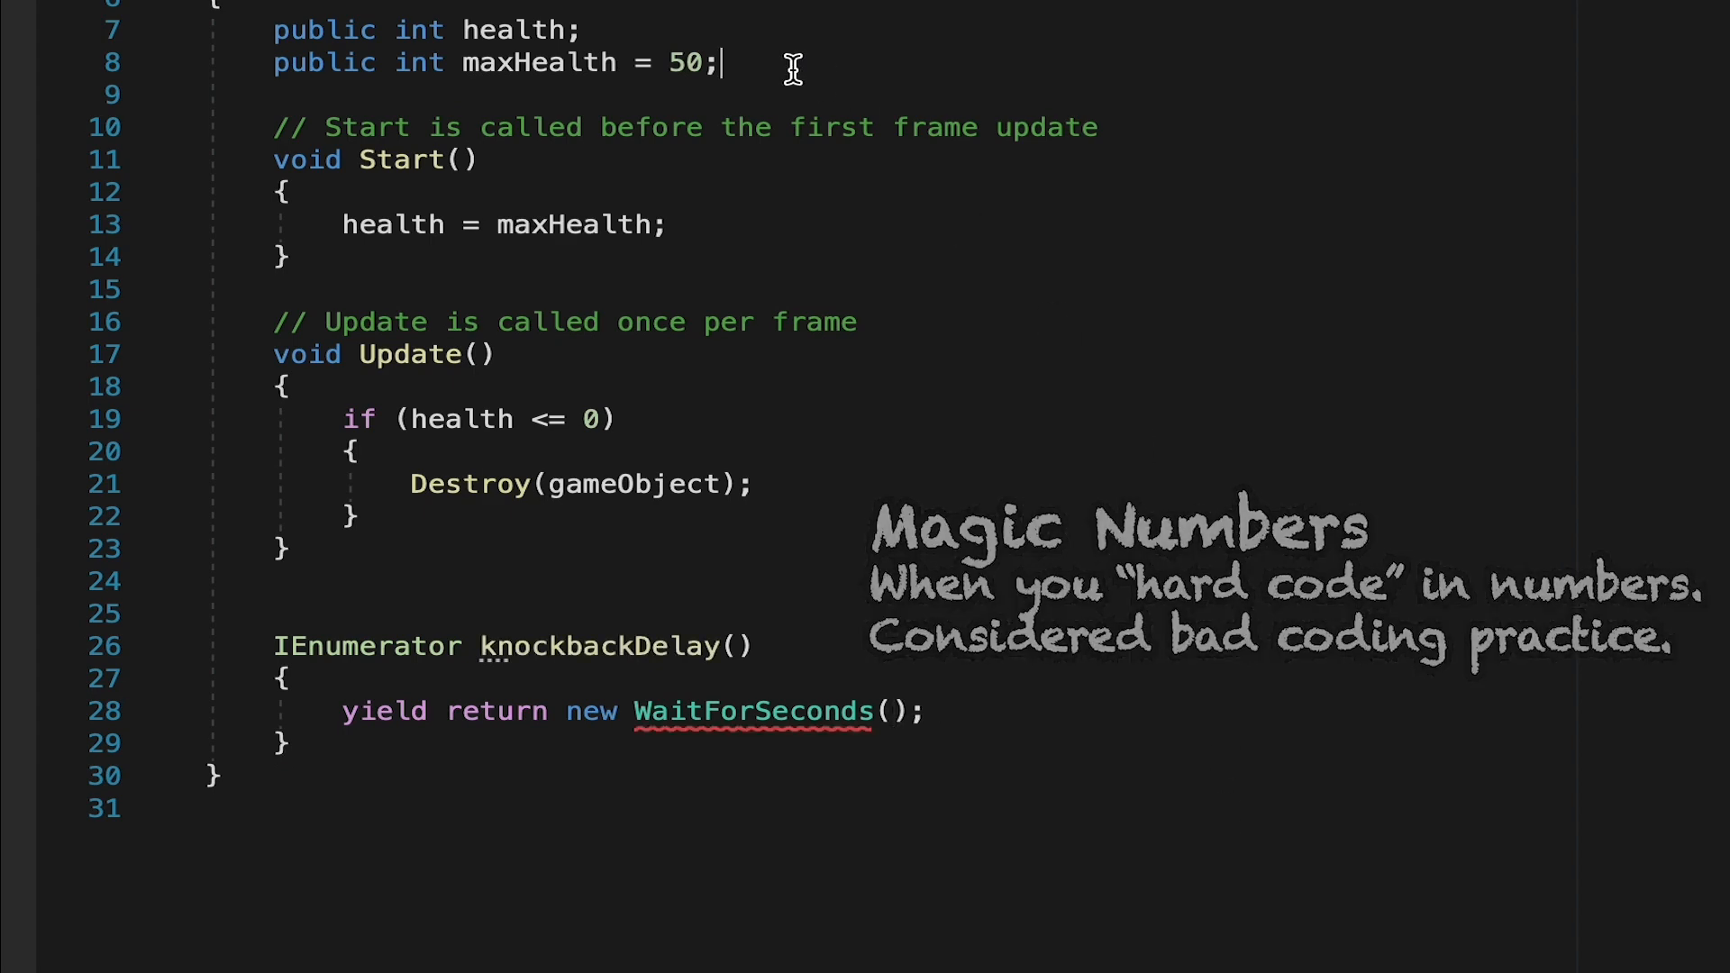
# - Declare 'public float delayTime = .15f;' in EnemyHealth
pyautogui.write('public float')
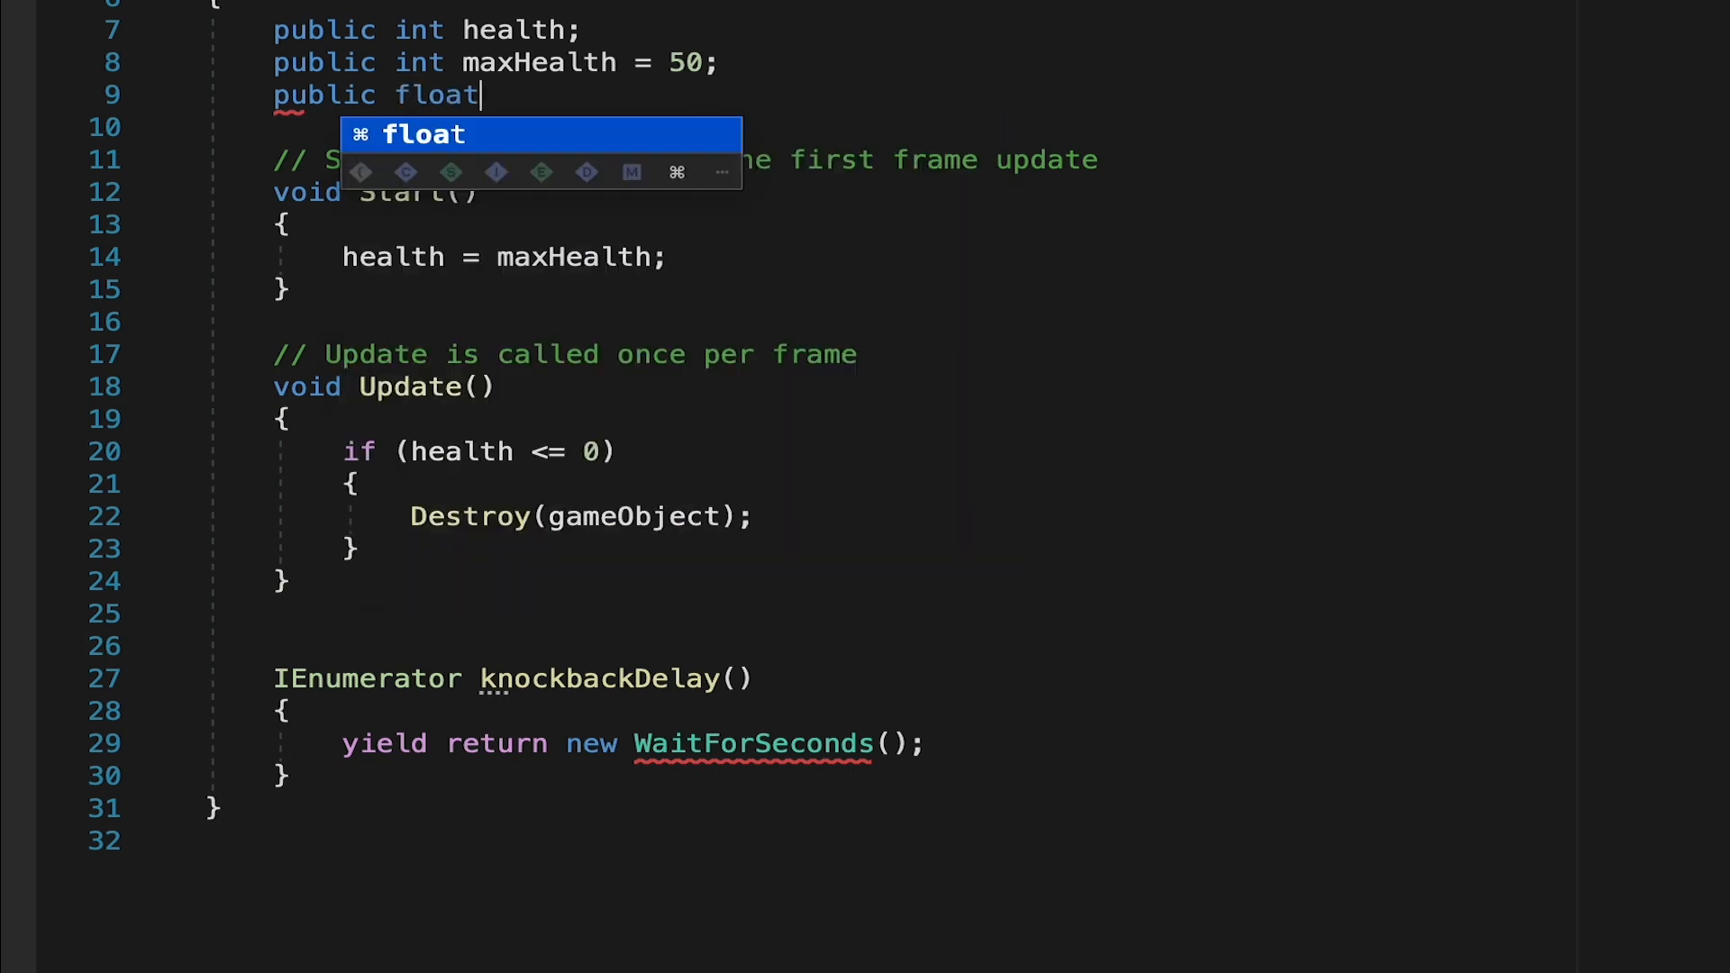
pyautogui.write('delayT')
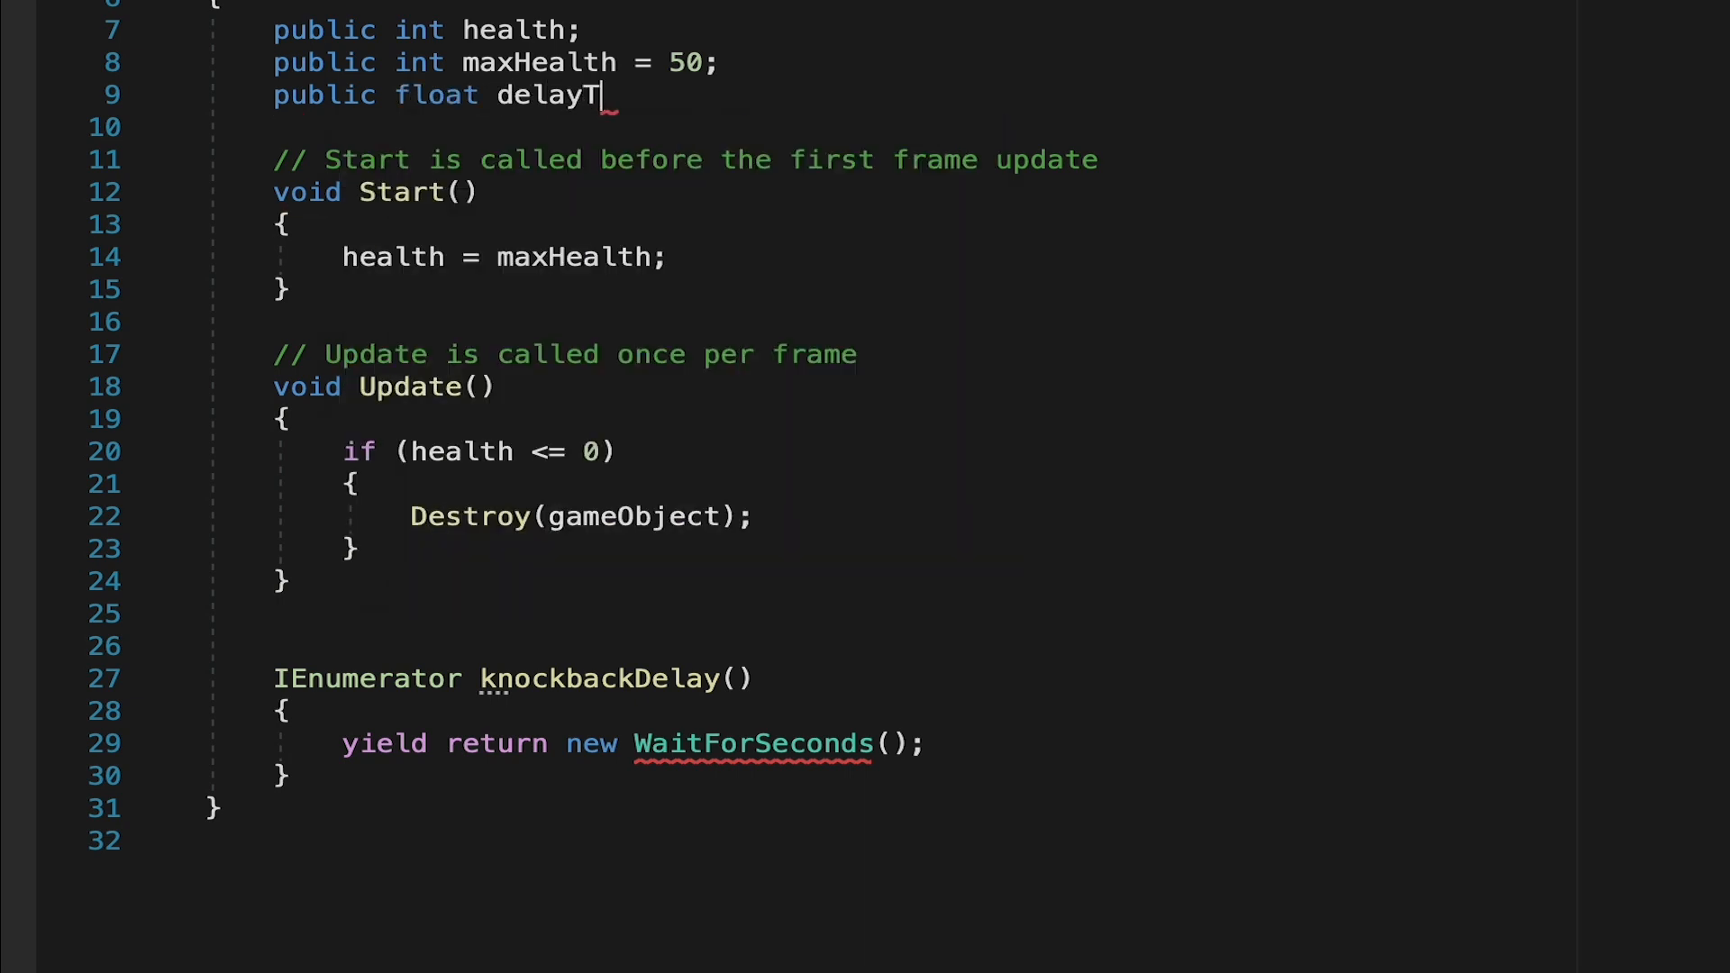
pyautogui.write('ime =')
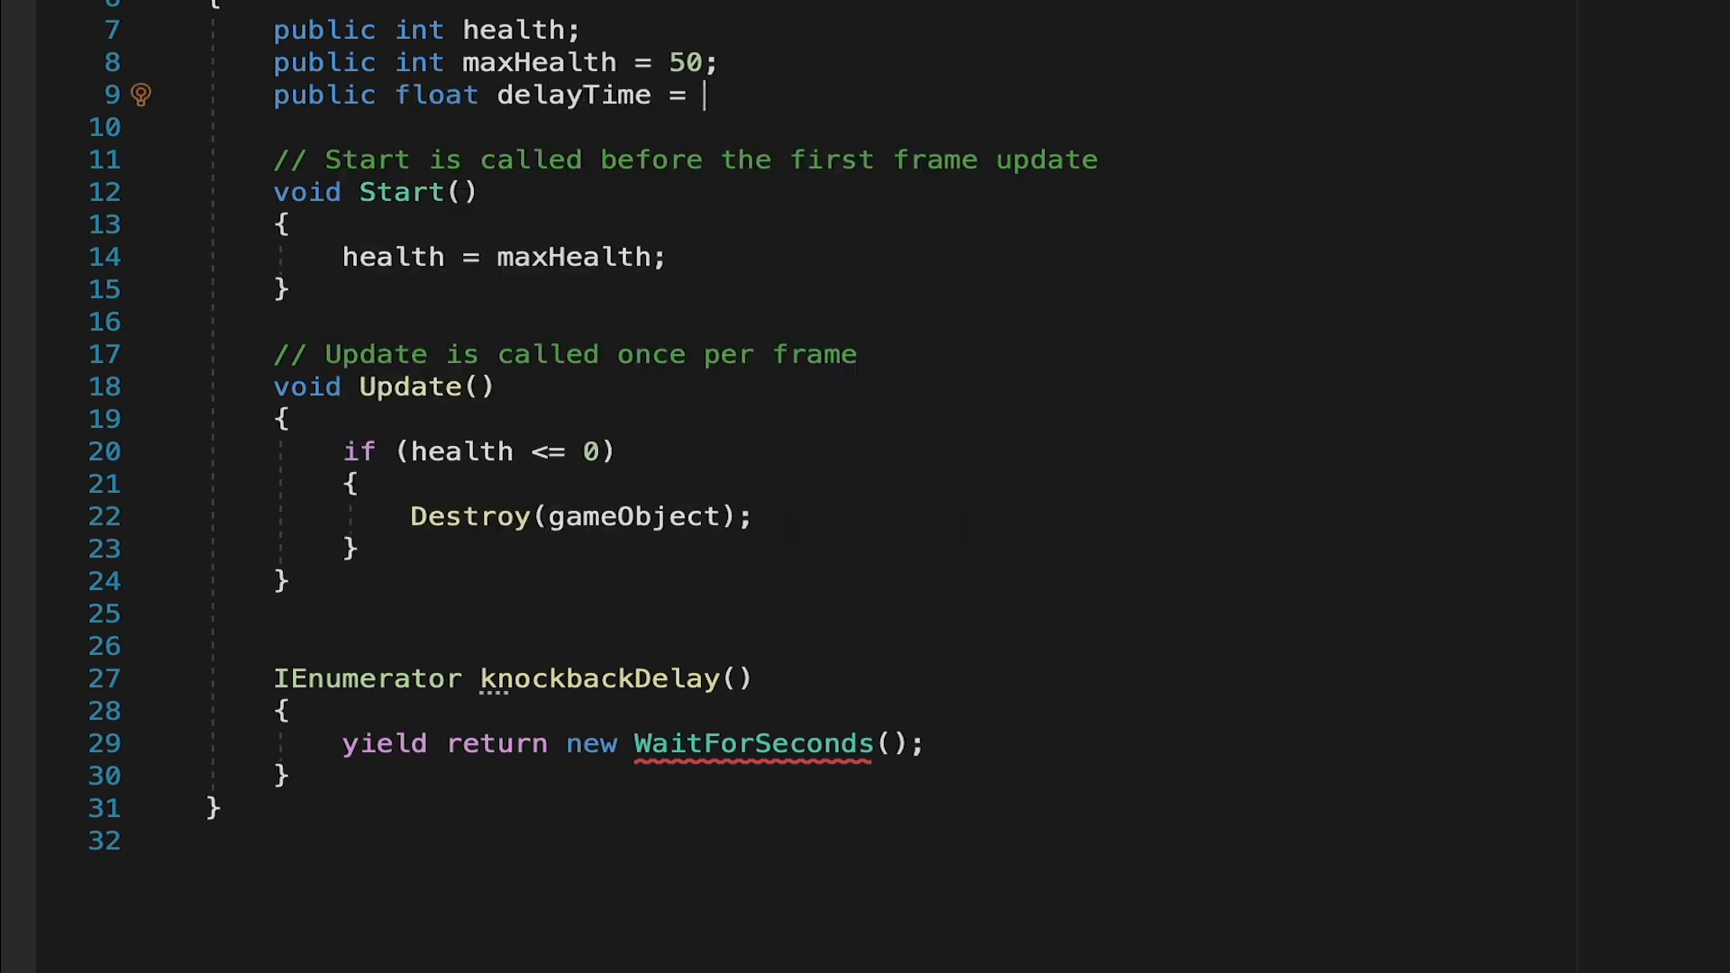
pyautogui.write('.15f')
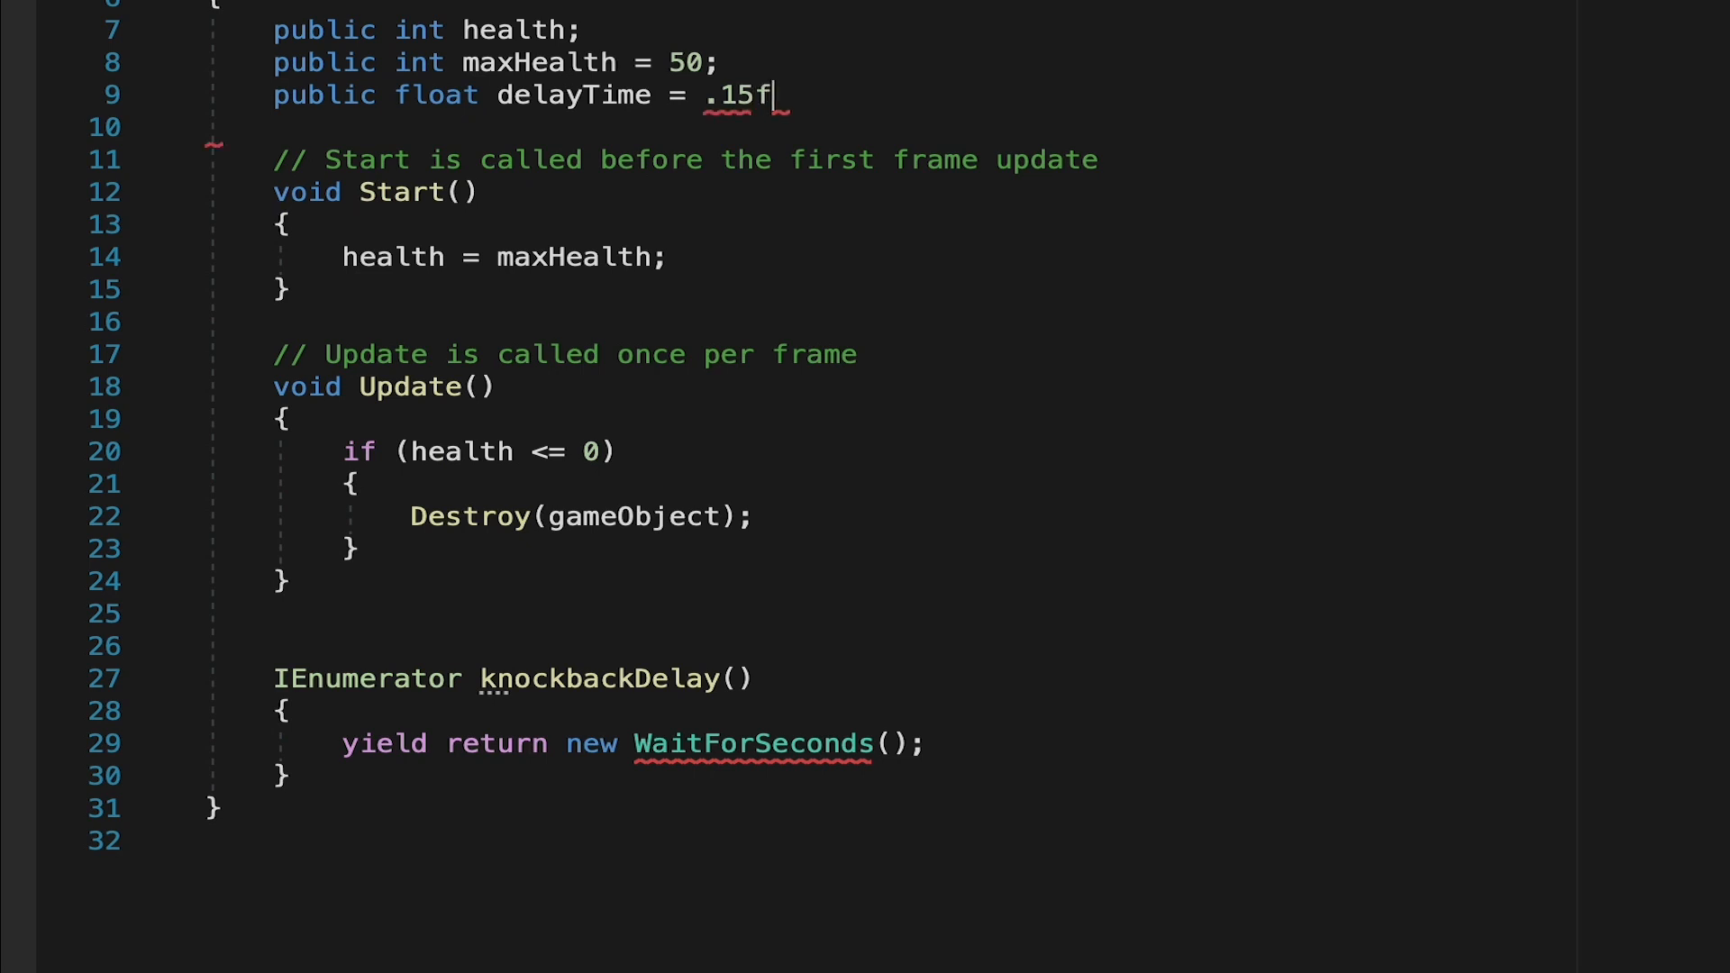
pyautogui.write(';')
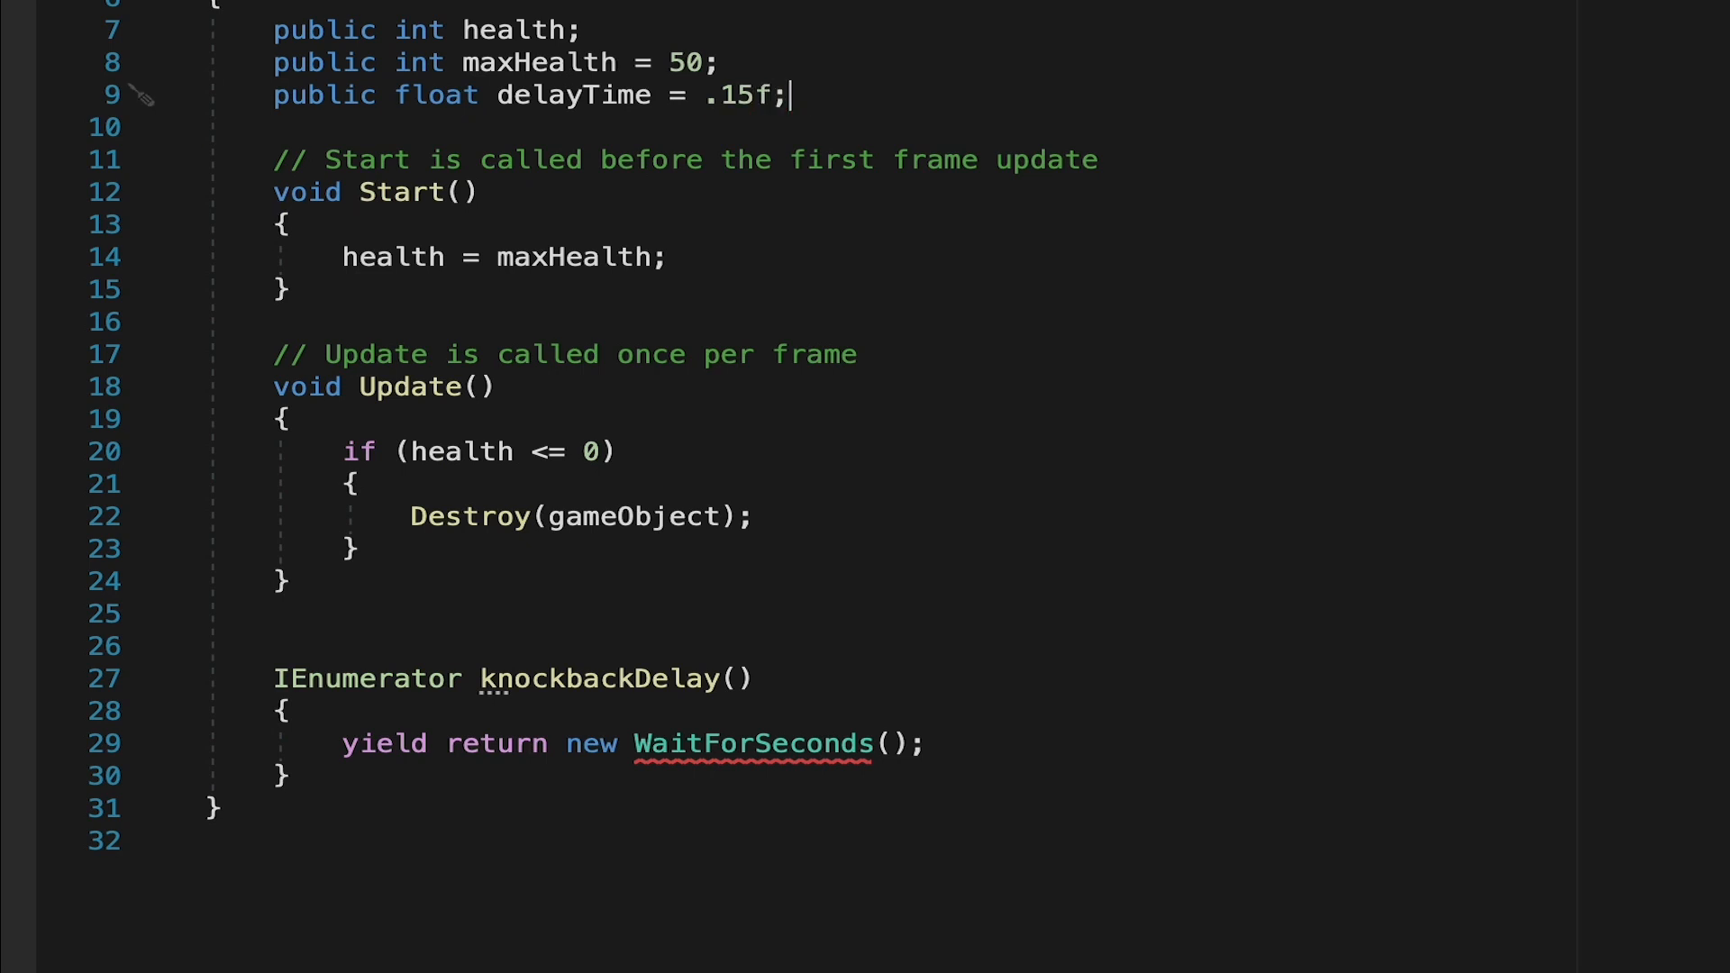
pyautogui.moveTo(733, 721)
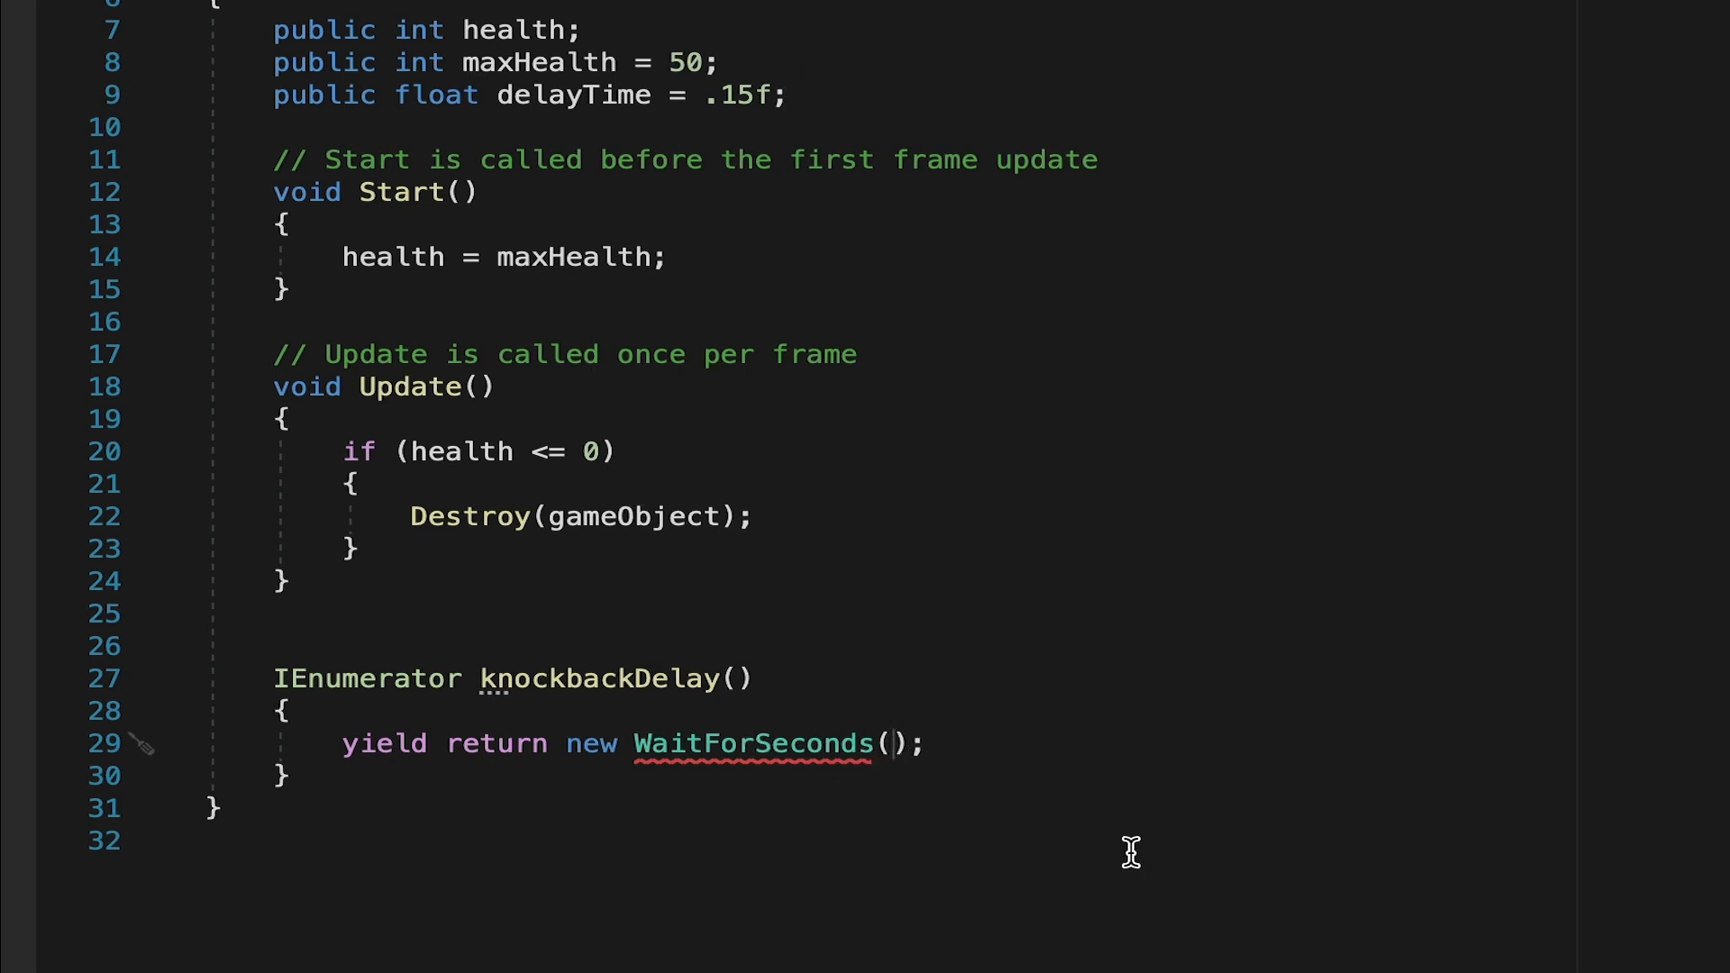
# - Pass delayTime to WaitForSeconds as the knockback wait duration
pyautogui.write('dela')
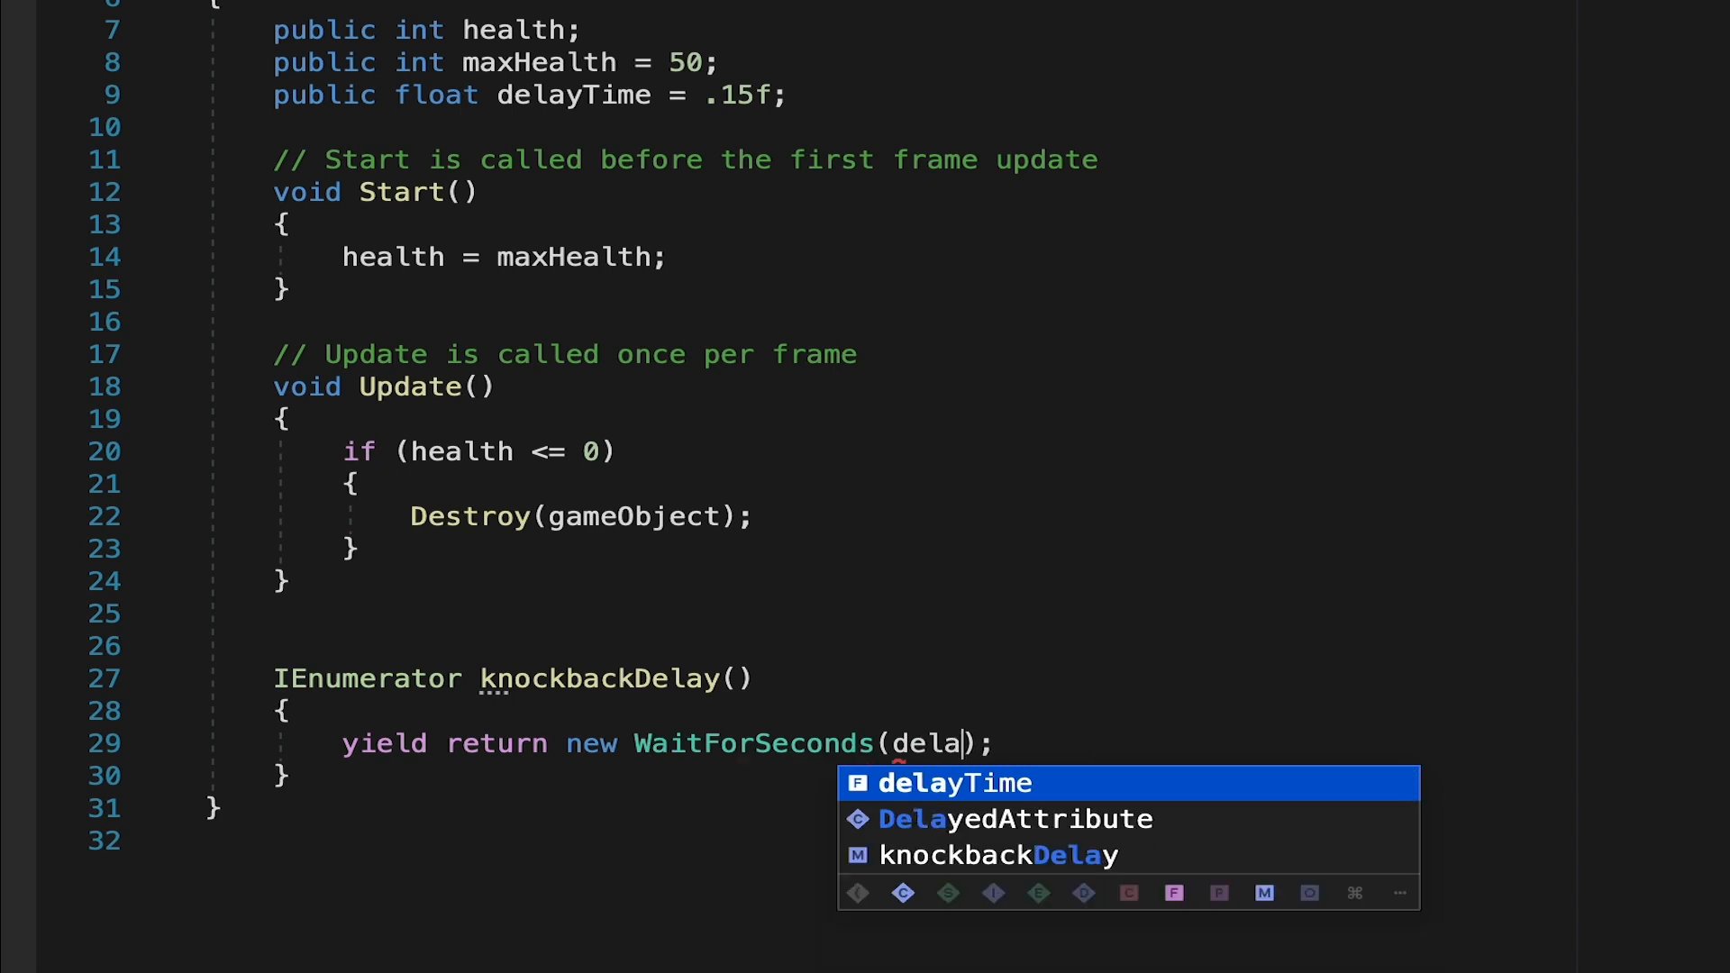
pyautogui.press('Tab')
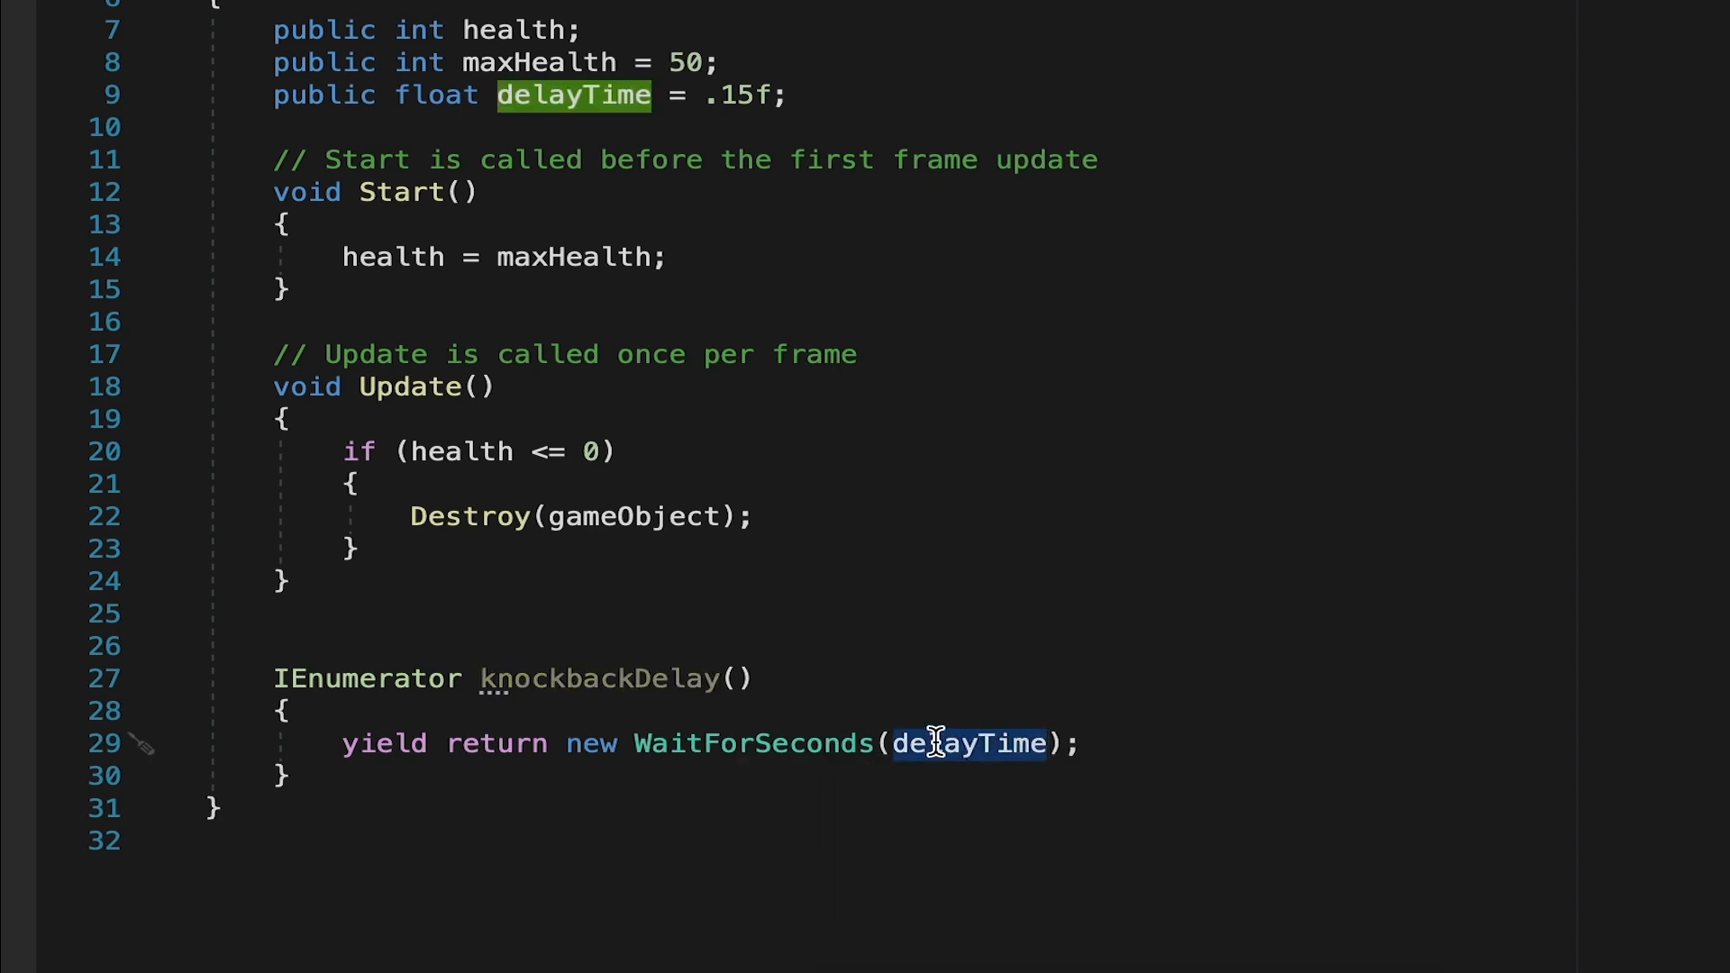
pyautogui.press('enter')
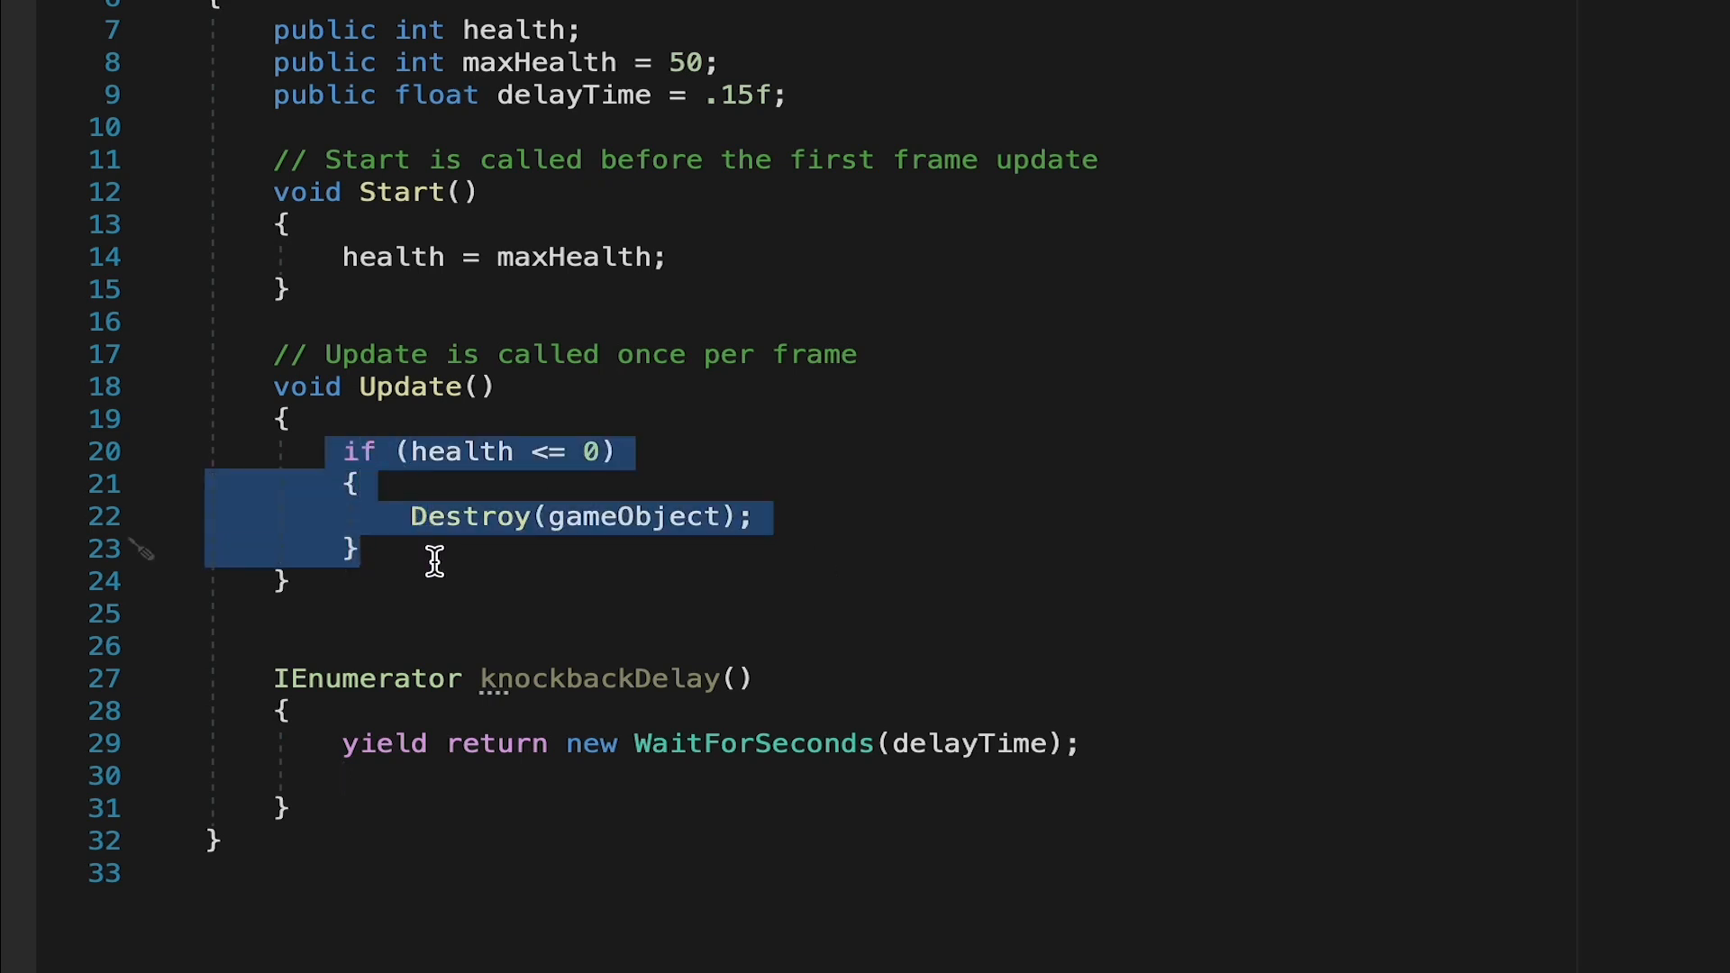
# - Cut the 'if (health <= 0)' destroy check out of Update to move it into knockbackDelay
pyautogui.press('Delete')
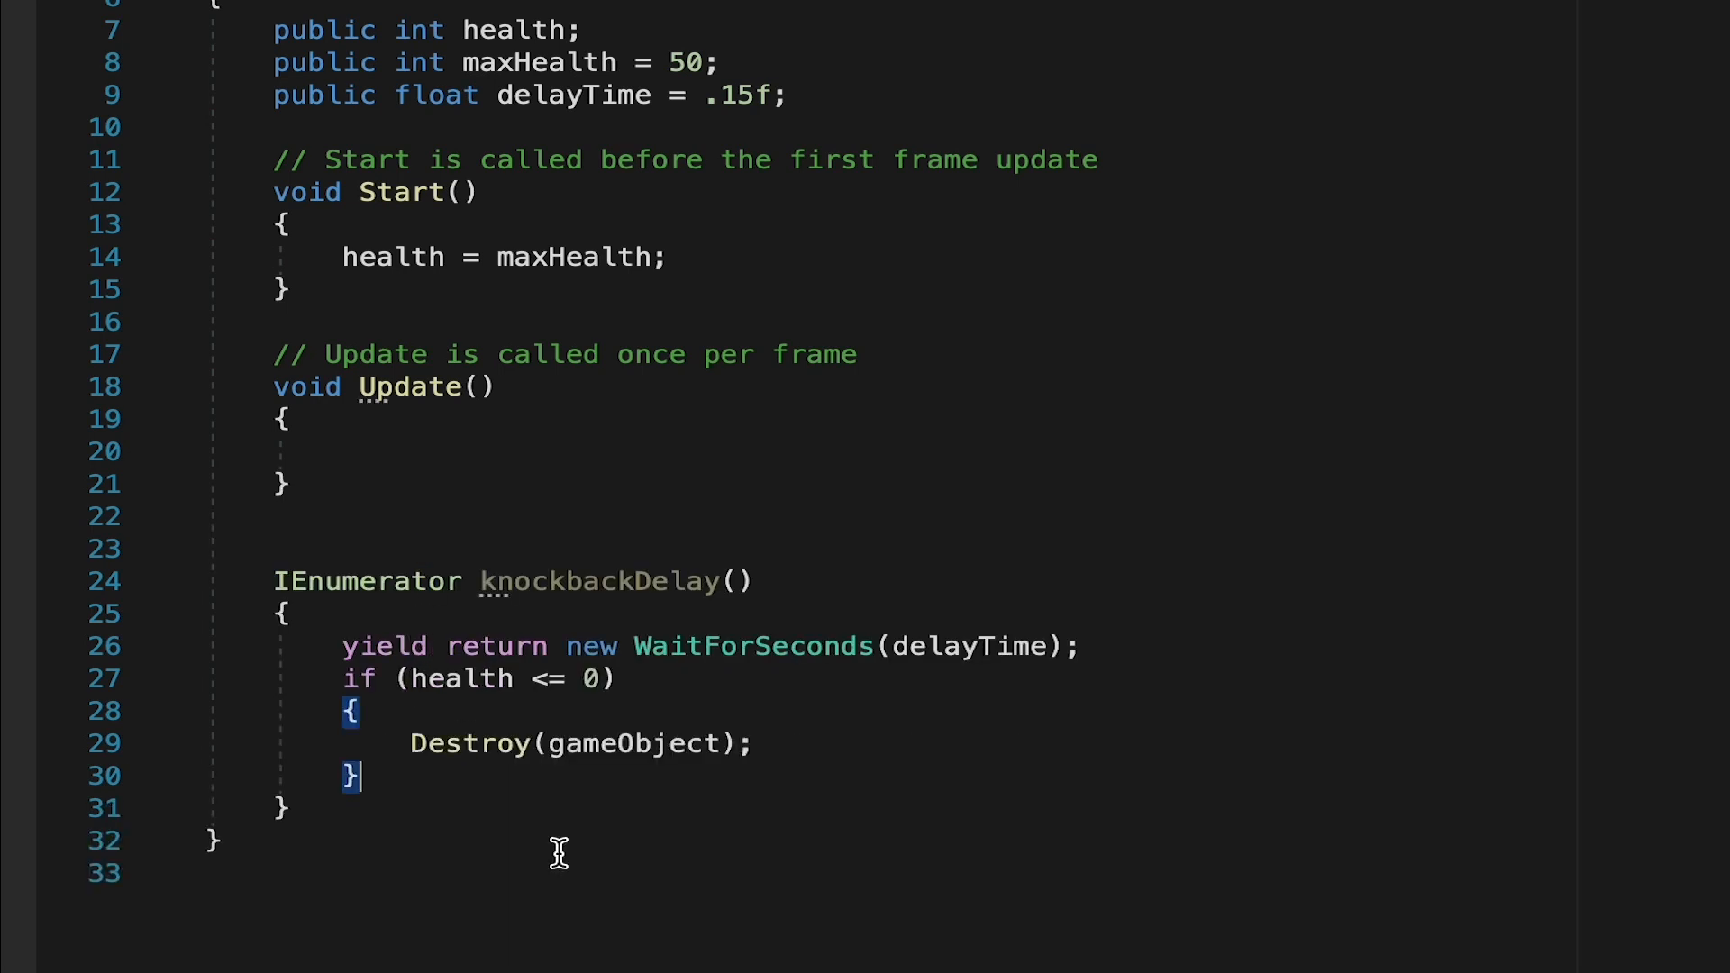
pyautogui.moveTo(618, 469)
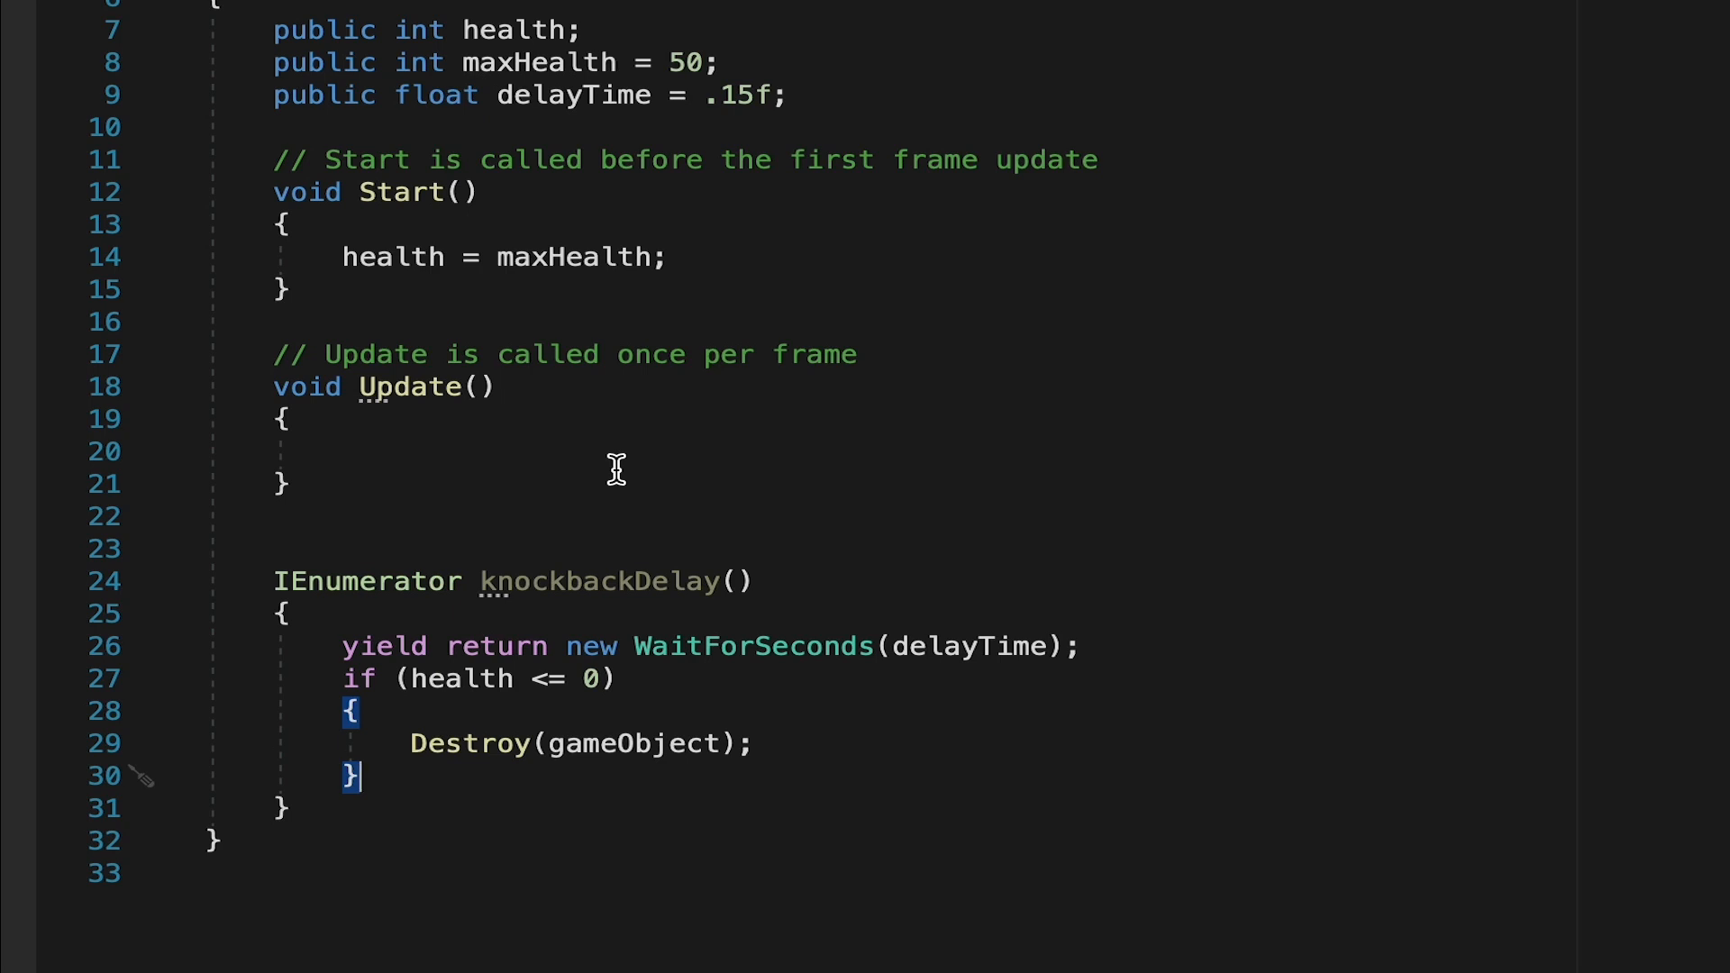
pyautogui.moveTo(602, 789)
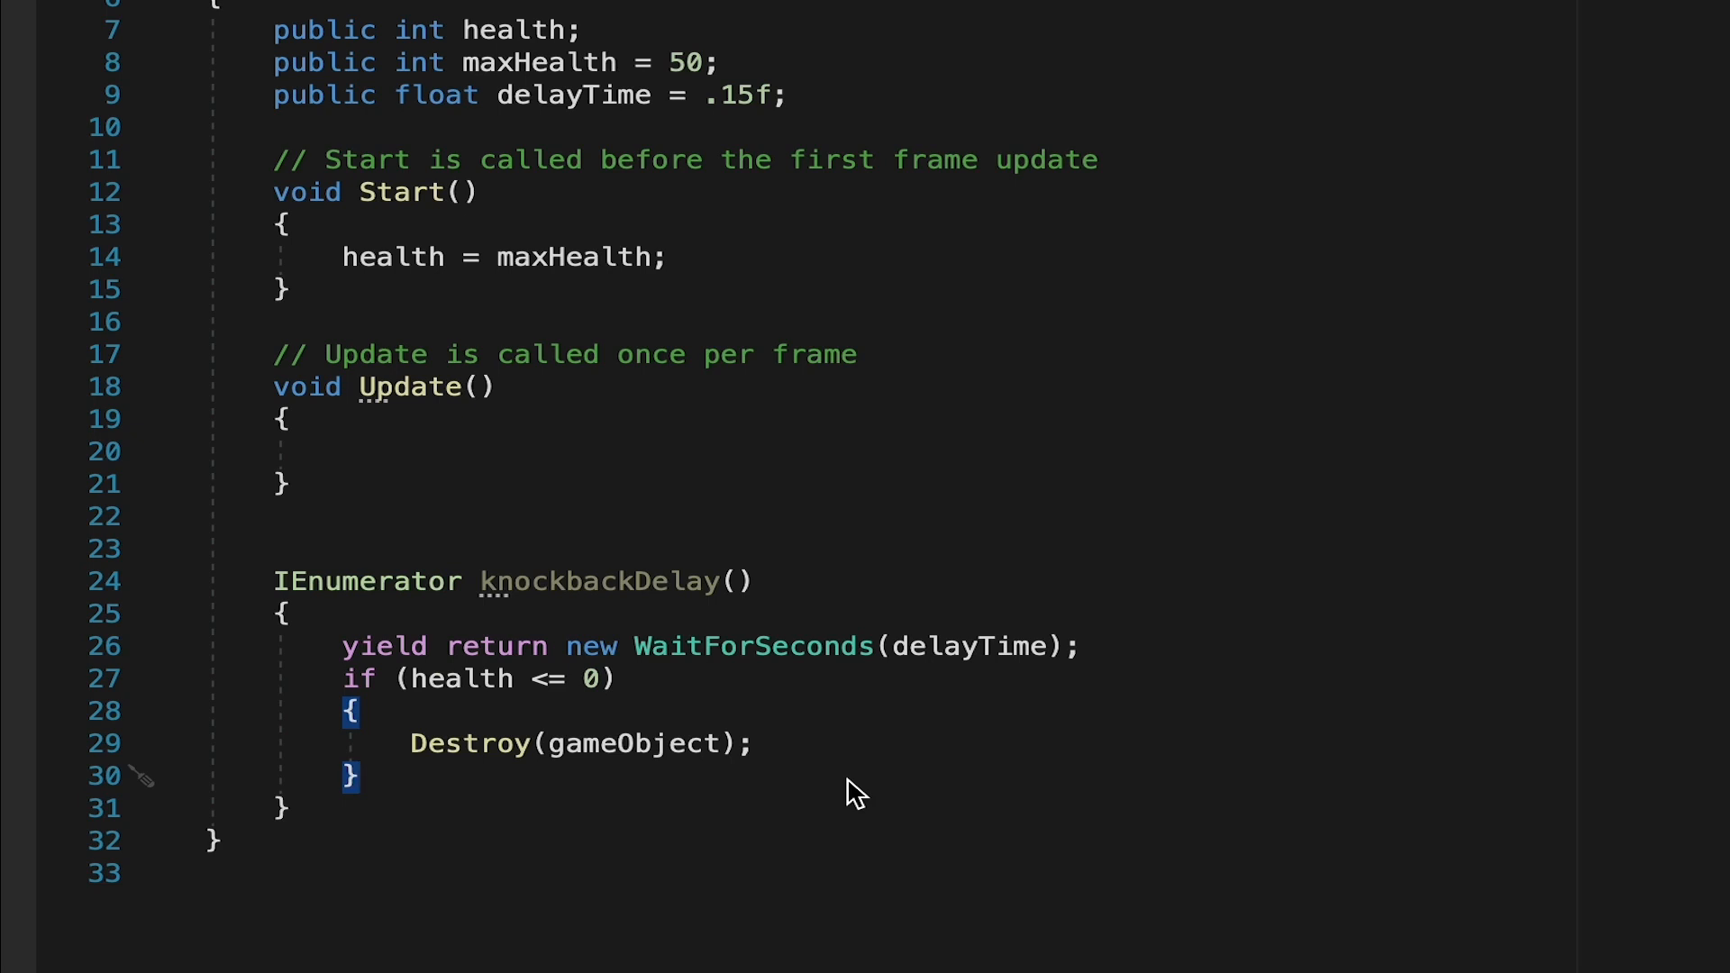
pyautogui.moveTo(829, 780)
pyautogui.write('public')
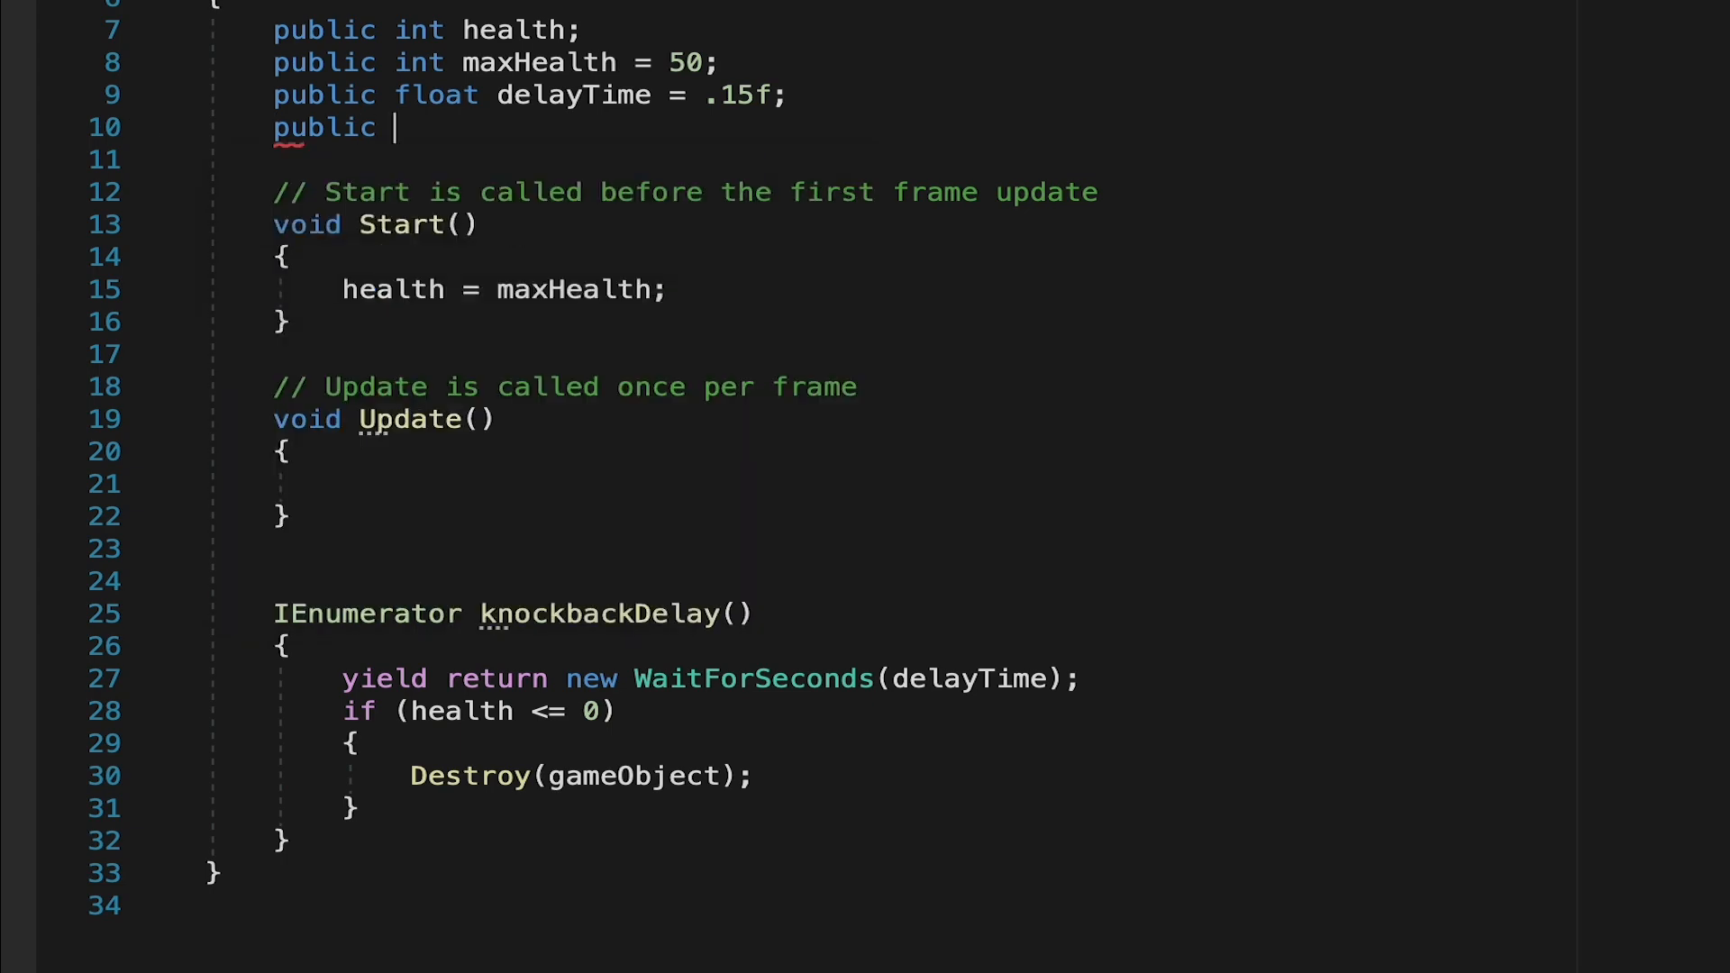
# - Declare a public RobotMovement field named robotMovement
pyautogui.write('RobotMovement')
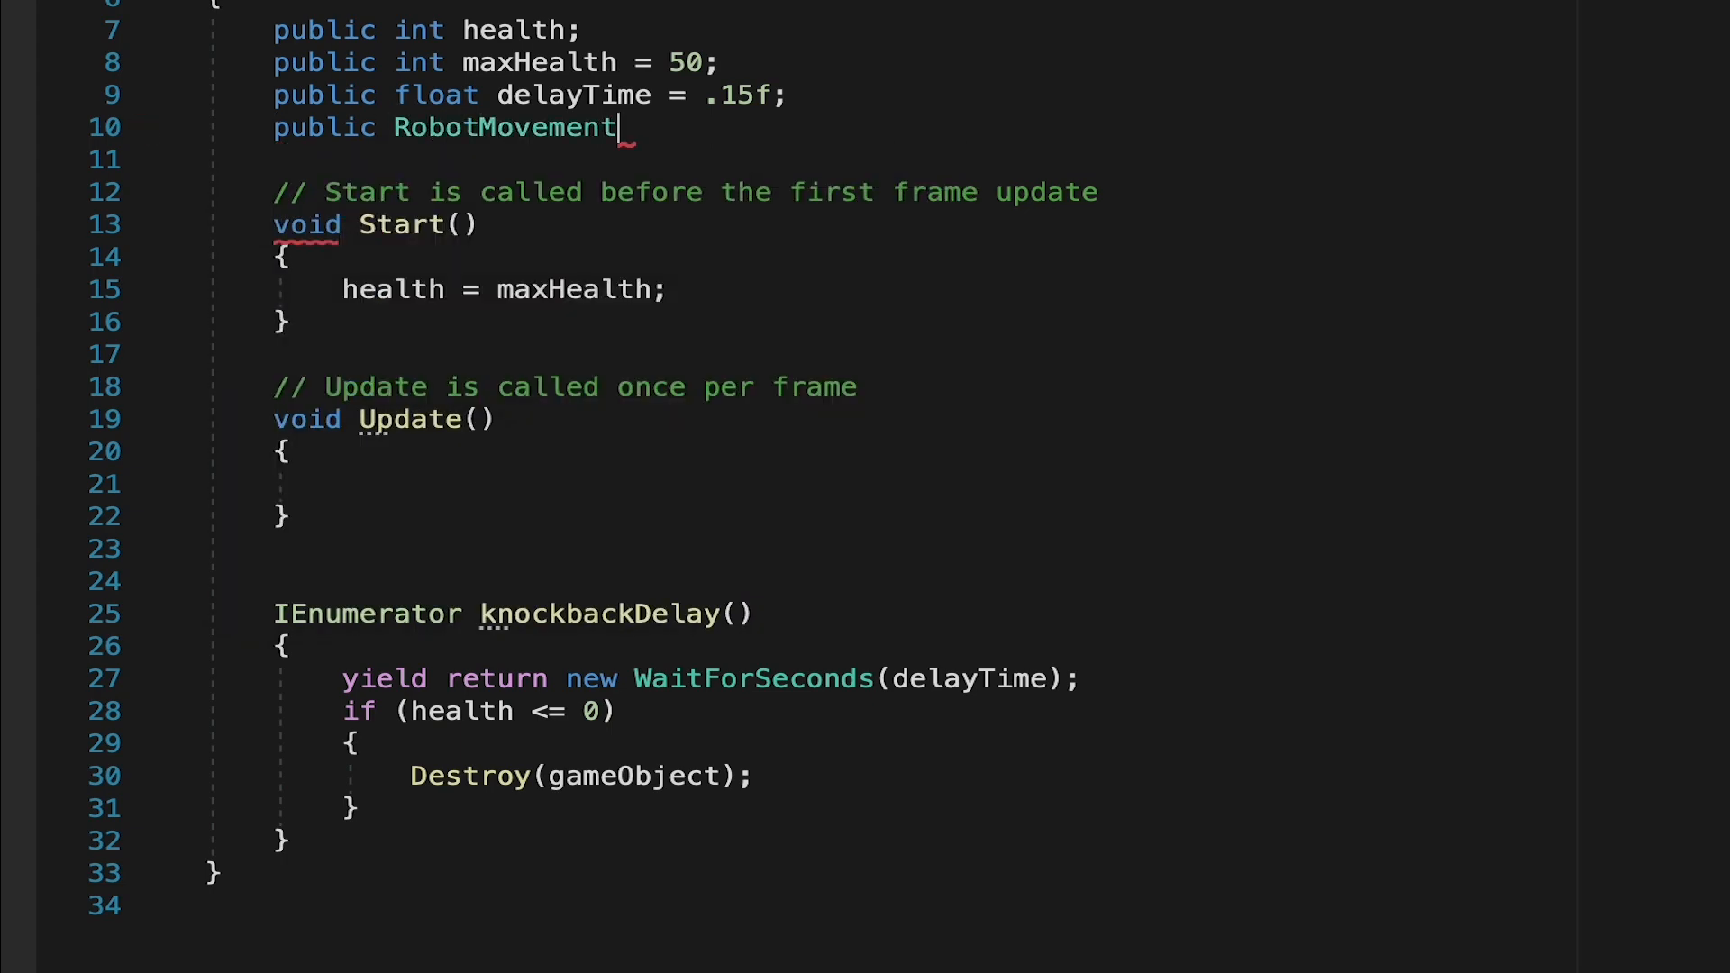
pyautogui.write('rob')
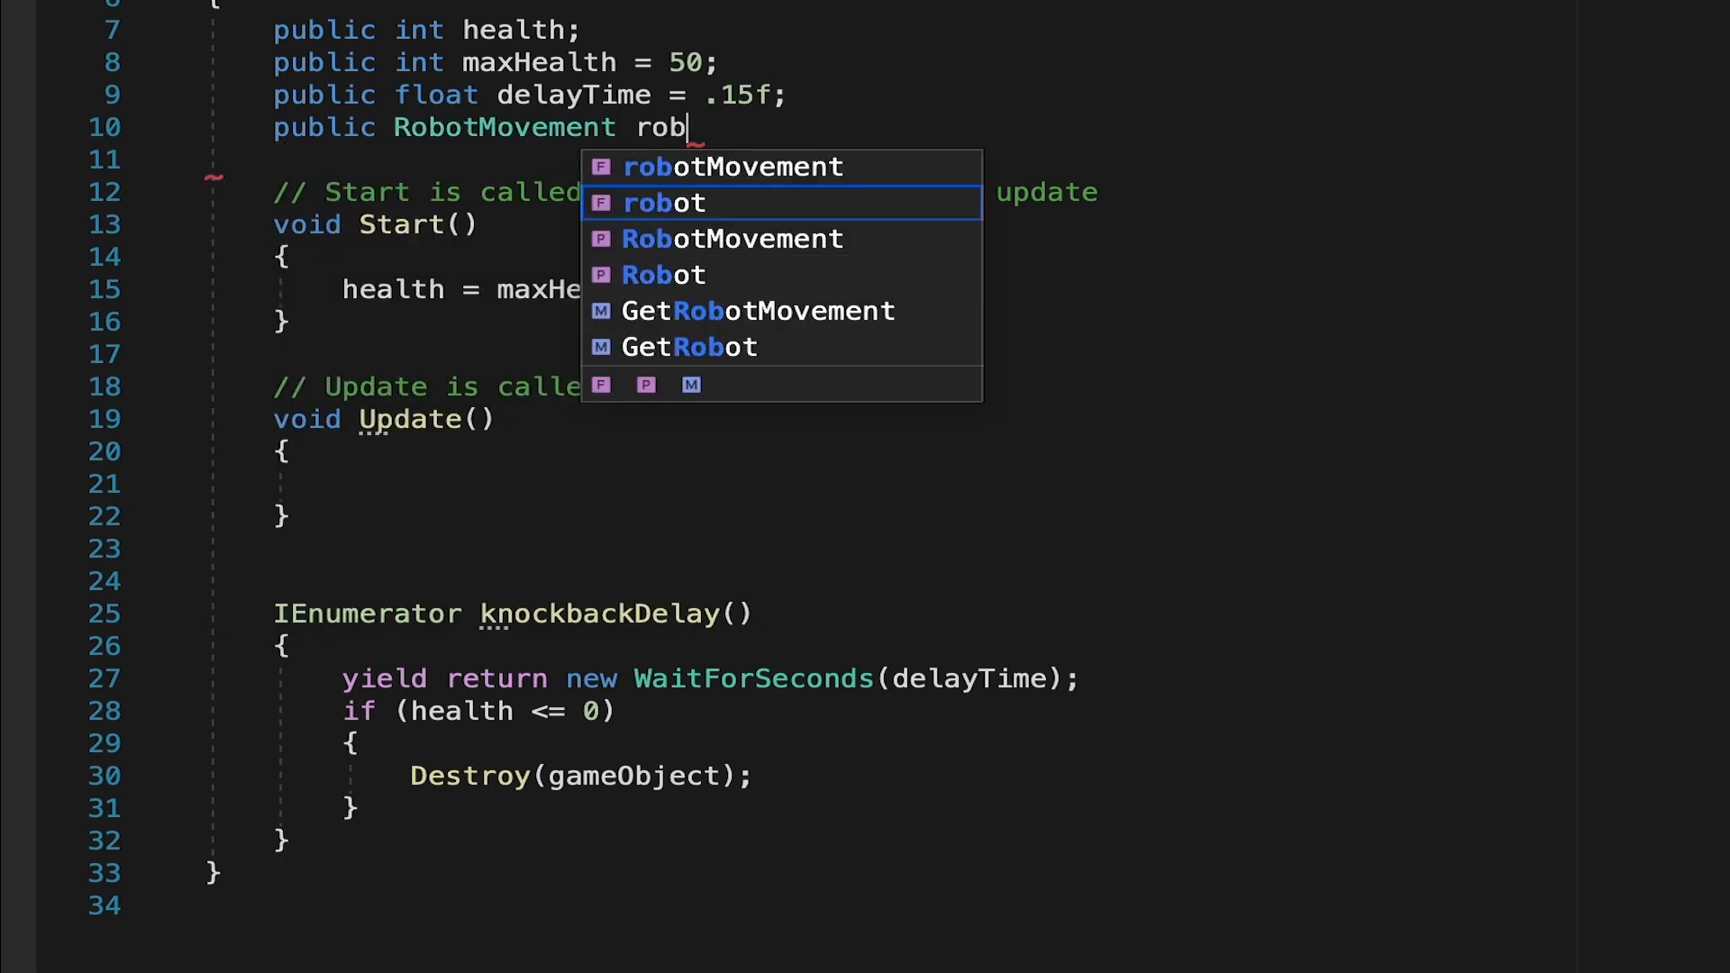
pyautogui.press('Tab')
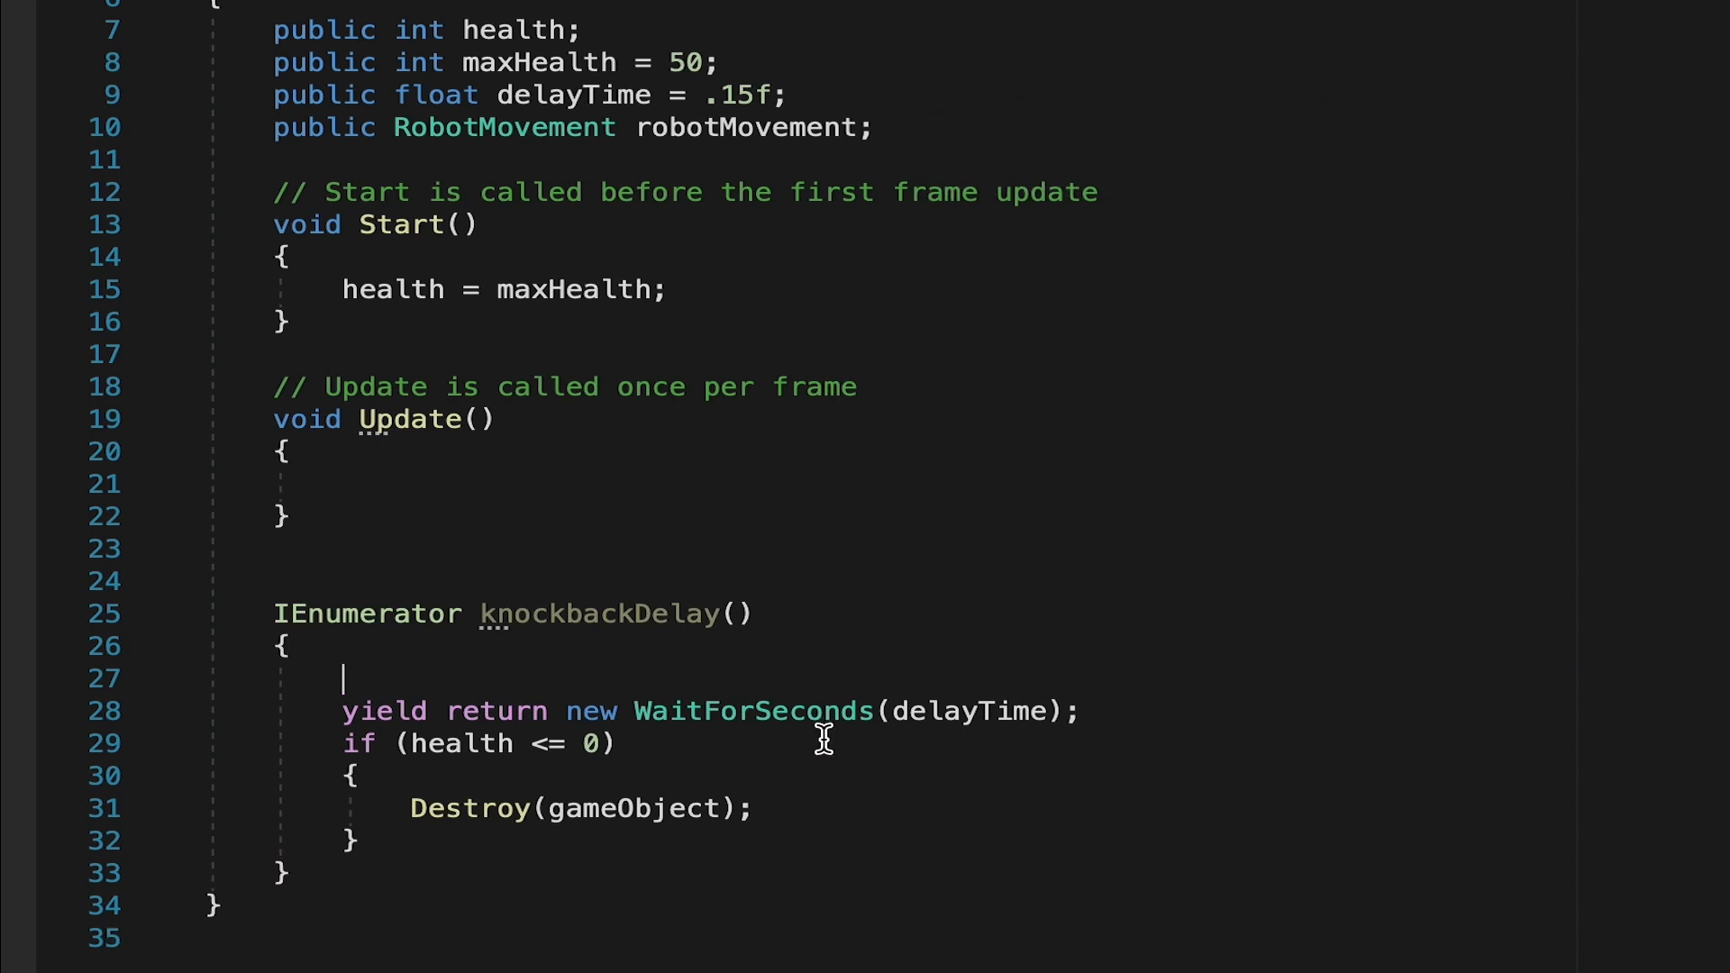
# - Set robotMovement.enabled = false before the wait and true in an else branch when health remains
pyautogui.write('robotMovement')
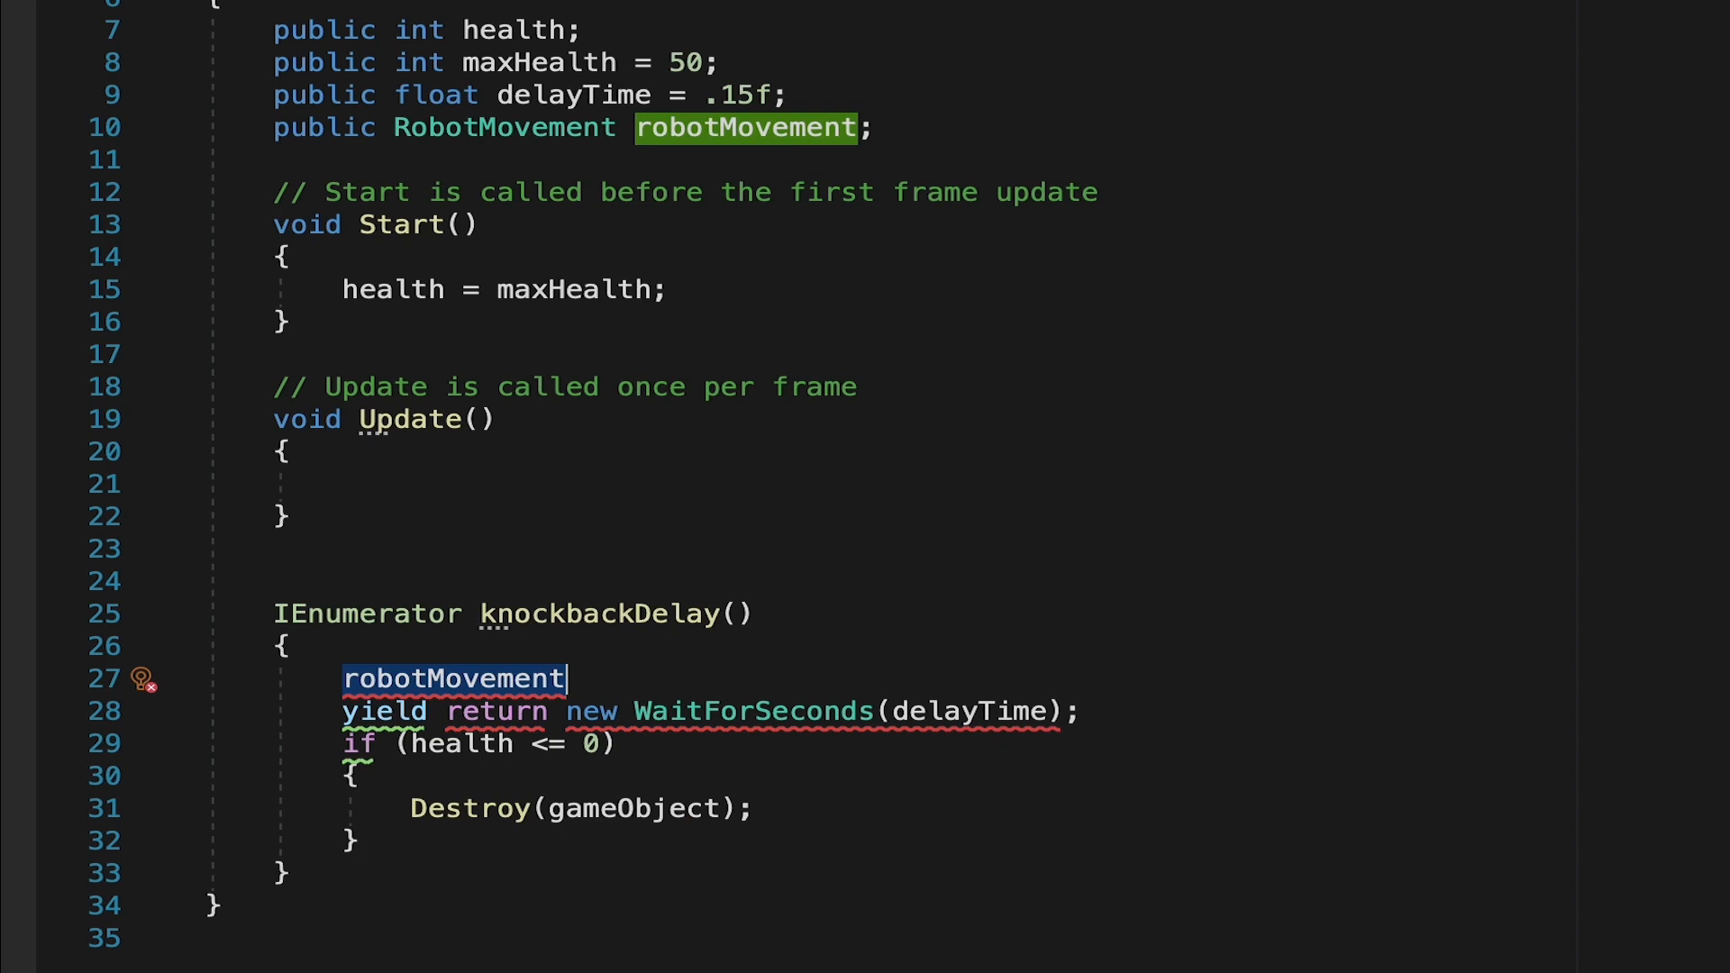
pyautogui.write('.enabled = false;')
pyautogui.write('else')
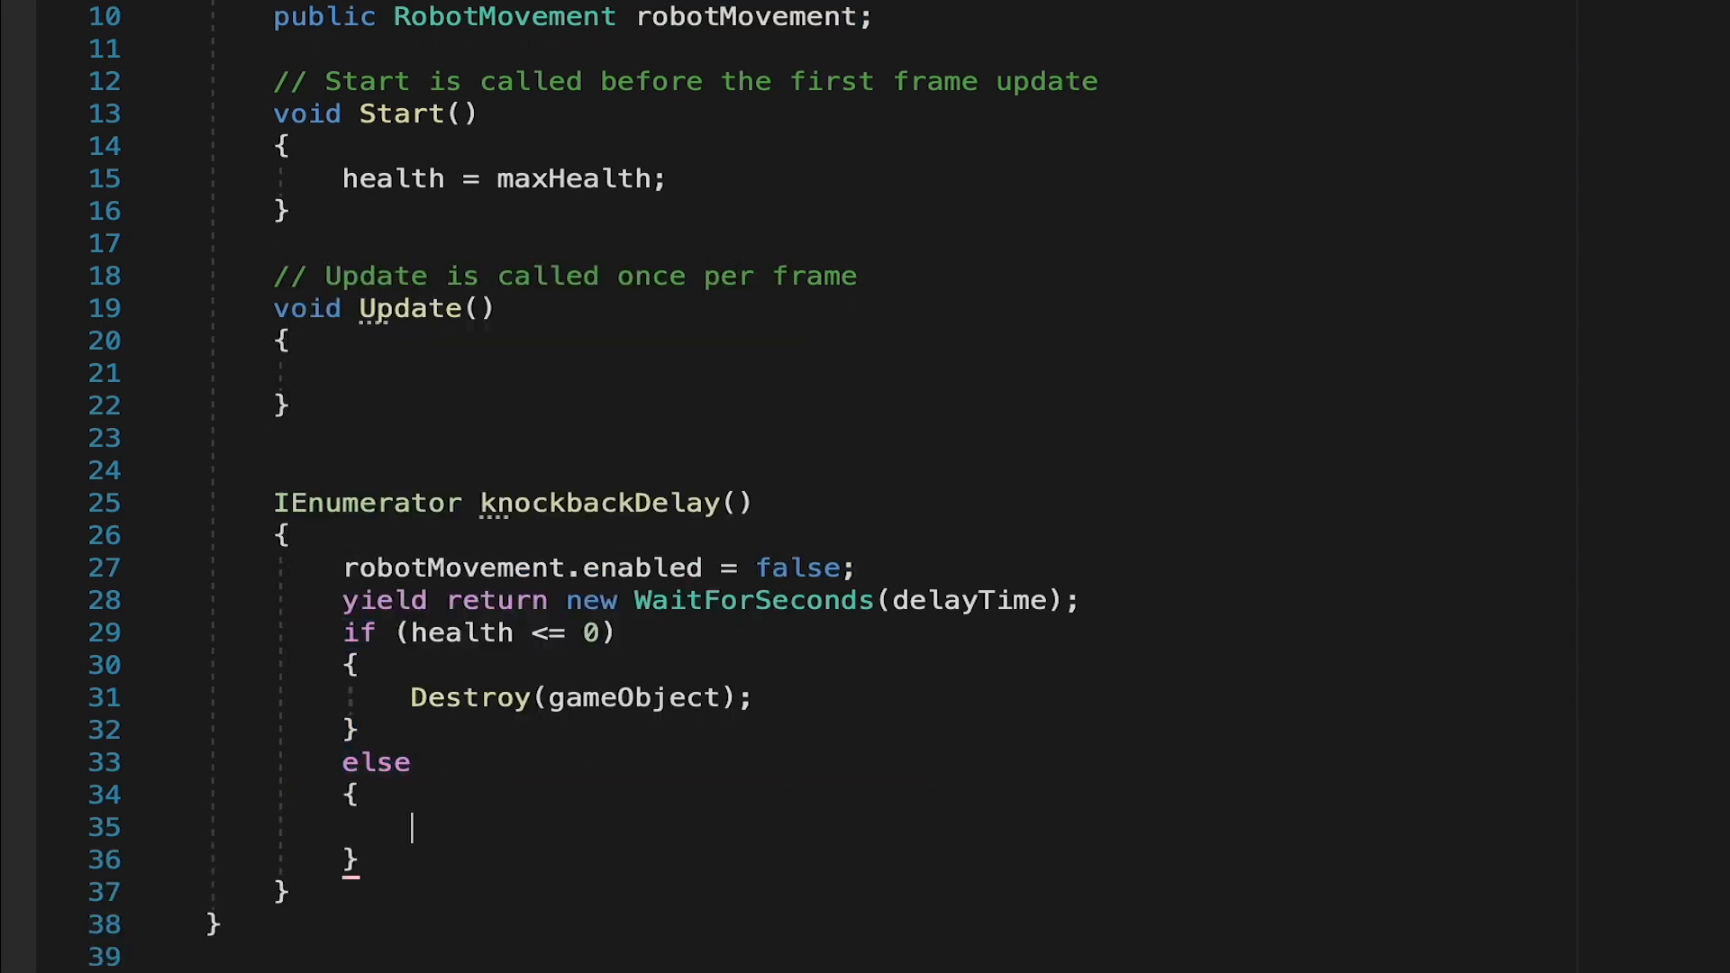
pyautogui.write('robotMovement.enabled = false;')
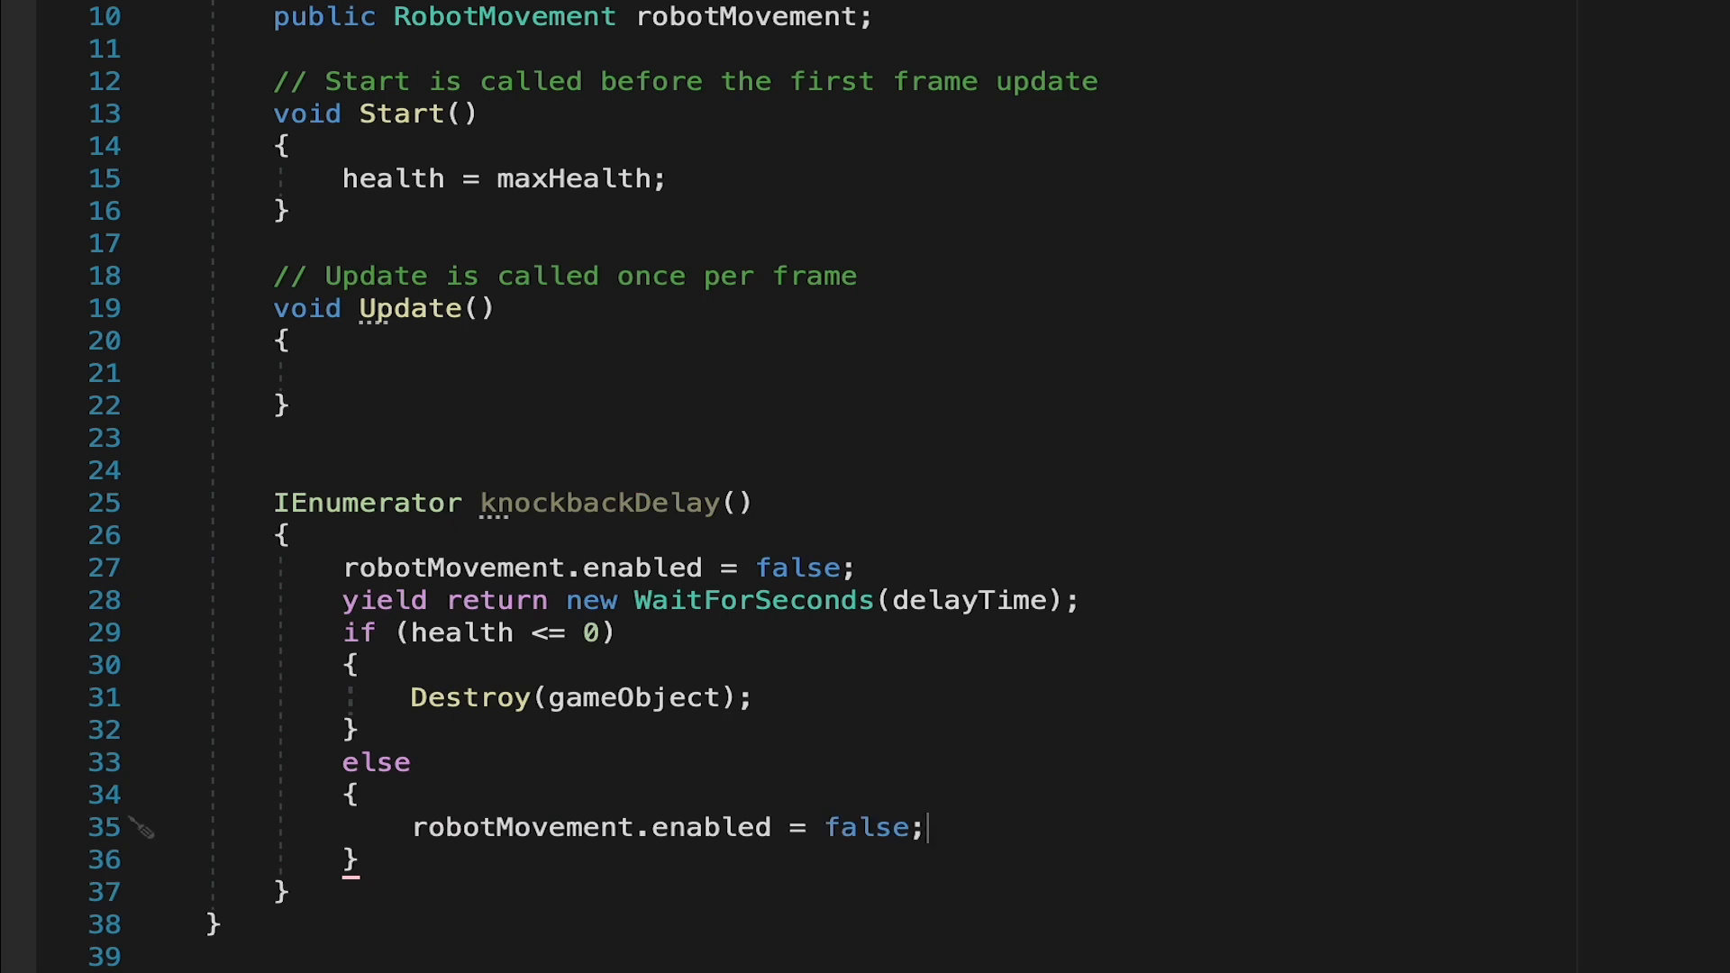
pyautogui.moveTo(863, 827)
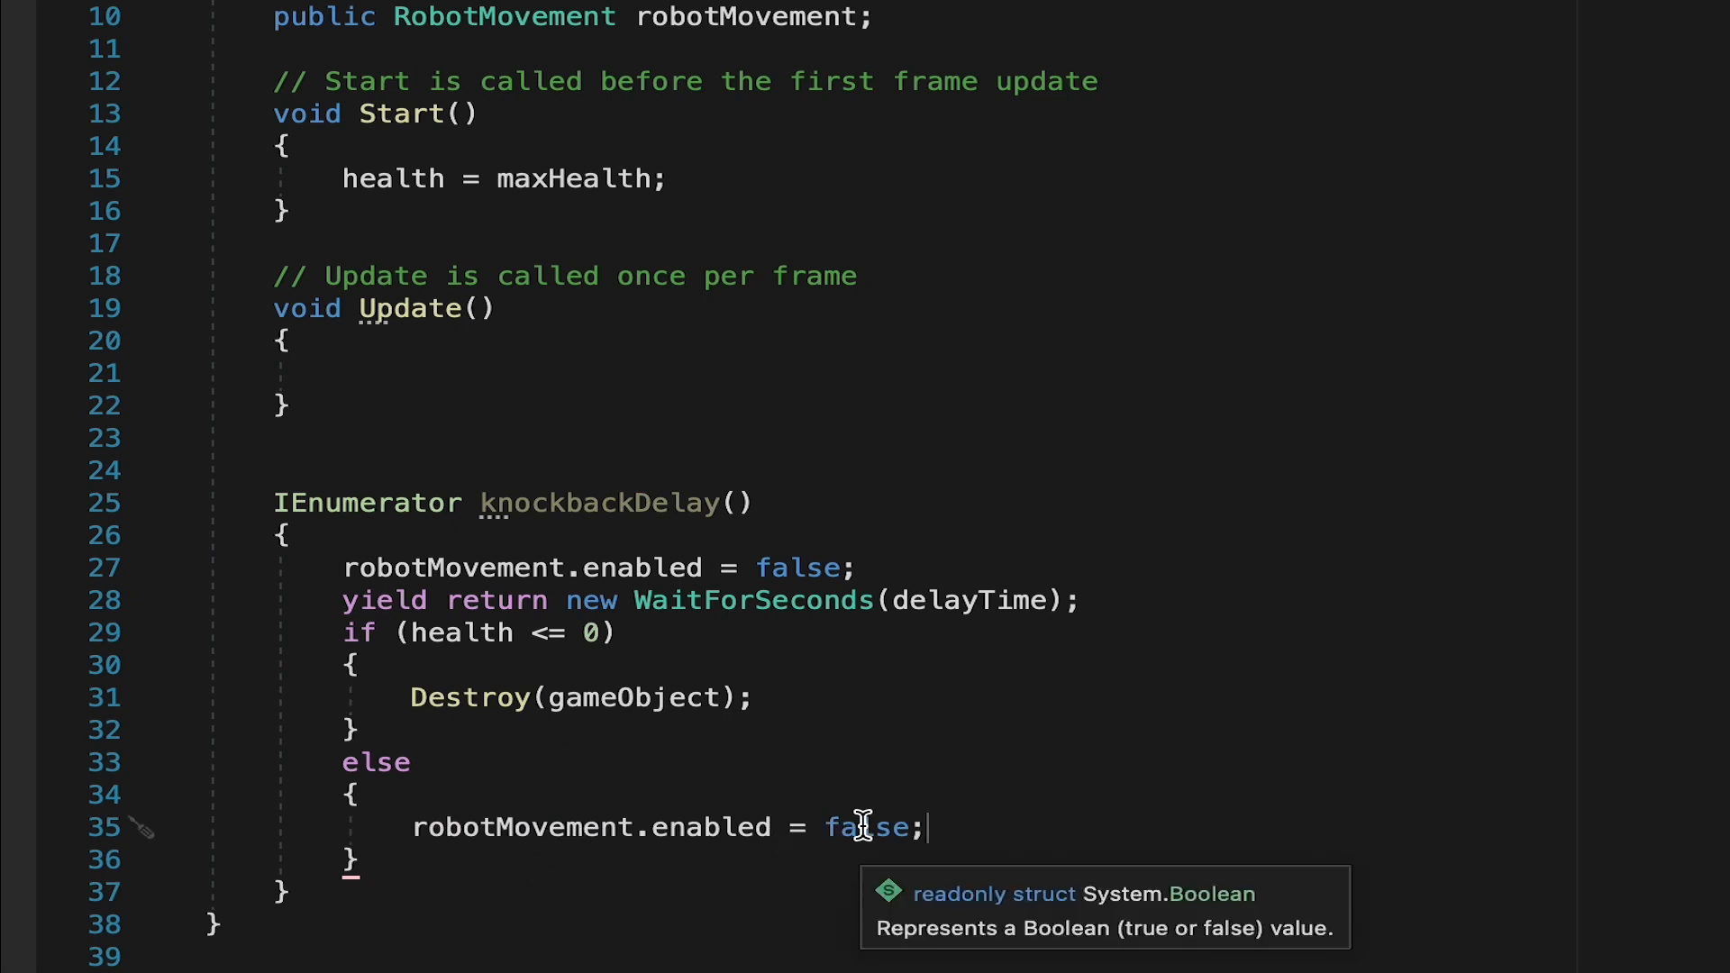
pyautogui.write('true')
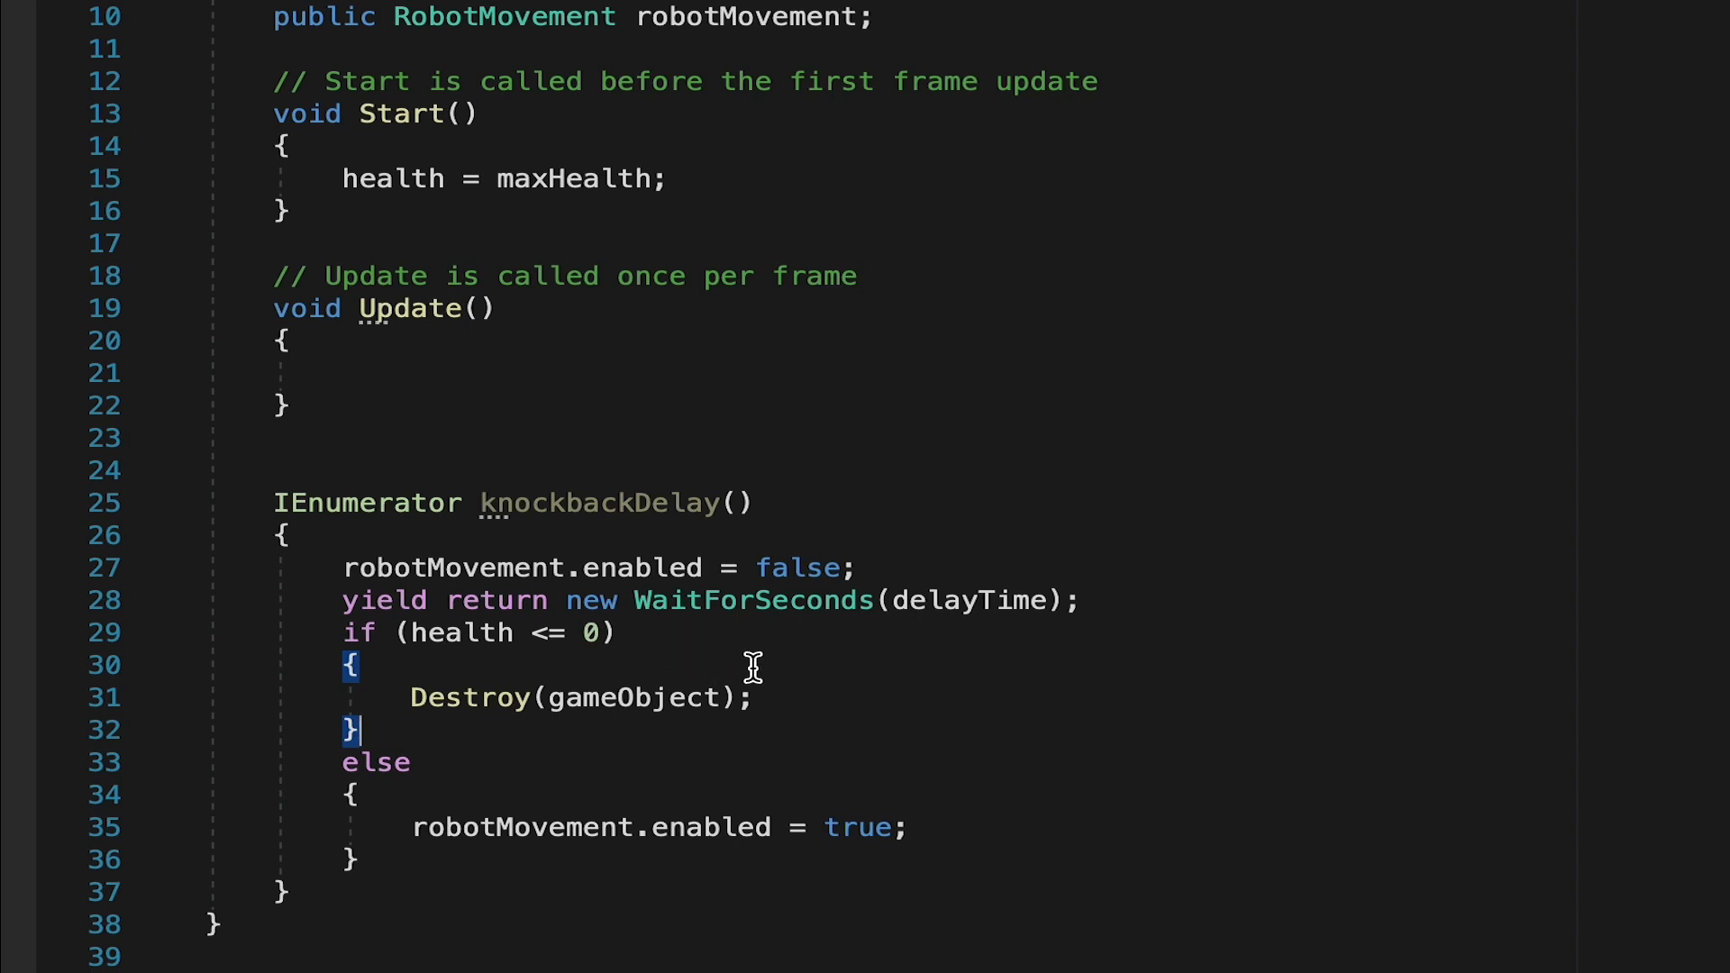
pyautogui.moveTo(912, 960)
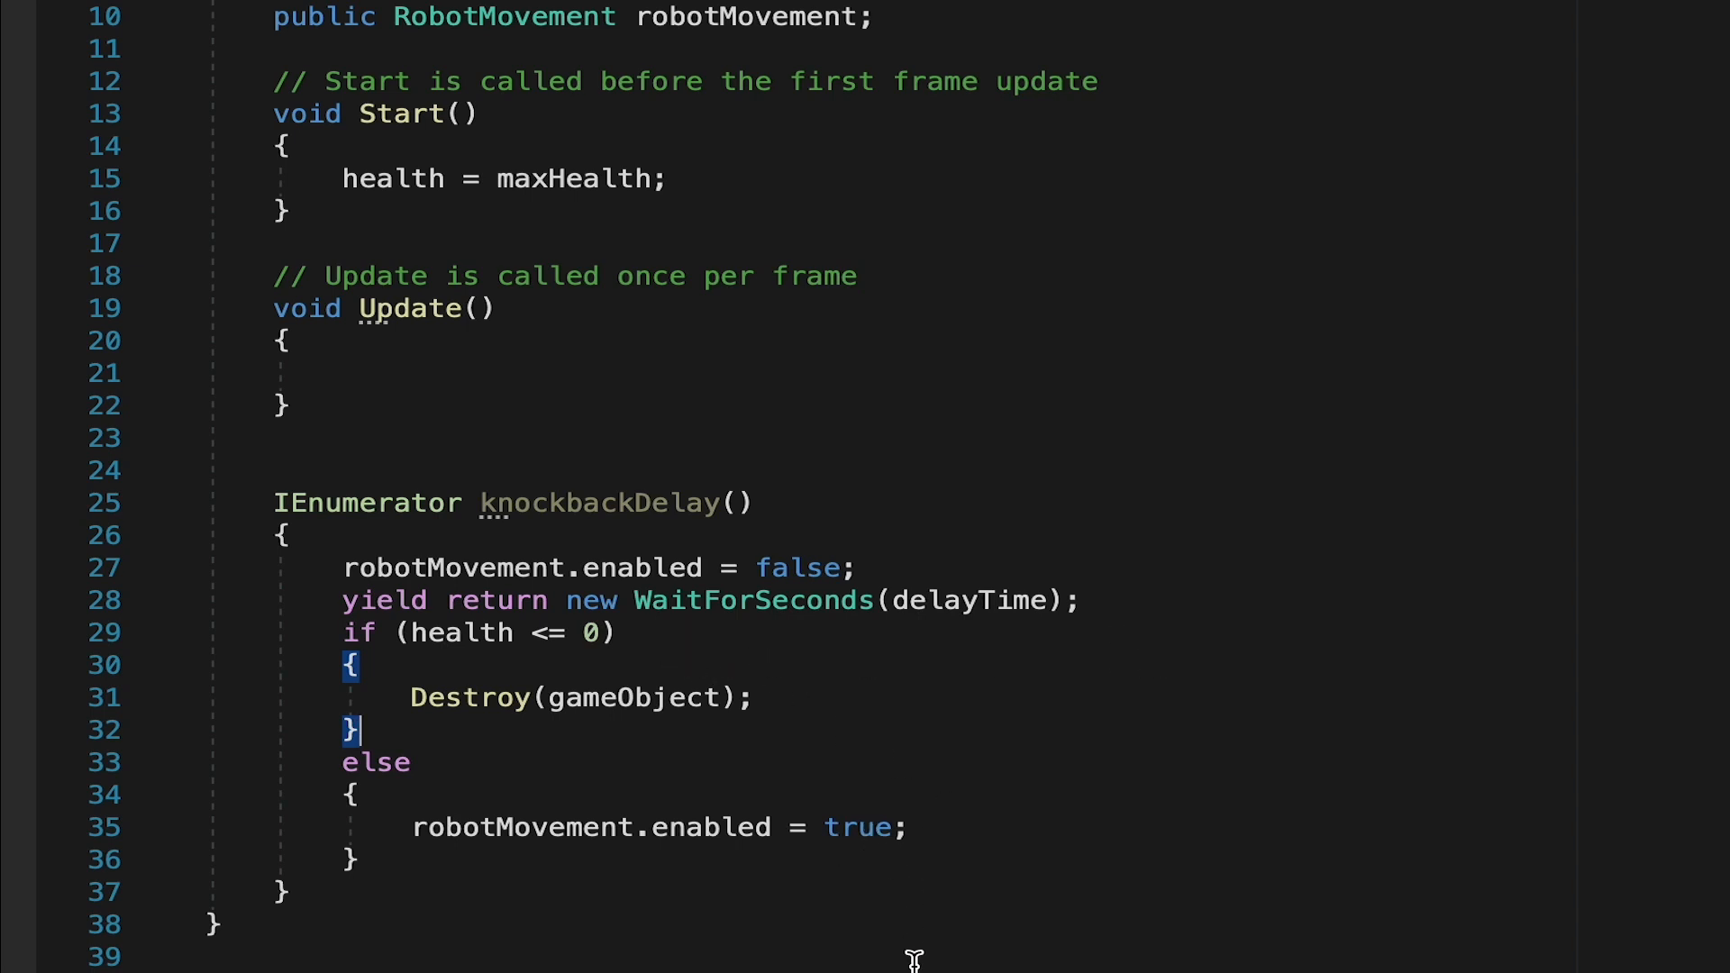
pyautogui.moveTo(854, 951)
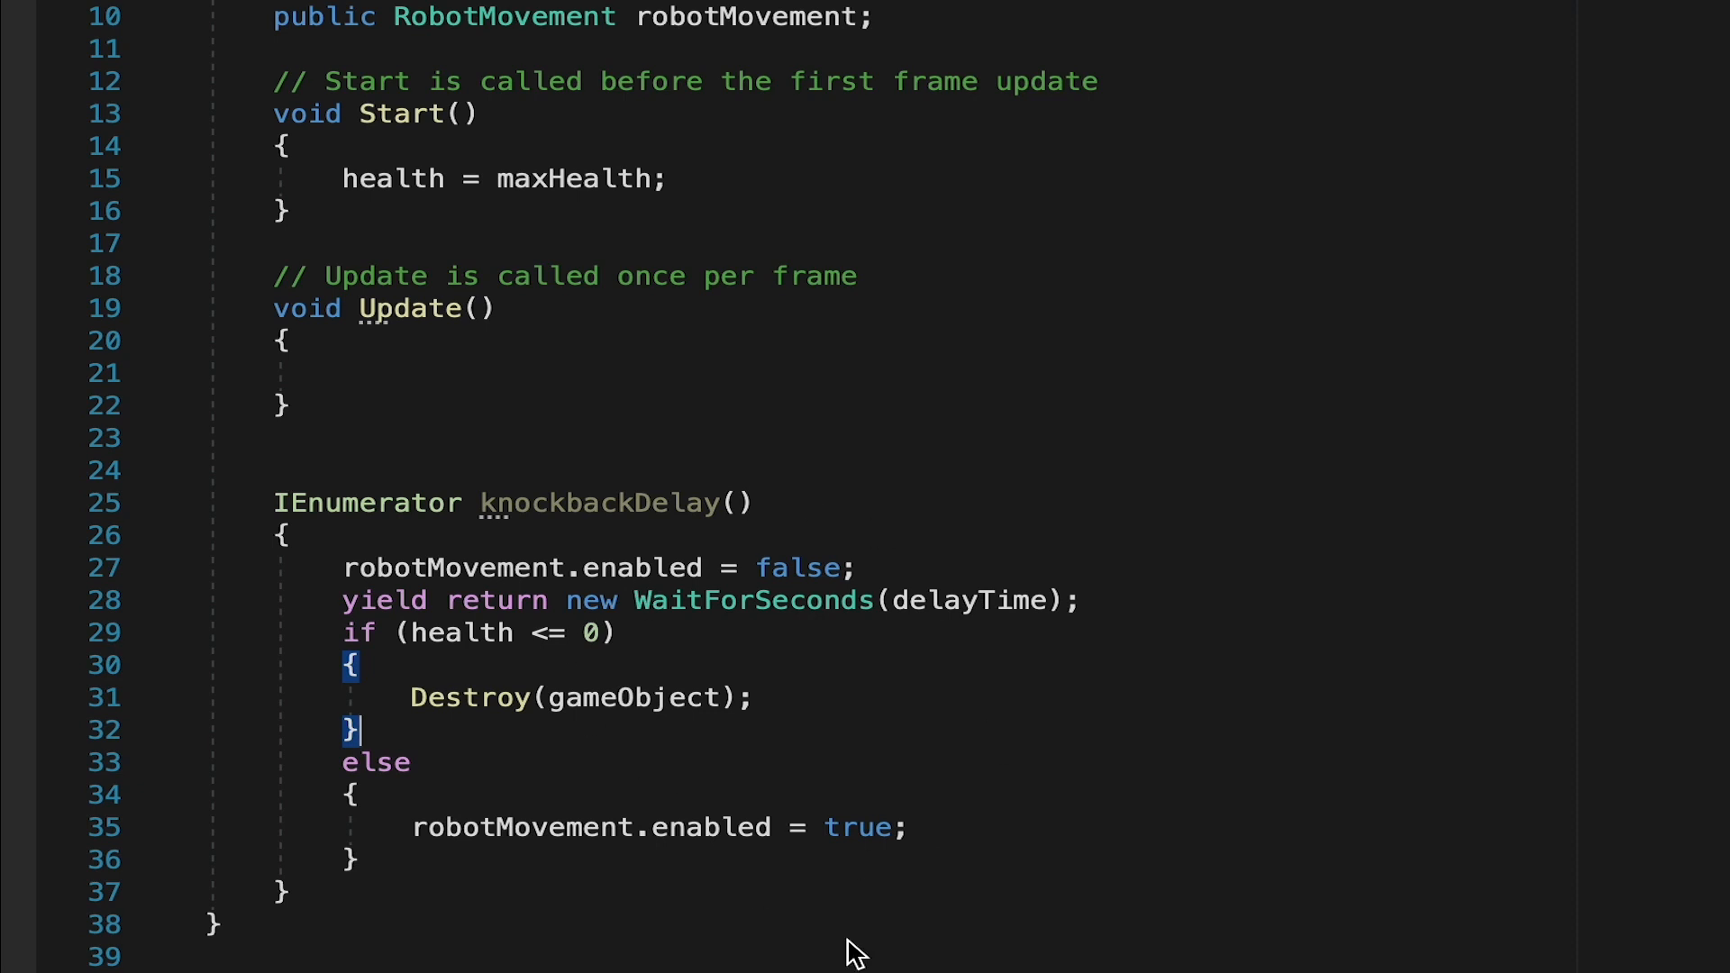
pyautogui.moveTo(1114, 930)
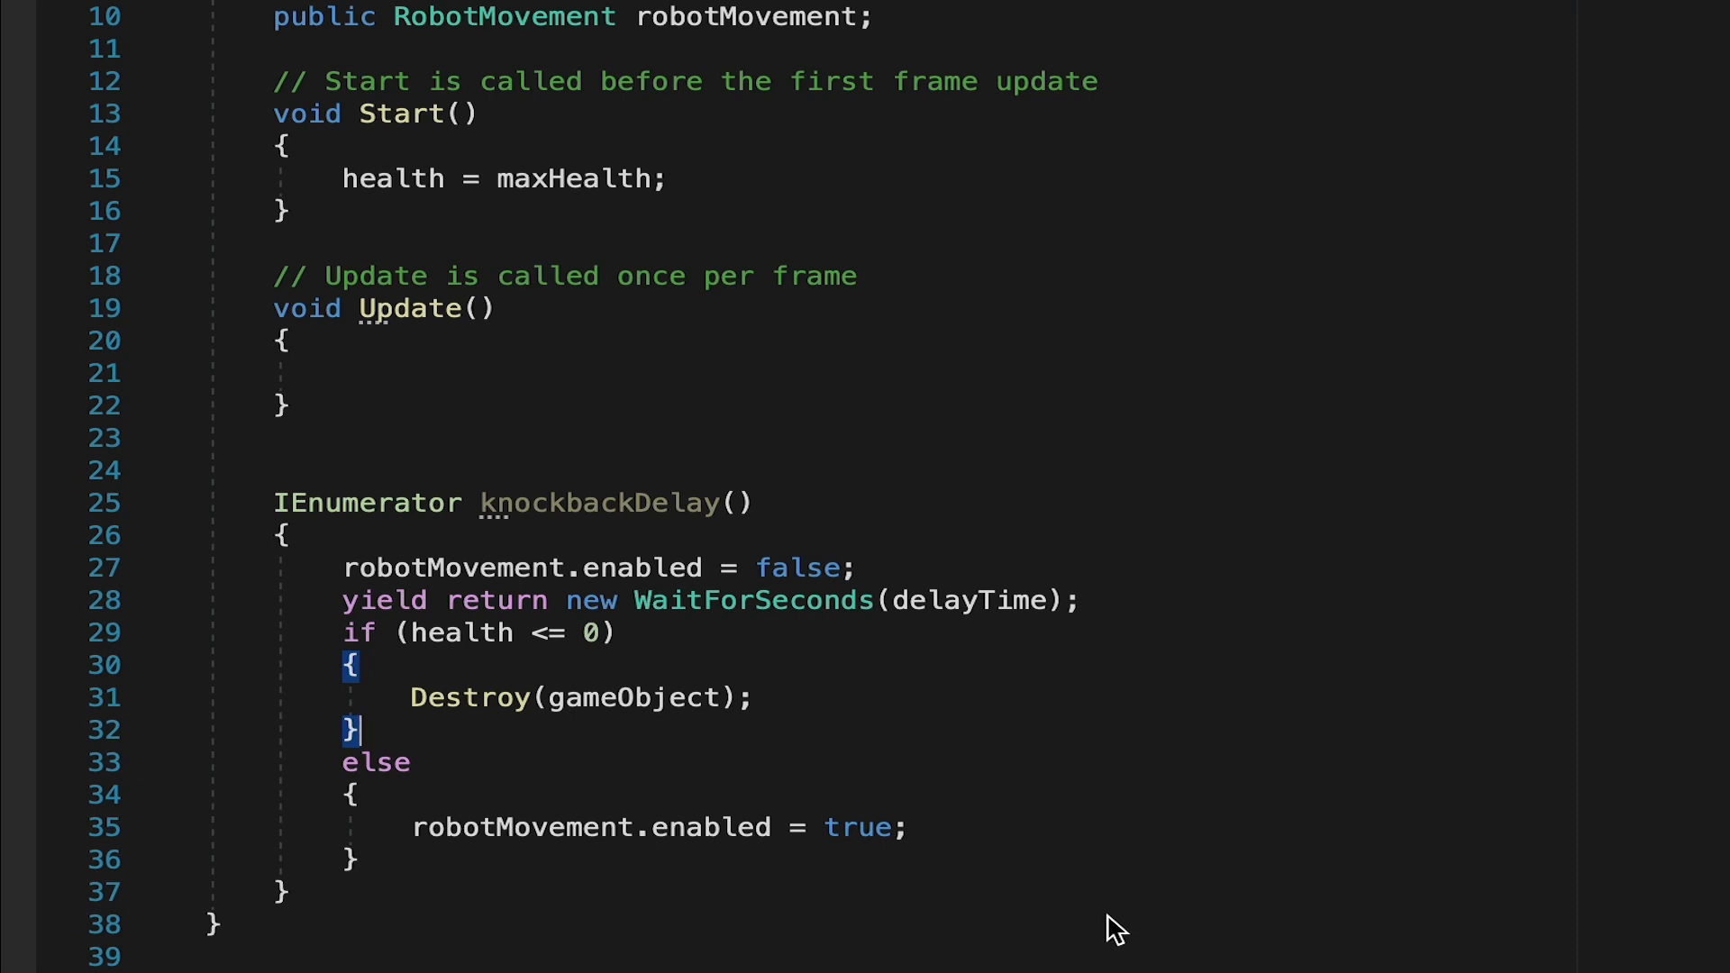
pyautogui.moveTo(796, 647)
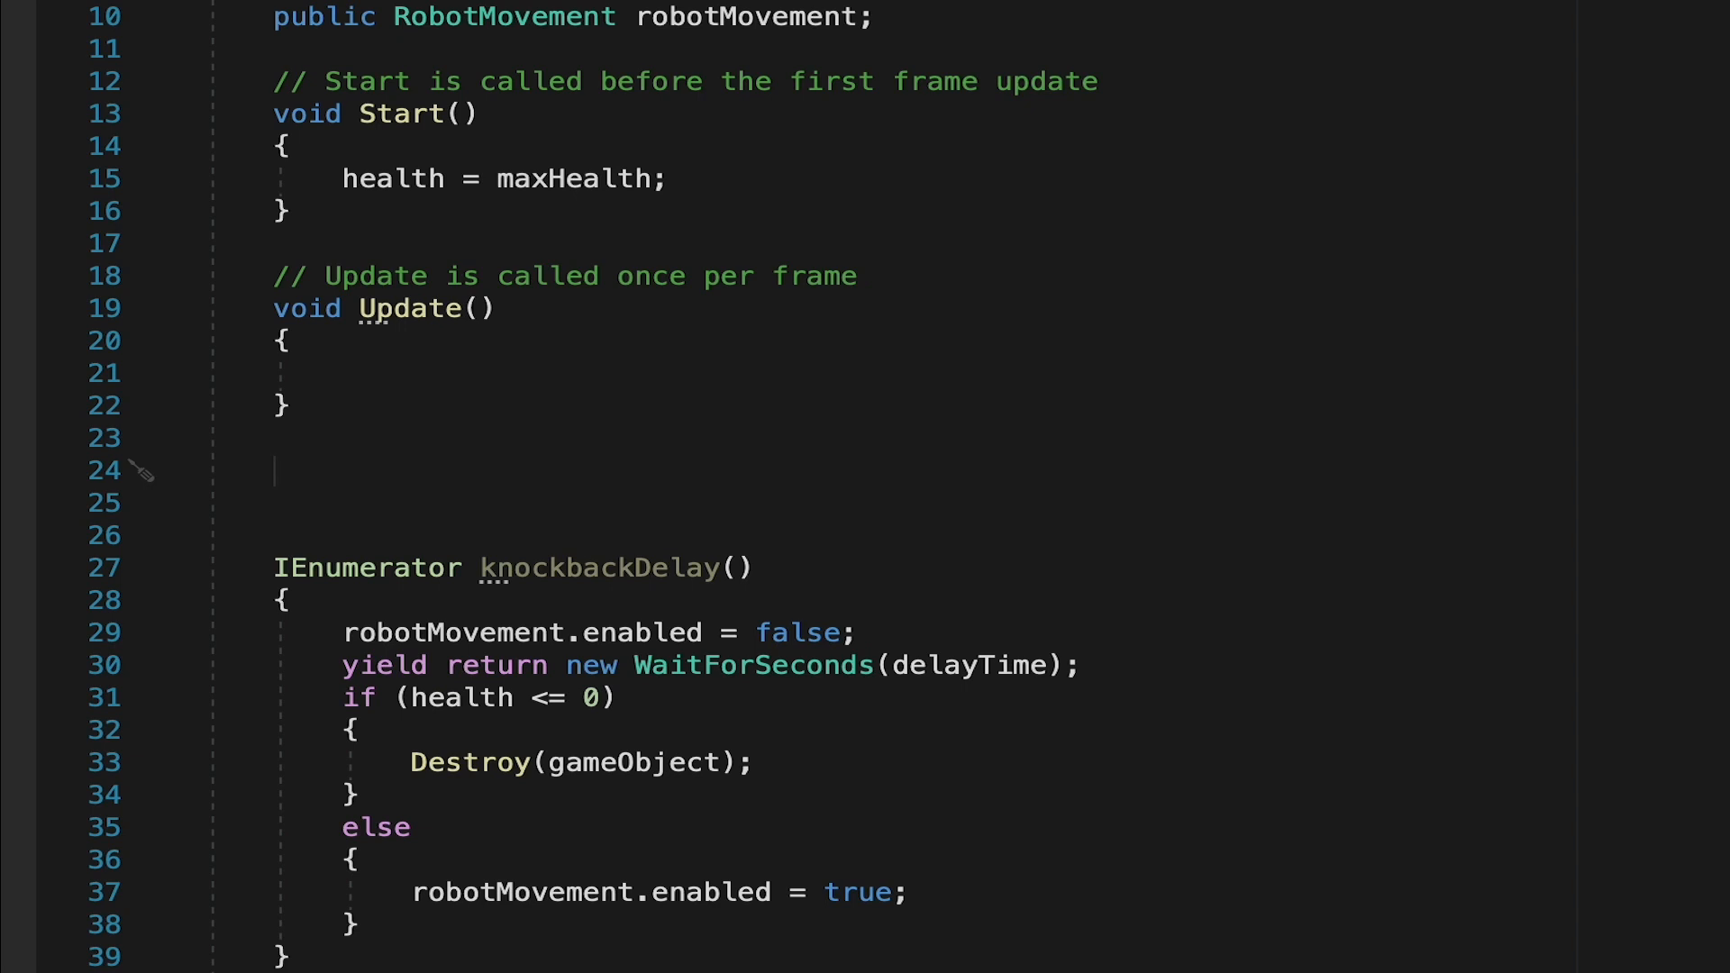
pyautogui.moveTo(437, 360)
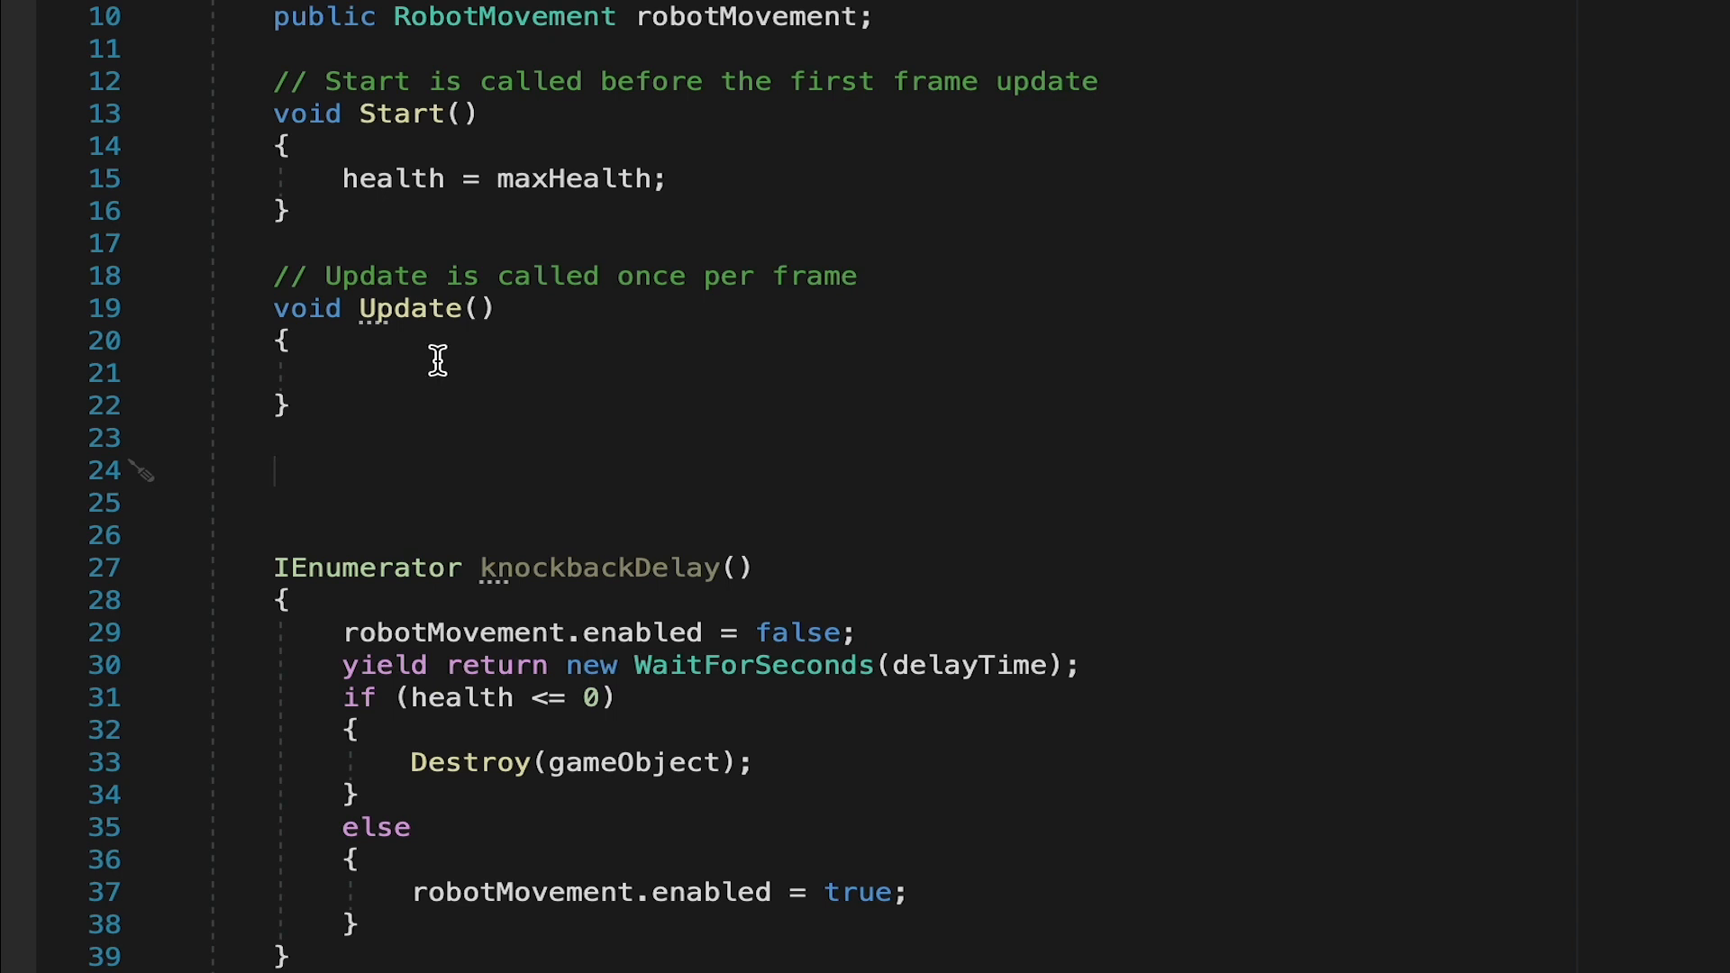
pyautogui.moveTo(494, 393)
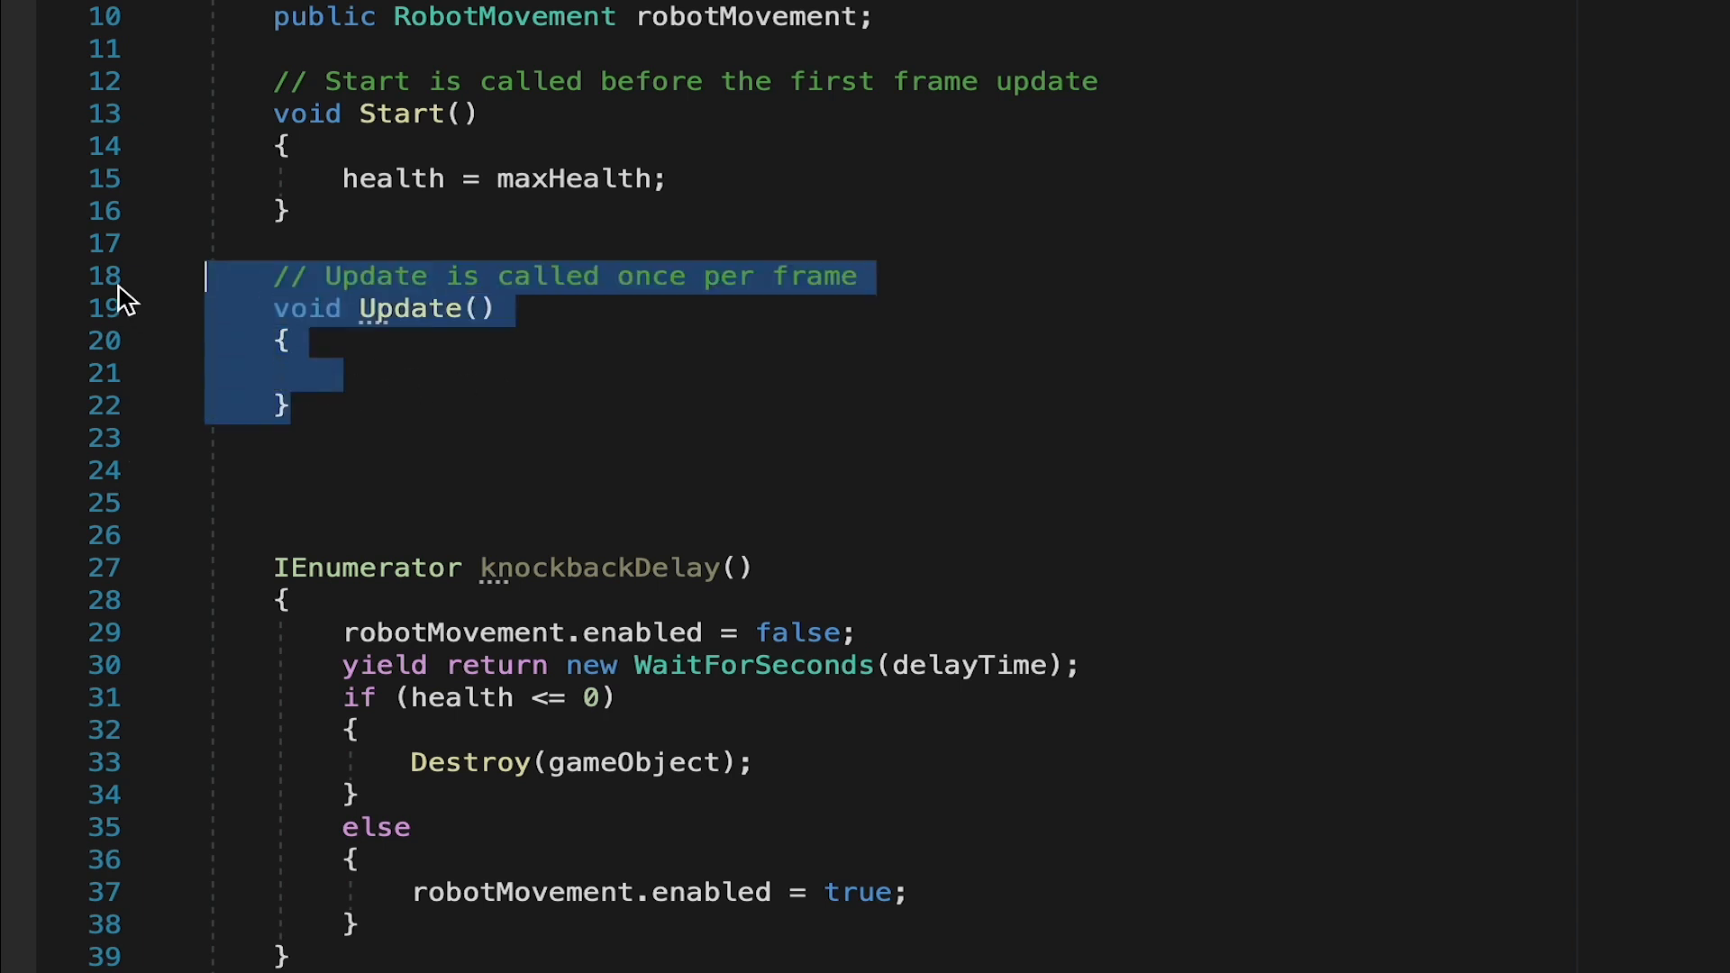
# - Replace the empty Update method with a 'public void TakeDamage()' declaration
pyautogui.press('Delete')
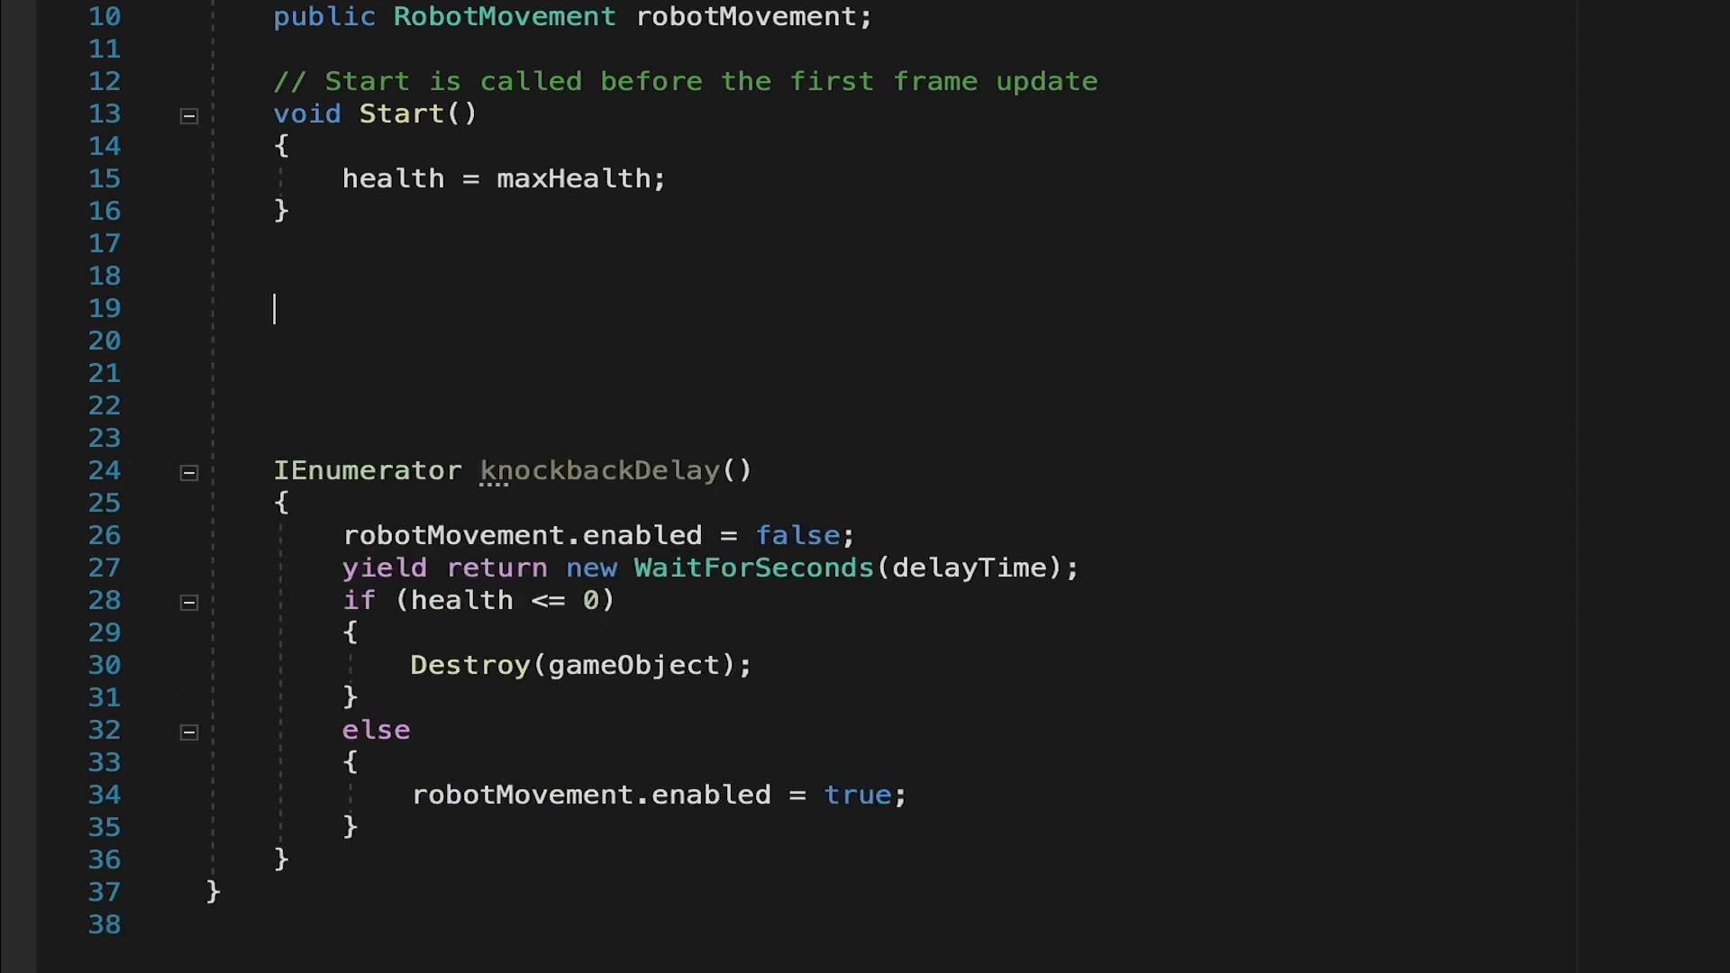
pyautogui.write('pu')
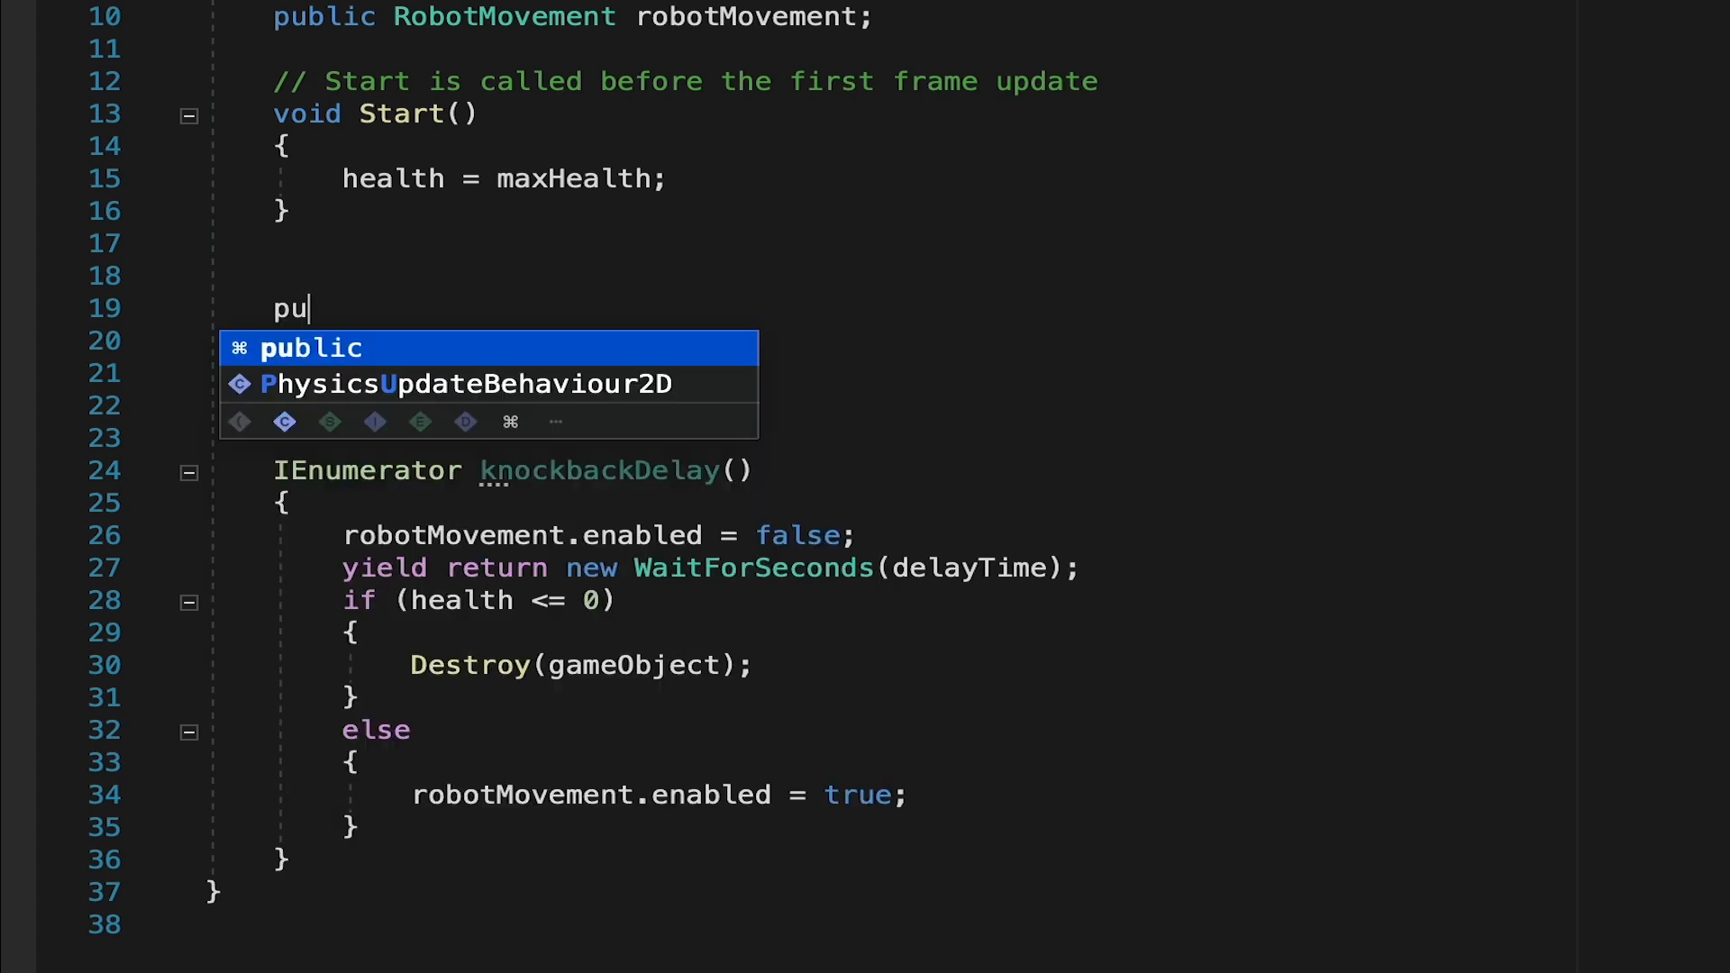
pyautogui.press('Tab')
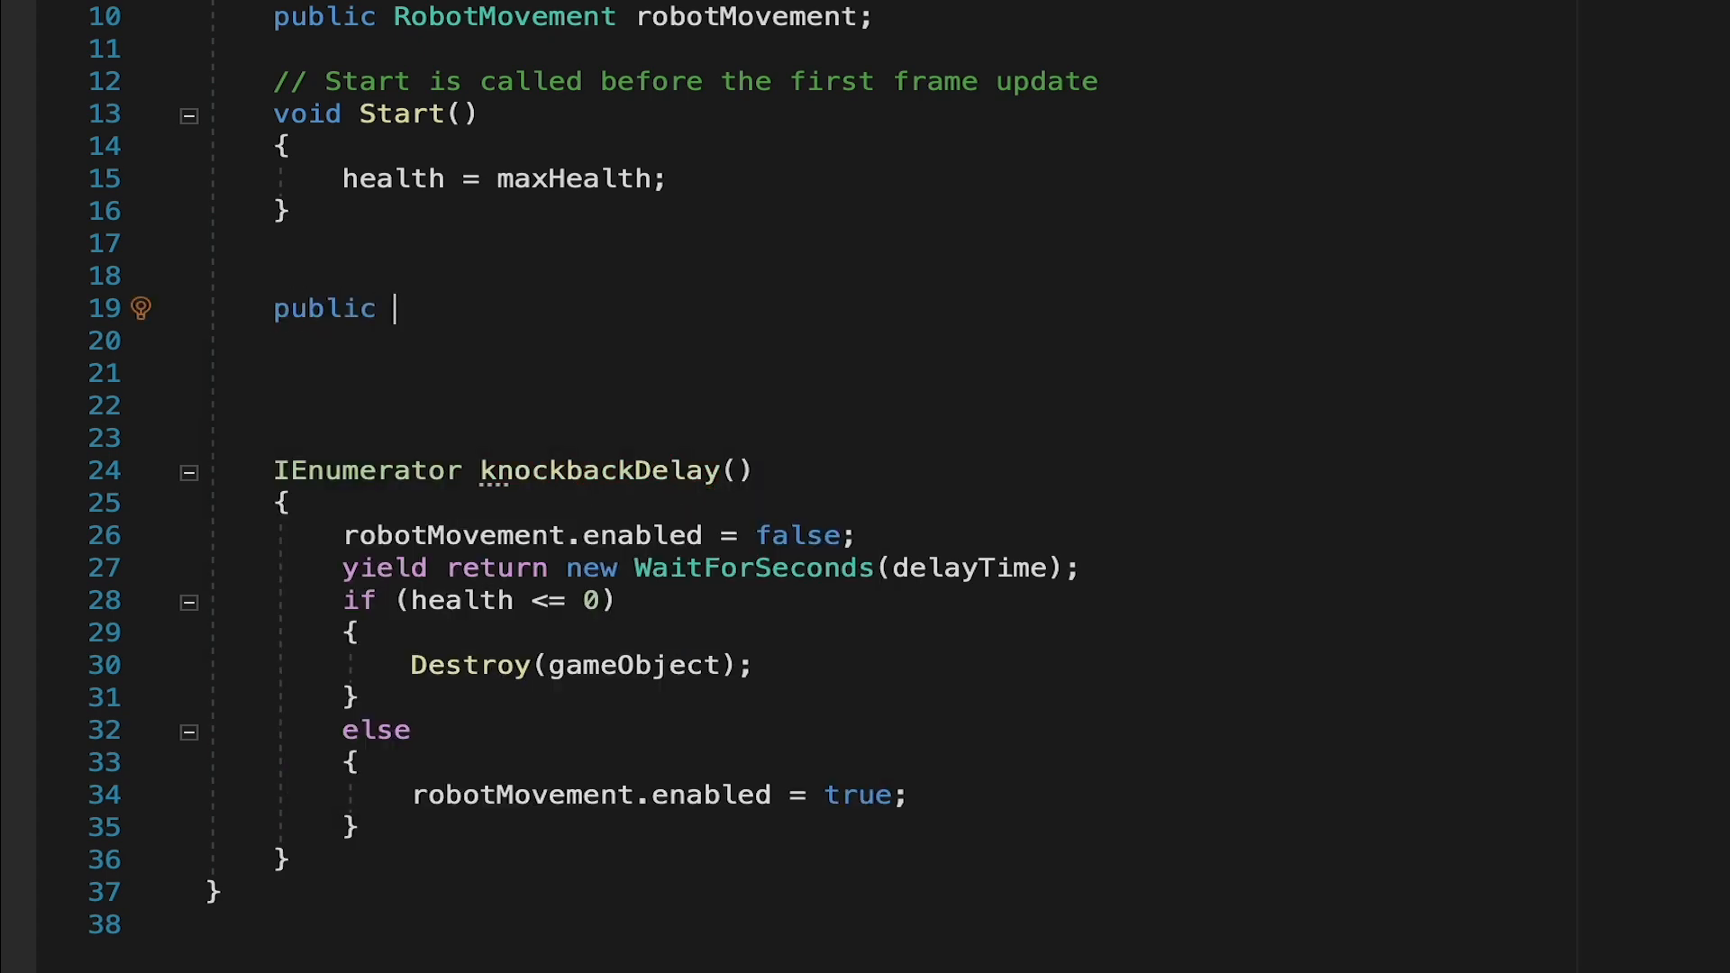
pyautogui.write('void')
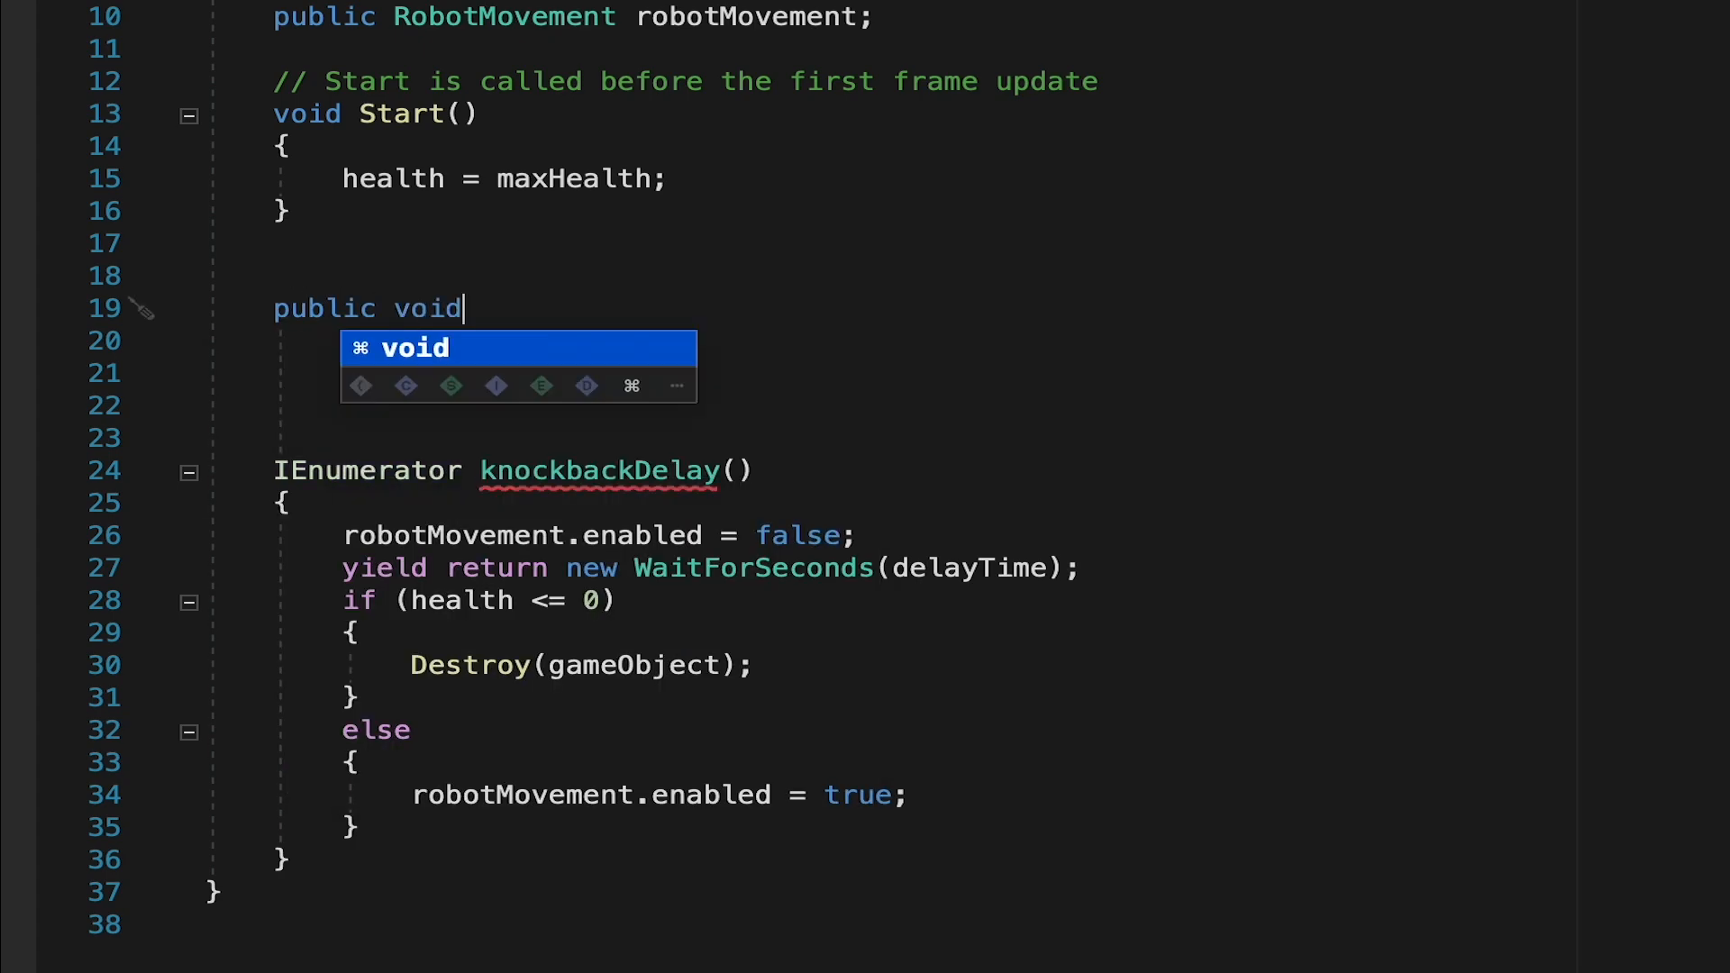
pyautogui.write('Take')
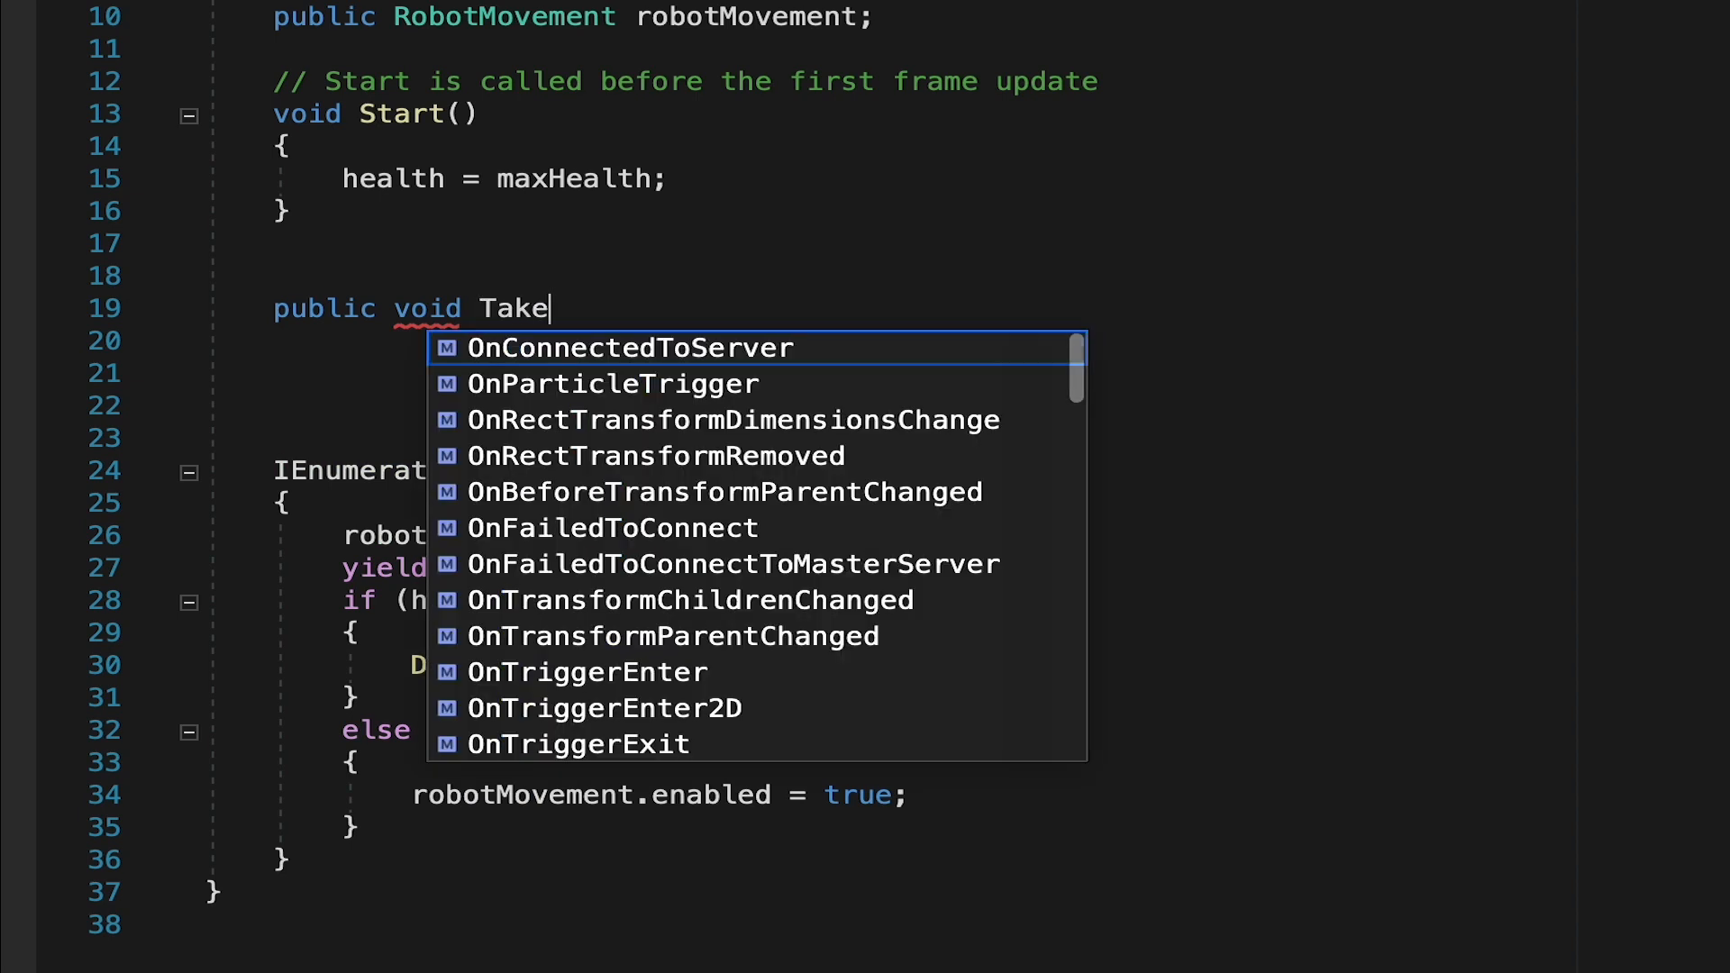
pyautogui.write('Damage()')
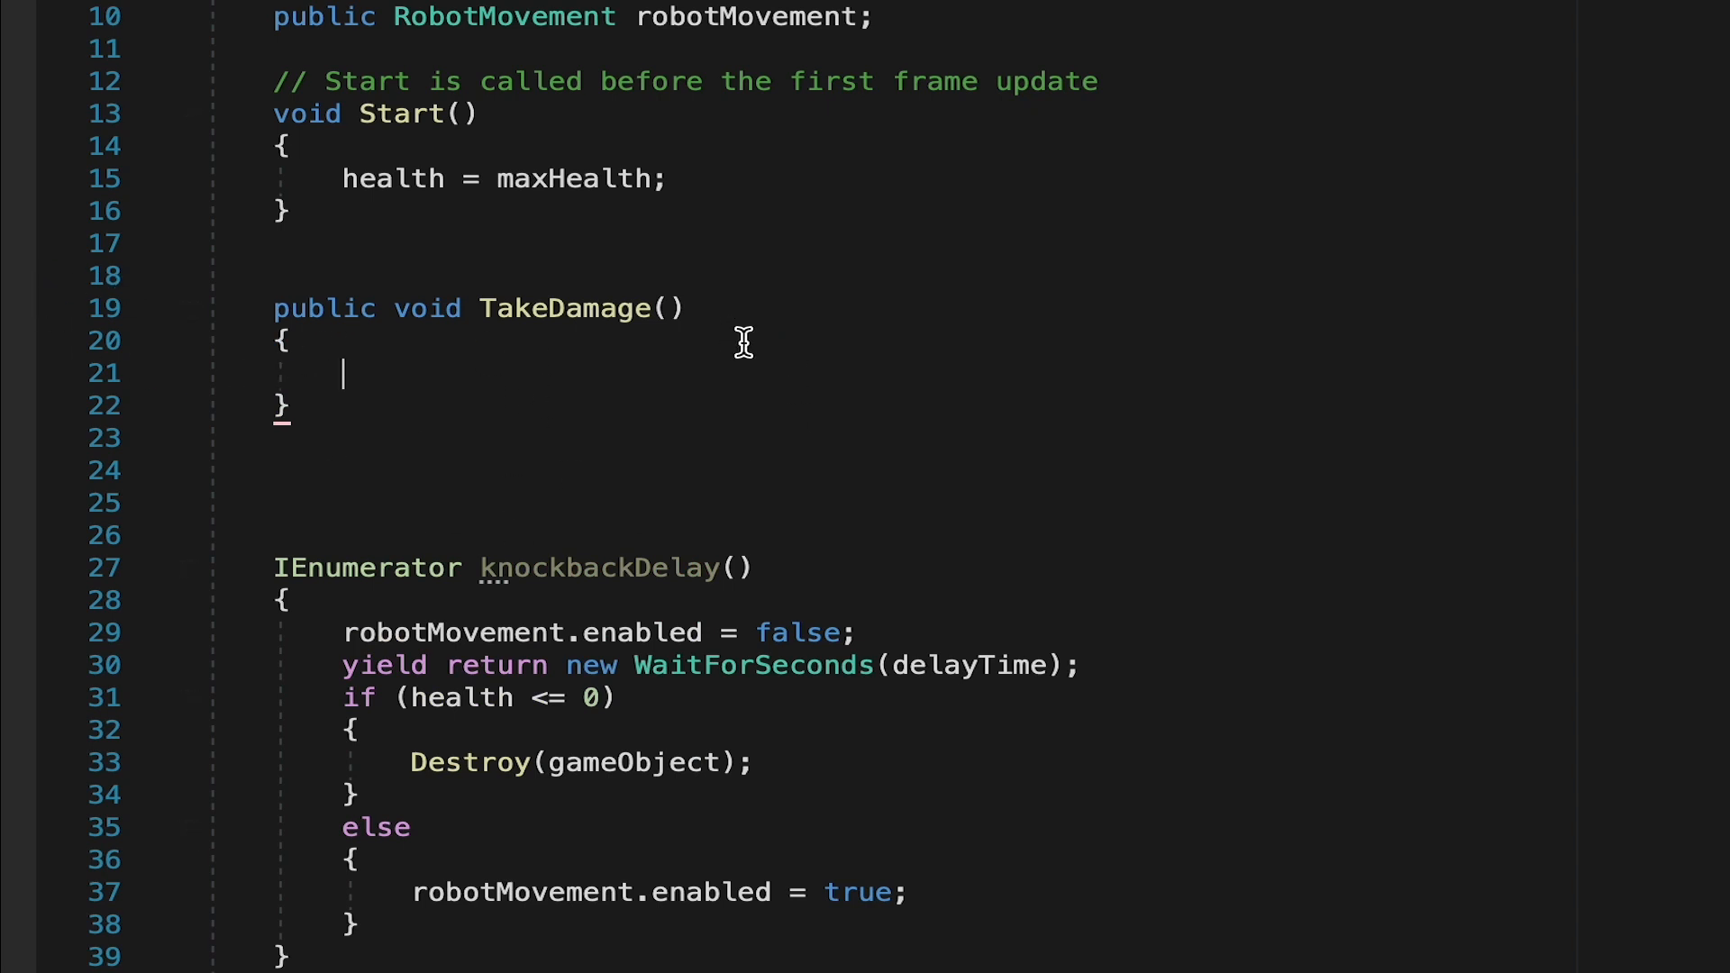
pyautogui.moveTo(540, 510)
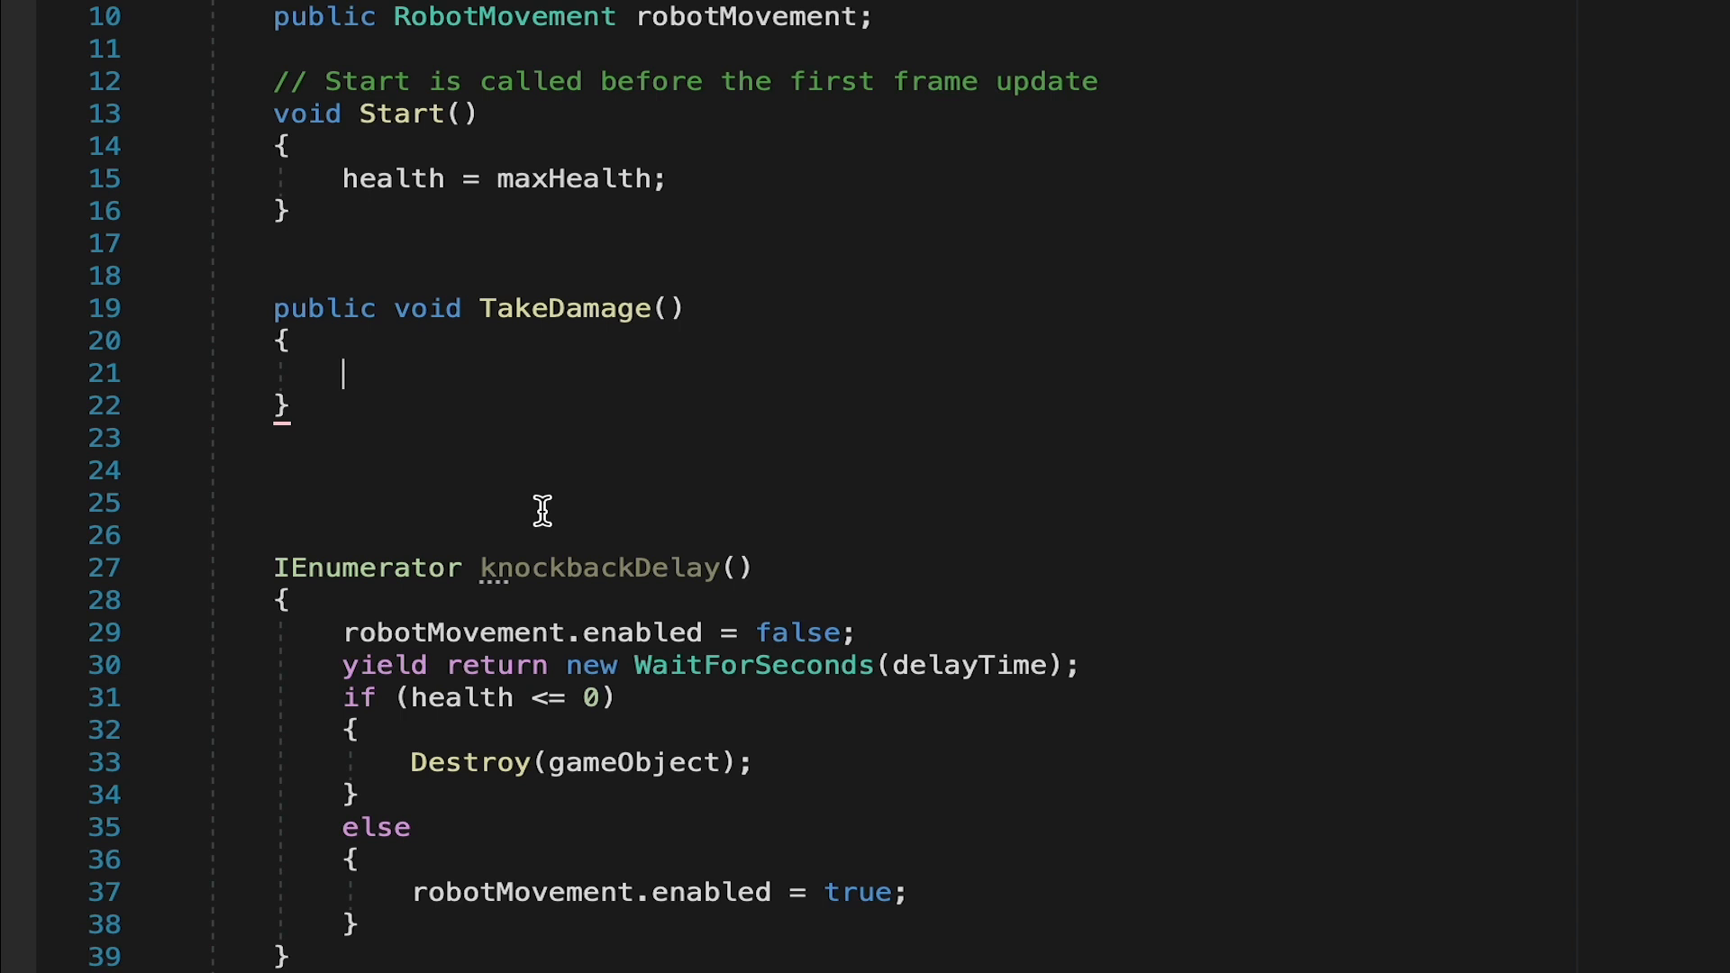
pyautogui.moveTo(421, 364)
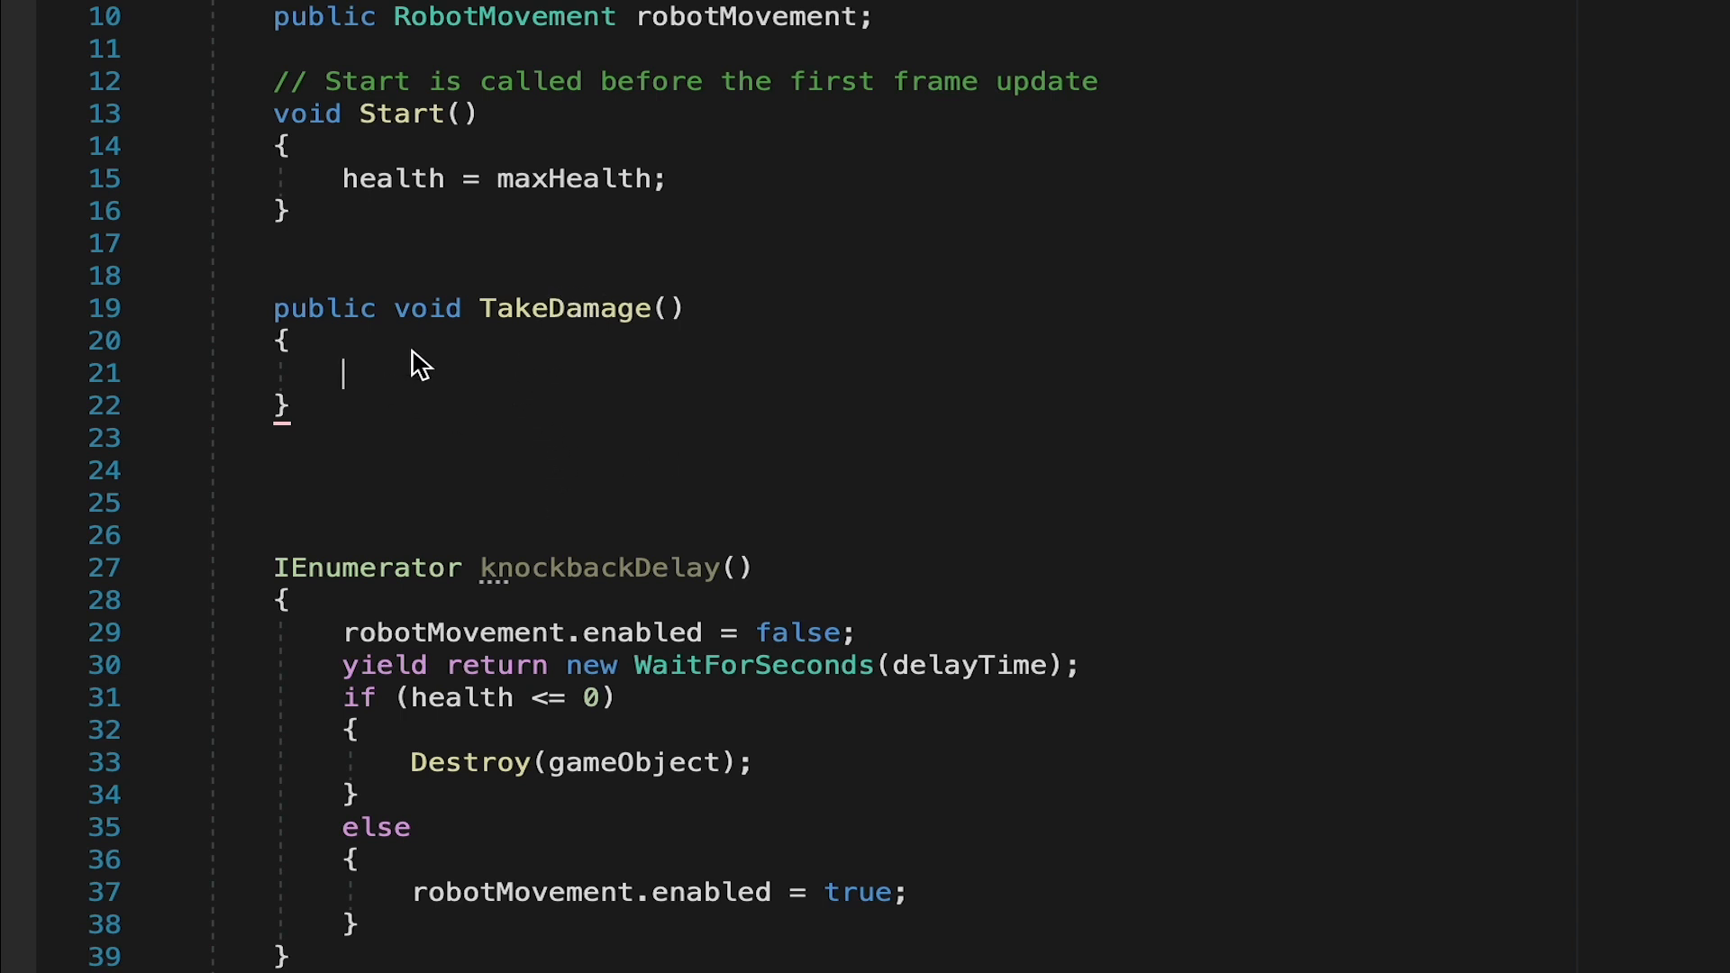
pyautogui.moveTo(629, 377)
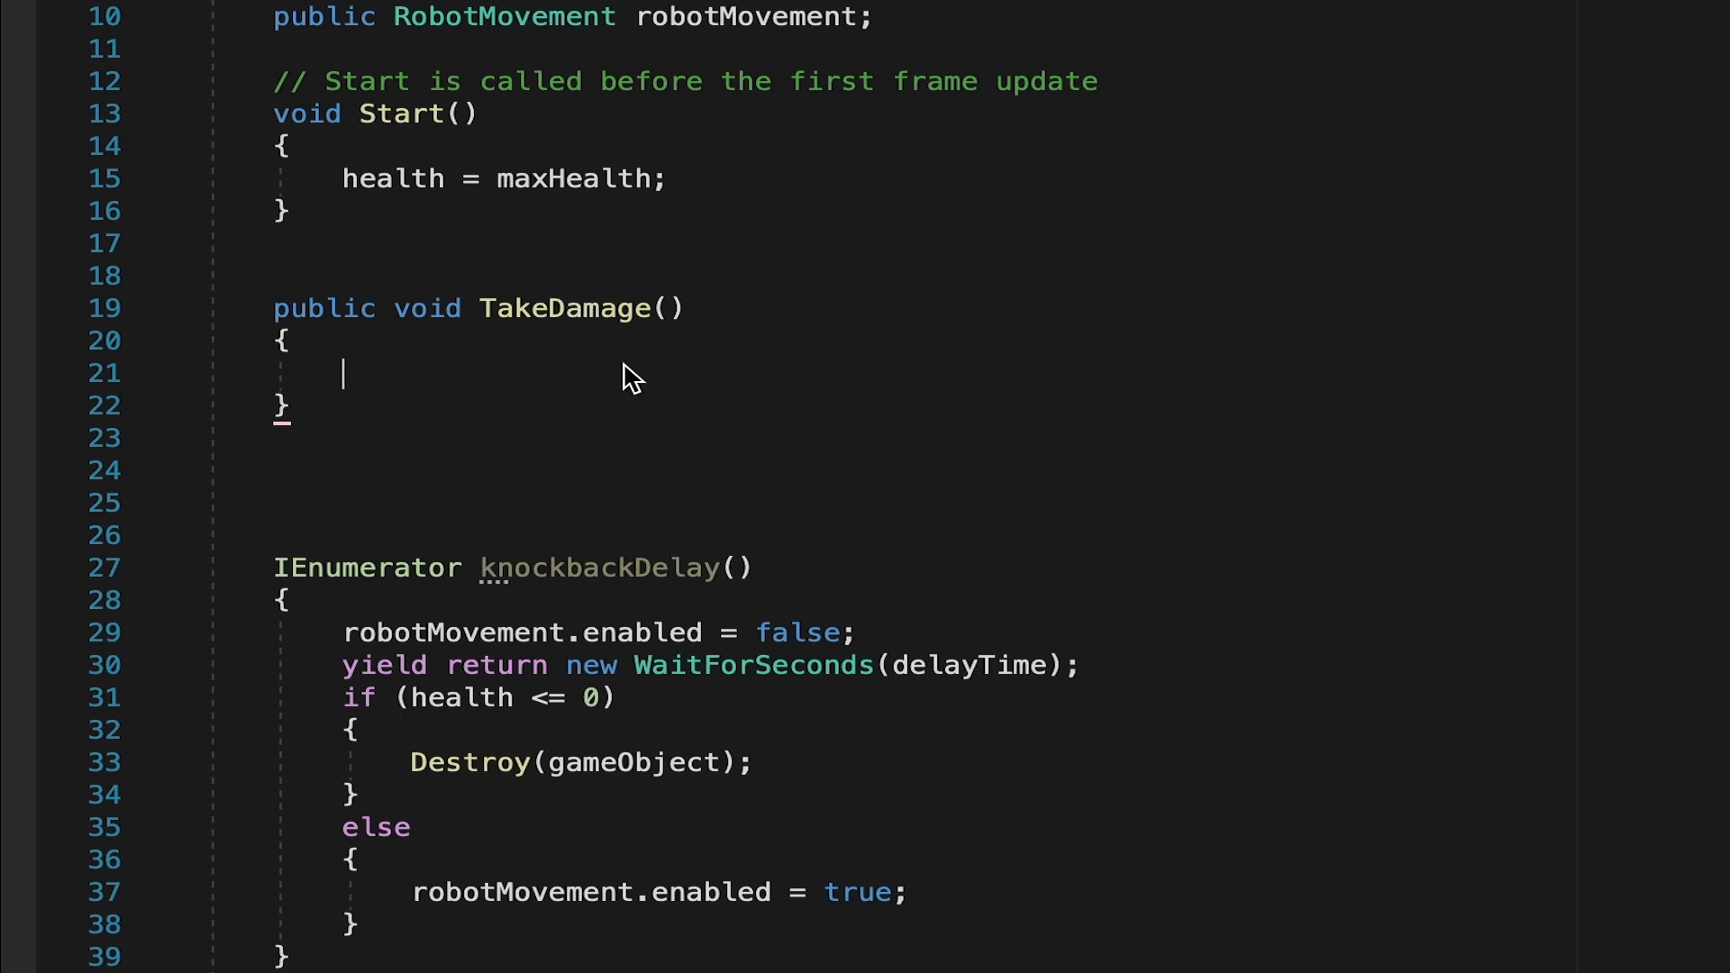
pyautogui.moveTo(1087, 543)
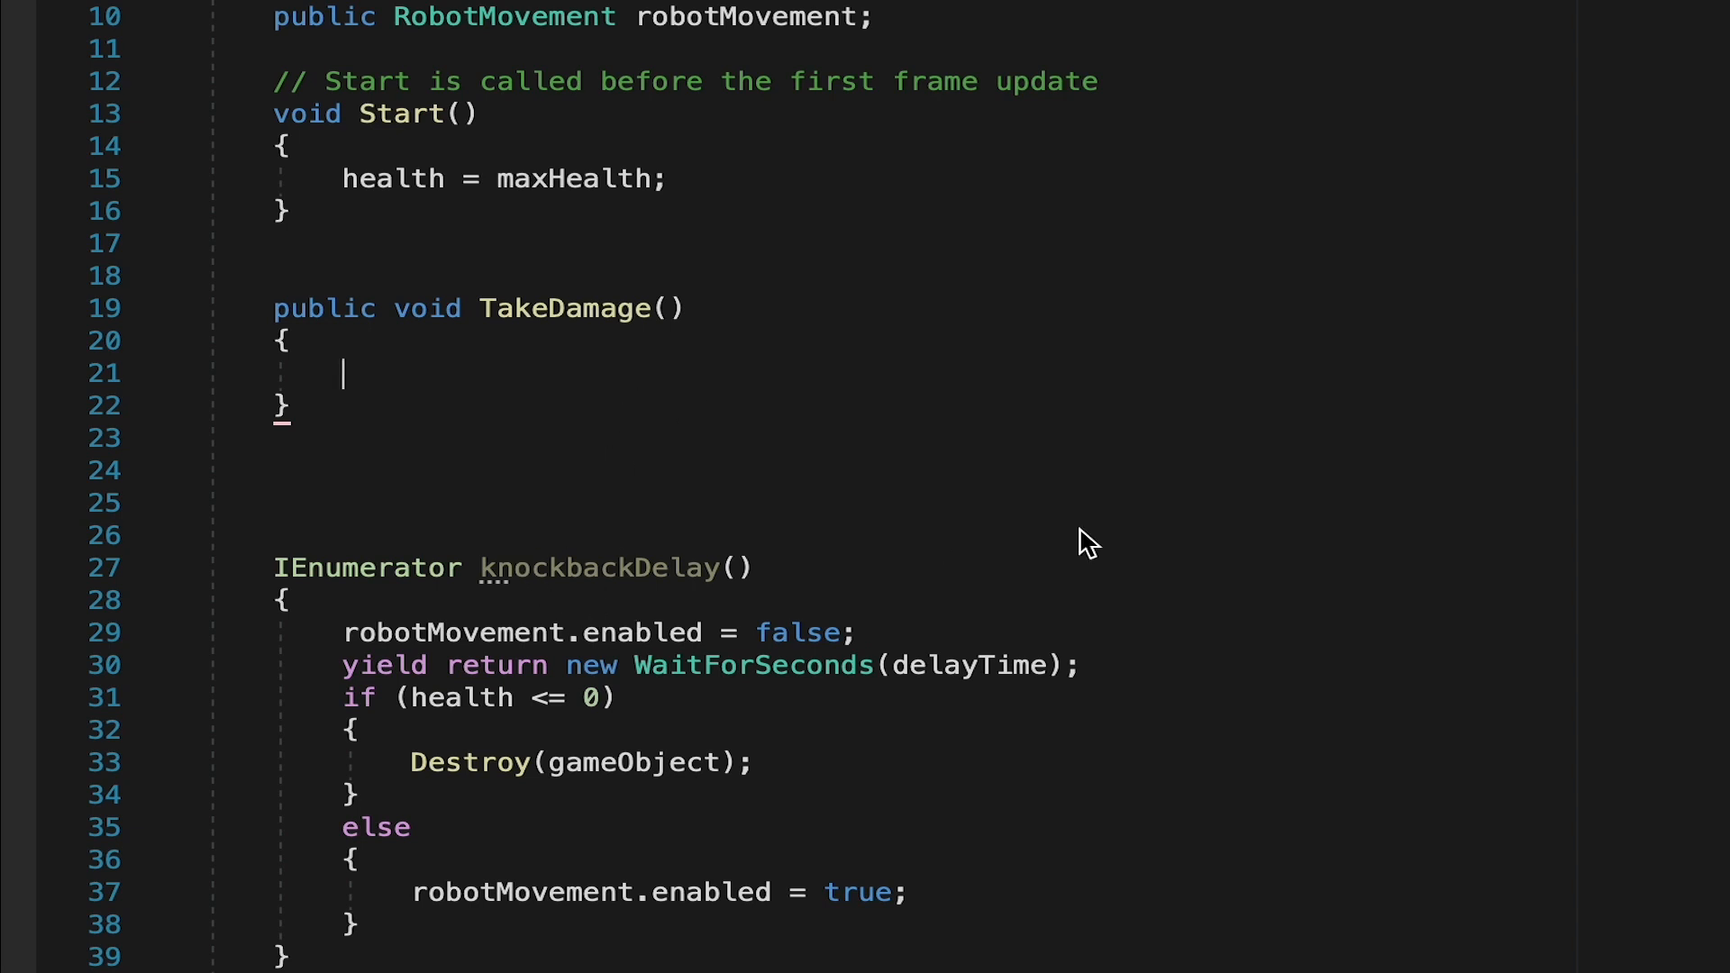
# - Call StartCoroutine(knockbackDelay()); inside TakeDamage
pyautogui.write('S')
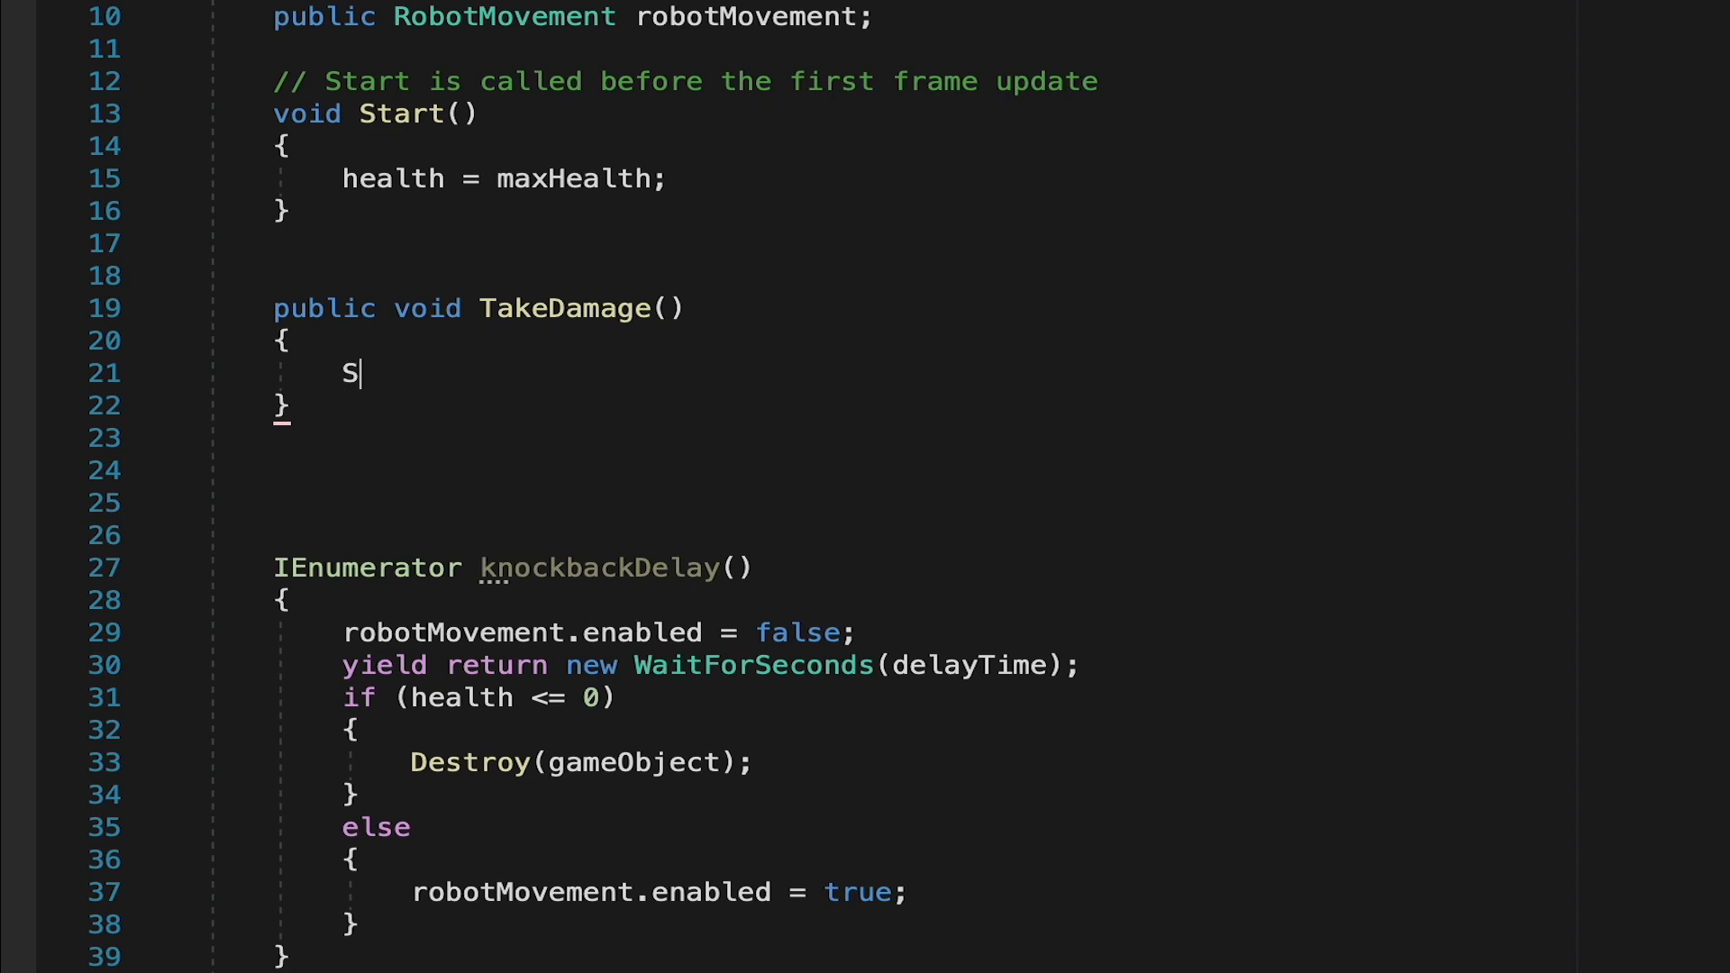
pyautogui.write('tartCoroutine')
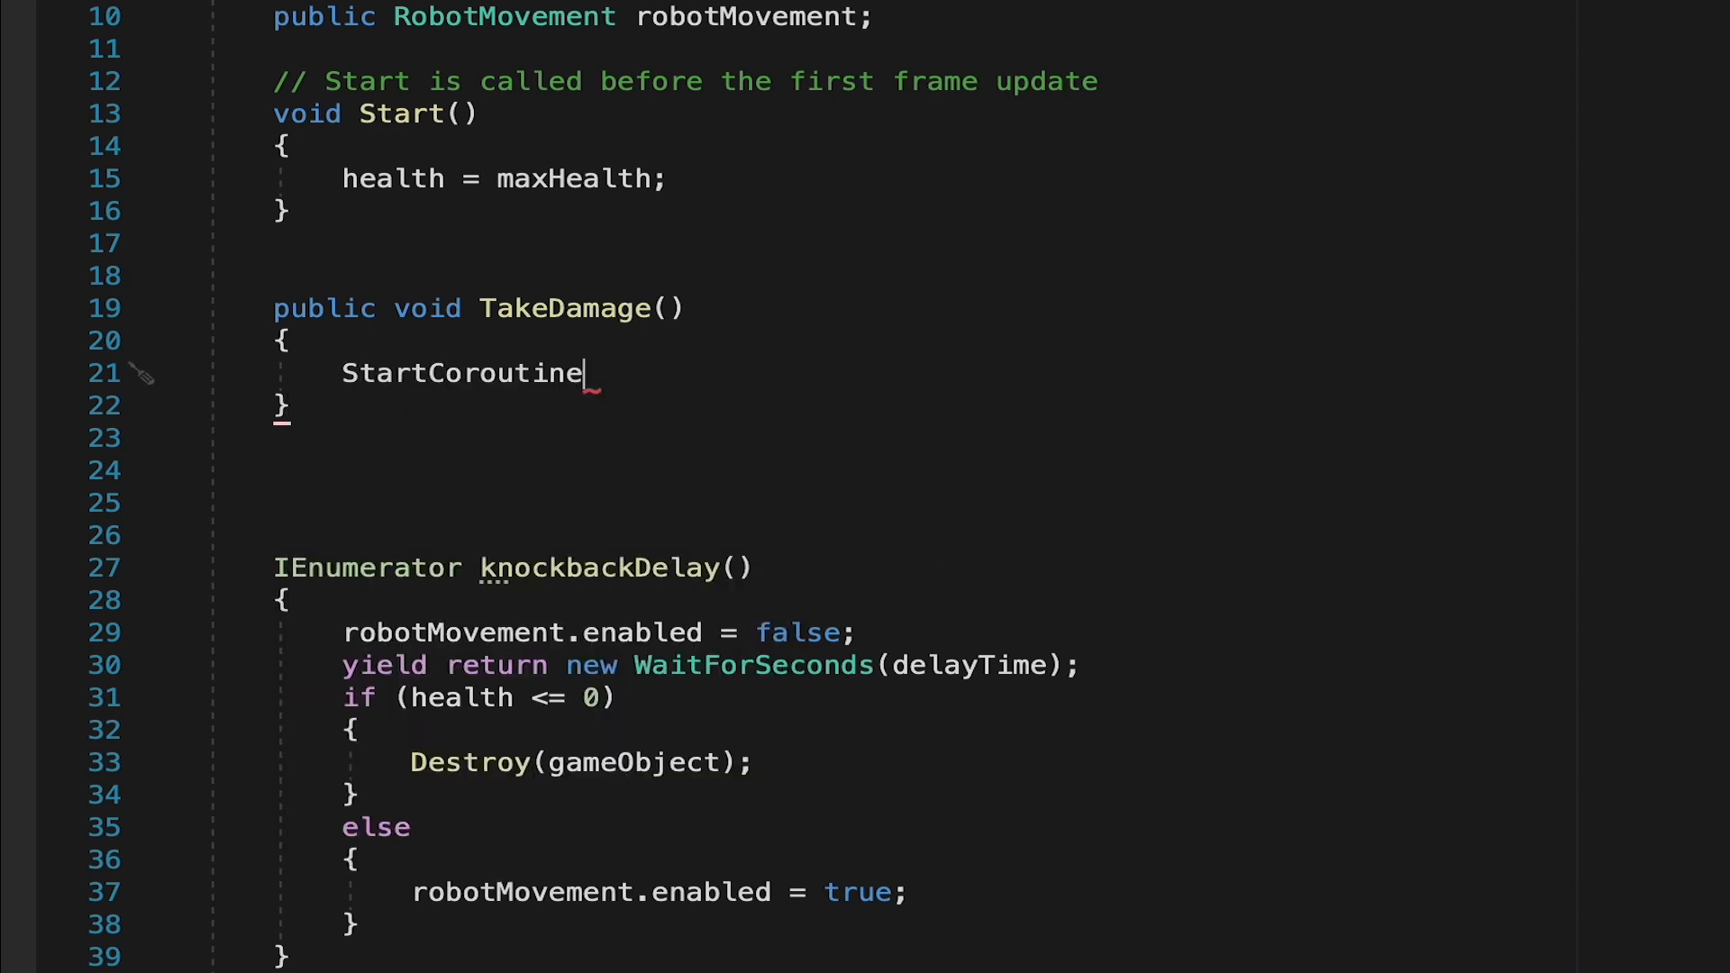
pyautogui.write('(knockbackDelay')
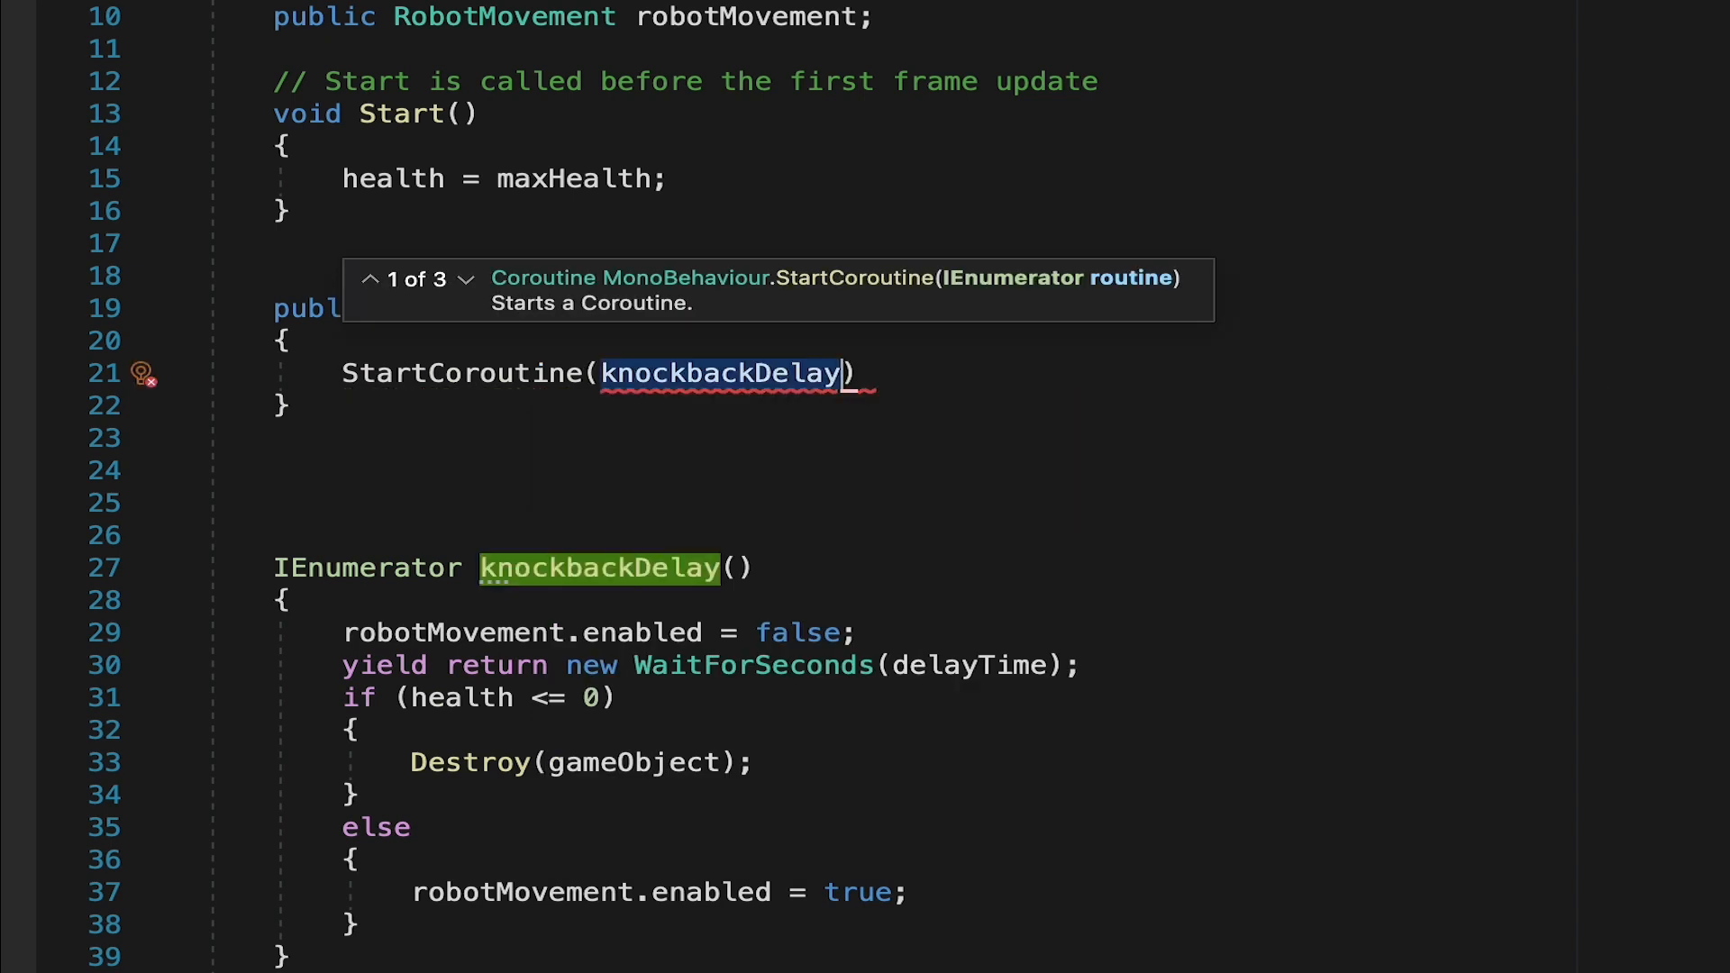
pyautogui.write('()')
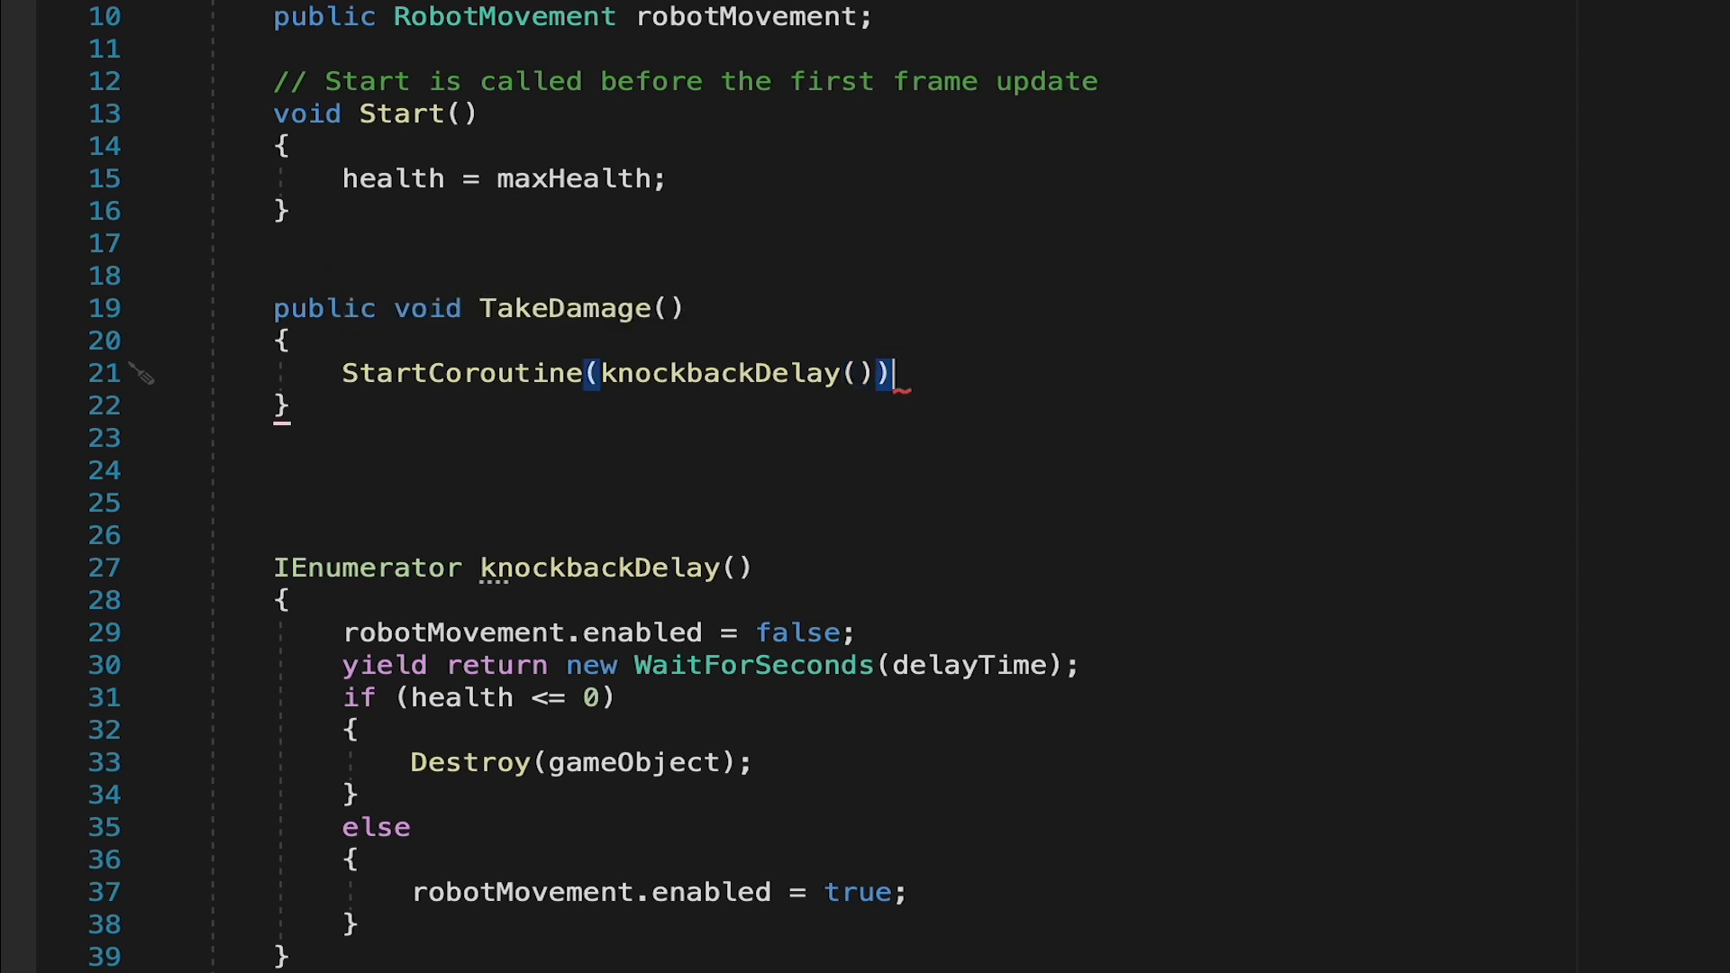
pyautogui.write(';')
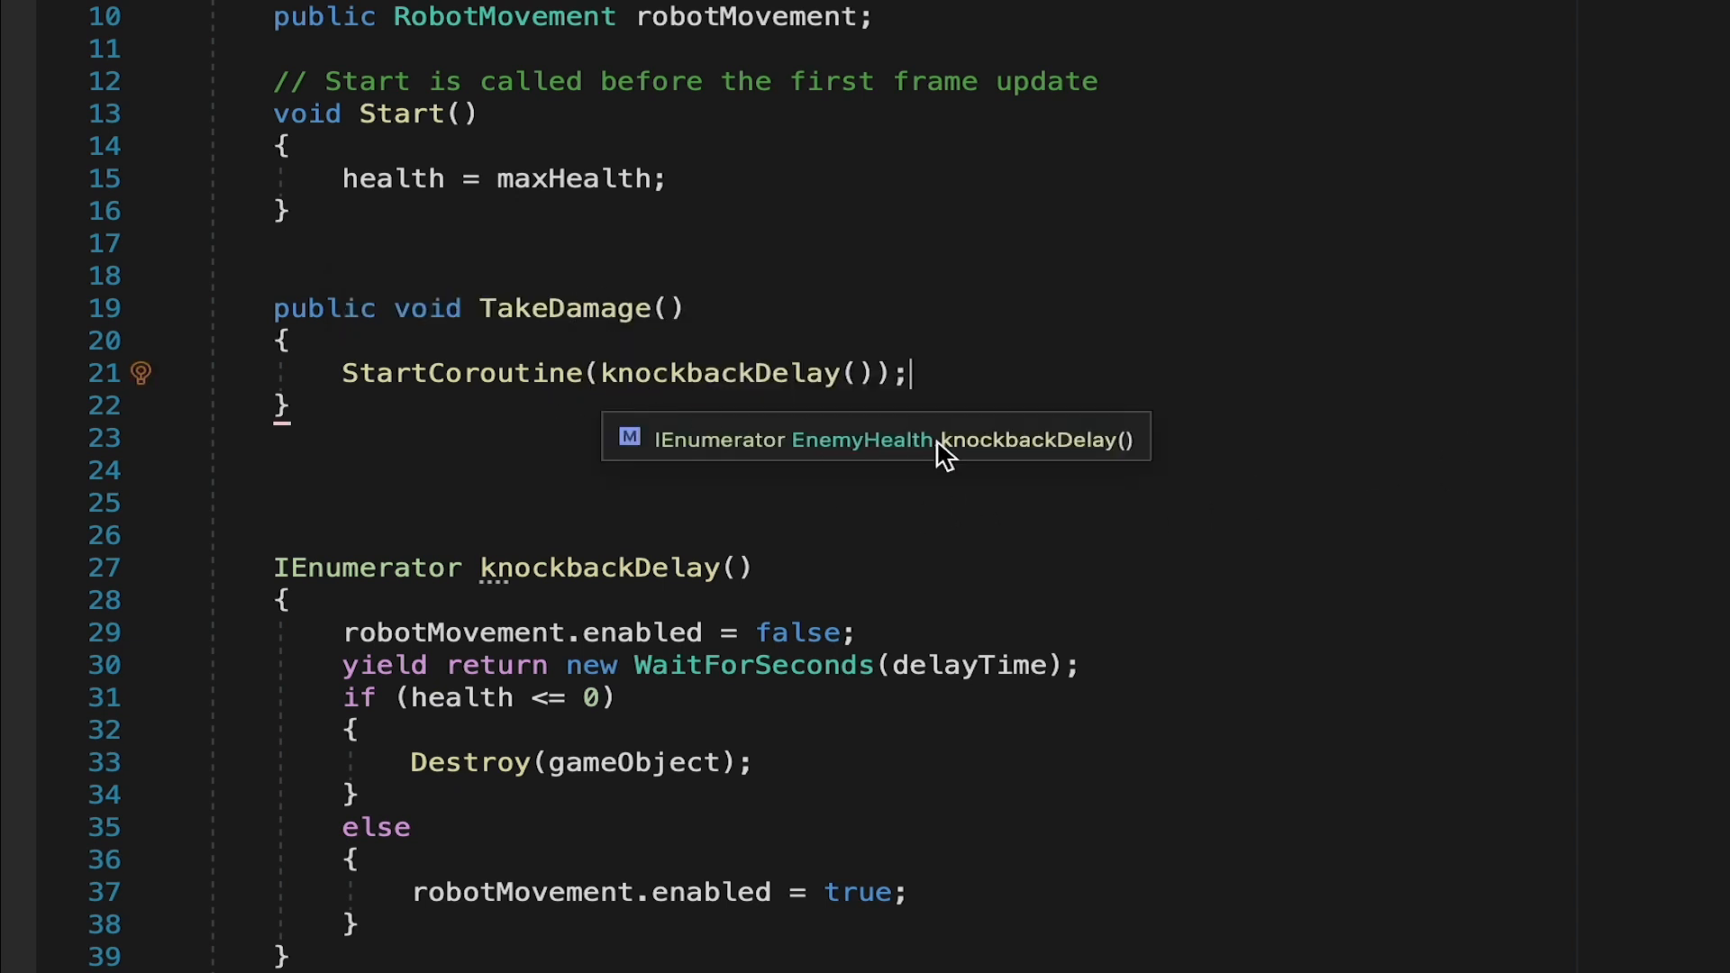
pyautogui.moveTo(953, 632)
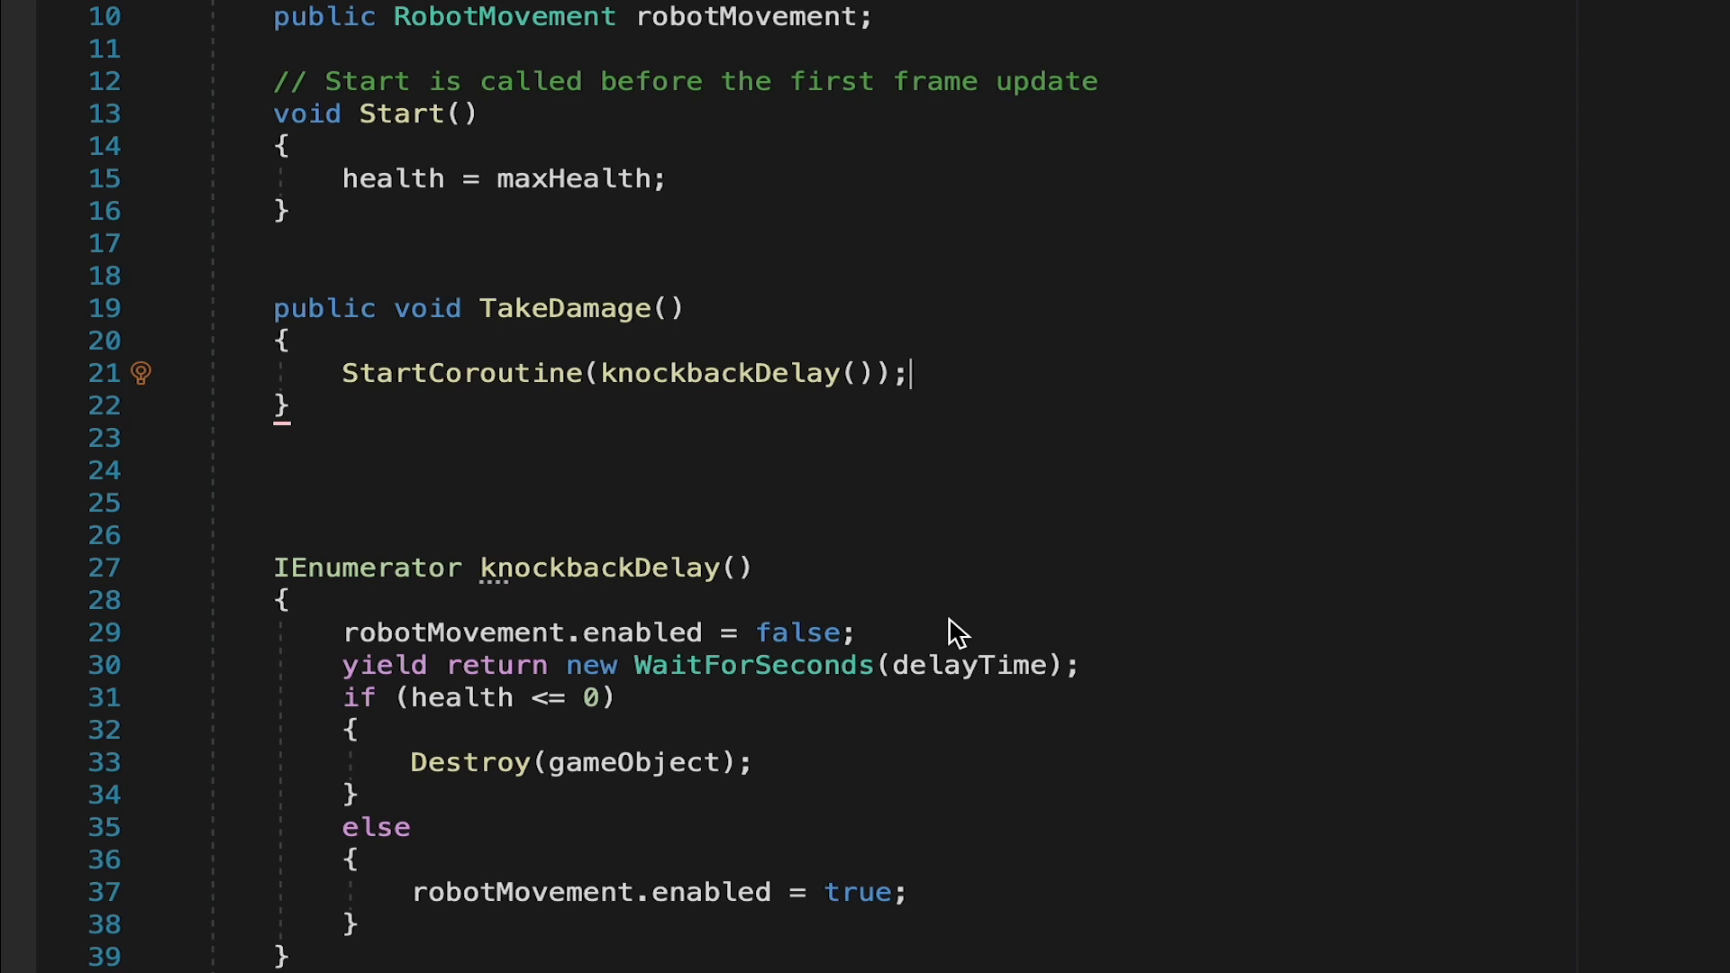
pyautogui.moveTo(691, 337)
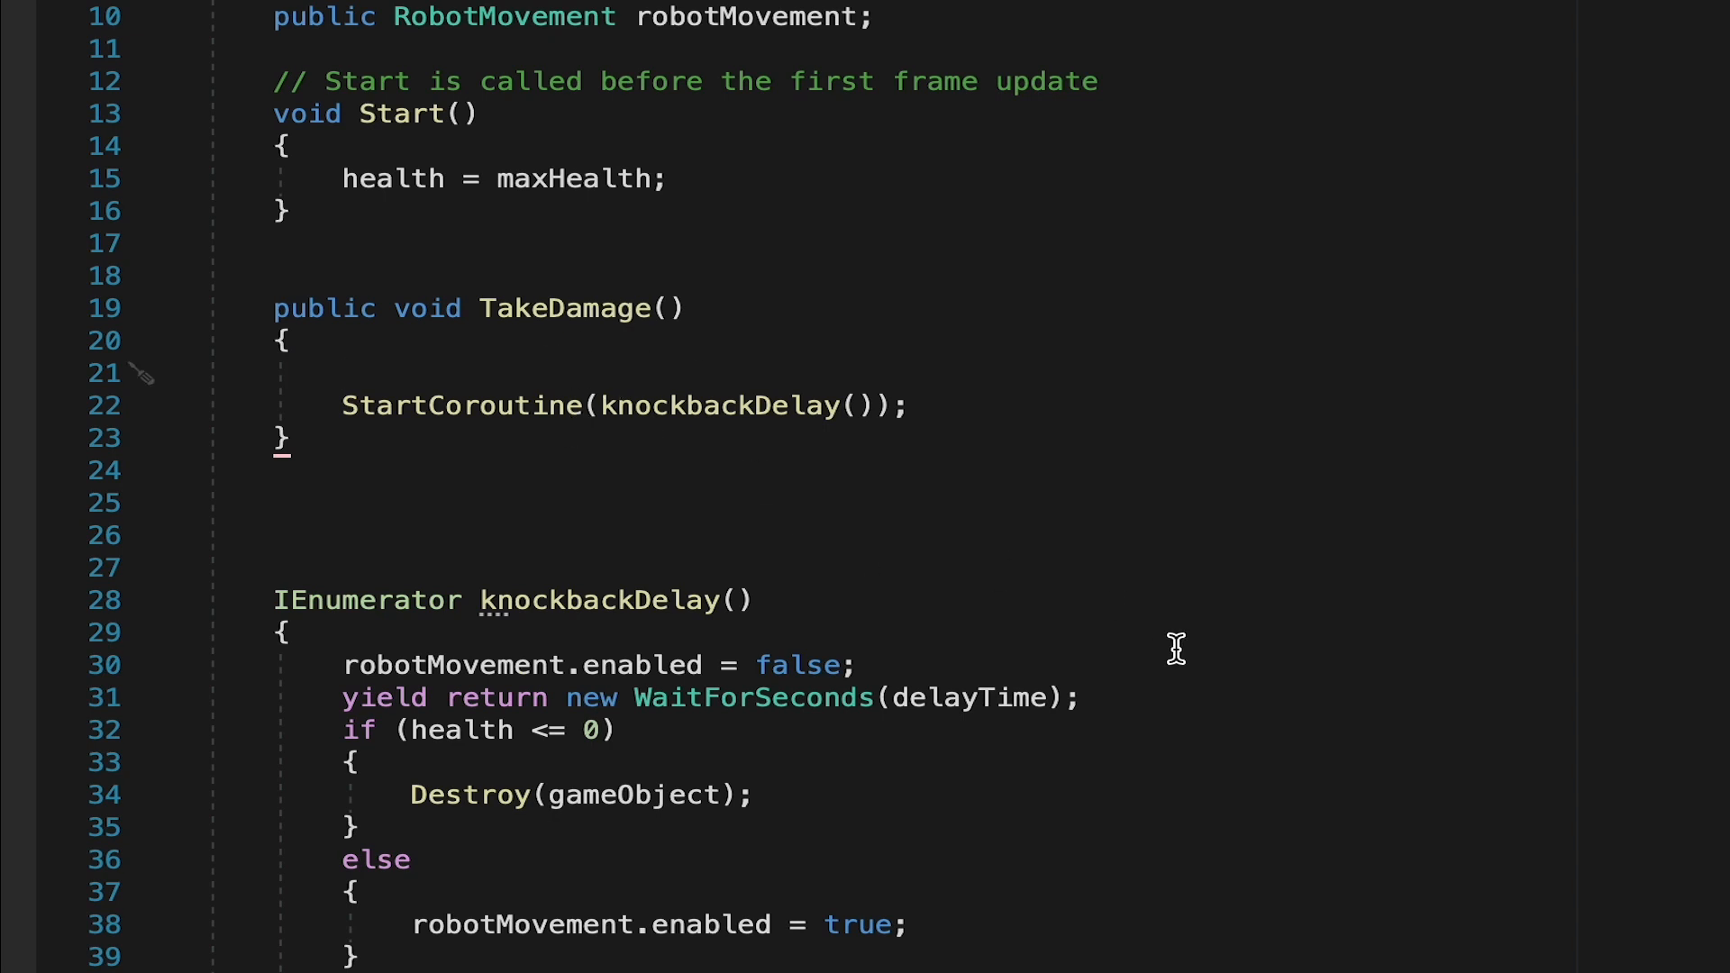
pyautogui.moveTo(909, 457)
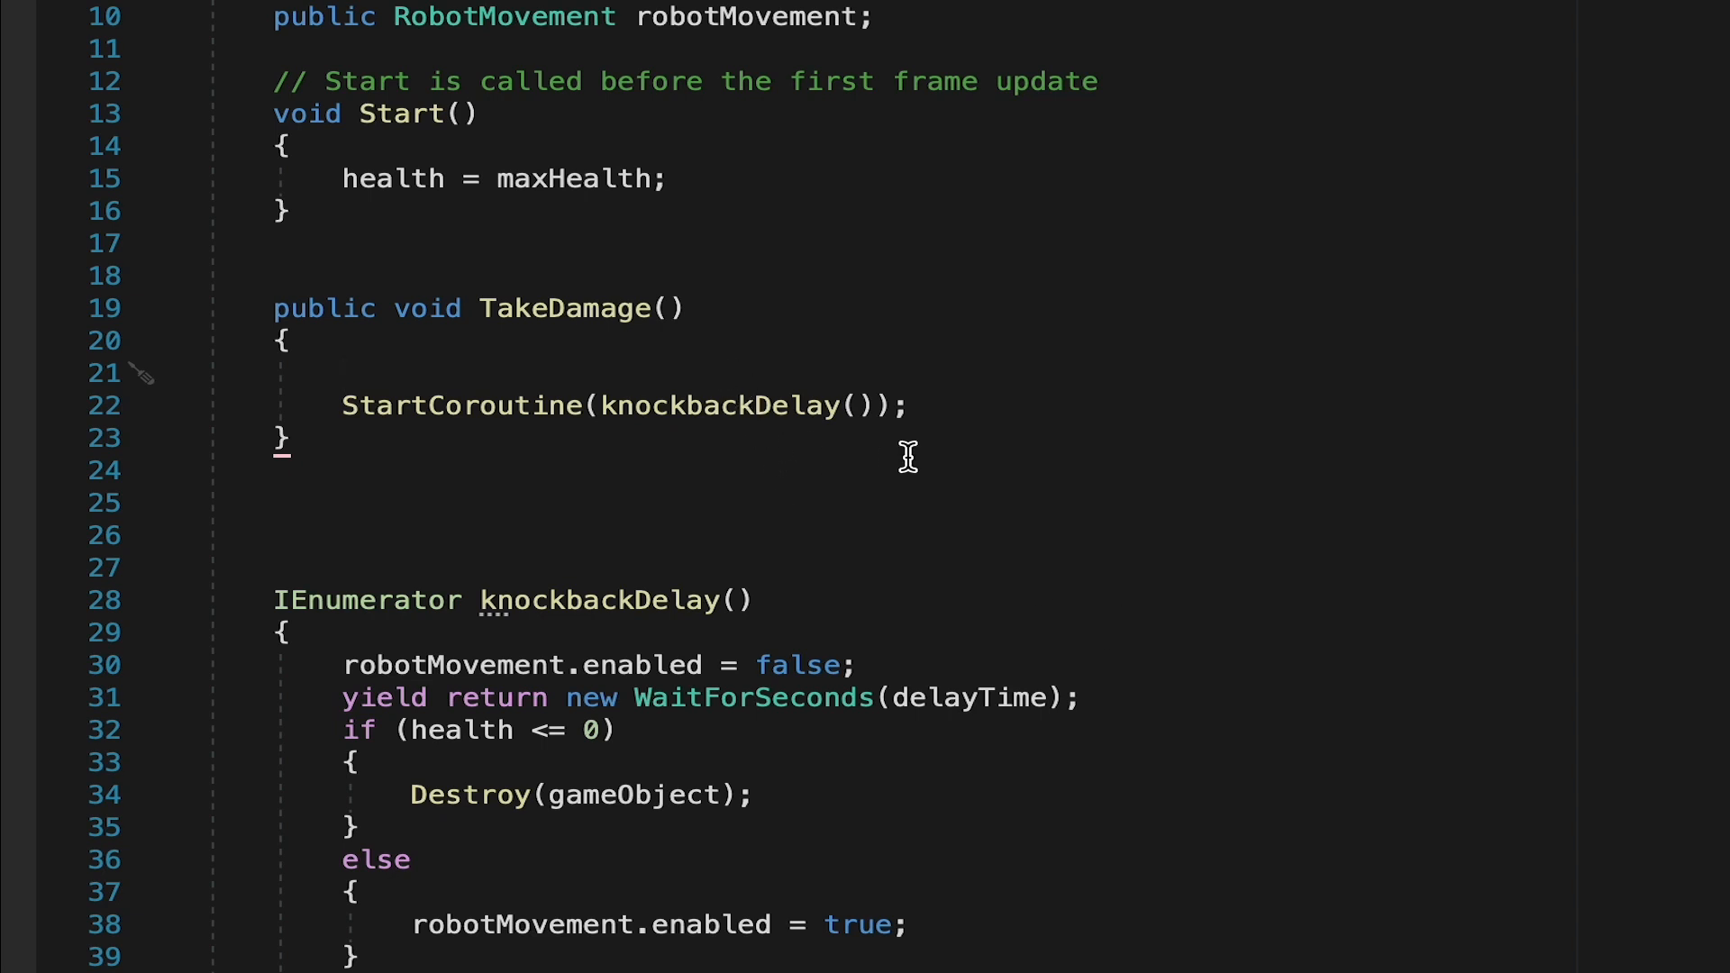
# - Add 'health -= damage;' to TakeDamage with an int damage parameter, then reopen Arrow.cs
pyautogui.write('health')
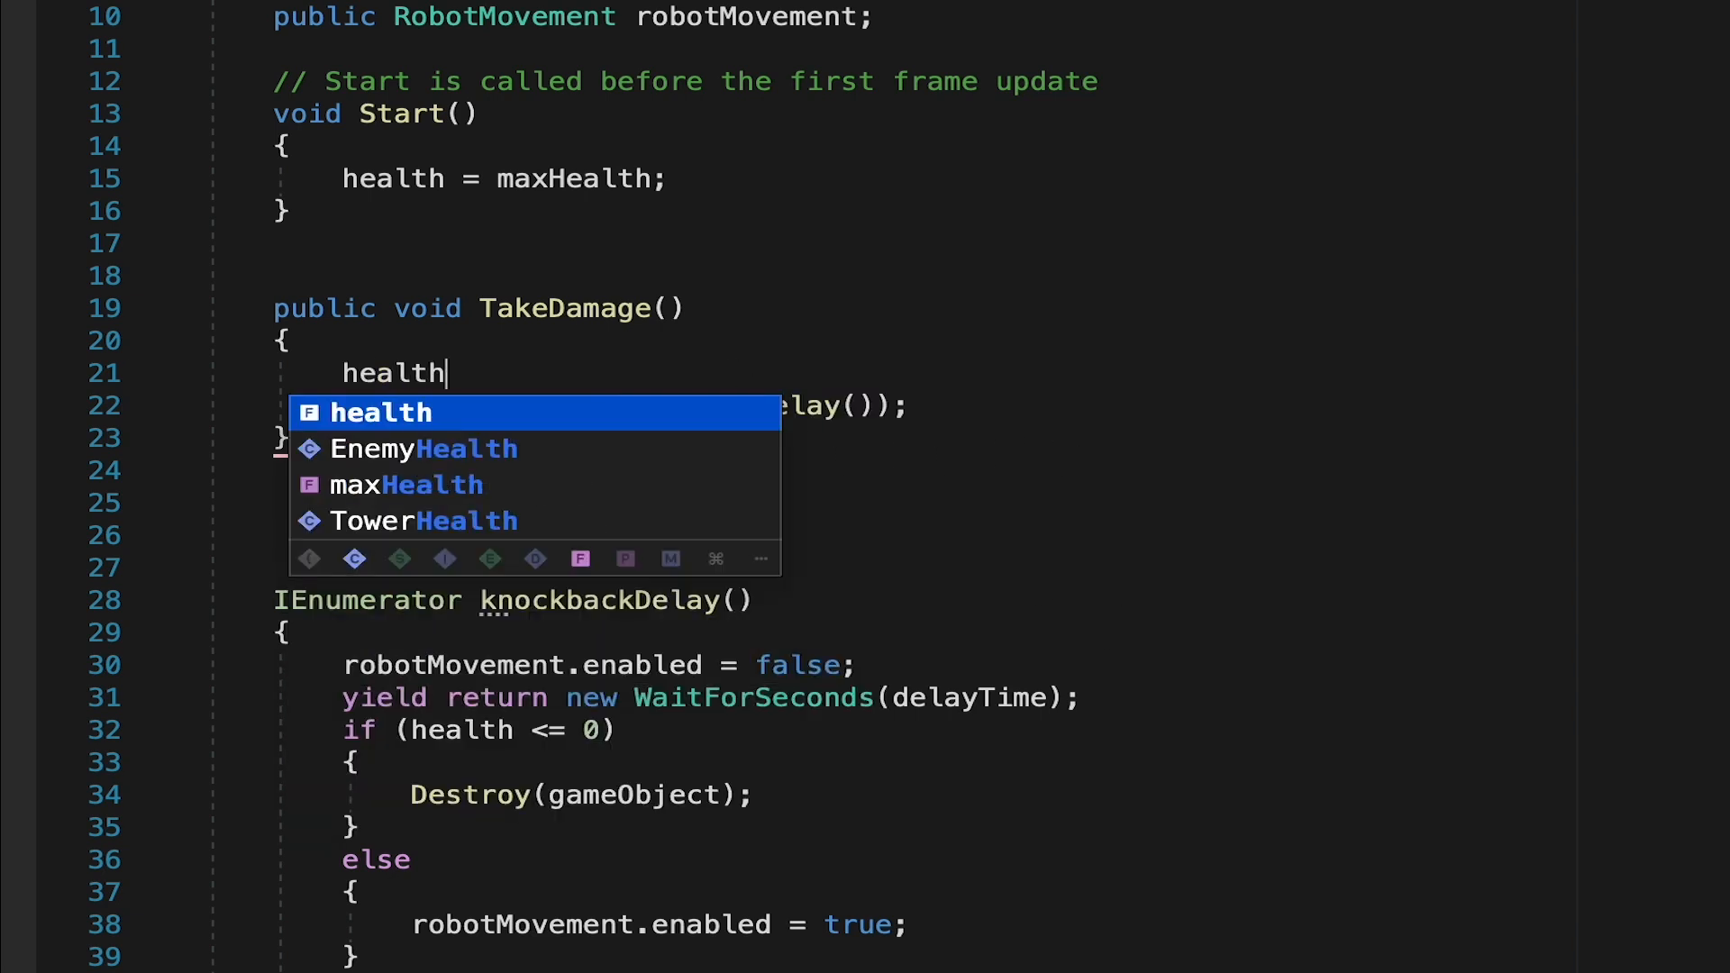
pyautogui.write('-=')
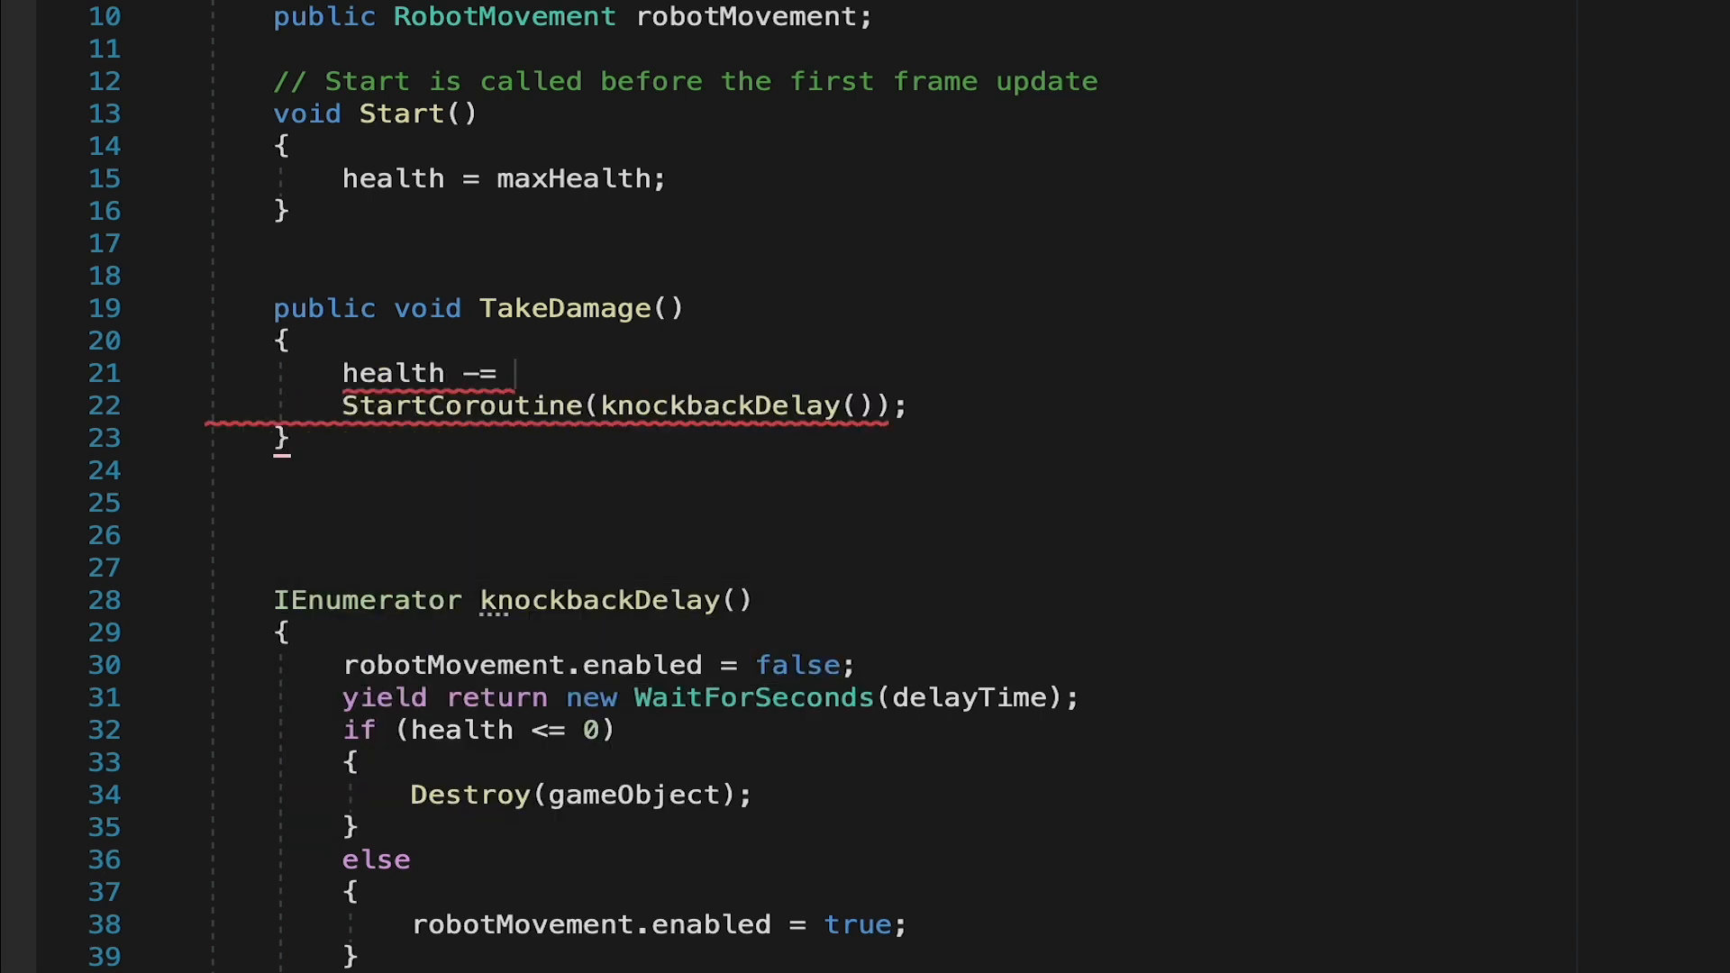
pyautogui.write('TakeDamage();')
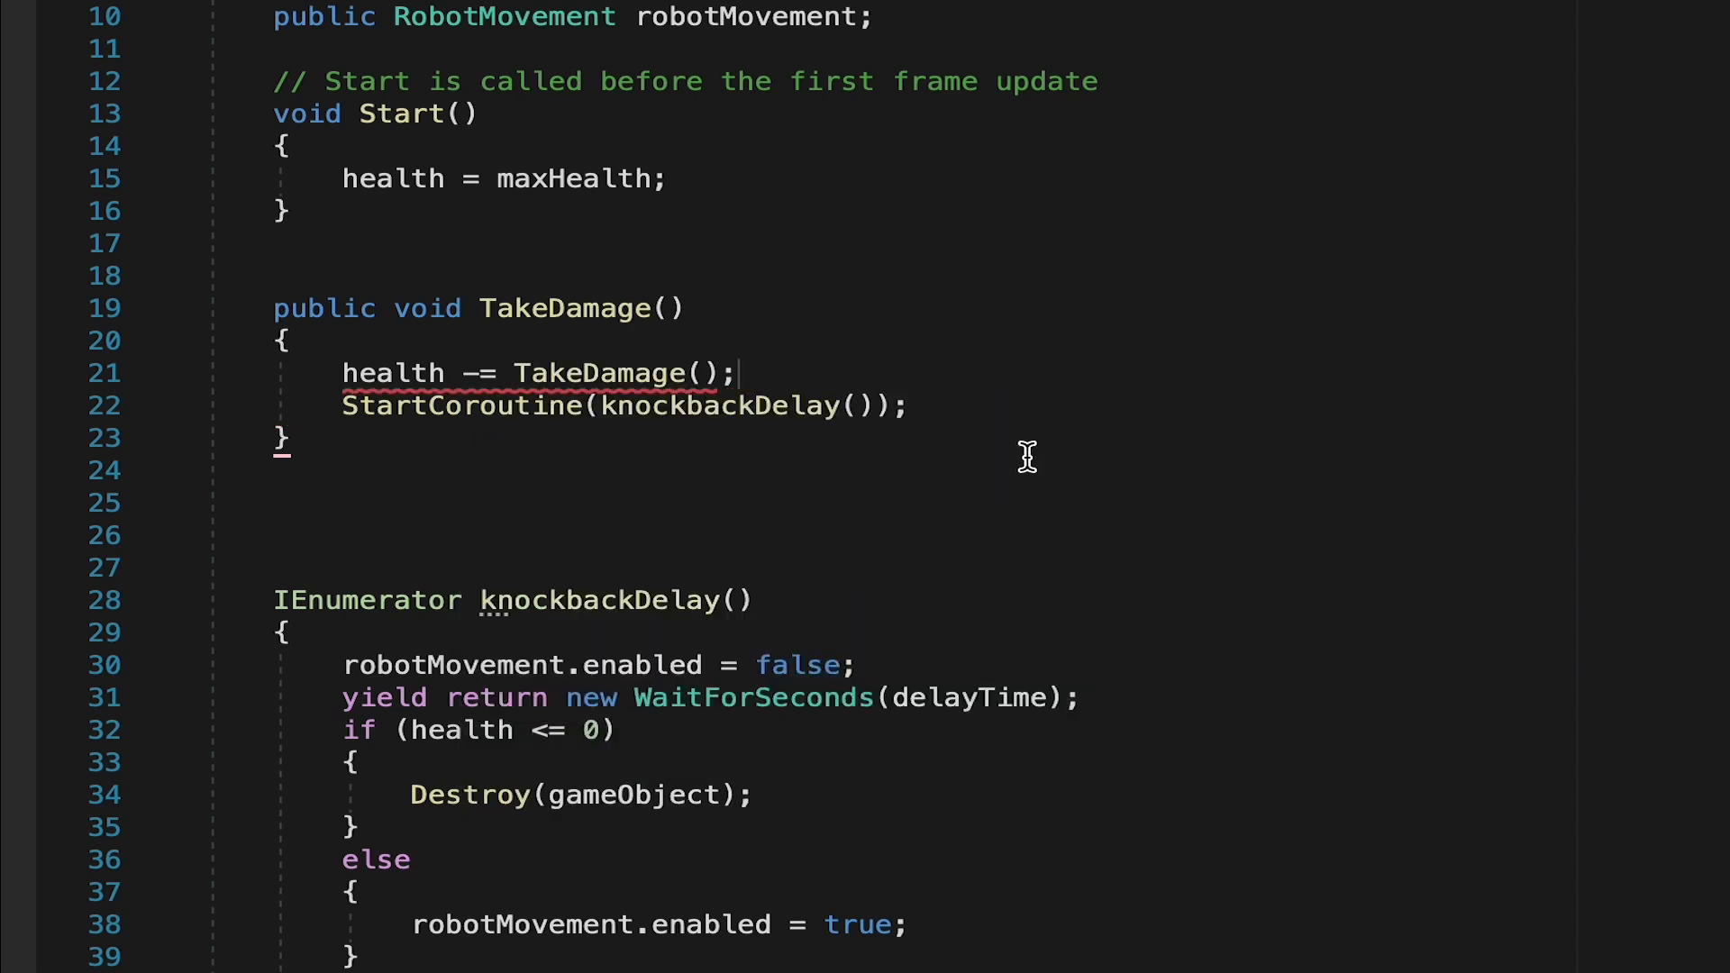
pyautogui.write('damage')
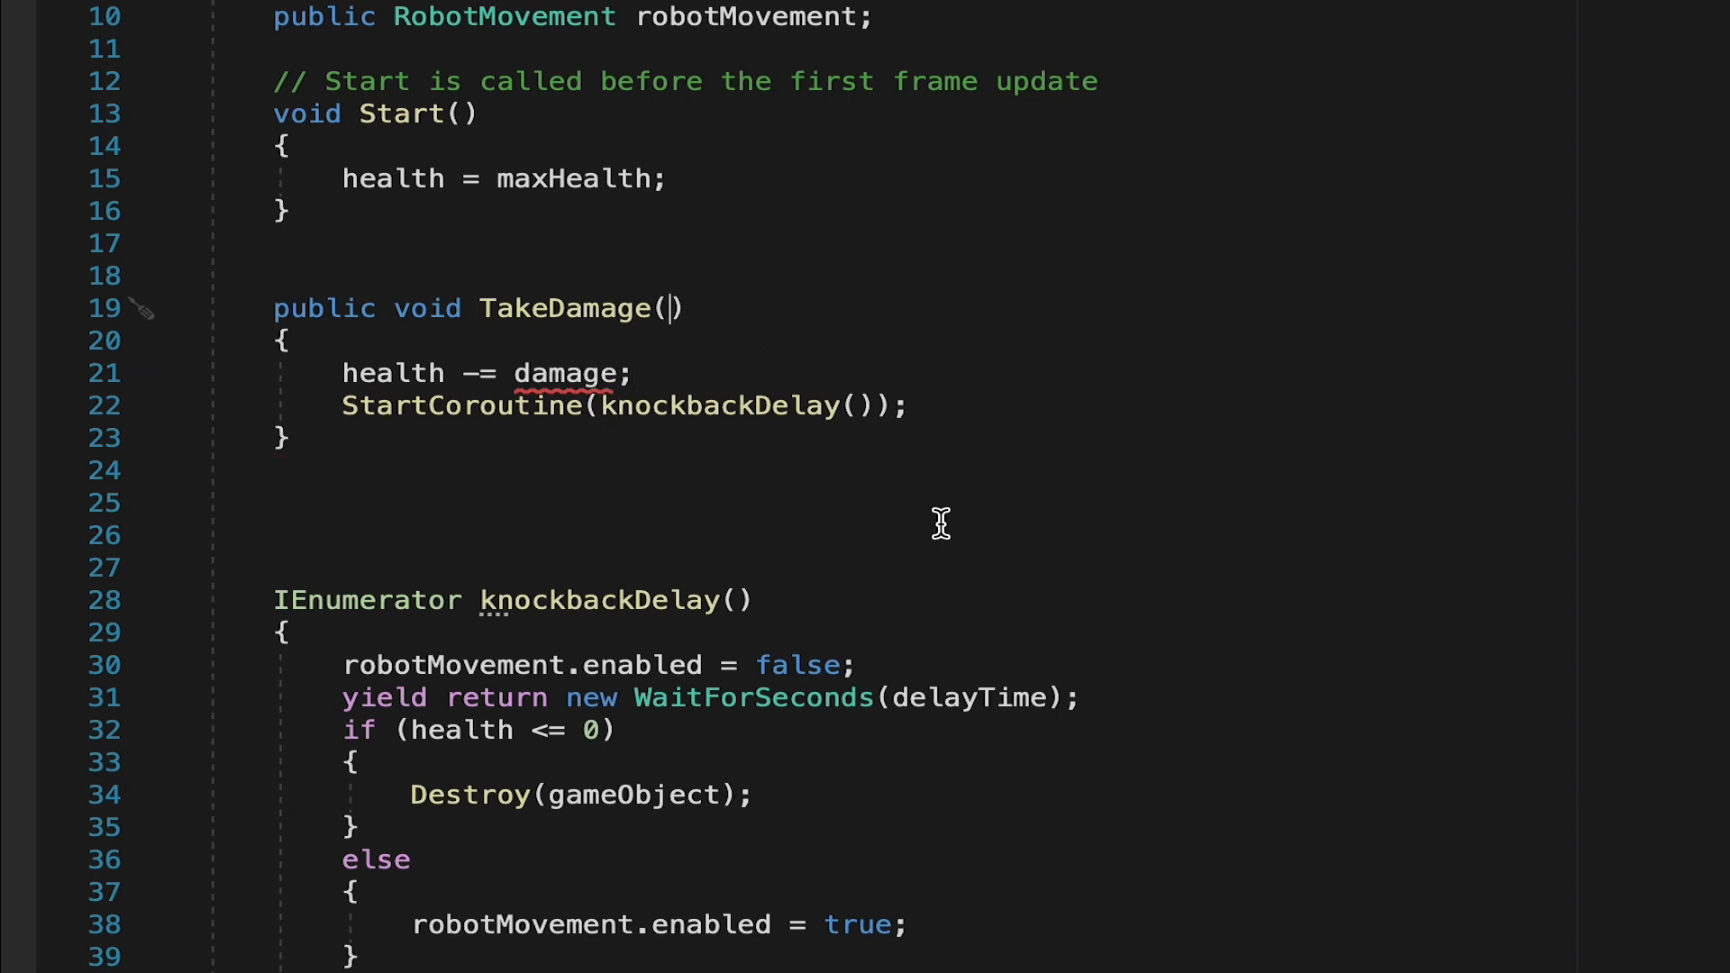
pyautogui.moveTo(754, 464)
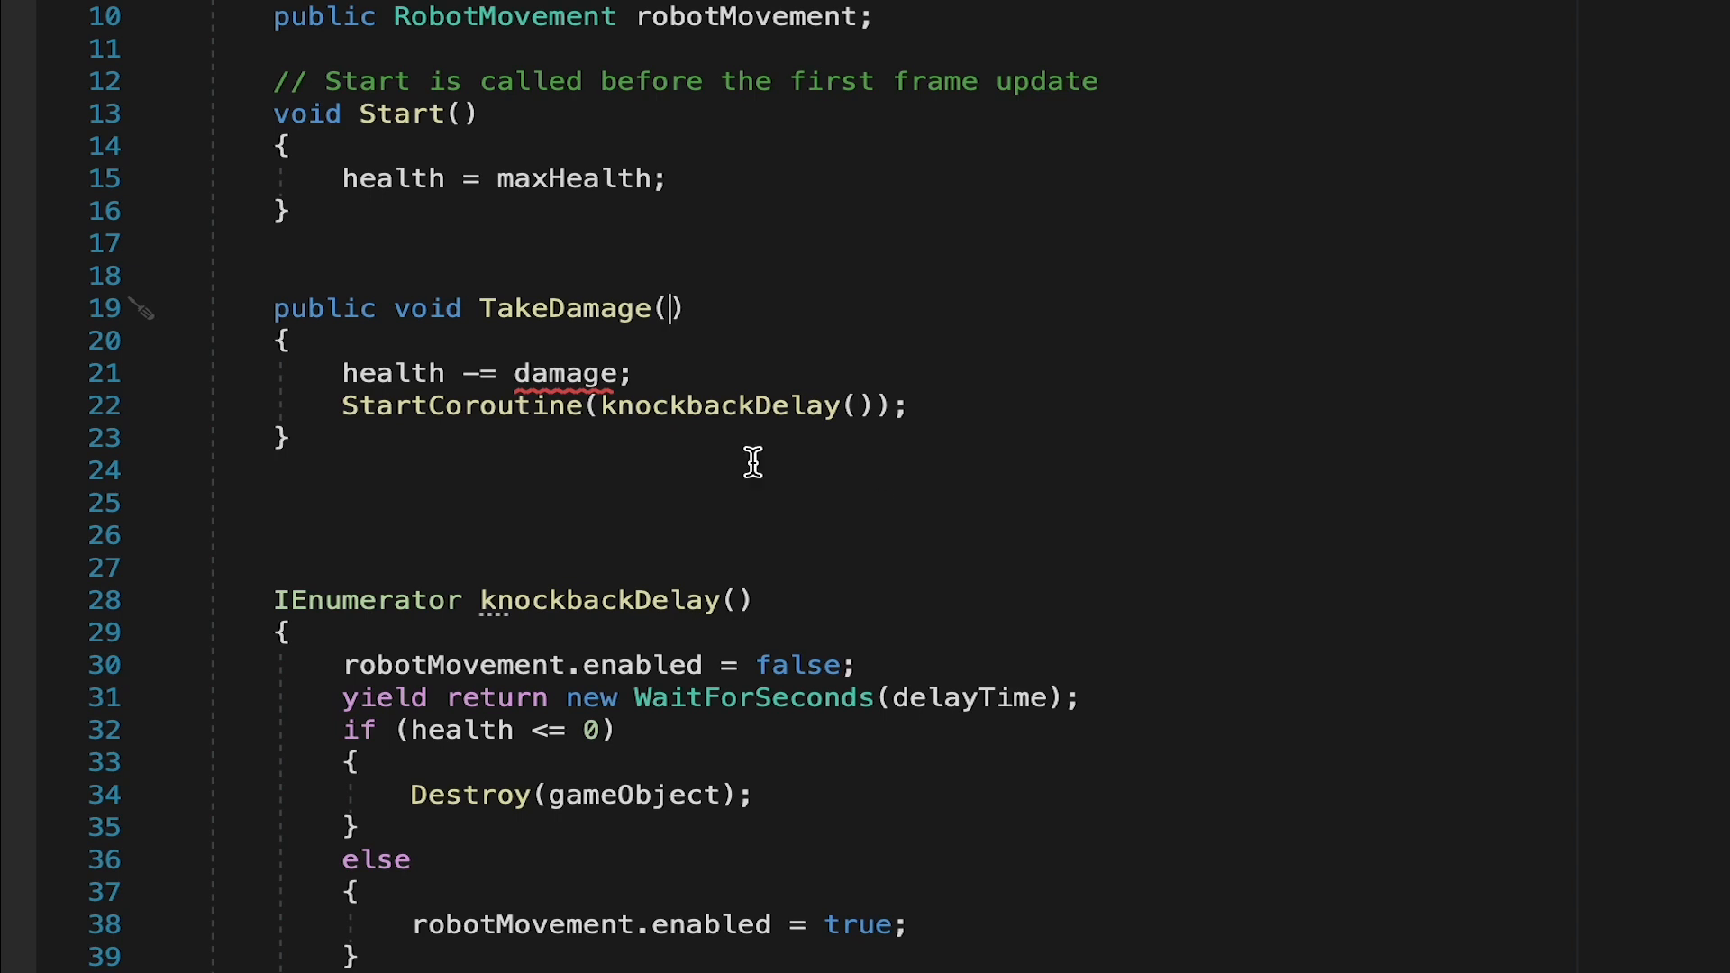
pyautogui.write('int damage')
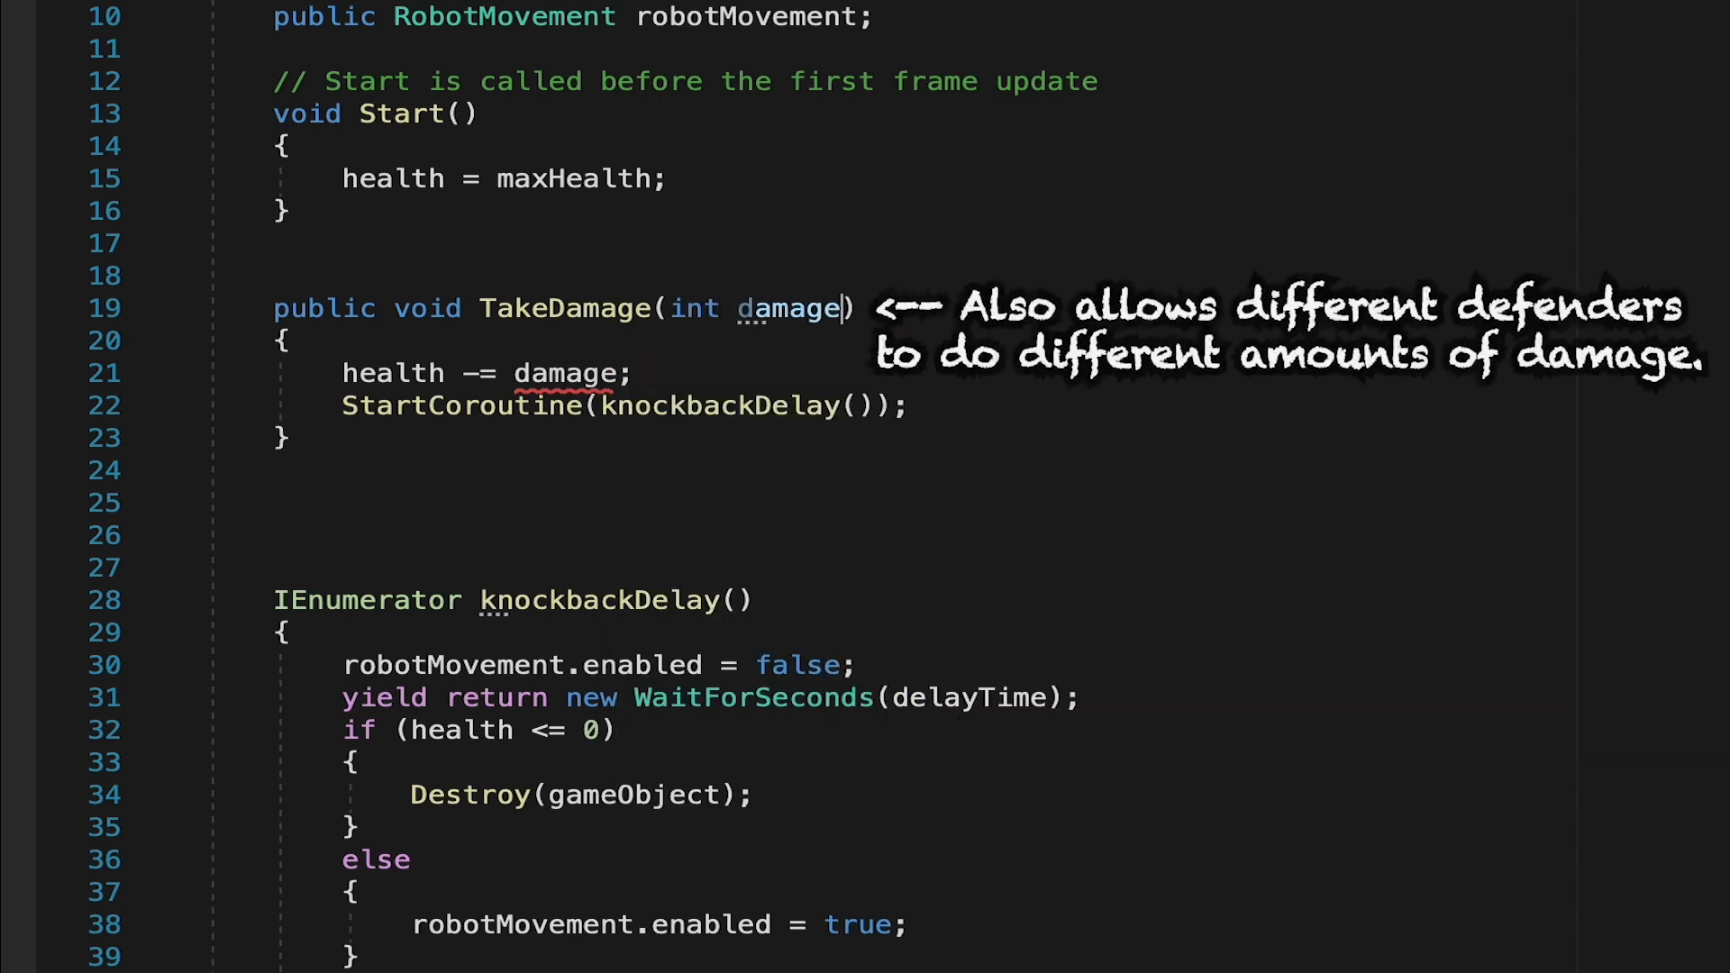
pyautogui.doubleClick(790, 308)
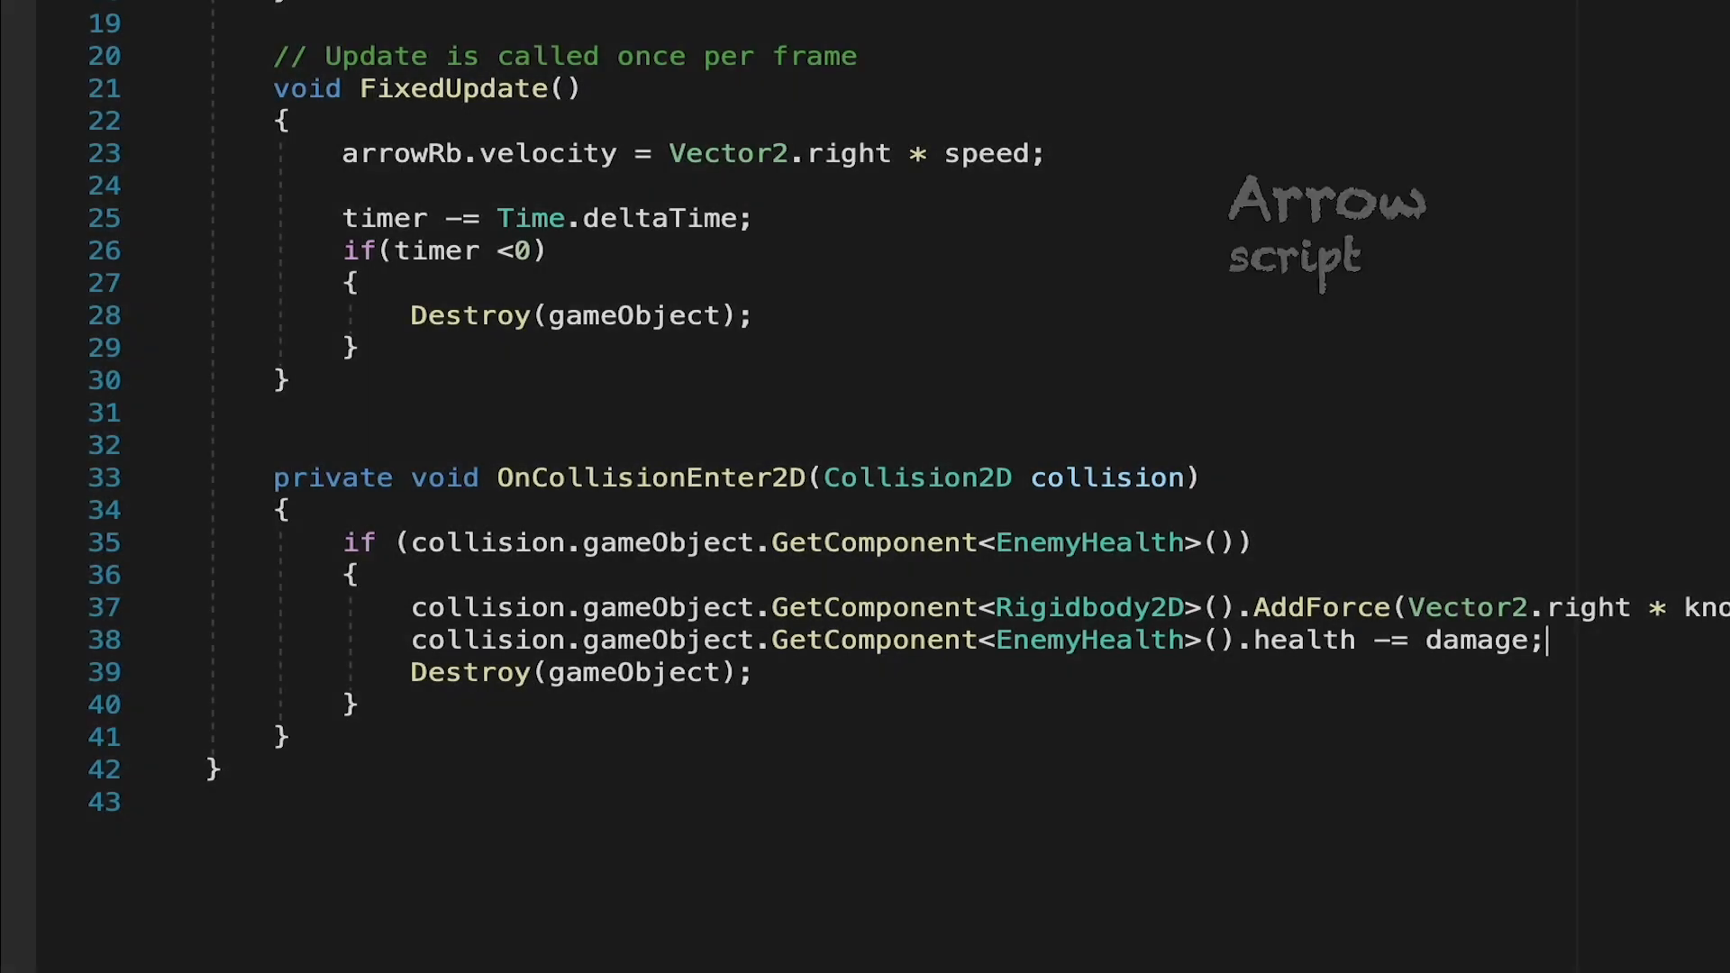
pyautogui.moveTo(1113, 640)
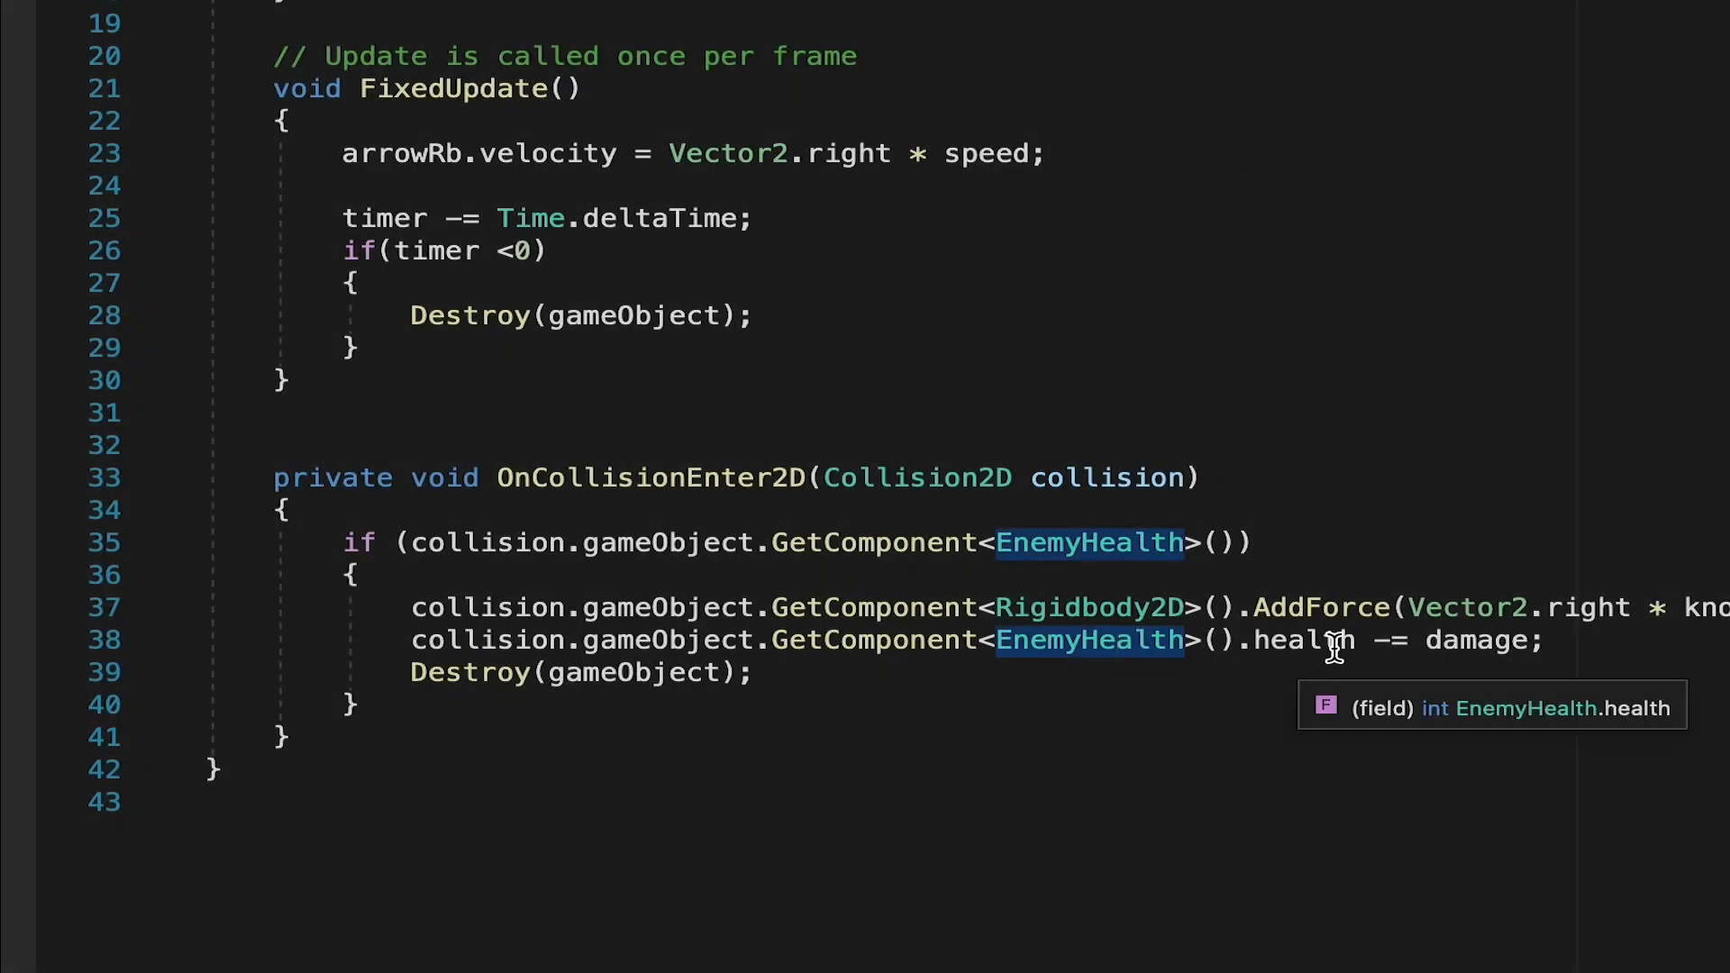
pyautogui.moveTo(1555, 644)
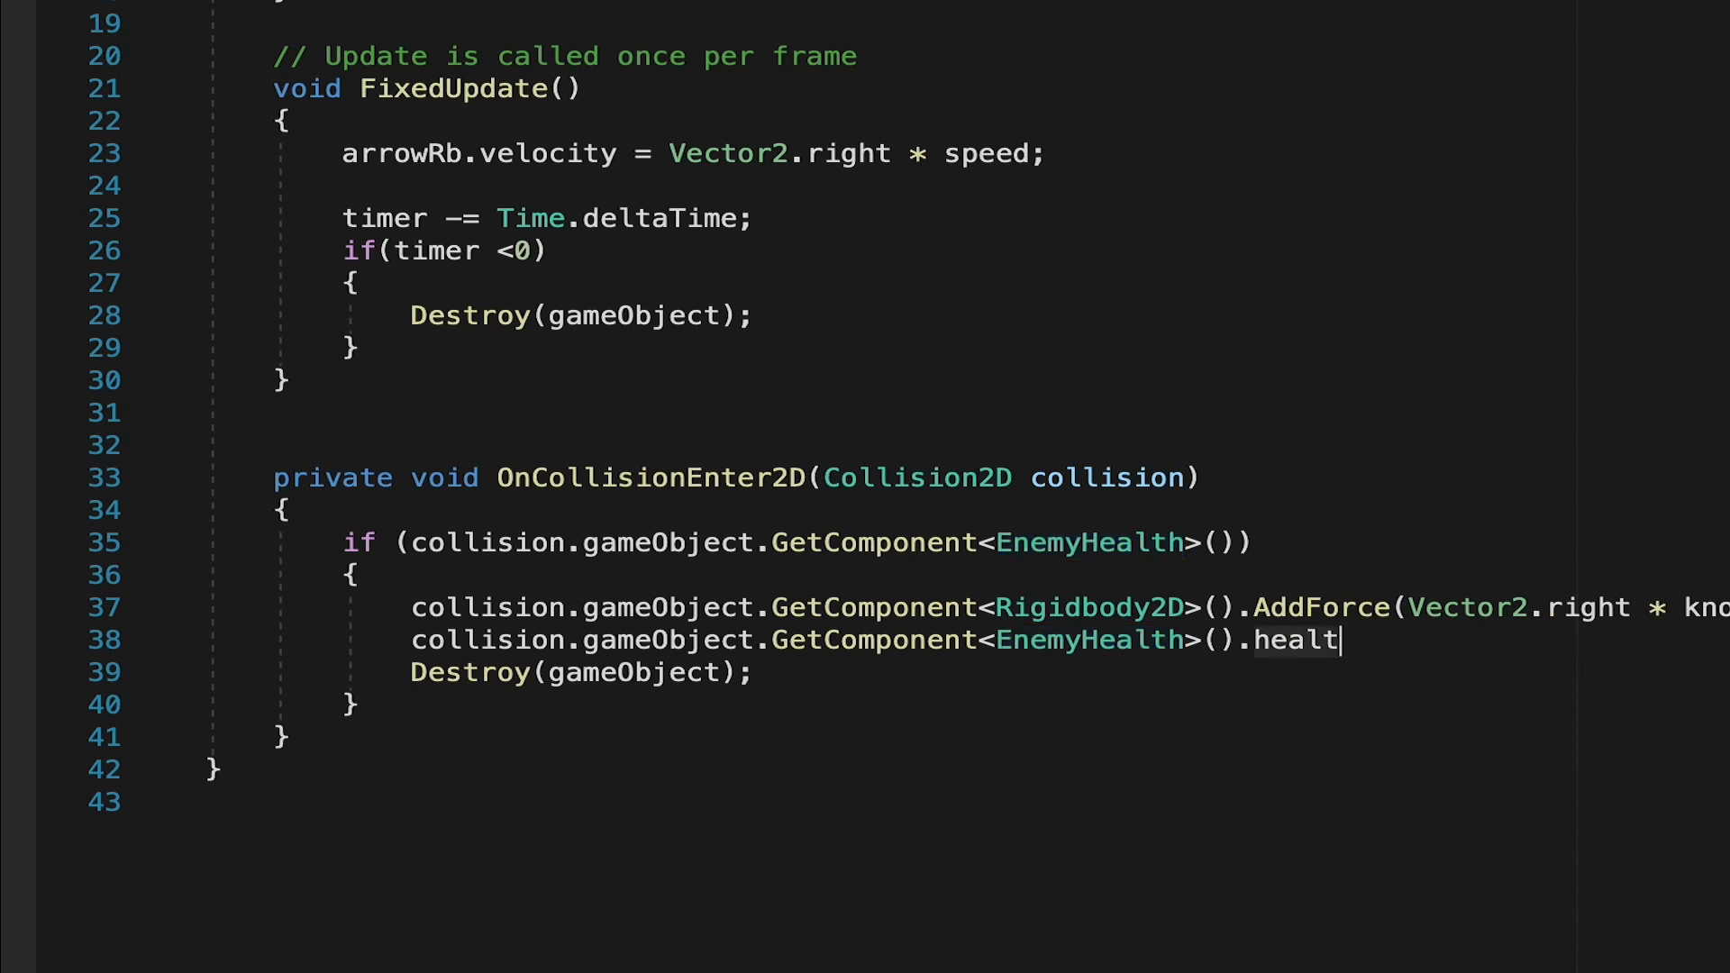
# - Replace the direct health subtraction with a TakeDamage(damage) call on the EnemyHealth component
pyautogui.press('Backspace')
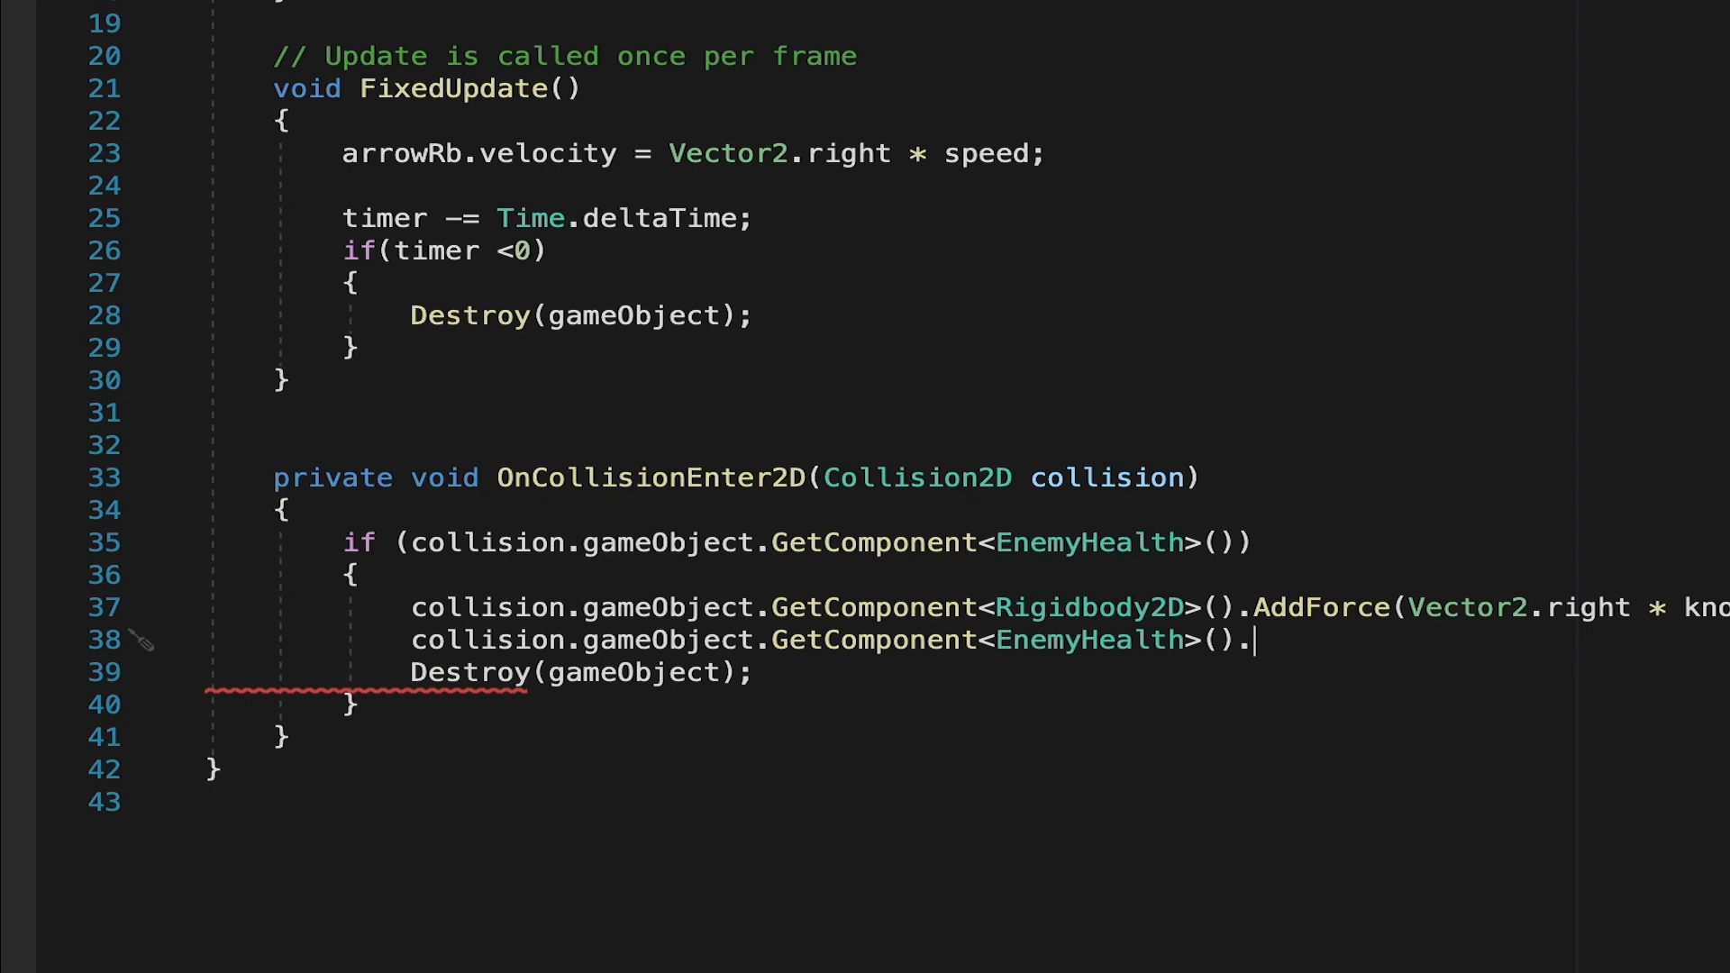
pyautogui.moveTo(1258, 605)
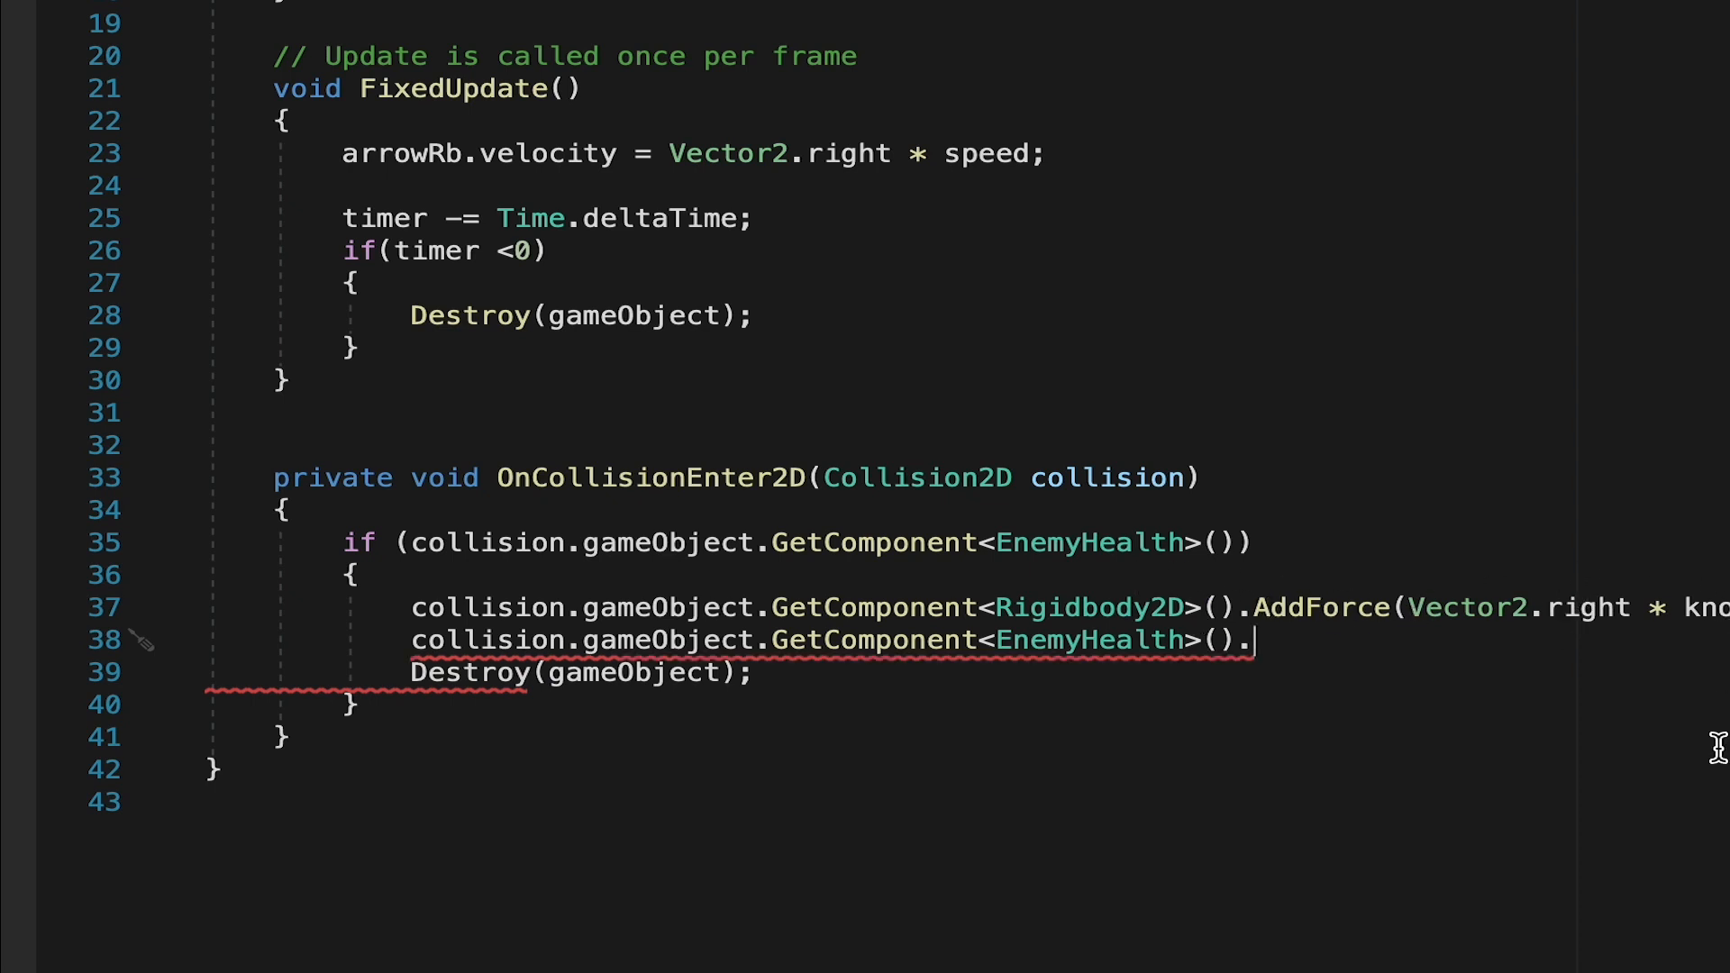
pyautogui.write('TakeDamage')
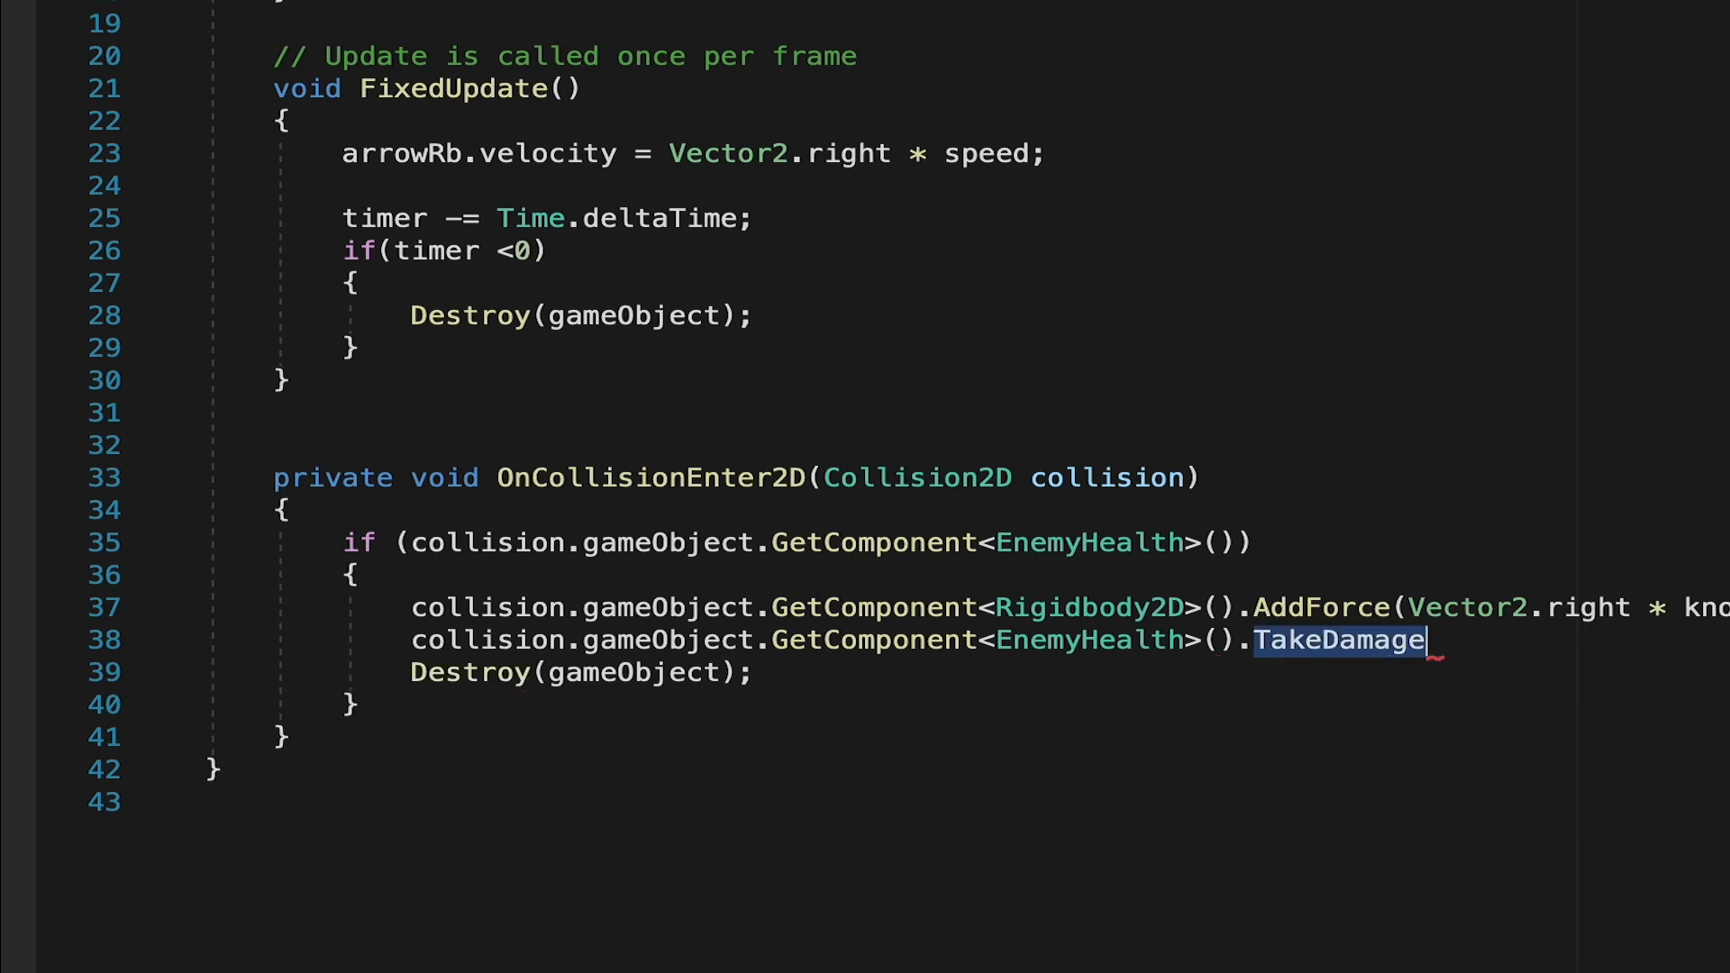
pyautogui.write('(damage);')
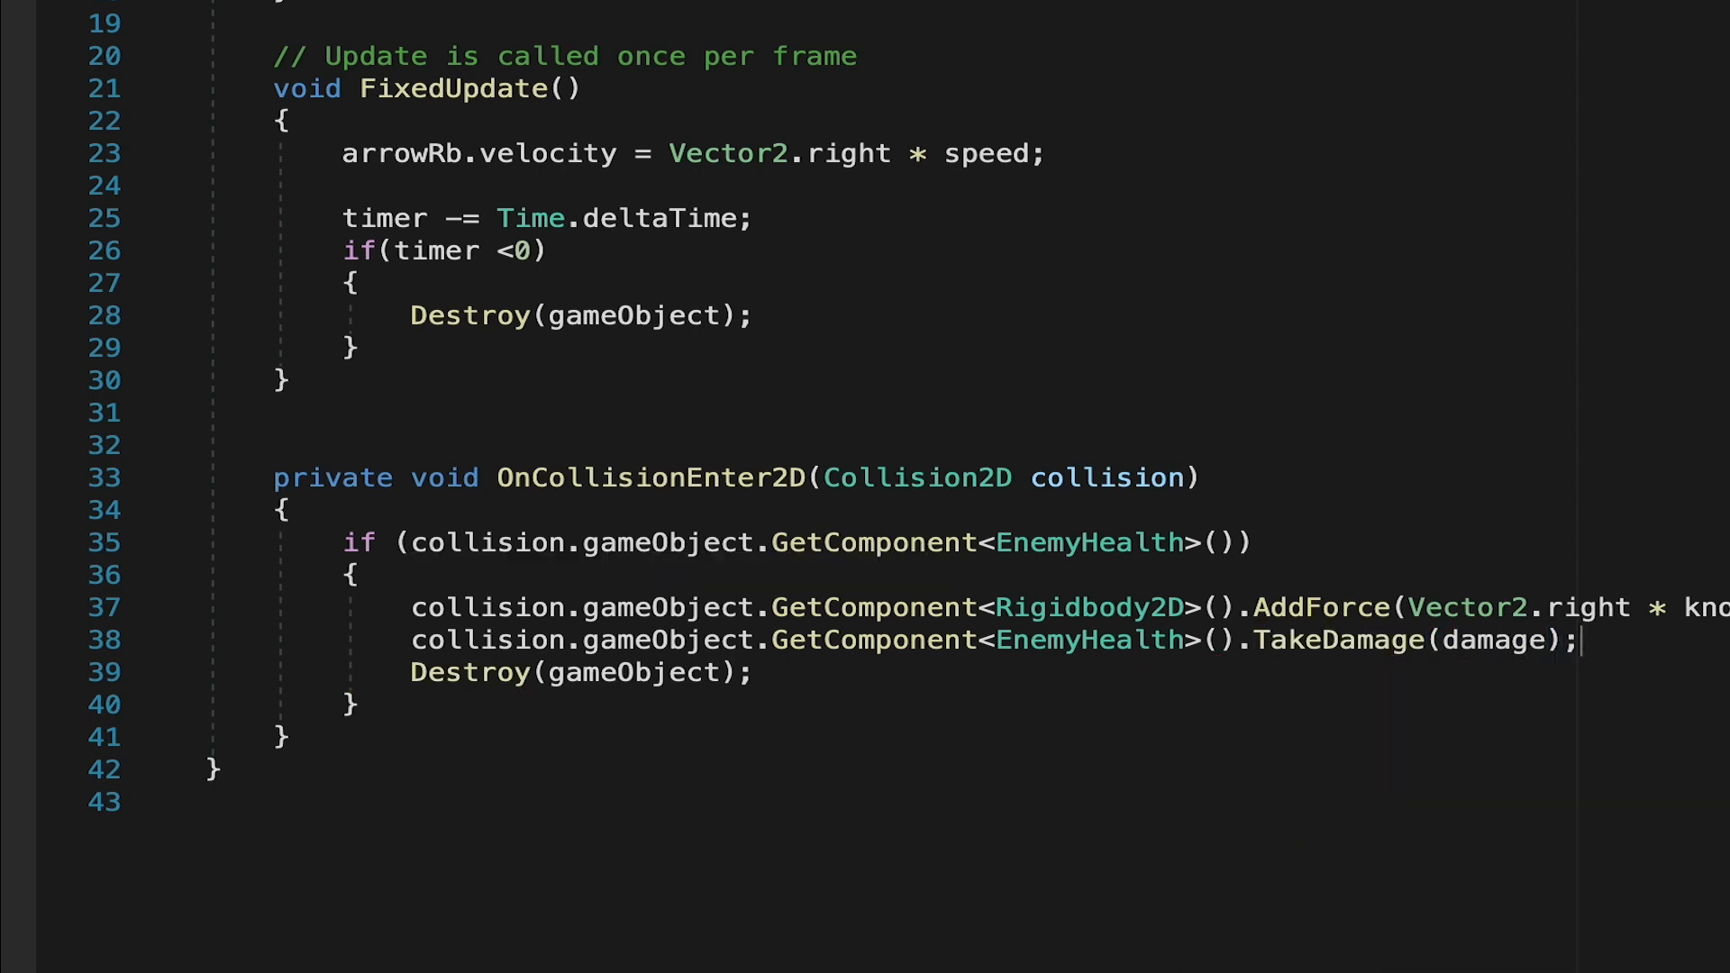
pyautogui.moveTo(1503, 676)
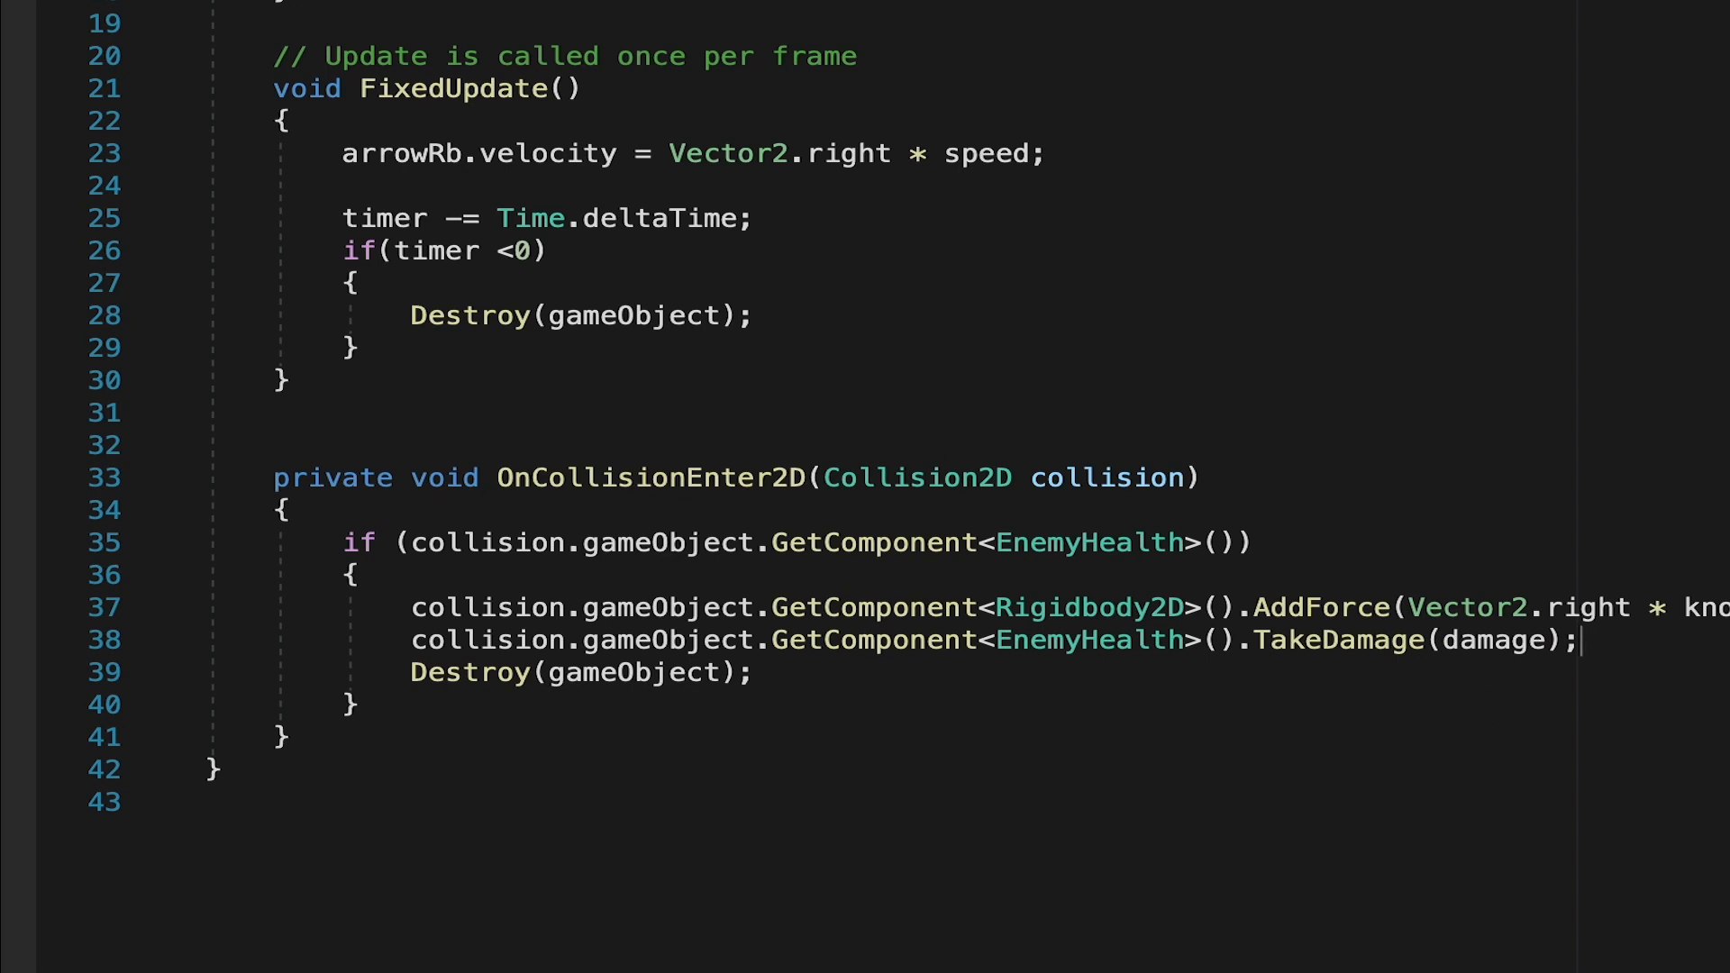
pyautogui.moveTo(1403, 640)
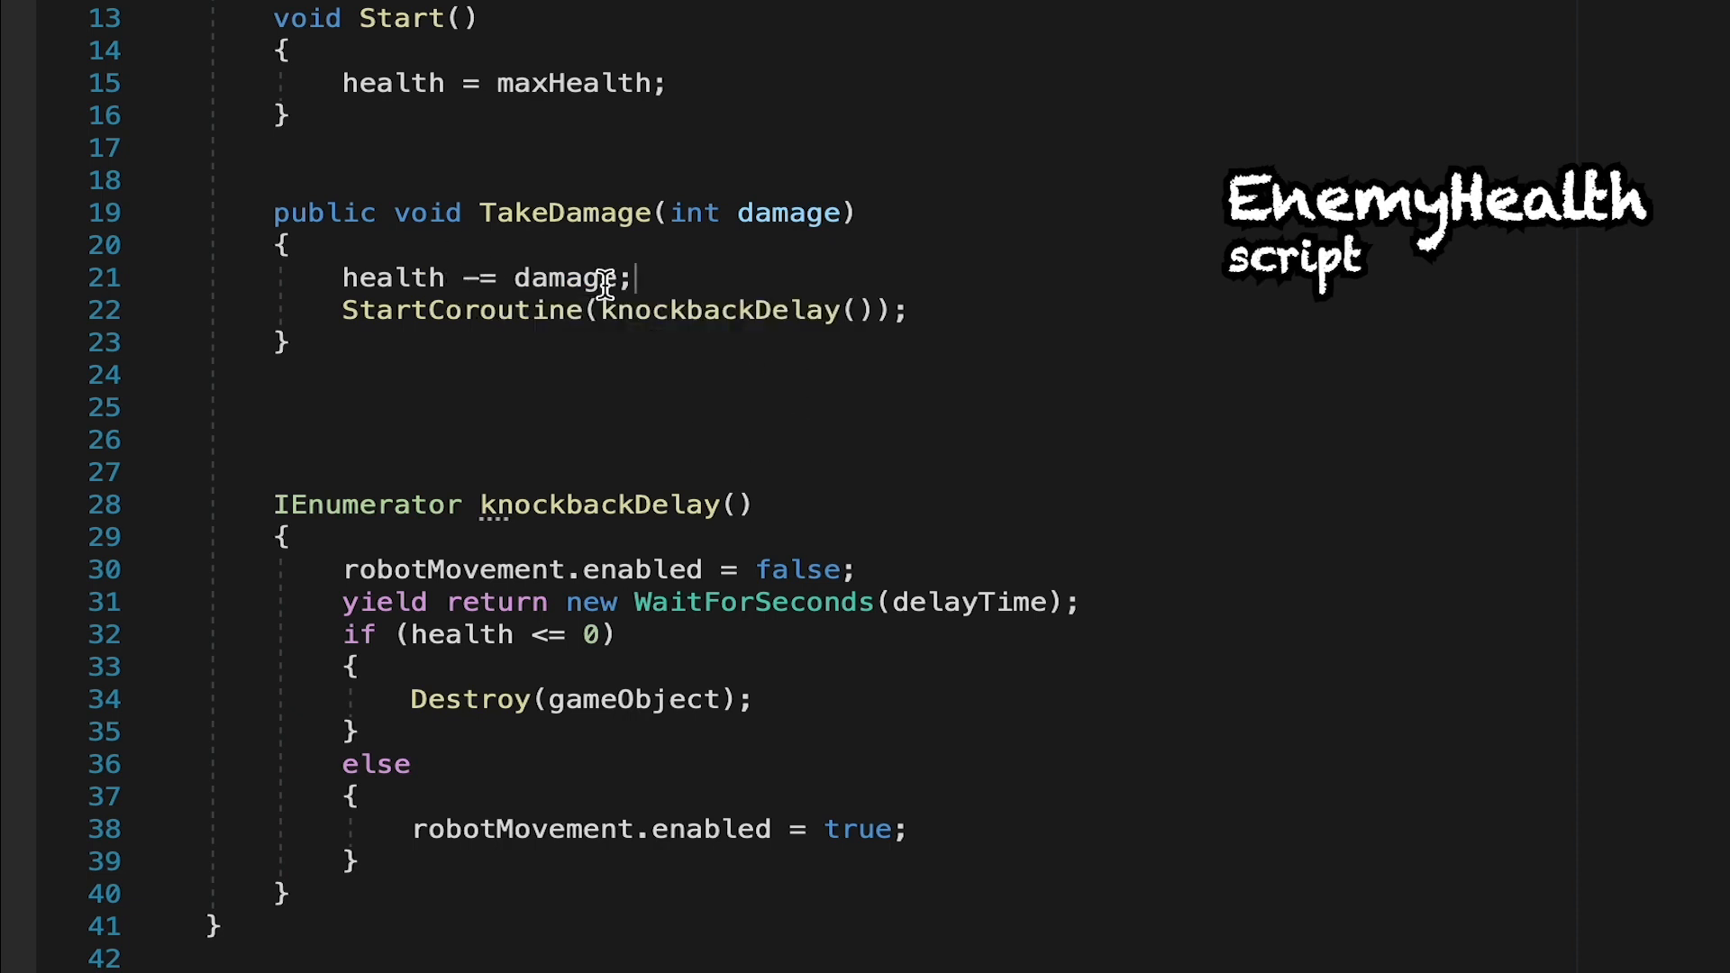
pyautogui.moveTo(907, 625)
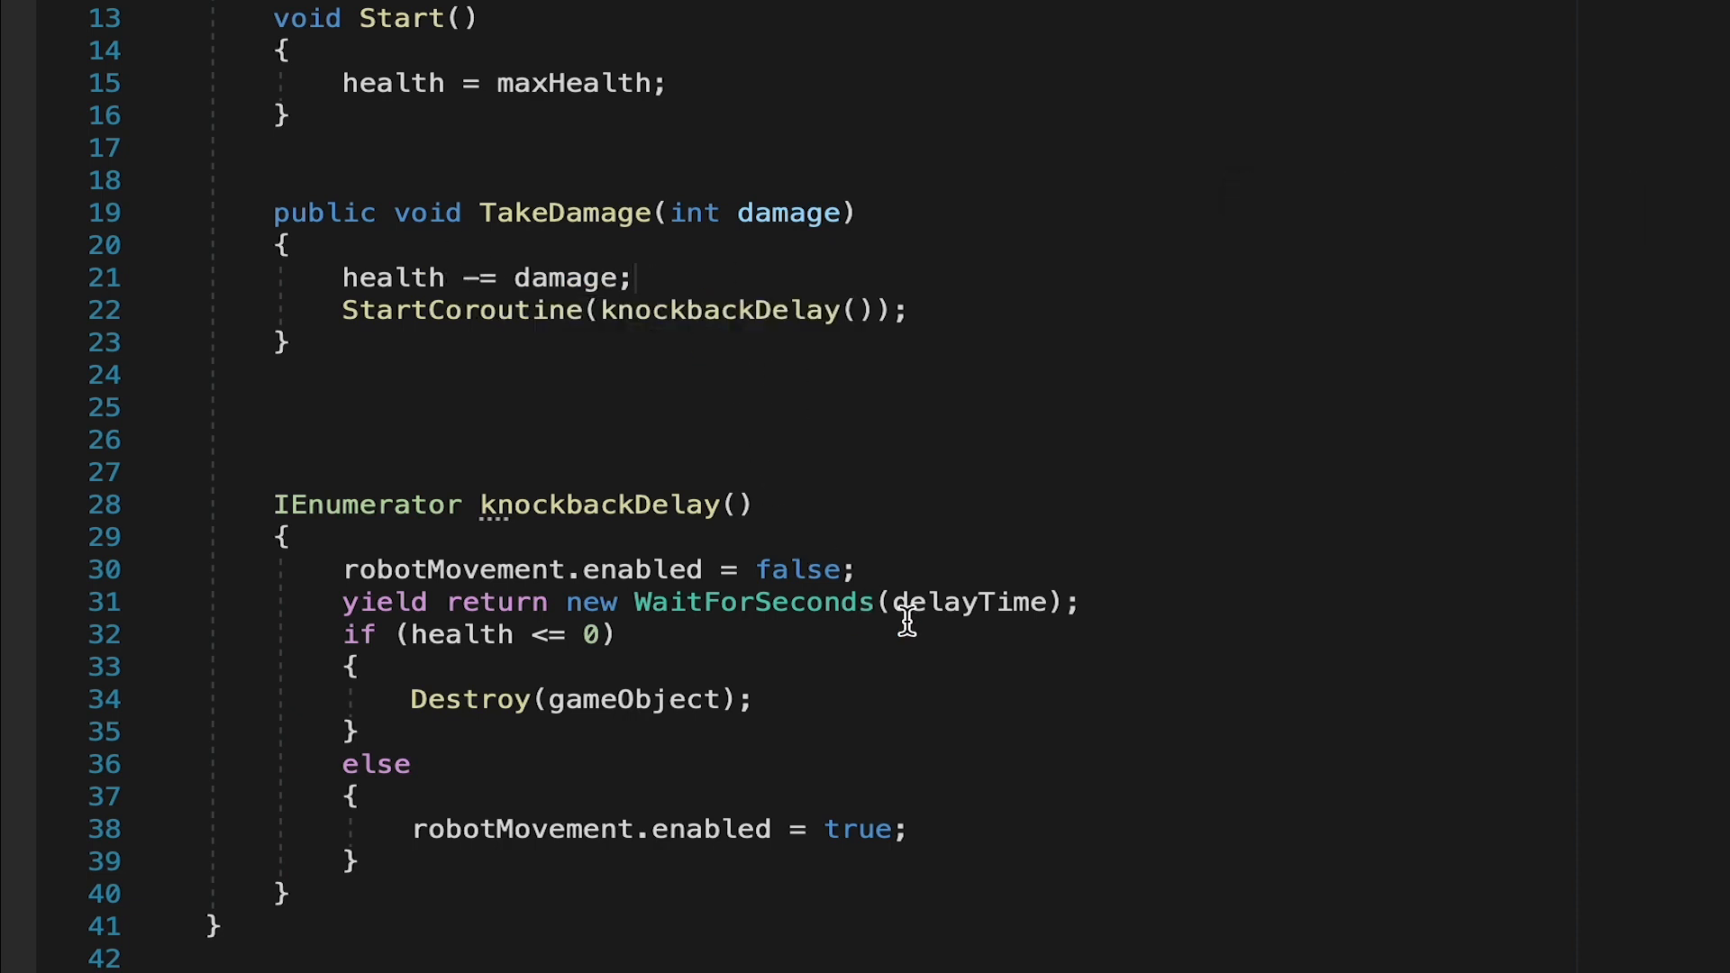
pyautogui.moveTo(758, 670)
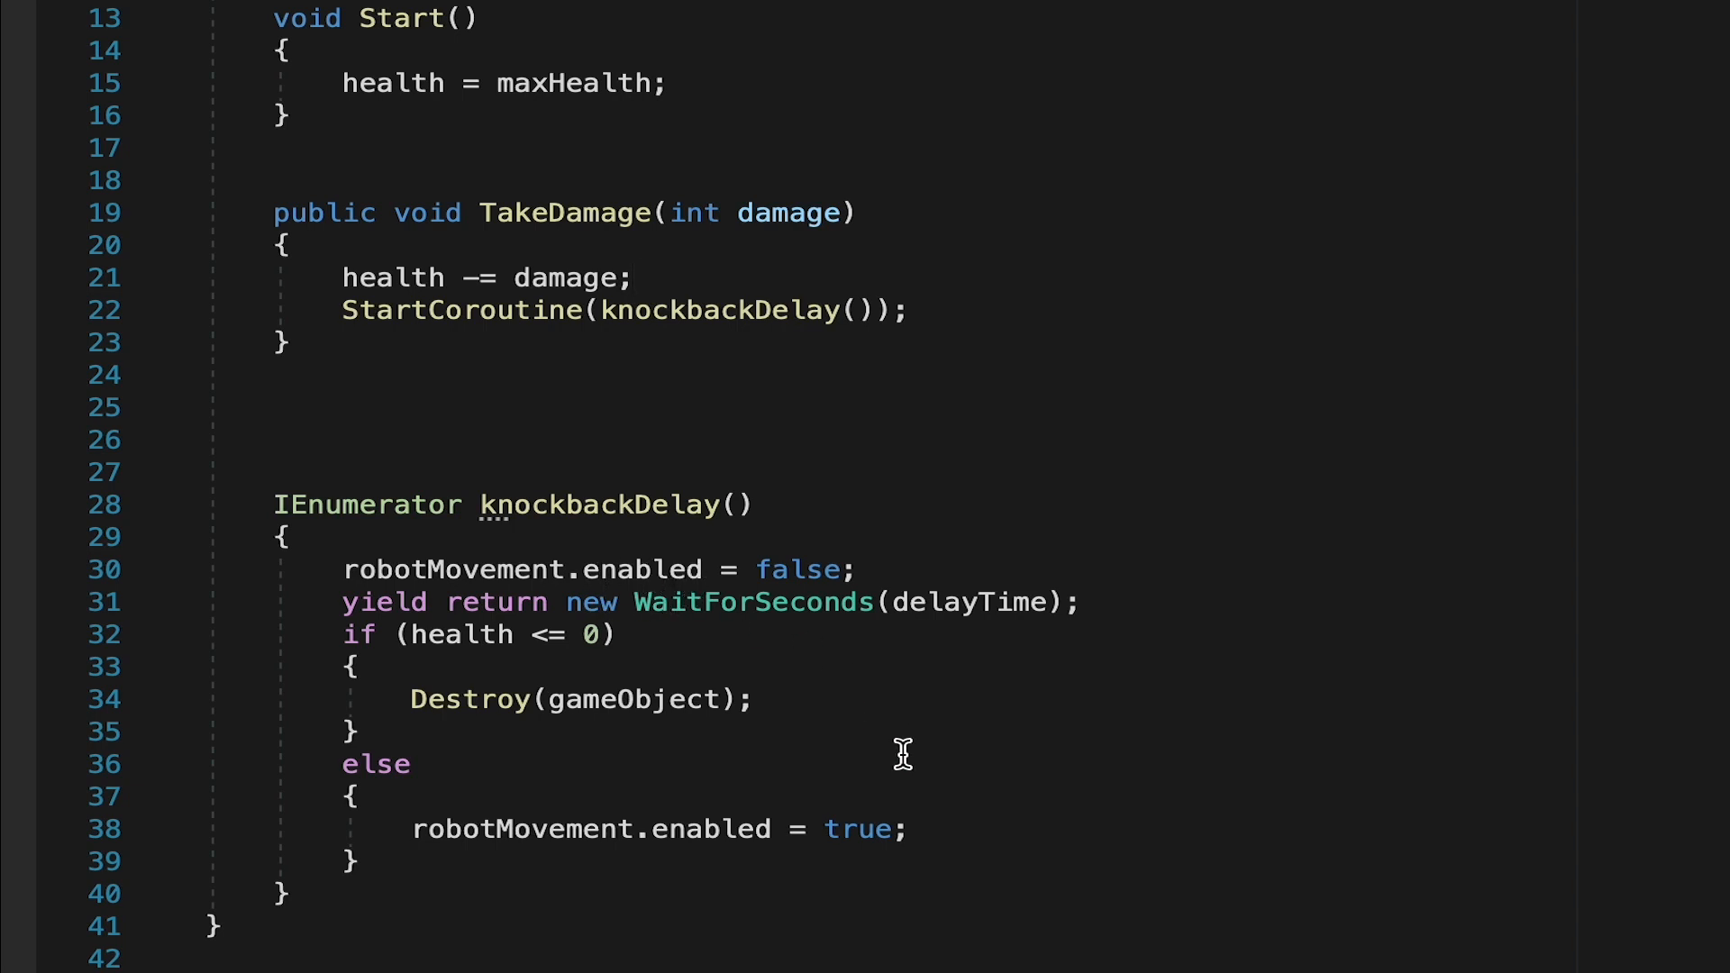
pyautogui.moveTo(793, 627)
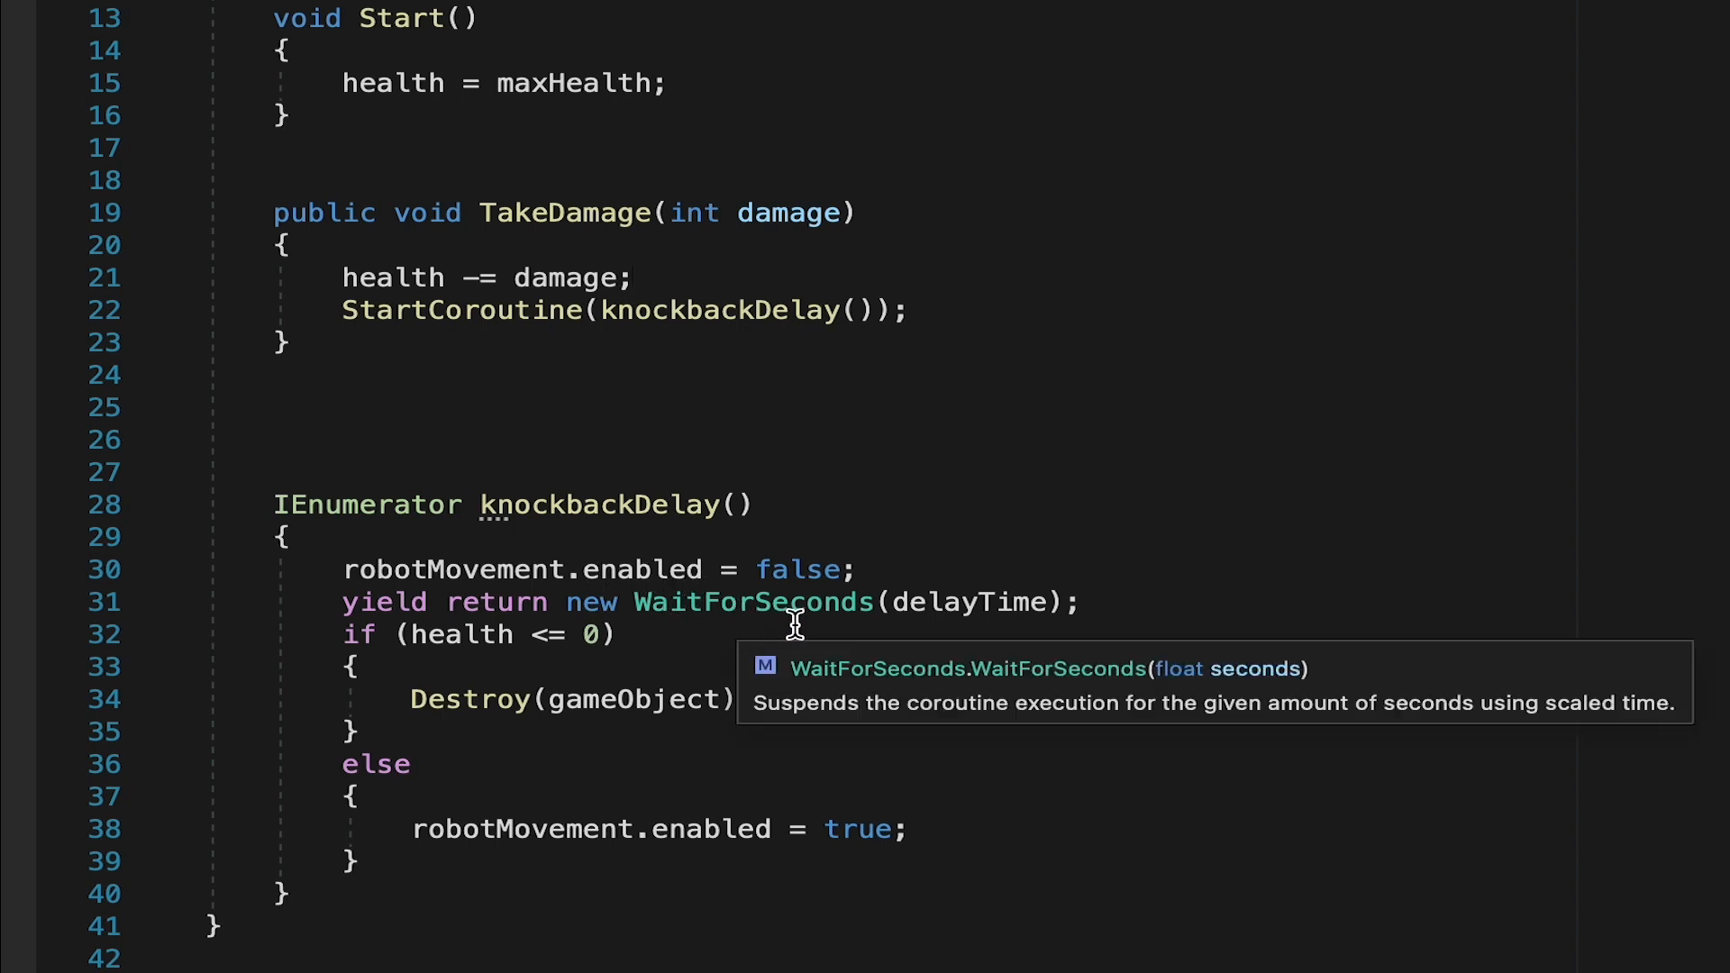
pyautogui.moveTo(861, 723)
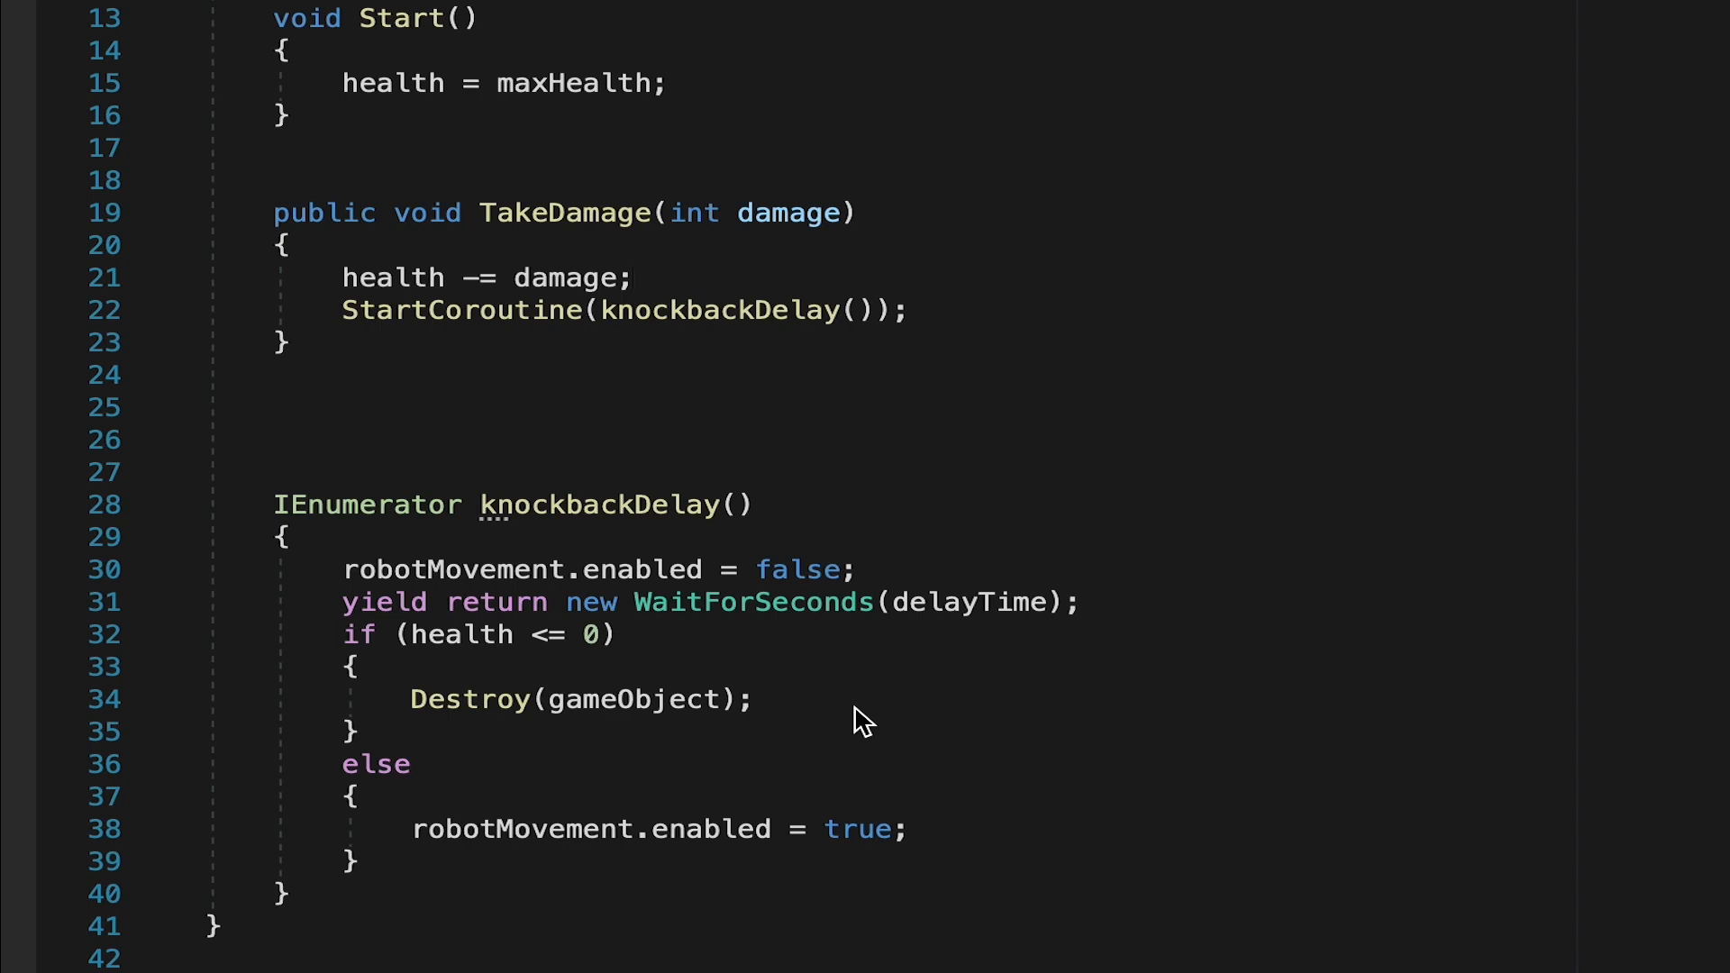
pyautogui.moveTo(982, 878)
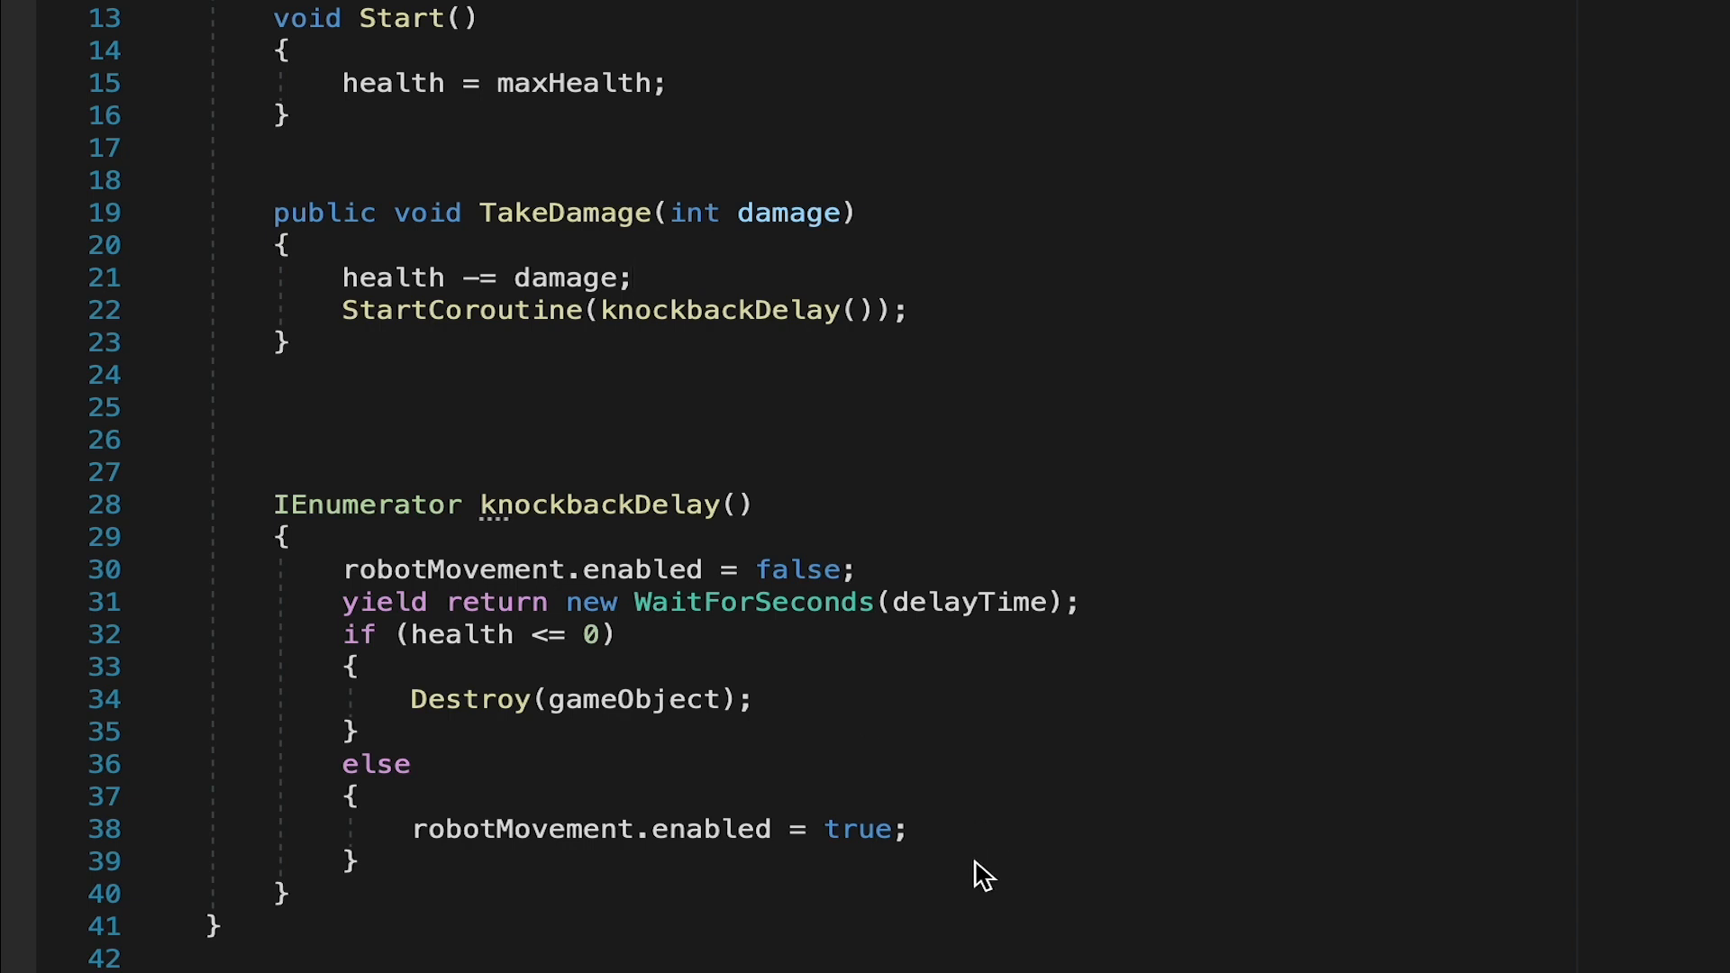
# - Review TakeDamage and the knockbackDelay coroutine in EnemyHealth.cs, then return to Unity
pyautogui.scroll(3)
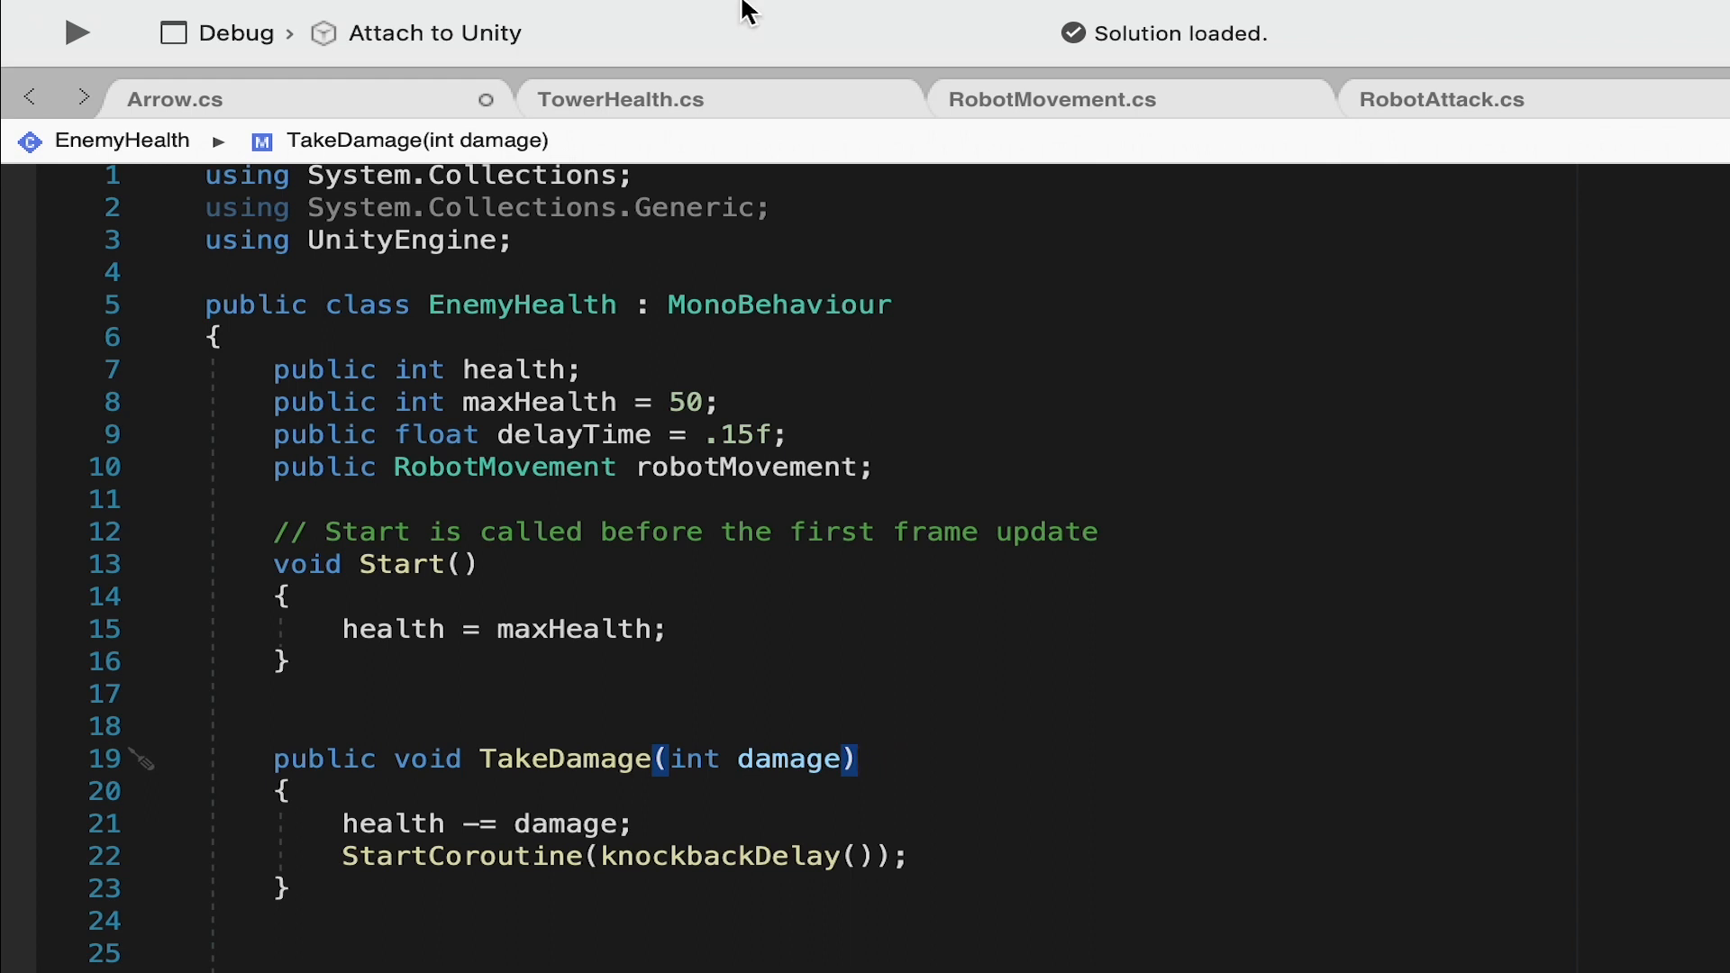
pyautogui.click(351, 18)
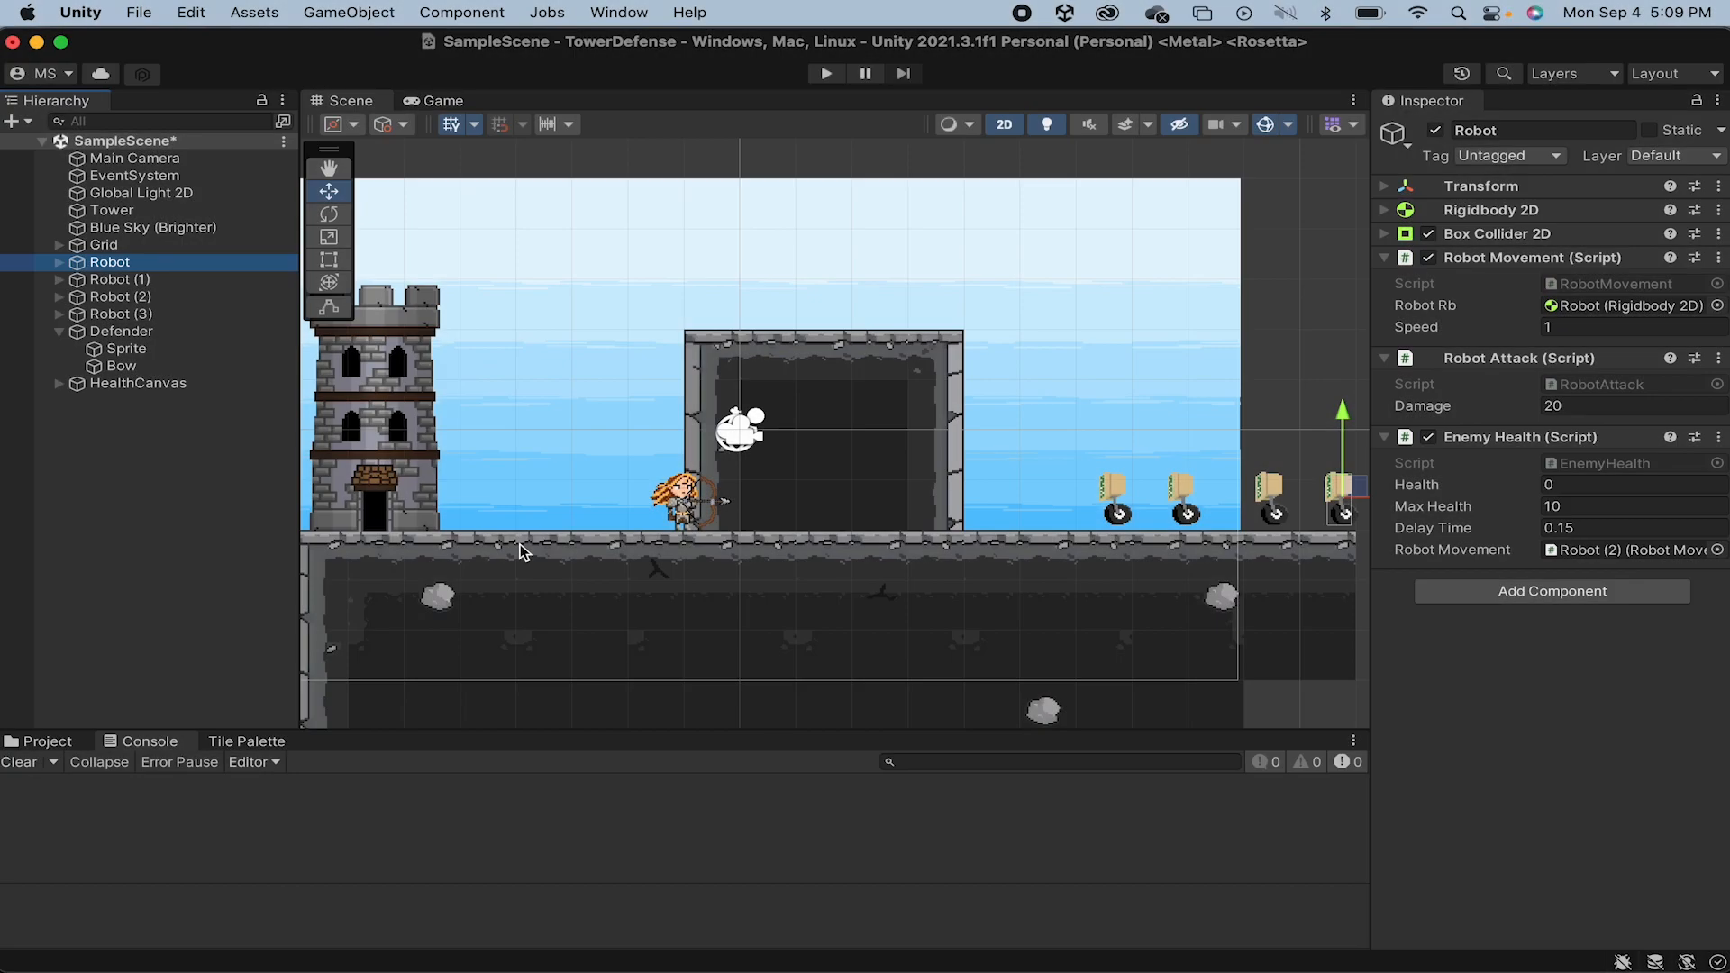
pyautogui.moveTo(160, 262)
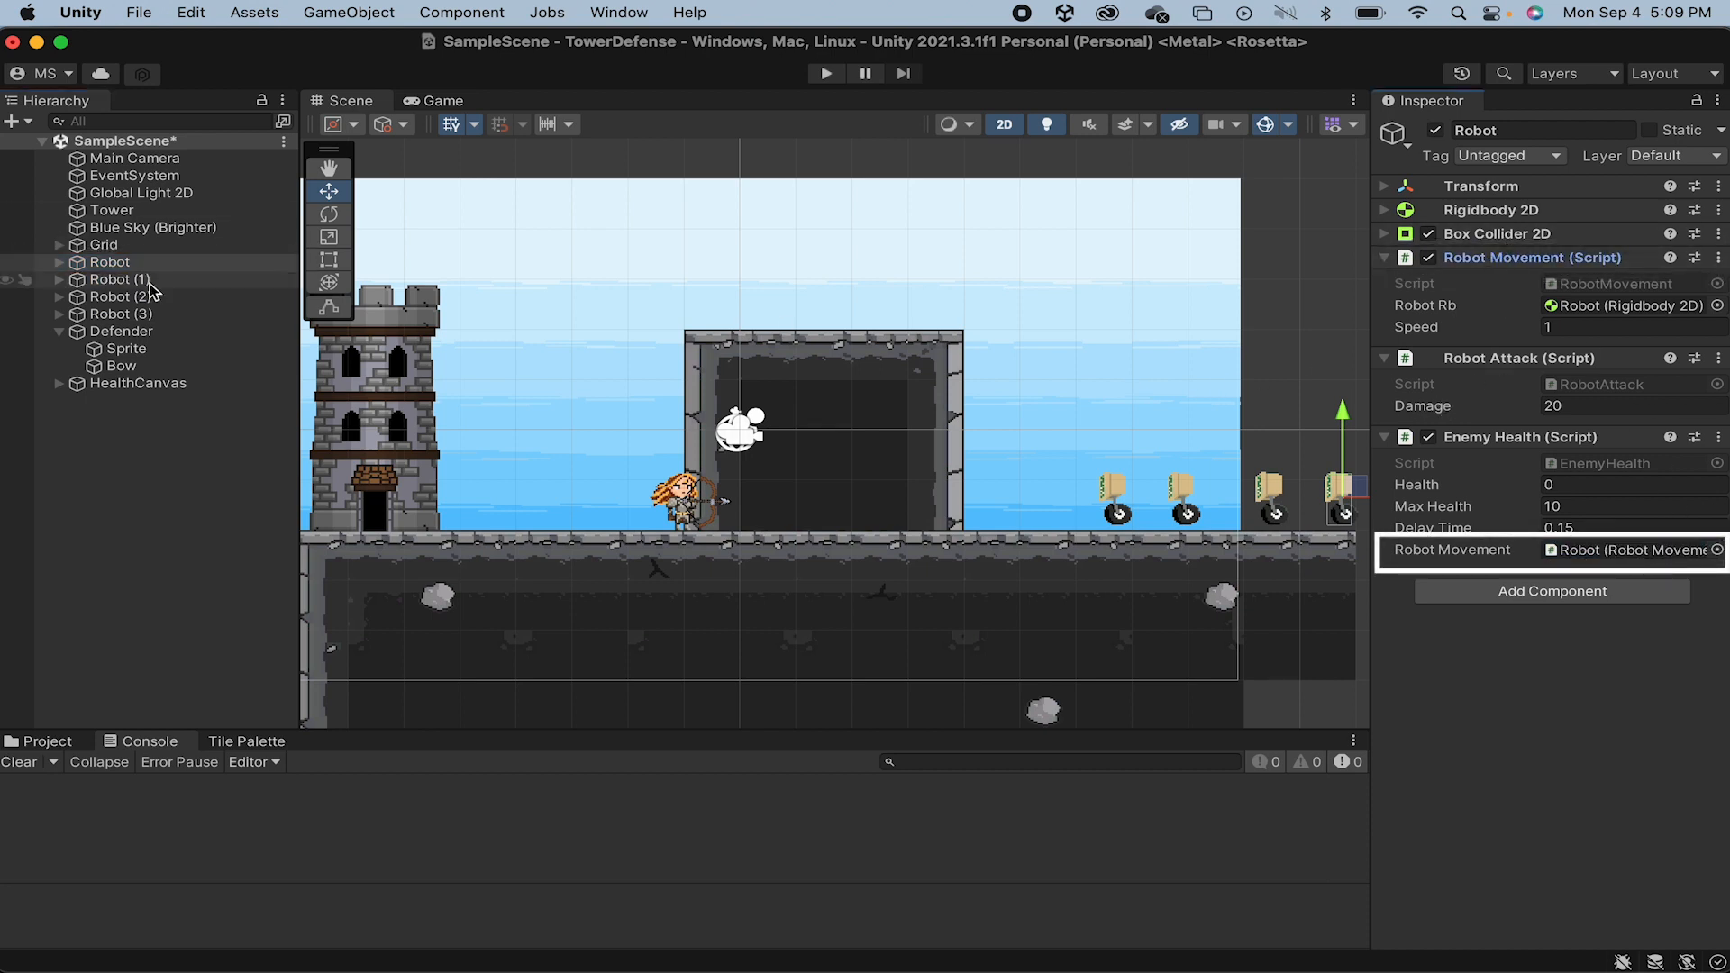
# - Check Robot (2) and Robot (3) Enemy Health settings, then select the Arrow prefab showing Damage 2 and Knockback Force 20
pyautogui.click(119, 295)
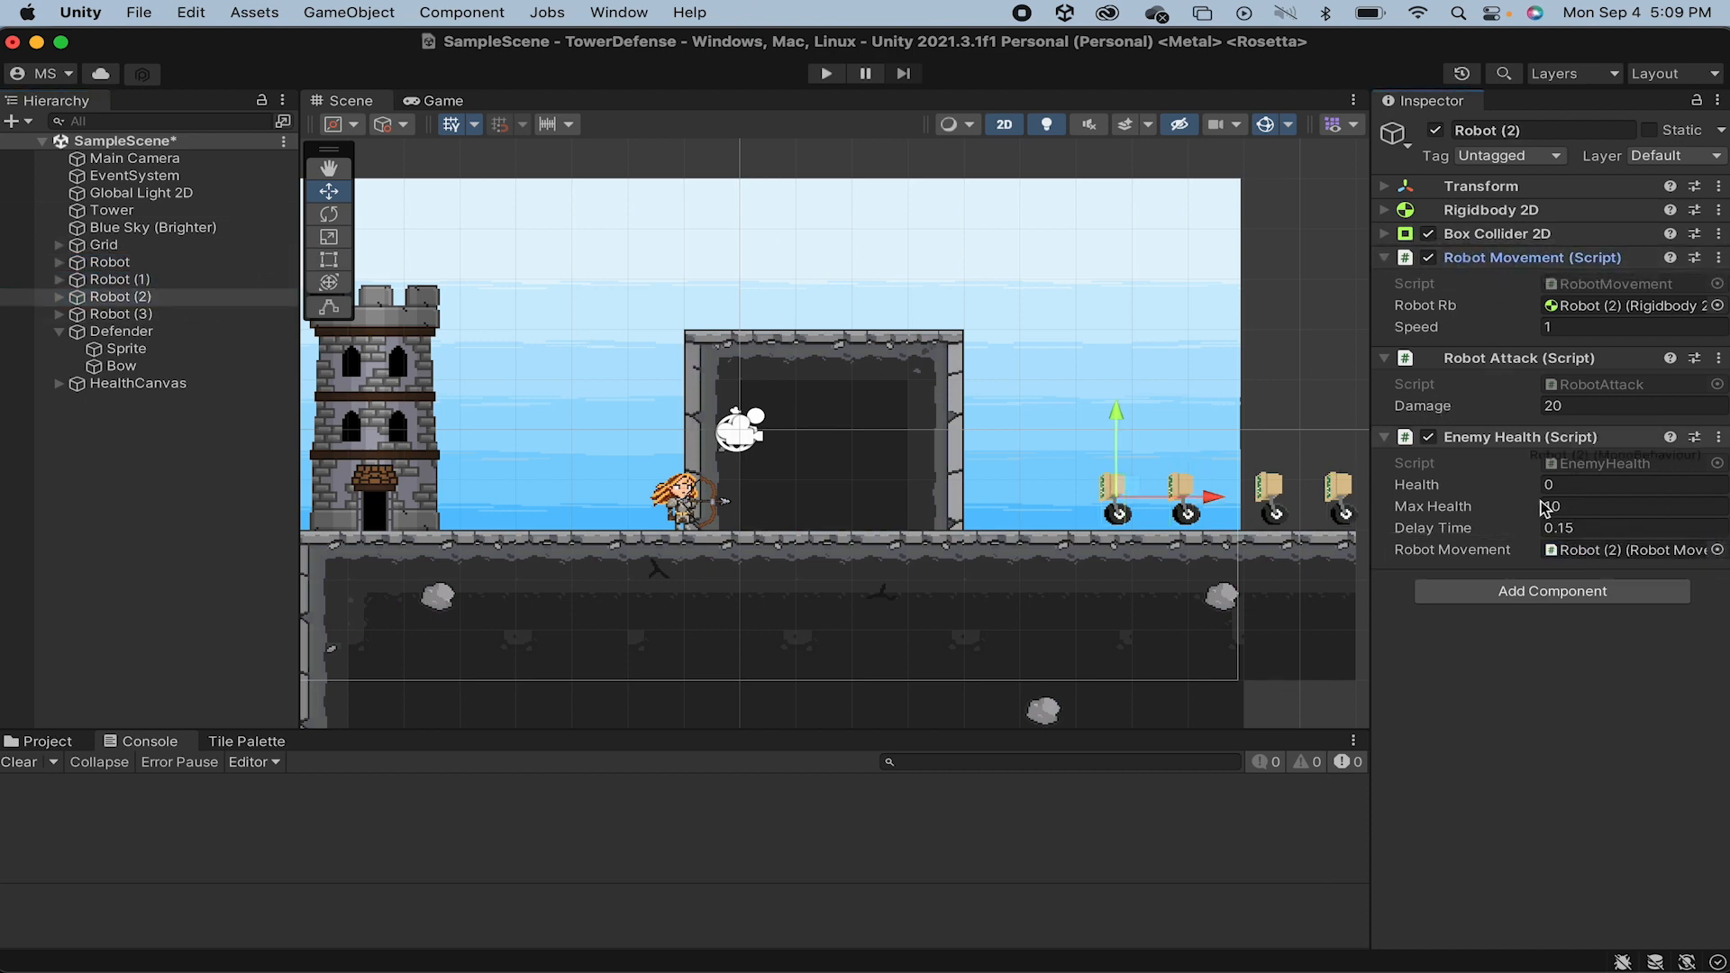
pyautogui.click(119, 314)
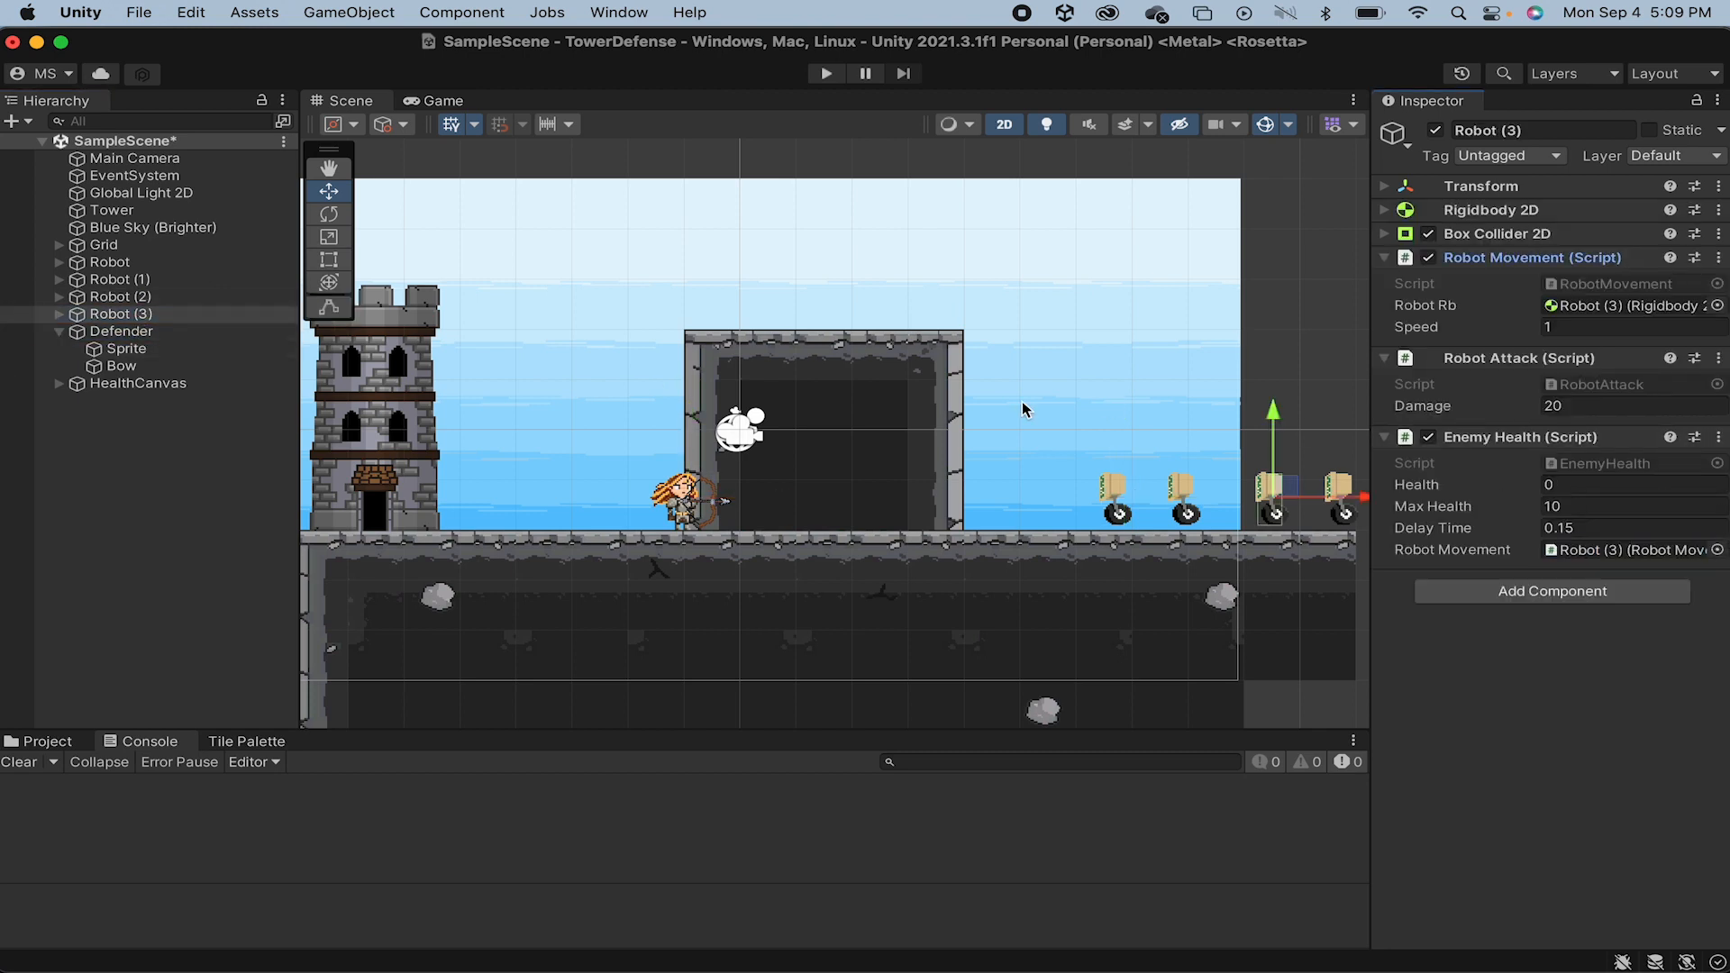
pyautogui.click(46, 741)
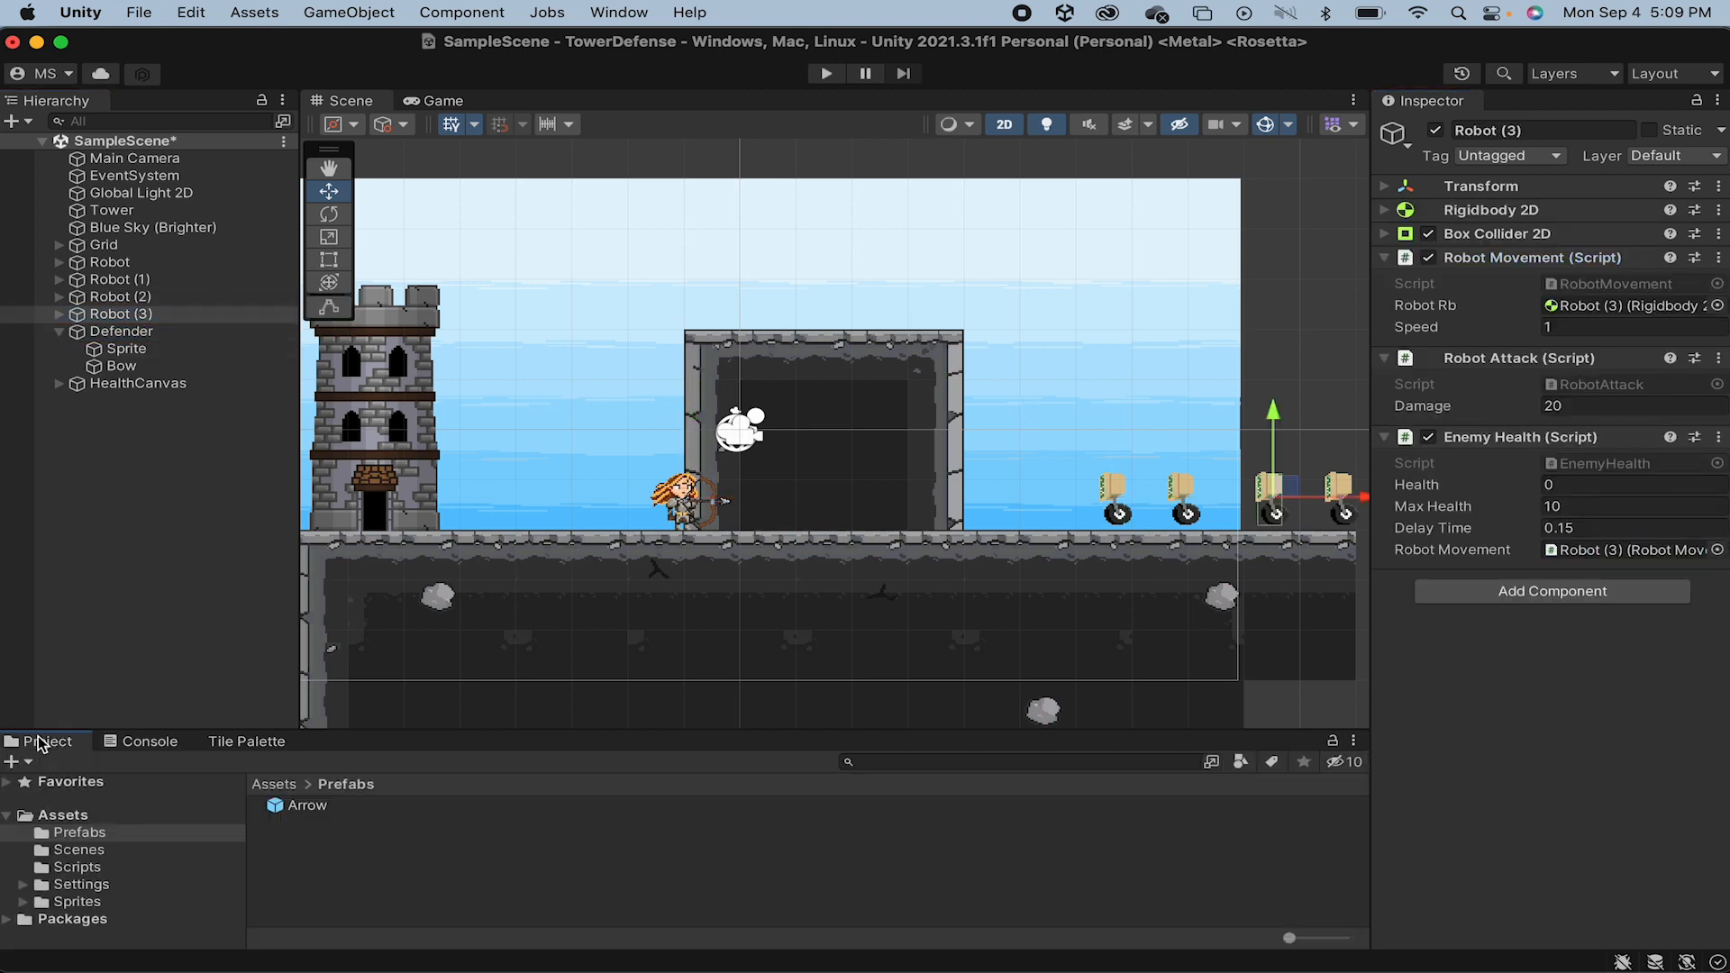
pyautogui.click(307, 806)
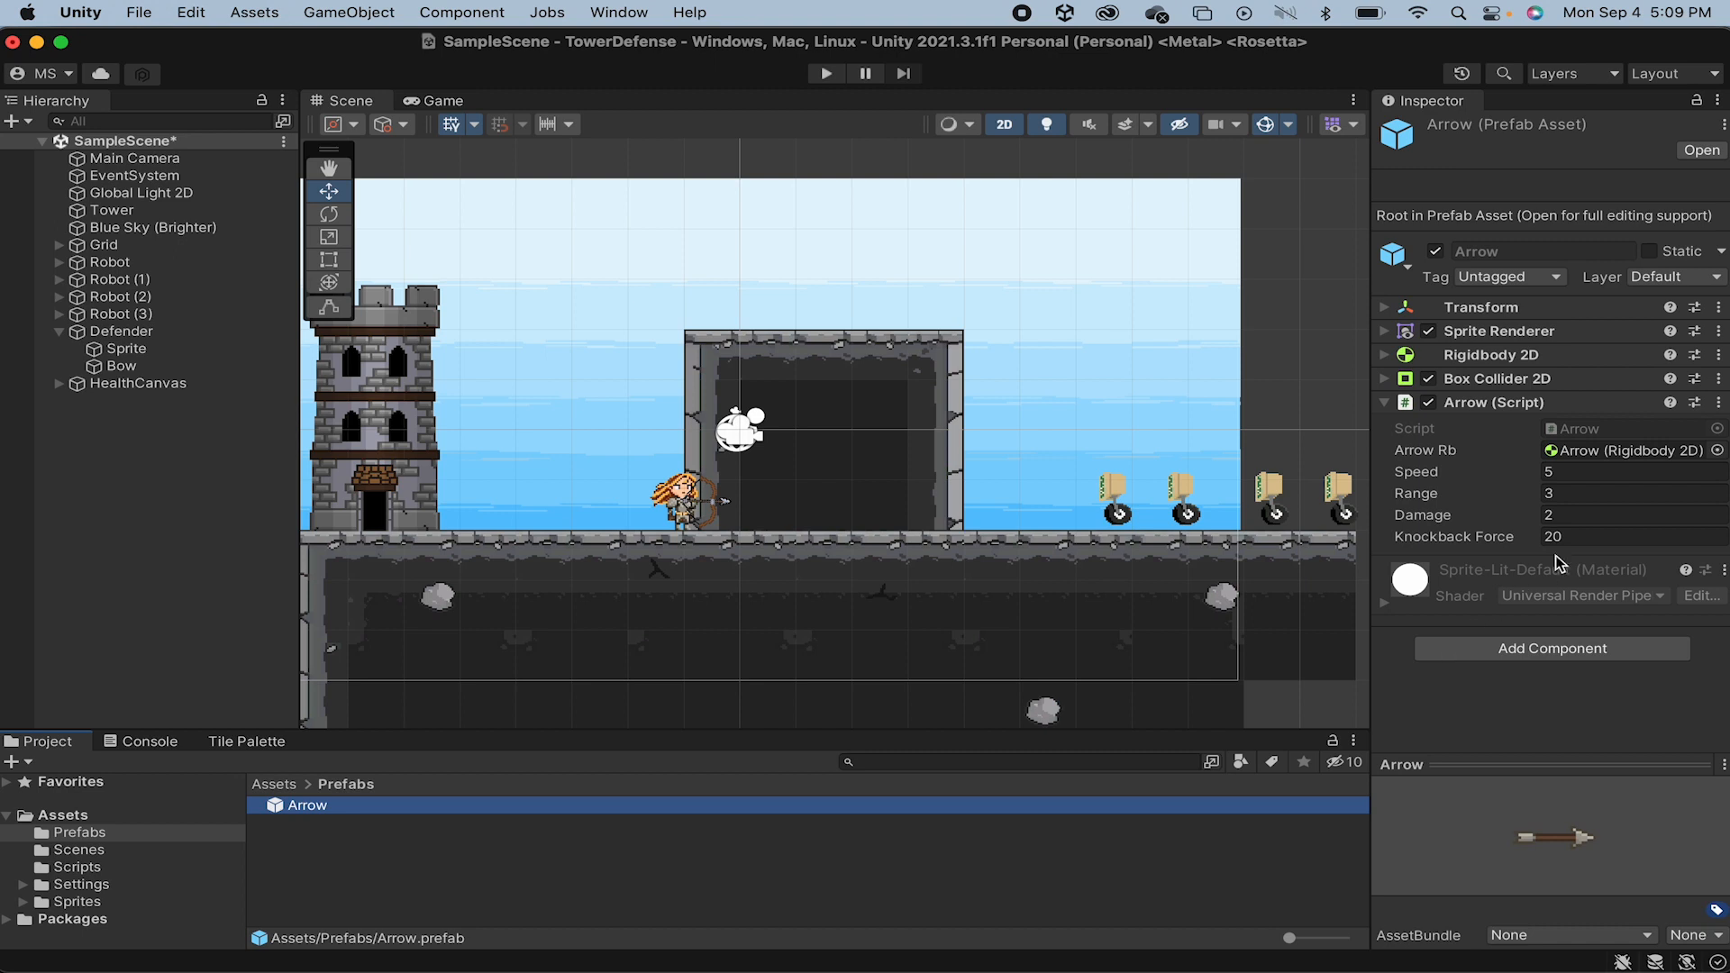